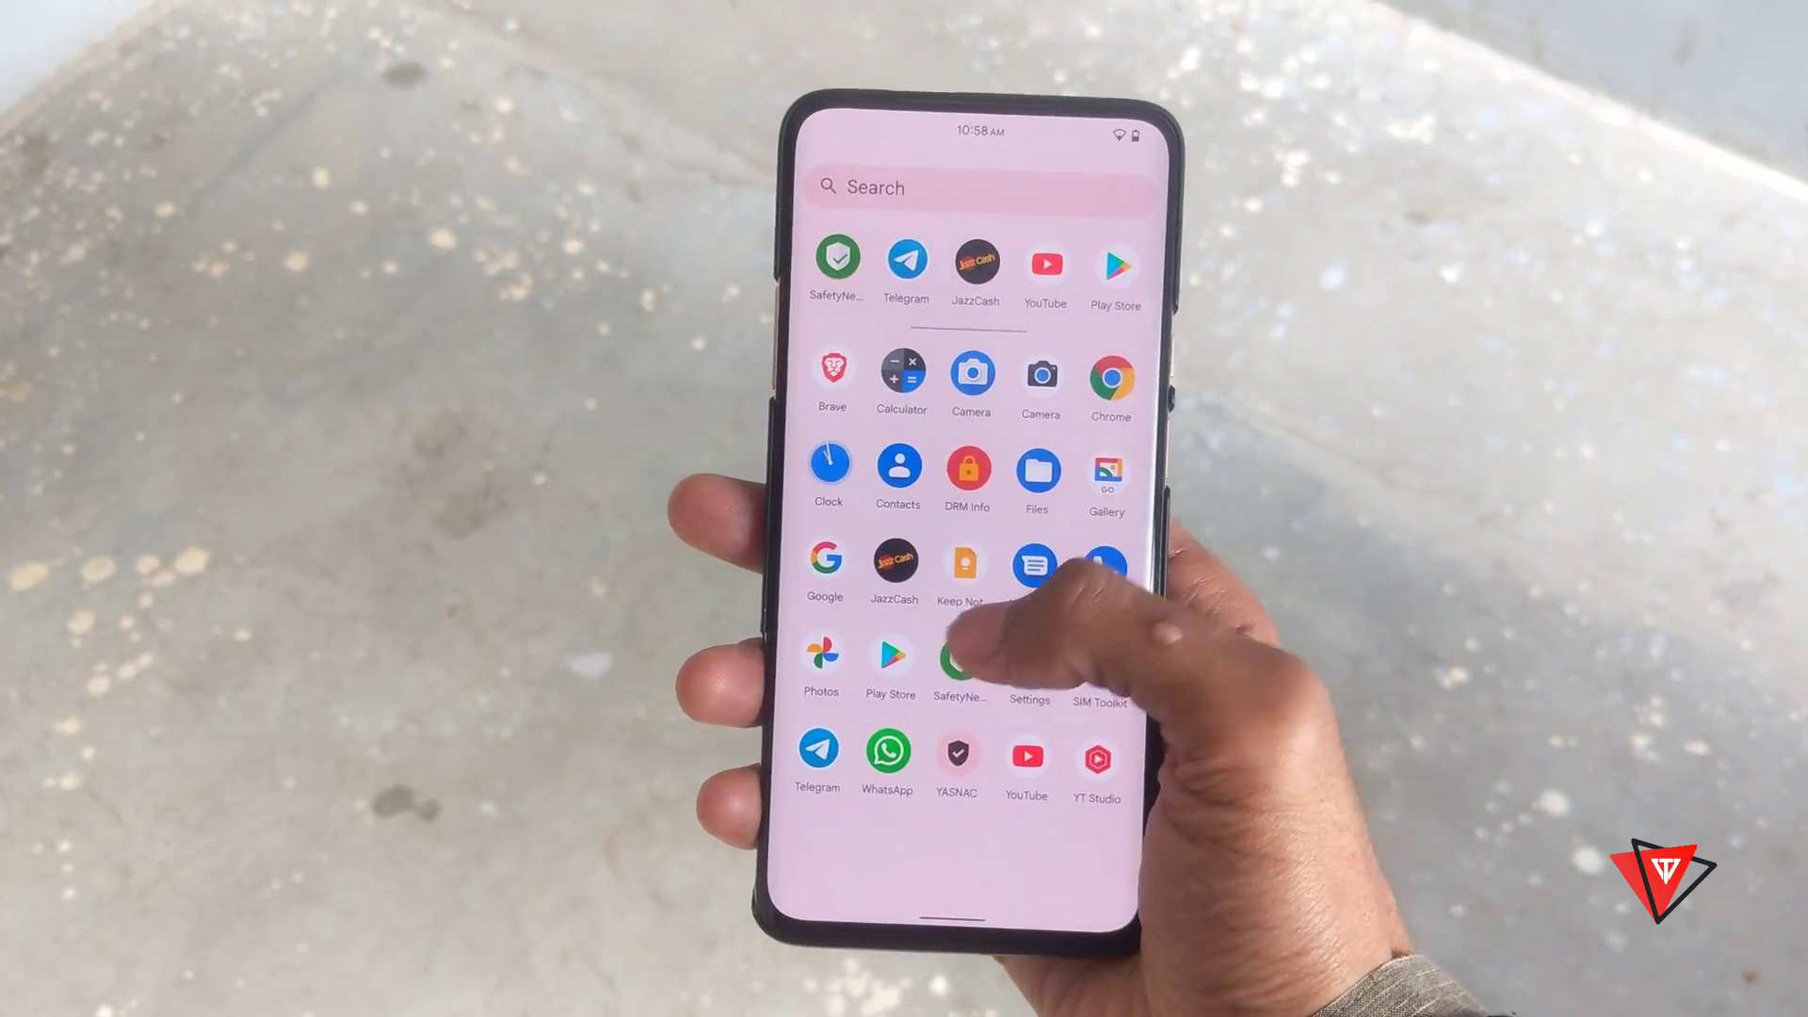
Step: Browse the ROM folder, selecting the ADB installer and payload_dumper-win64, then clear the selection
left_click(1026, 668)
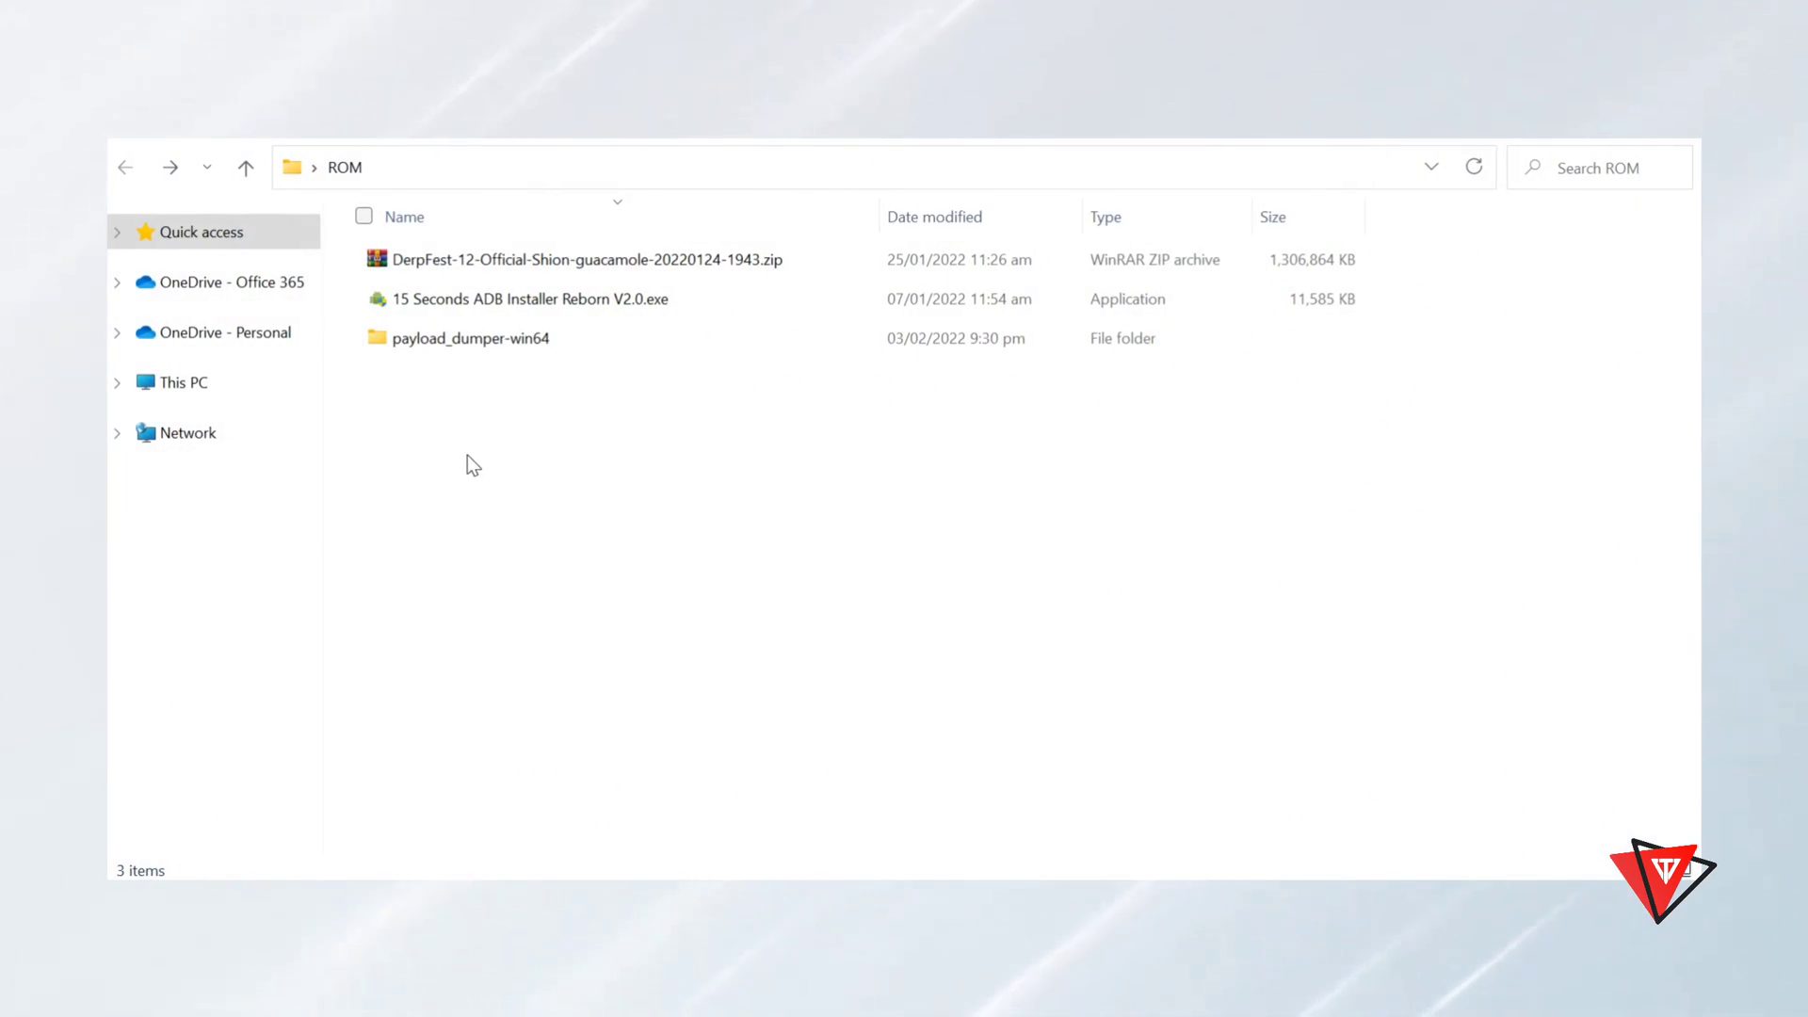
mouse_move(600, 463)
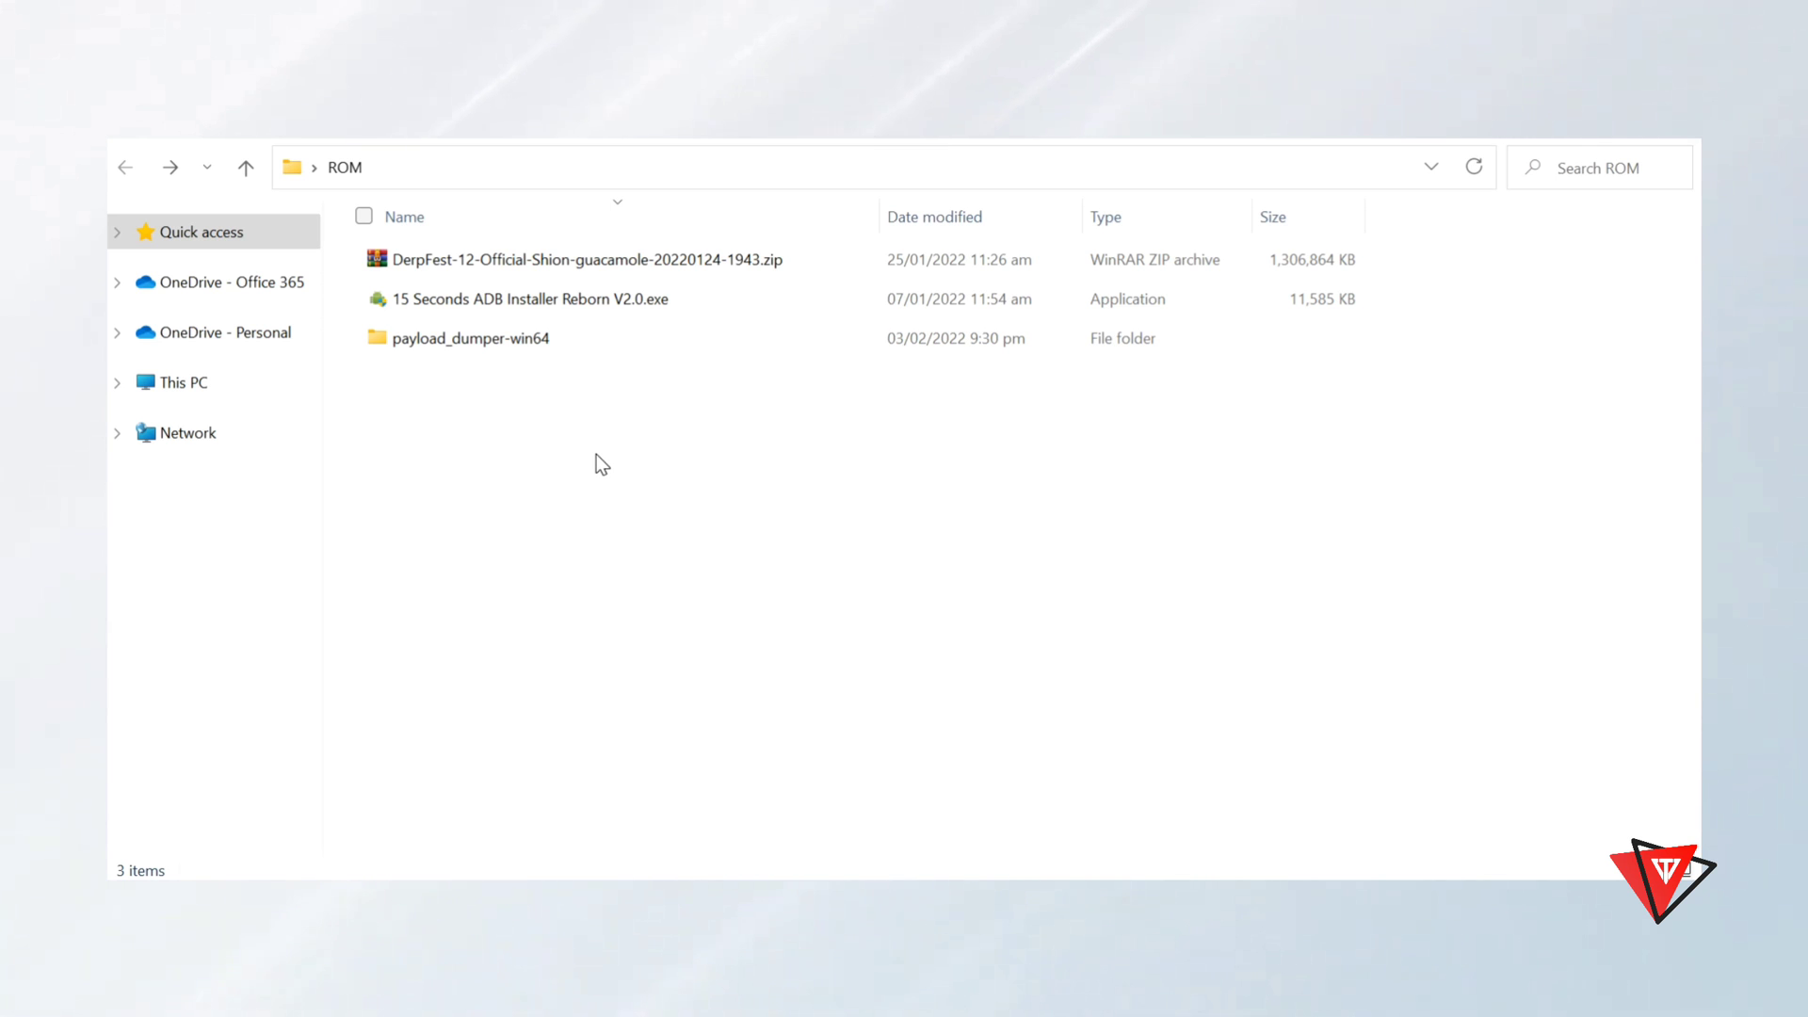
left_click(524, 298)
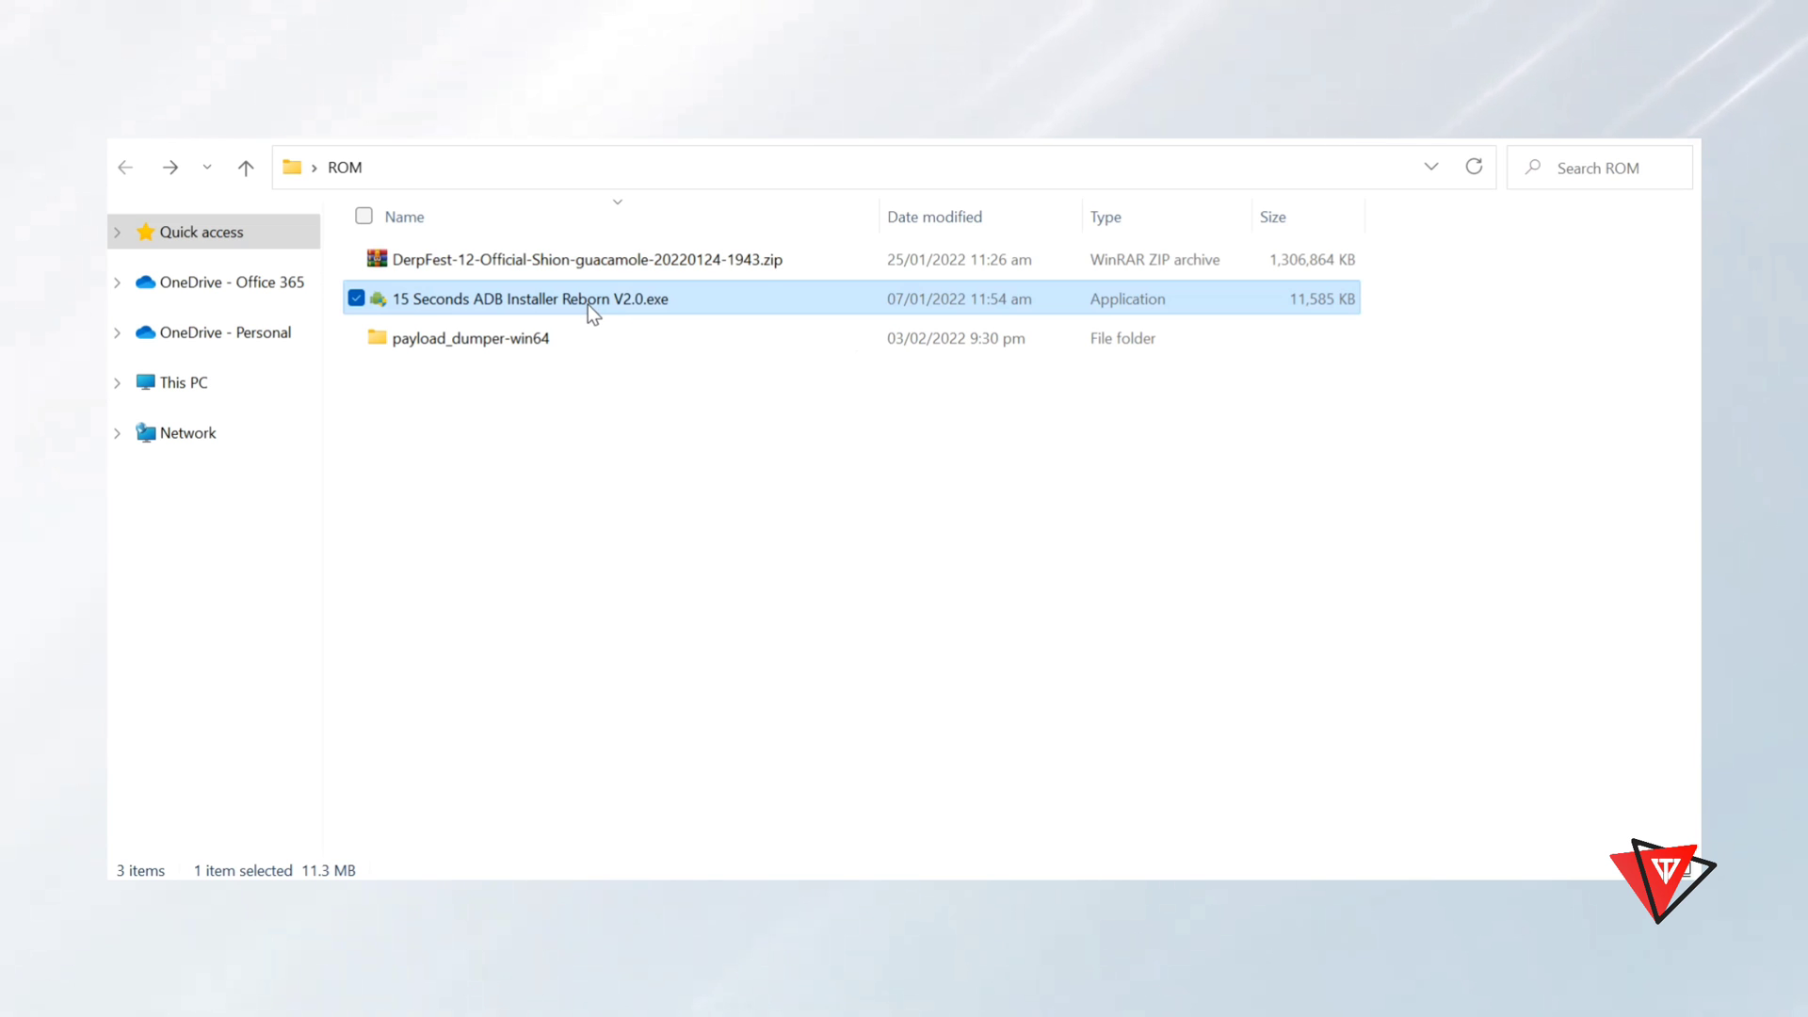
mouse_move(557, 311)
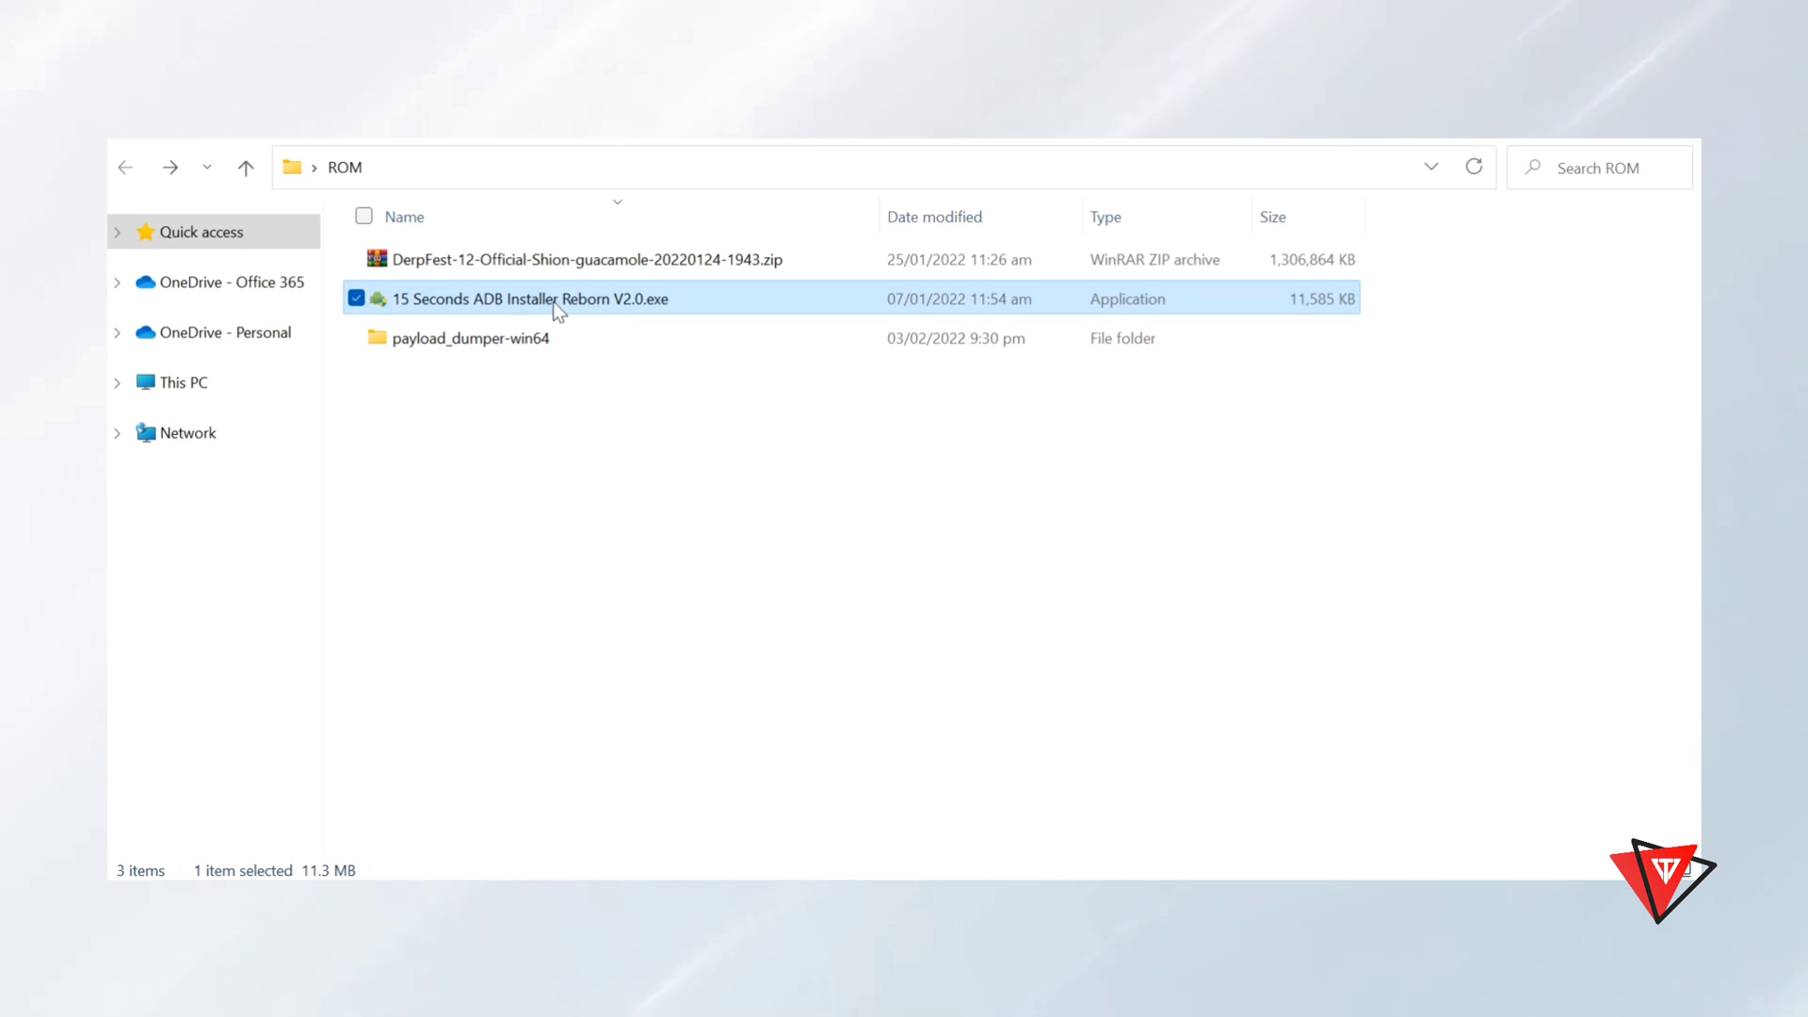
mouse_move(580, 309)
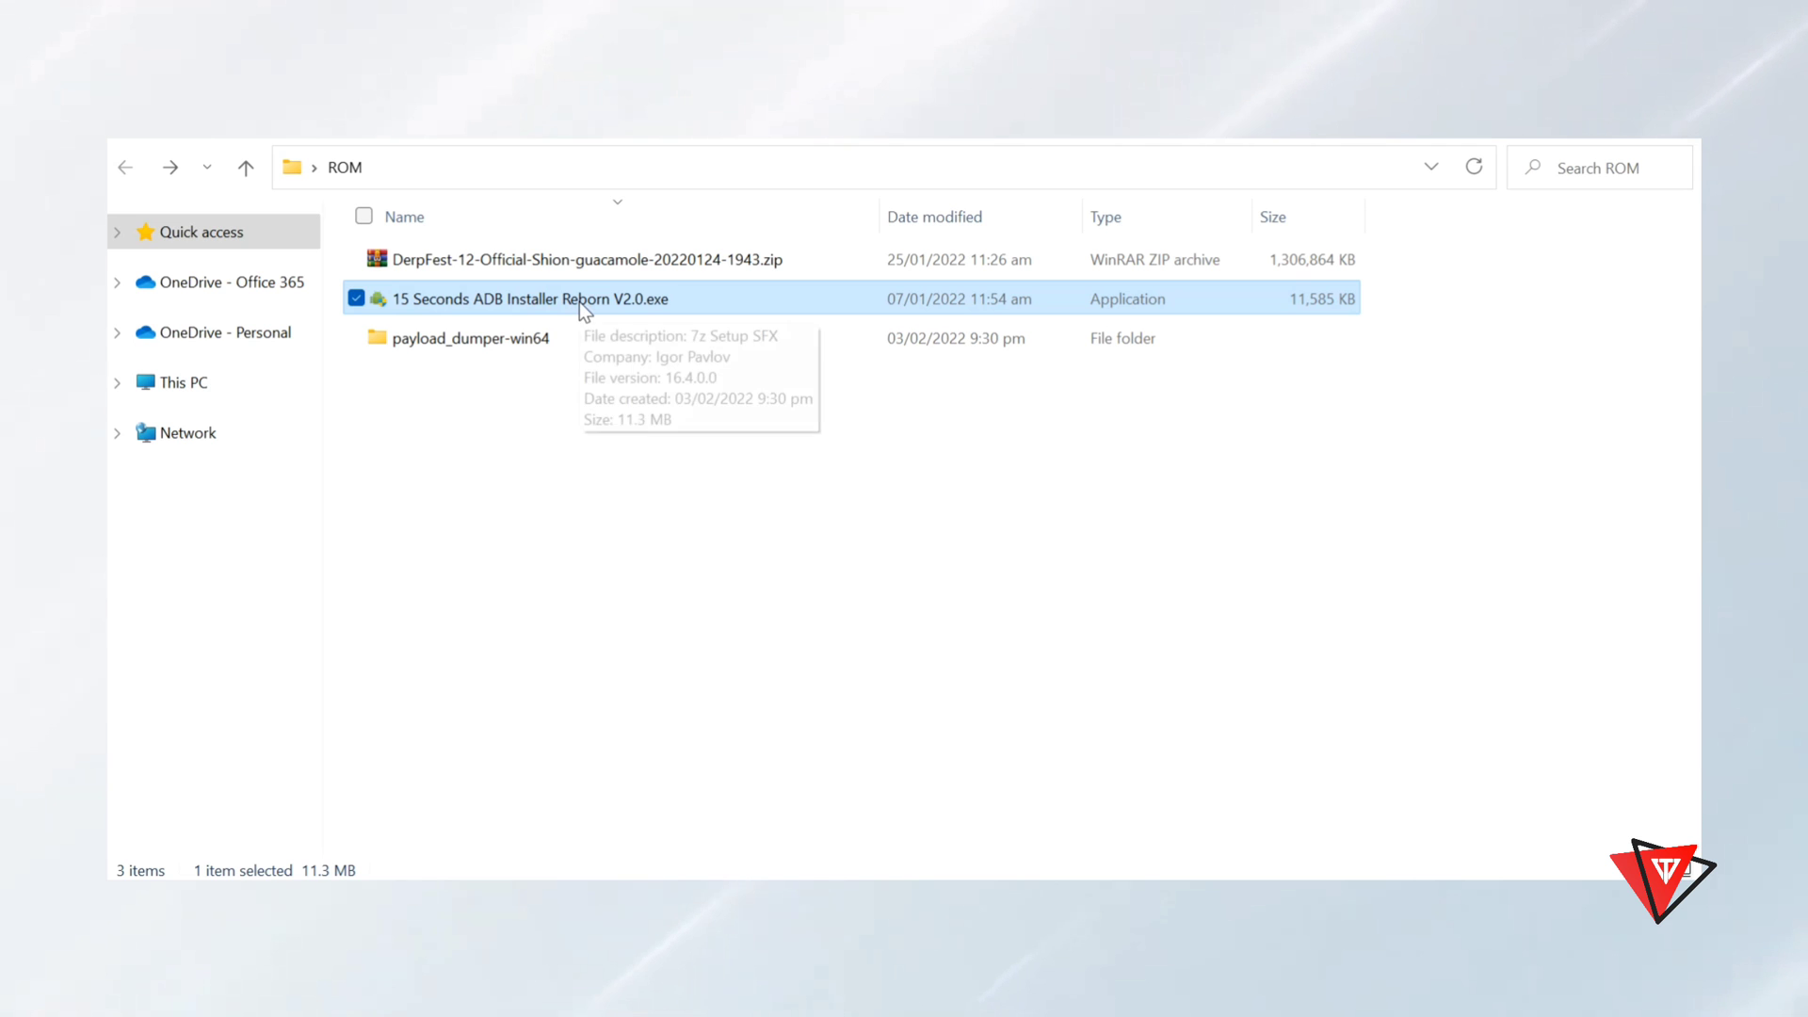
left_click(471, 338)
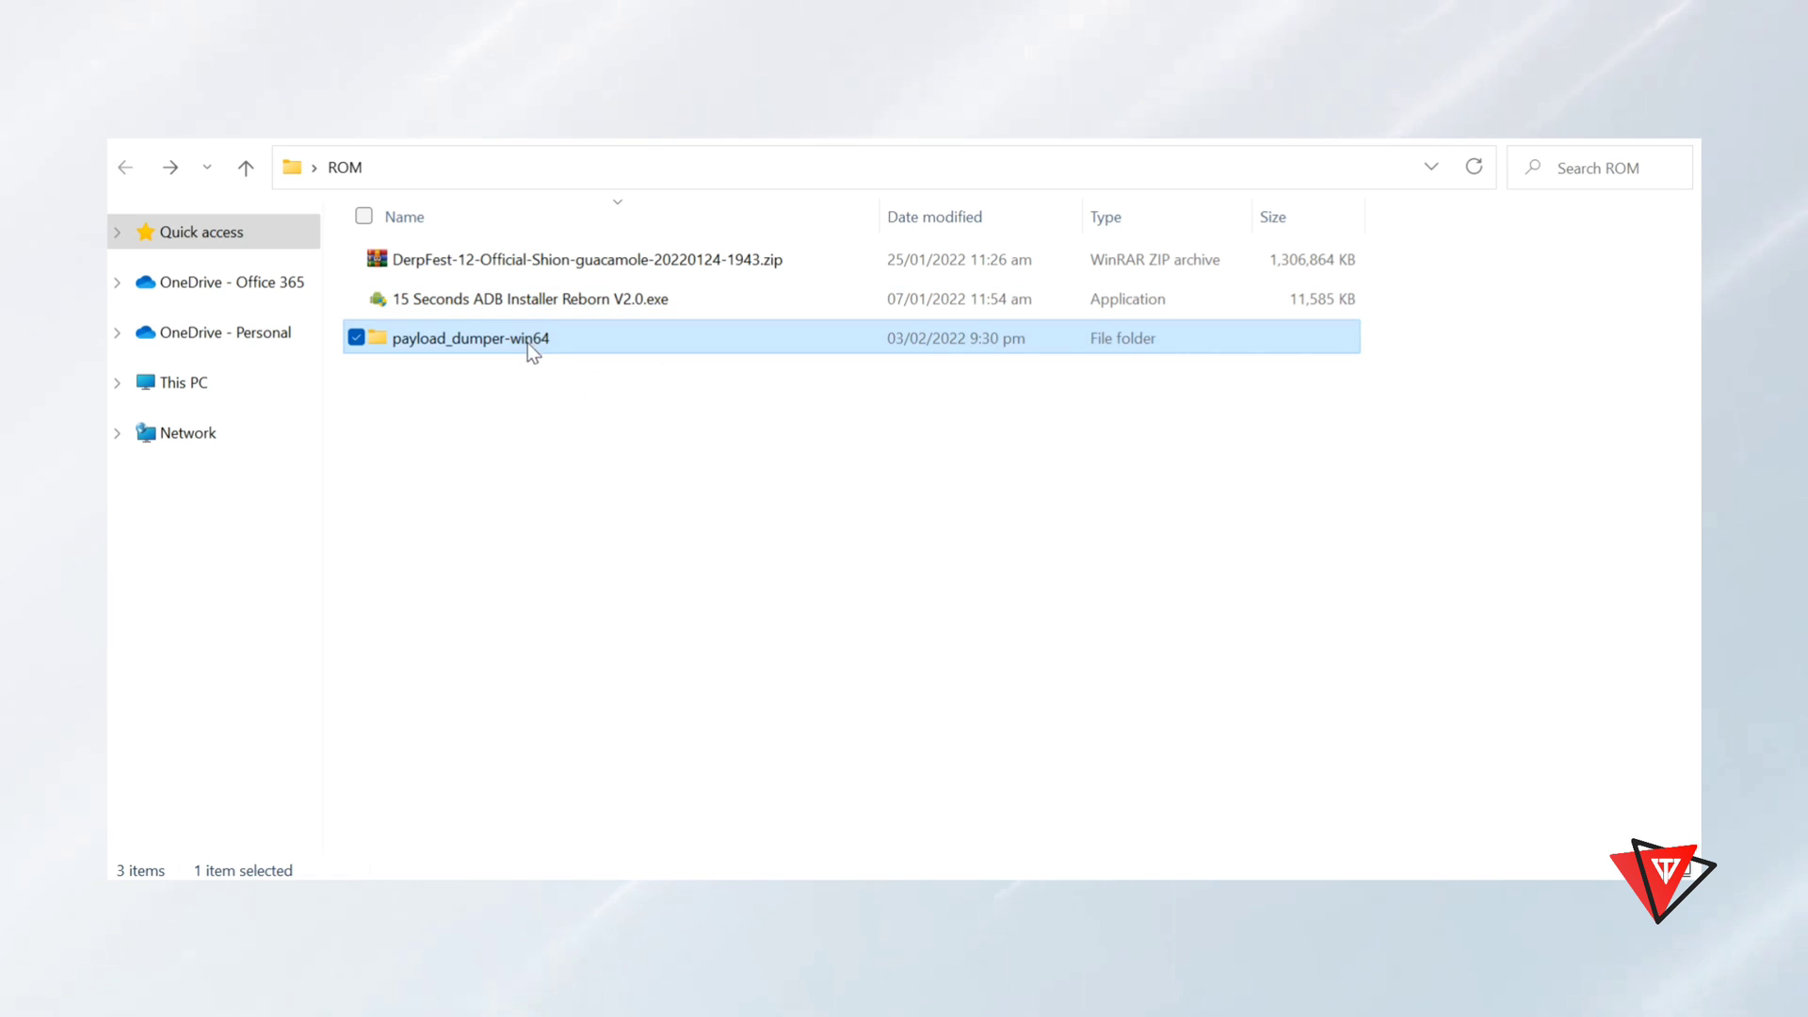
mouse_move(472, 338)
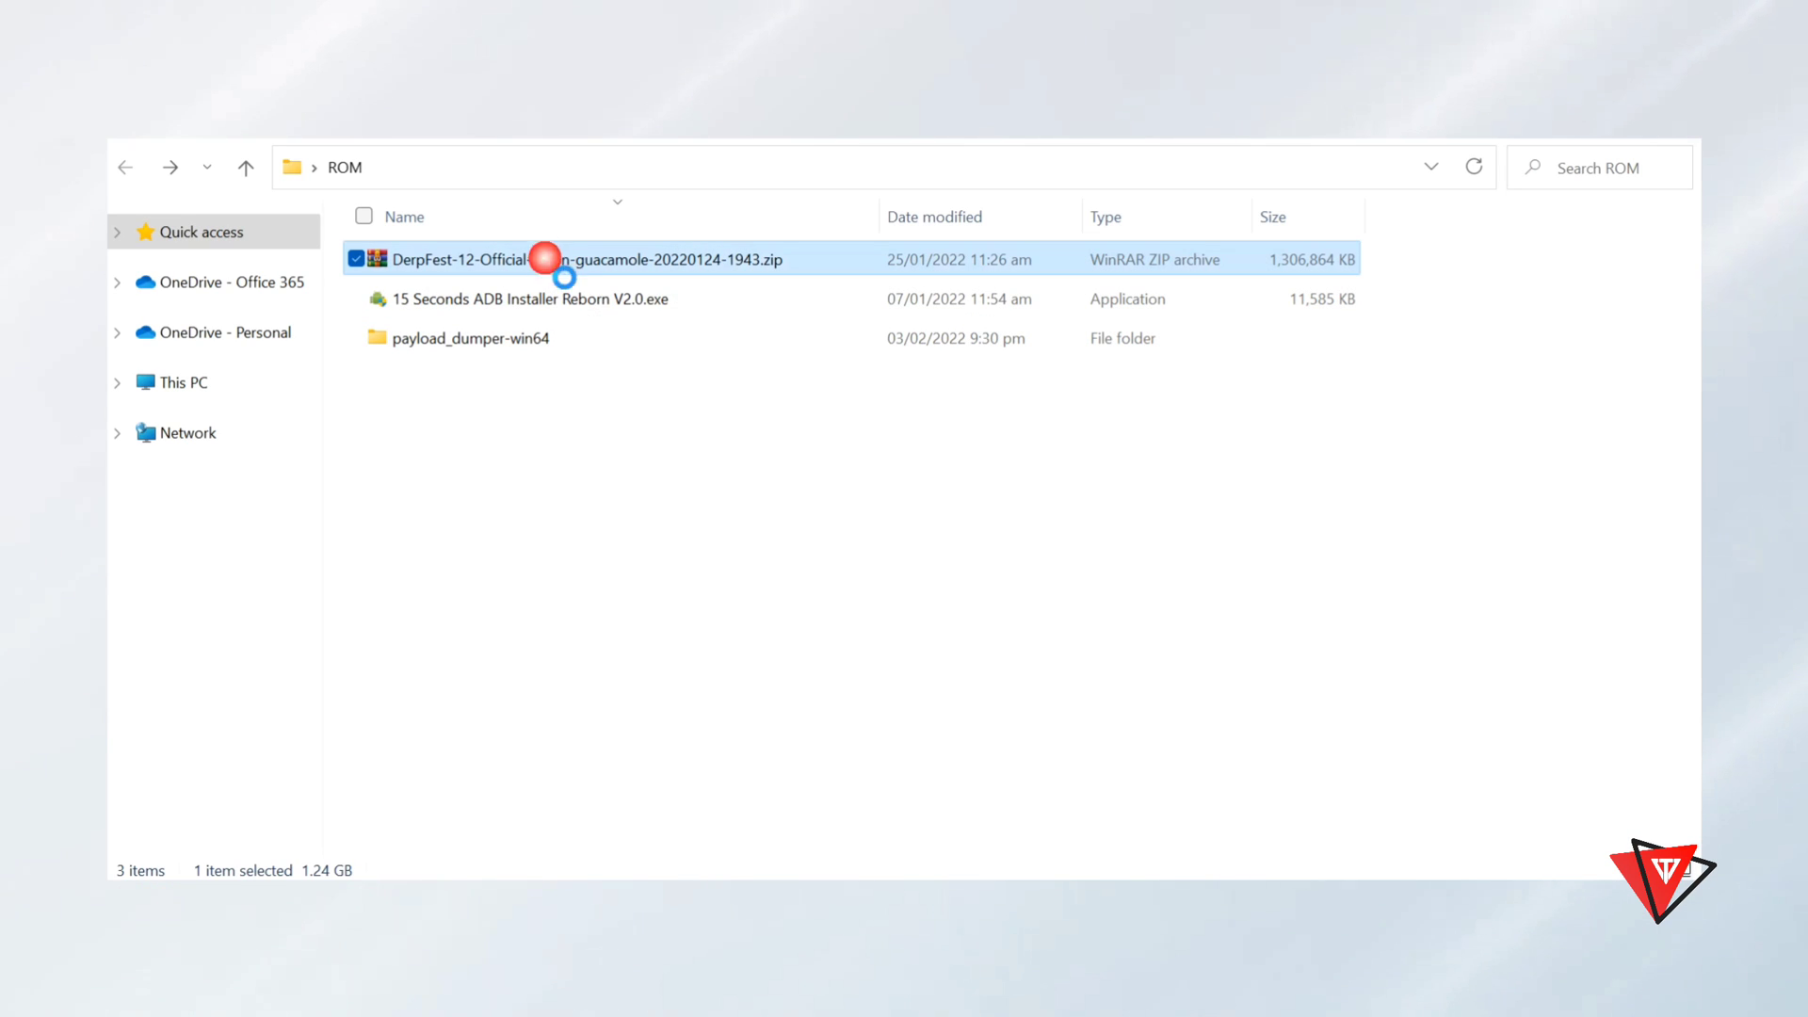
mouse_move(628, 267)
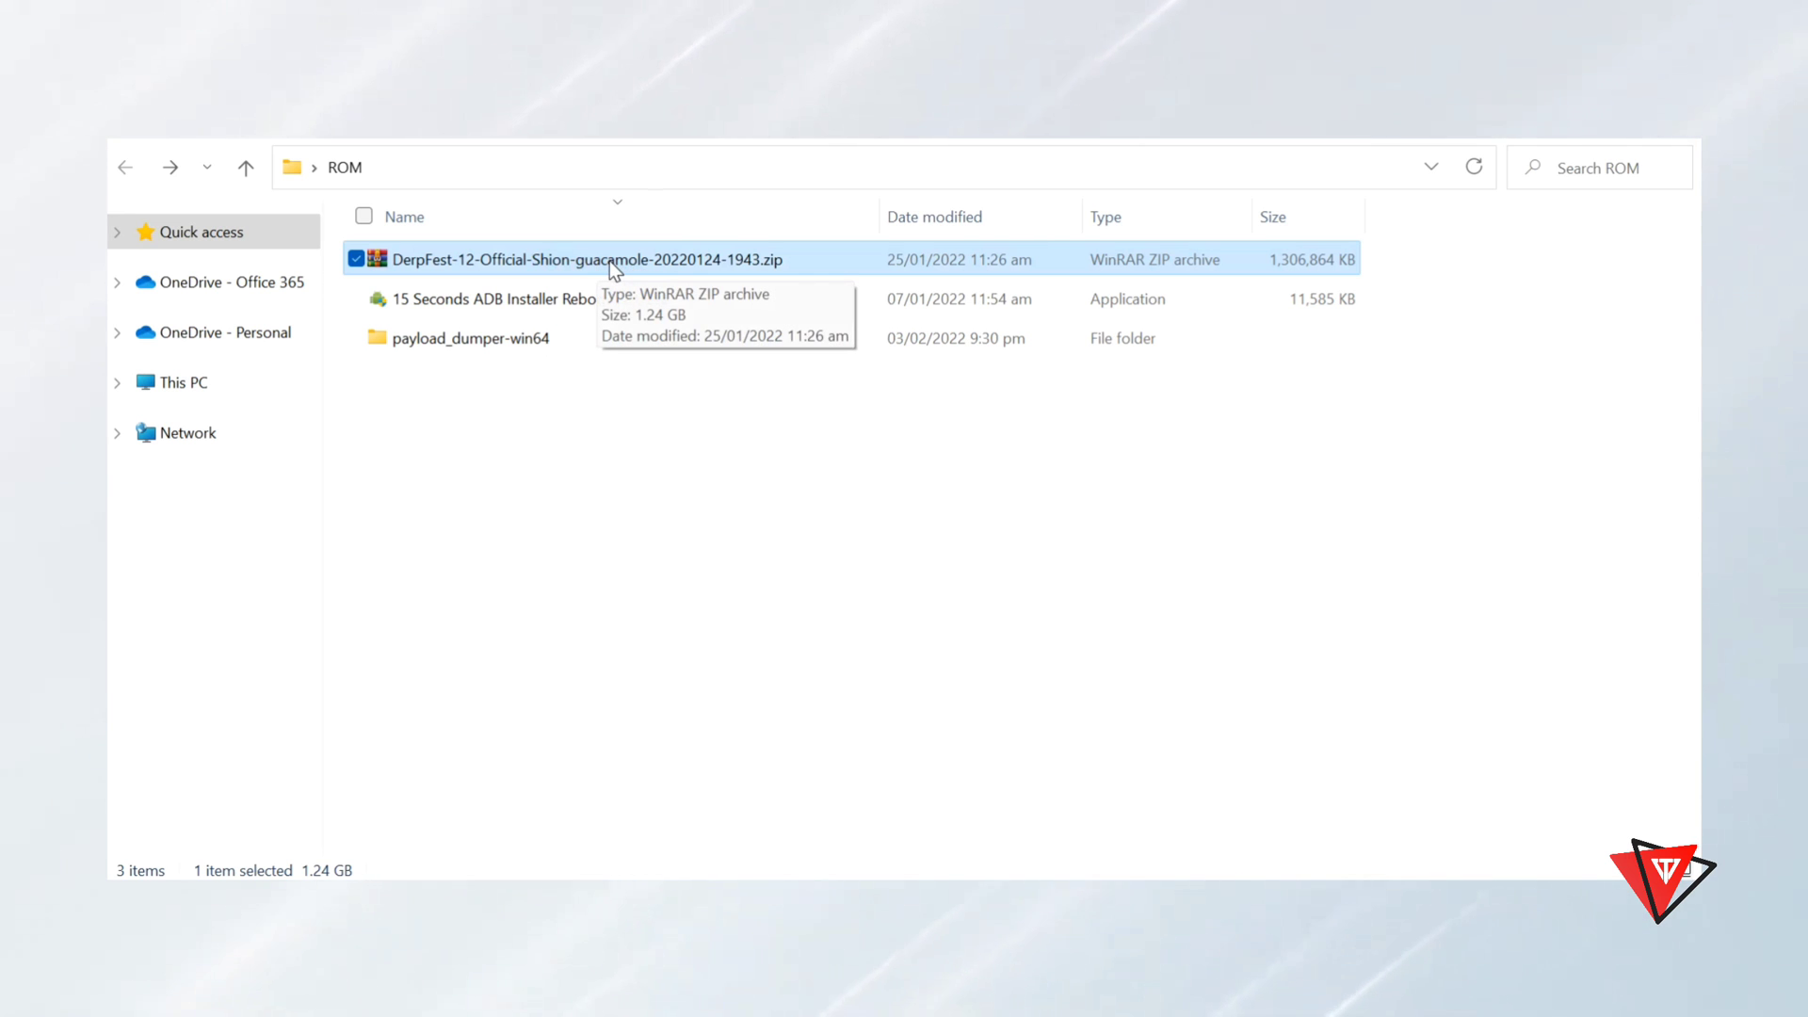
mouse_move(646, 277)
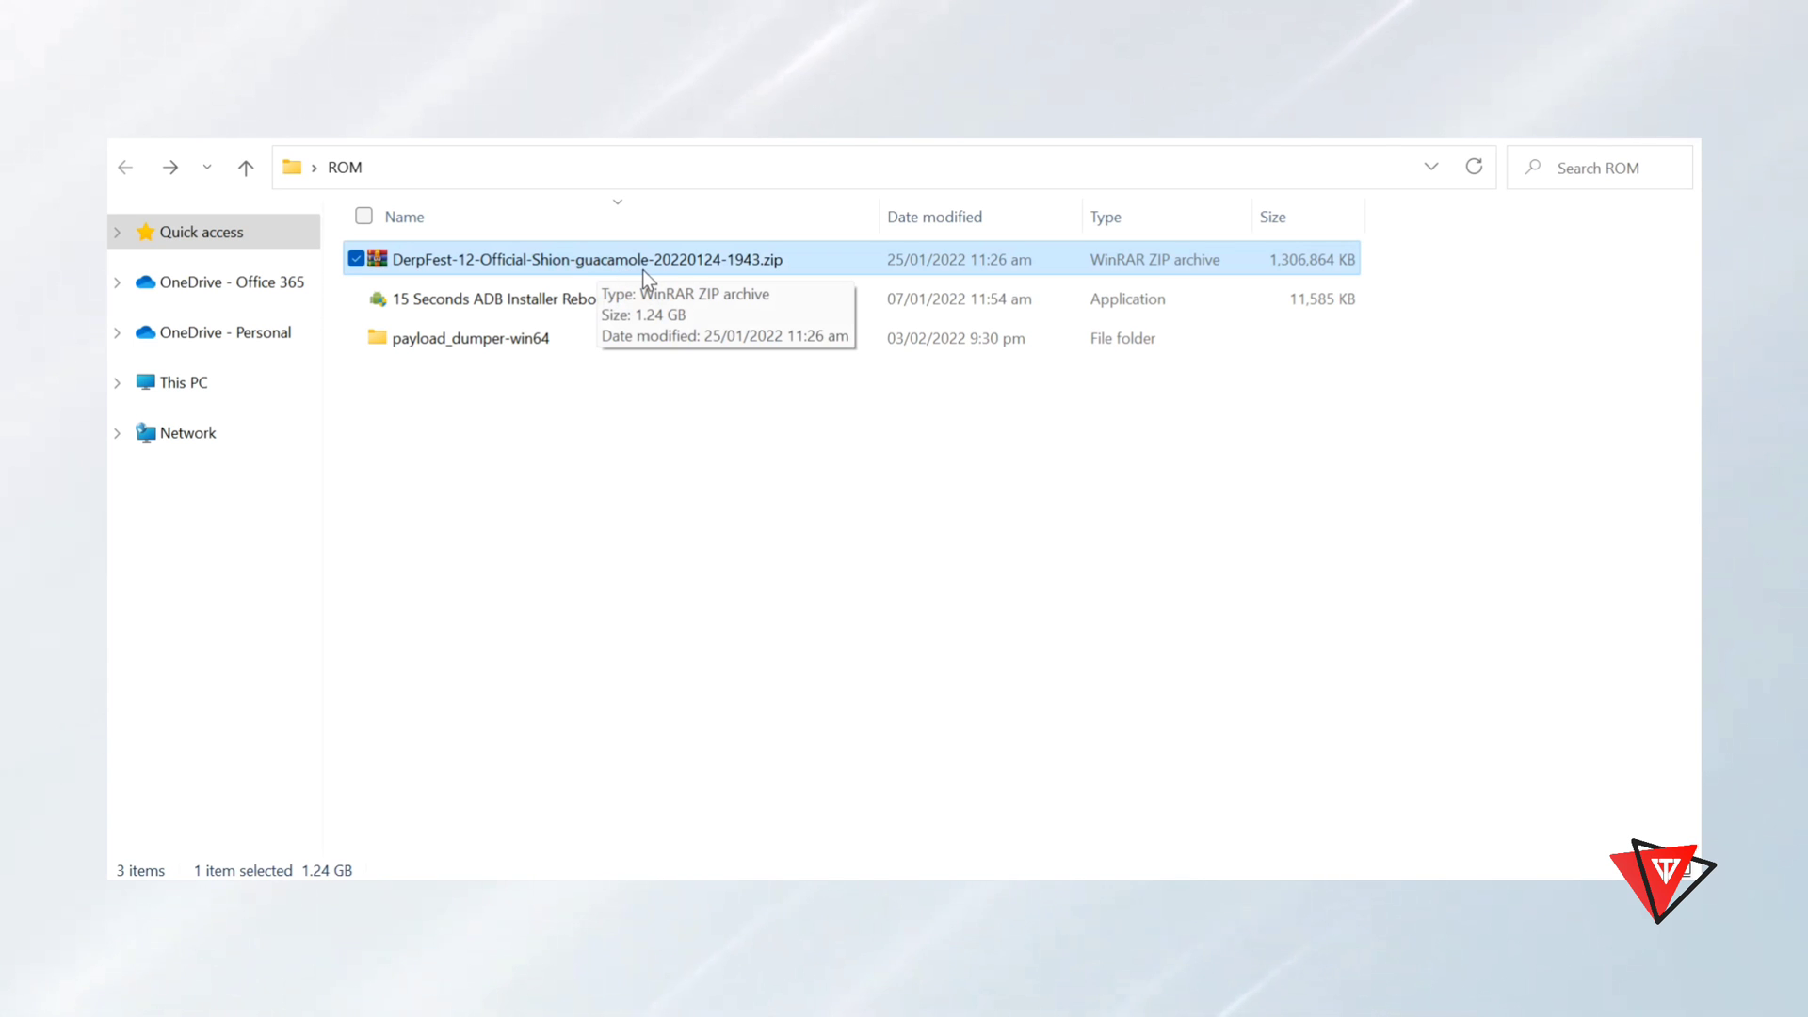
mouse_move(617, 279)
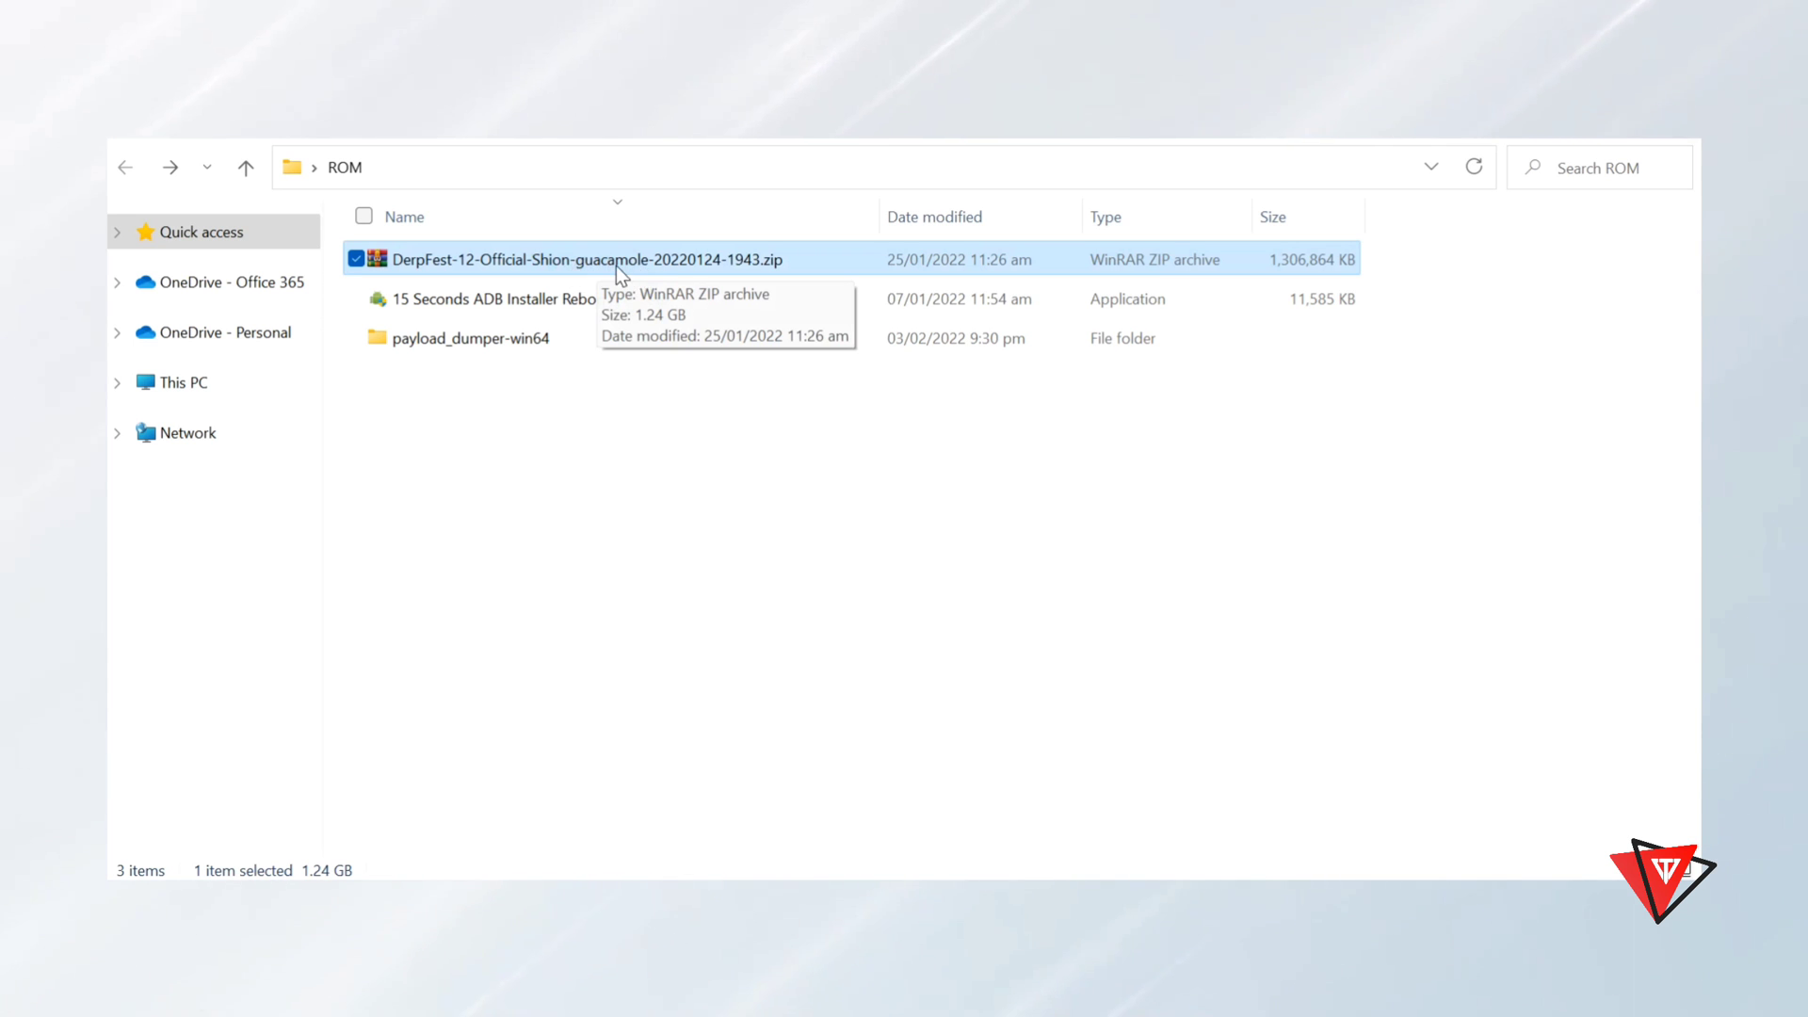
left_click(473, 464)
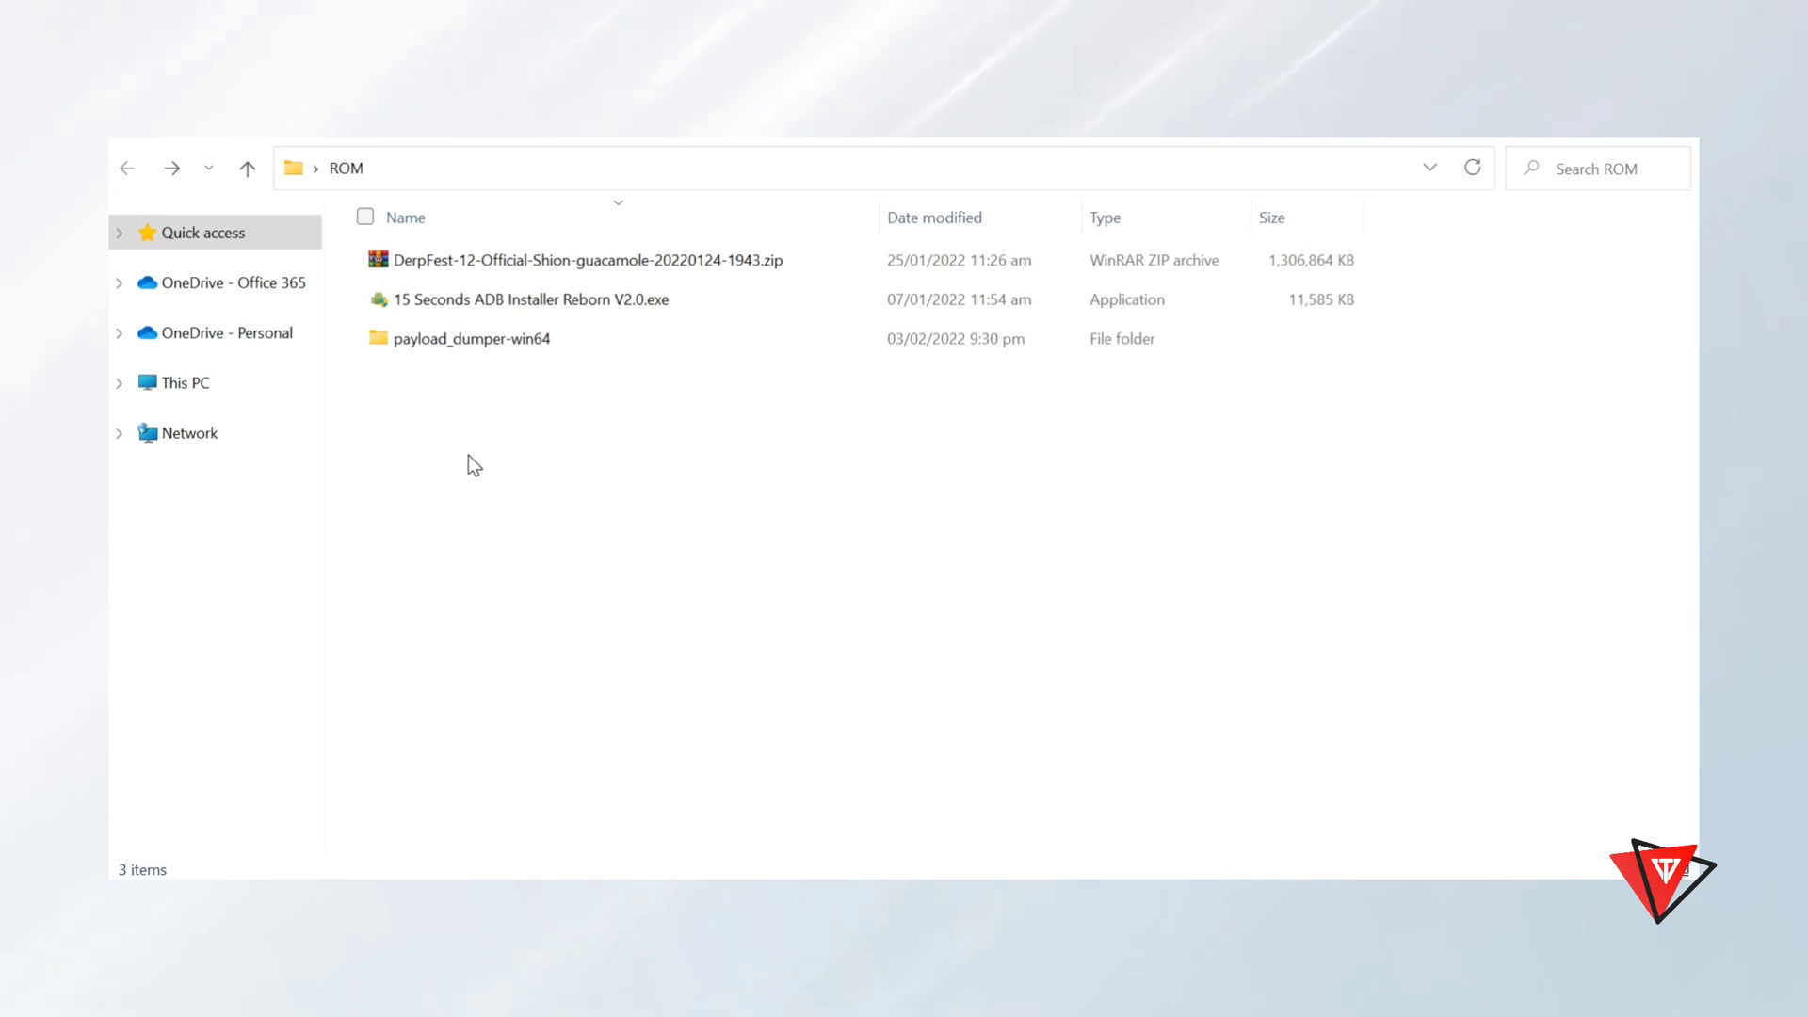
mouse_move(599, 464)
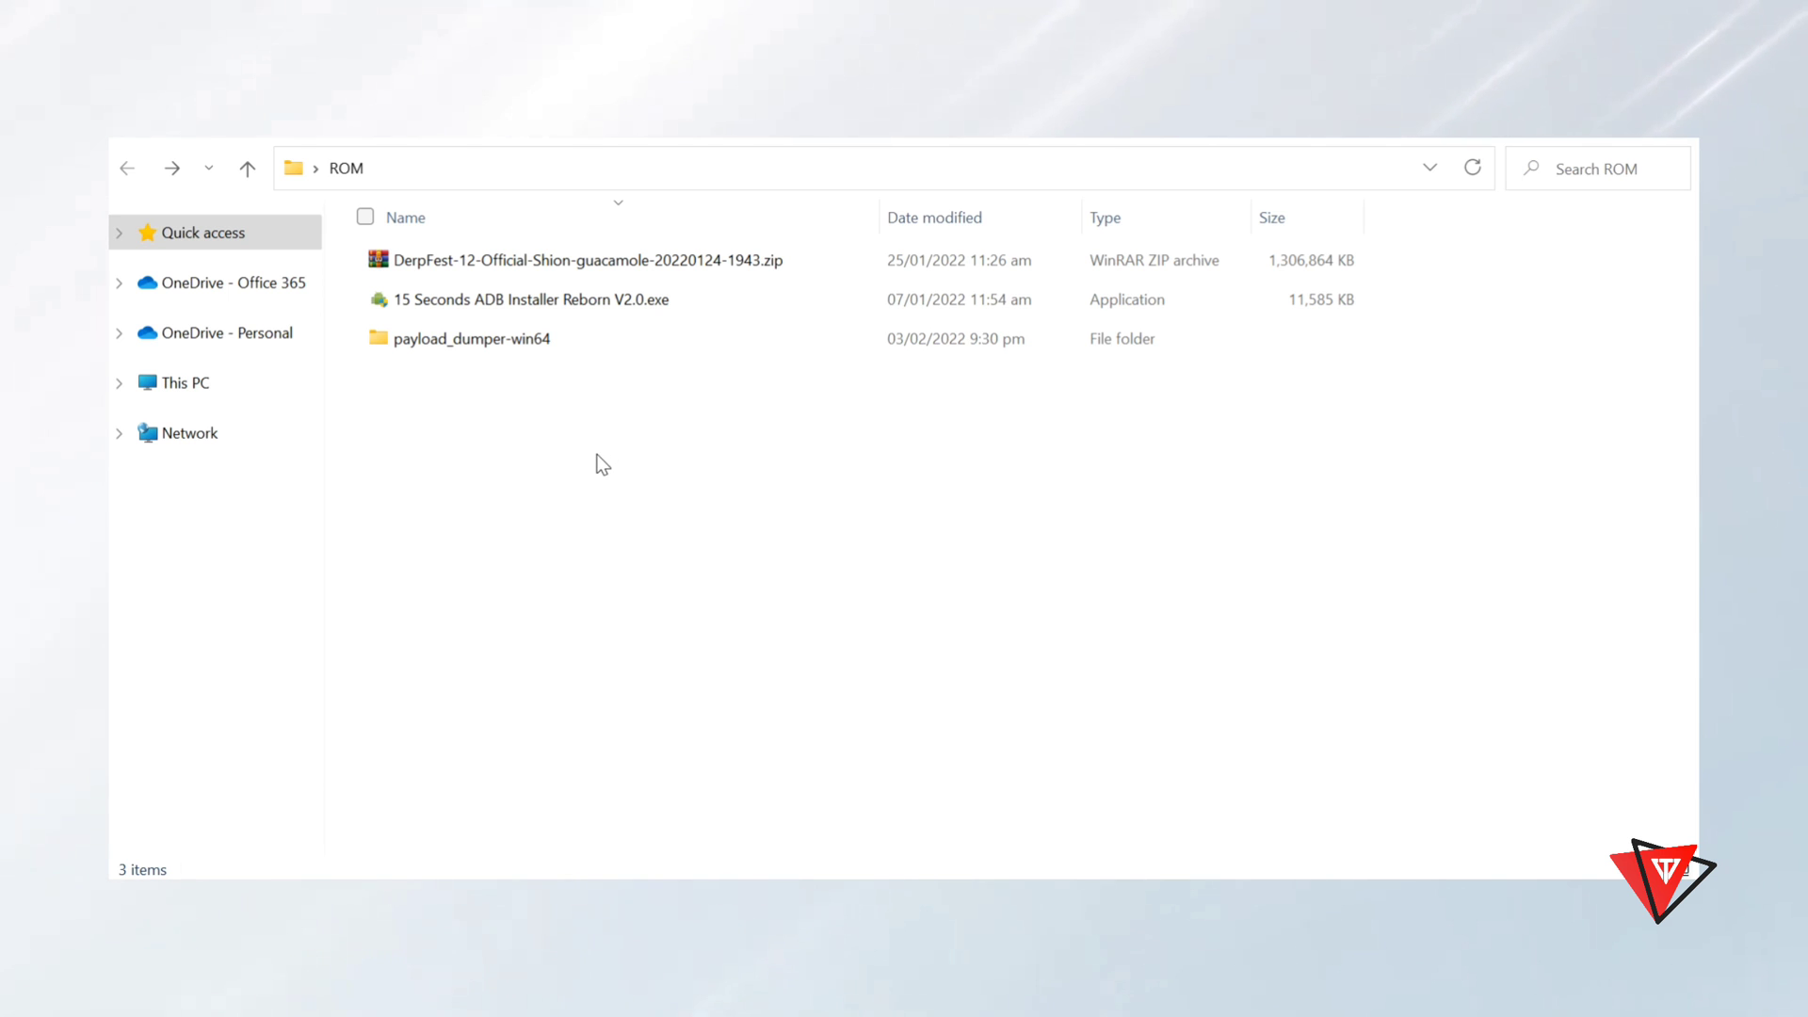
mouse_move(554, 299)
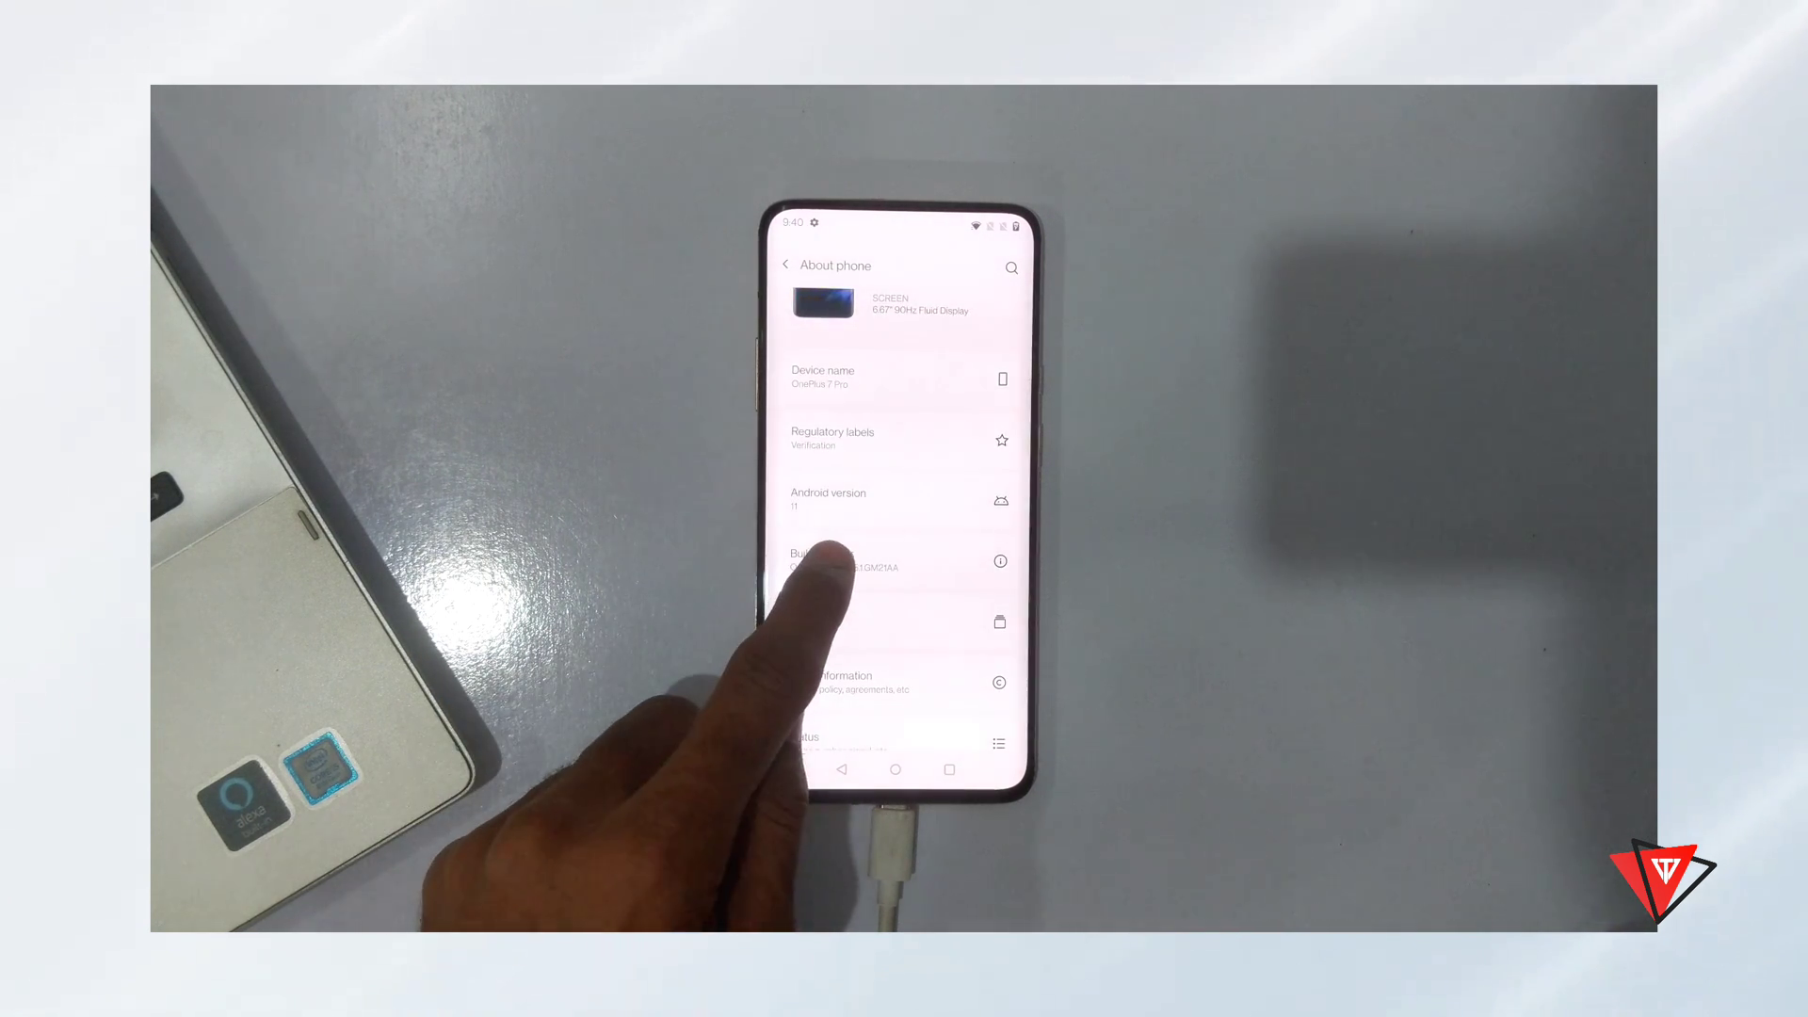
Step: Tap Build number to unlock developer options, then switch on USB debugging in Developer options
left_click(825, 561)
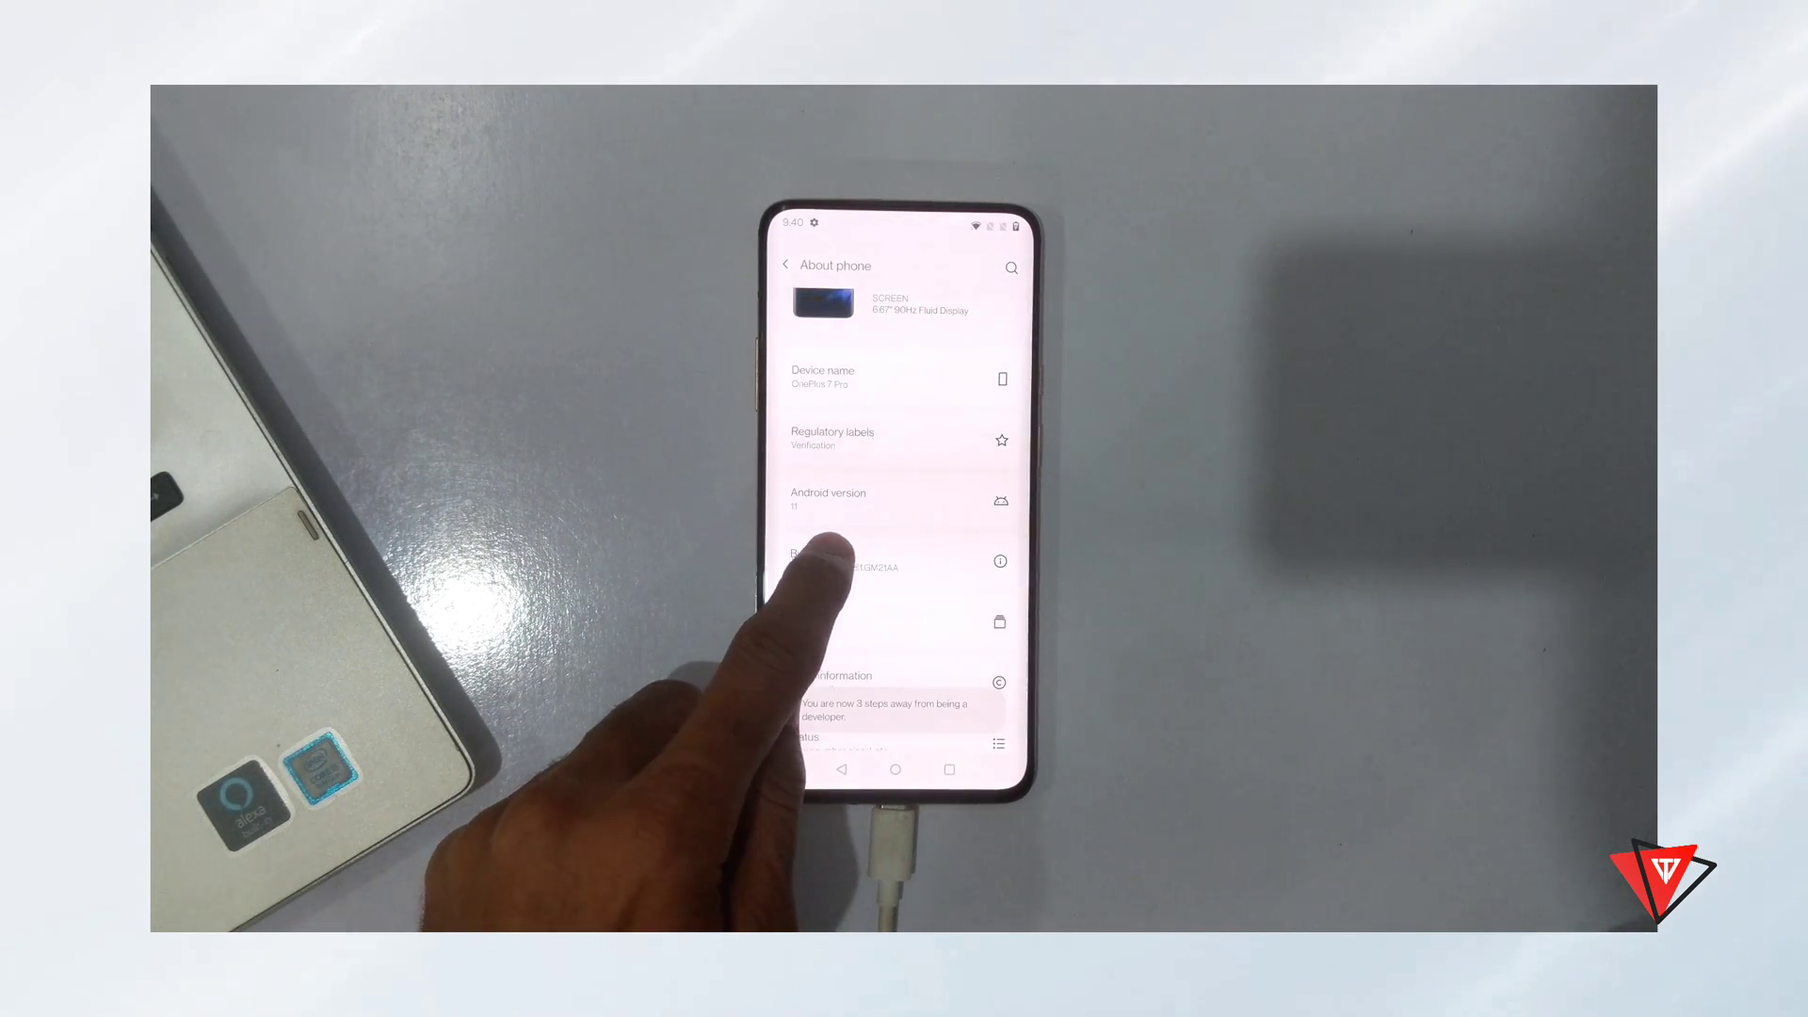
left_click(853, 563)
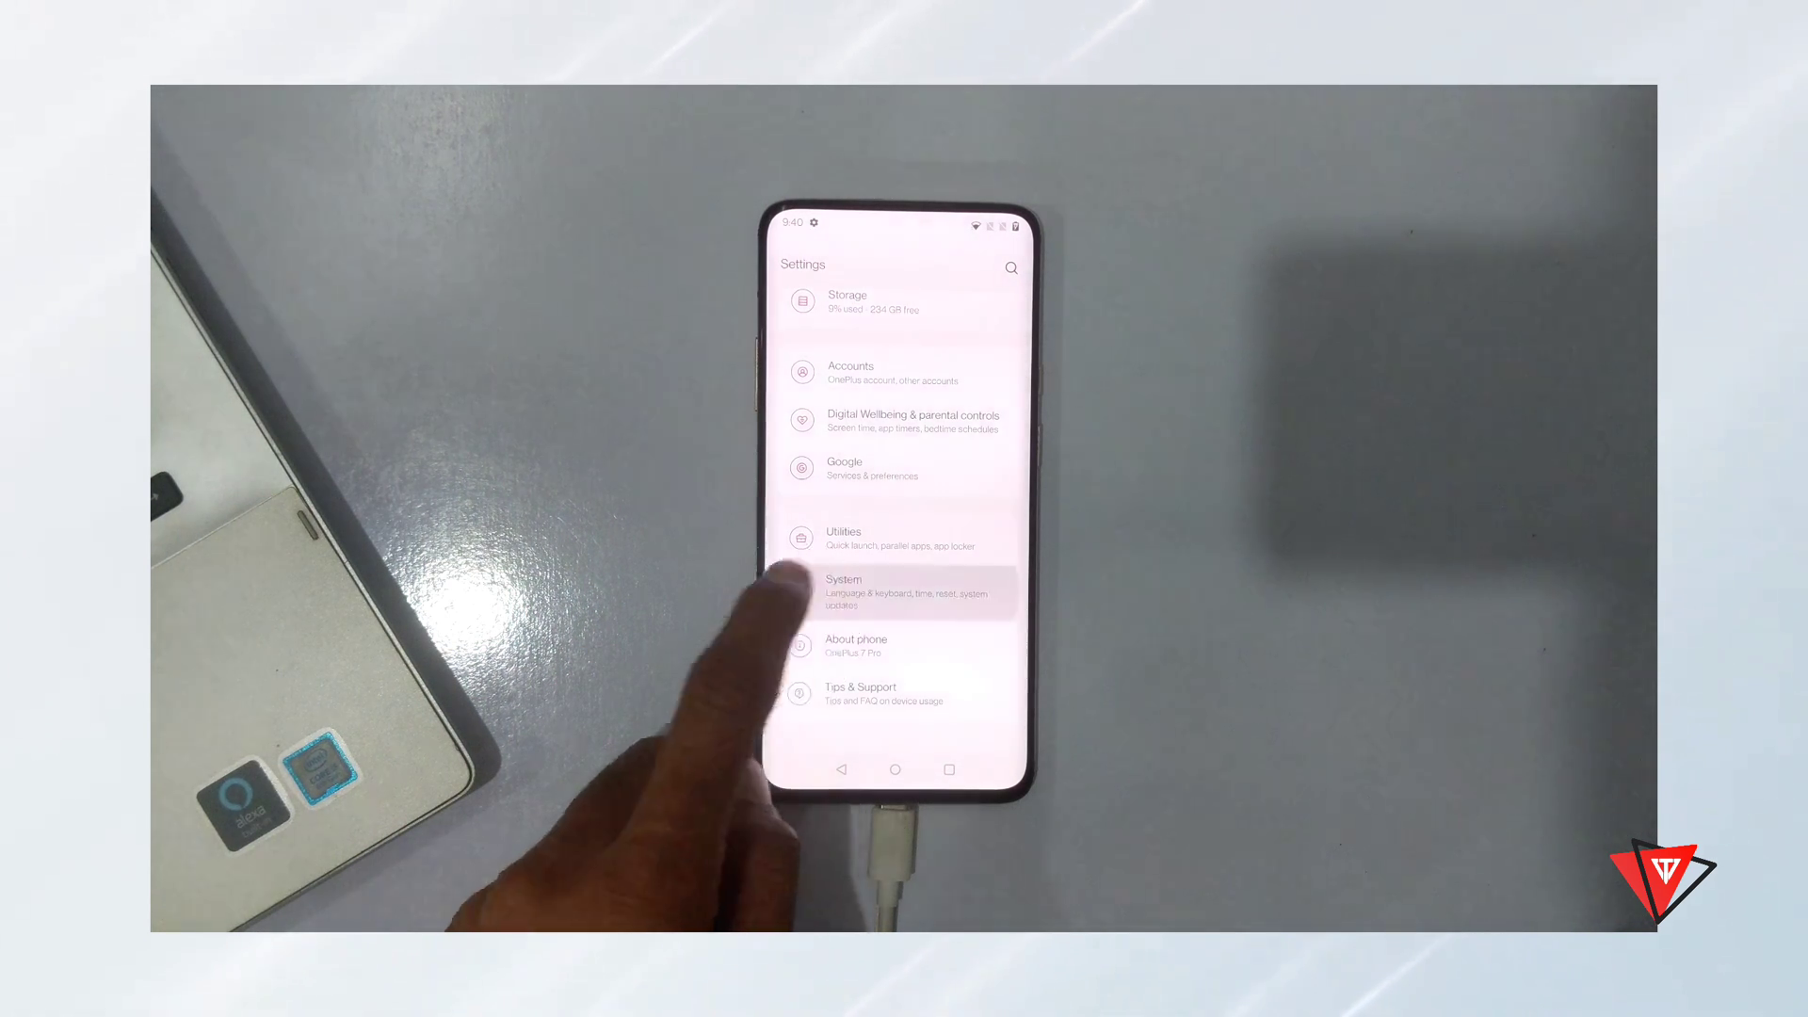
left_click(905, 588)
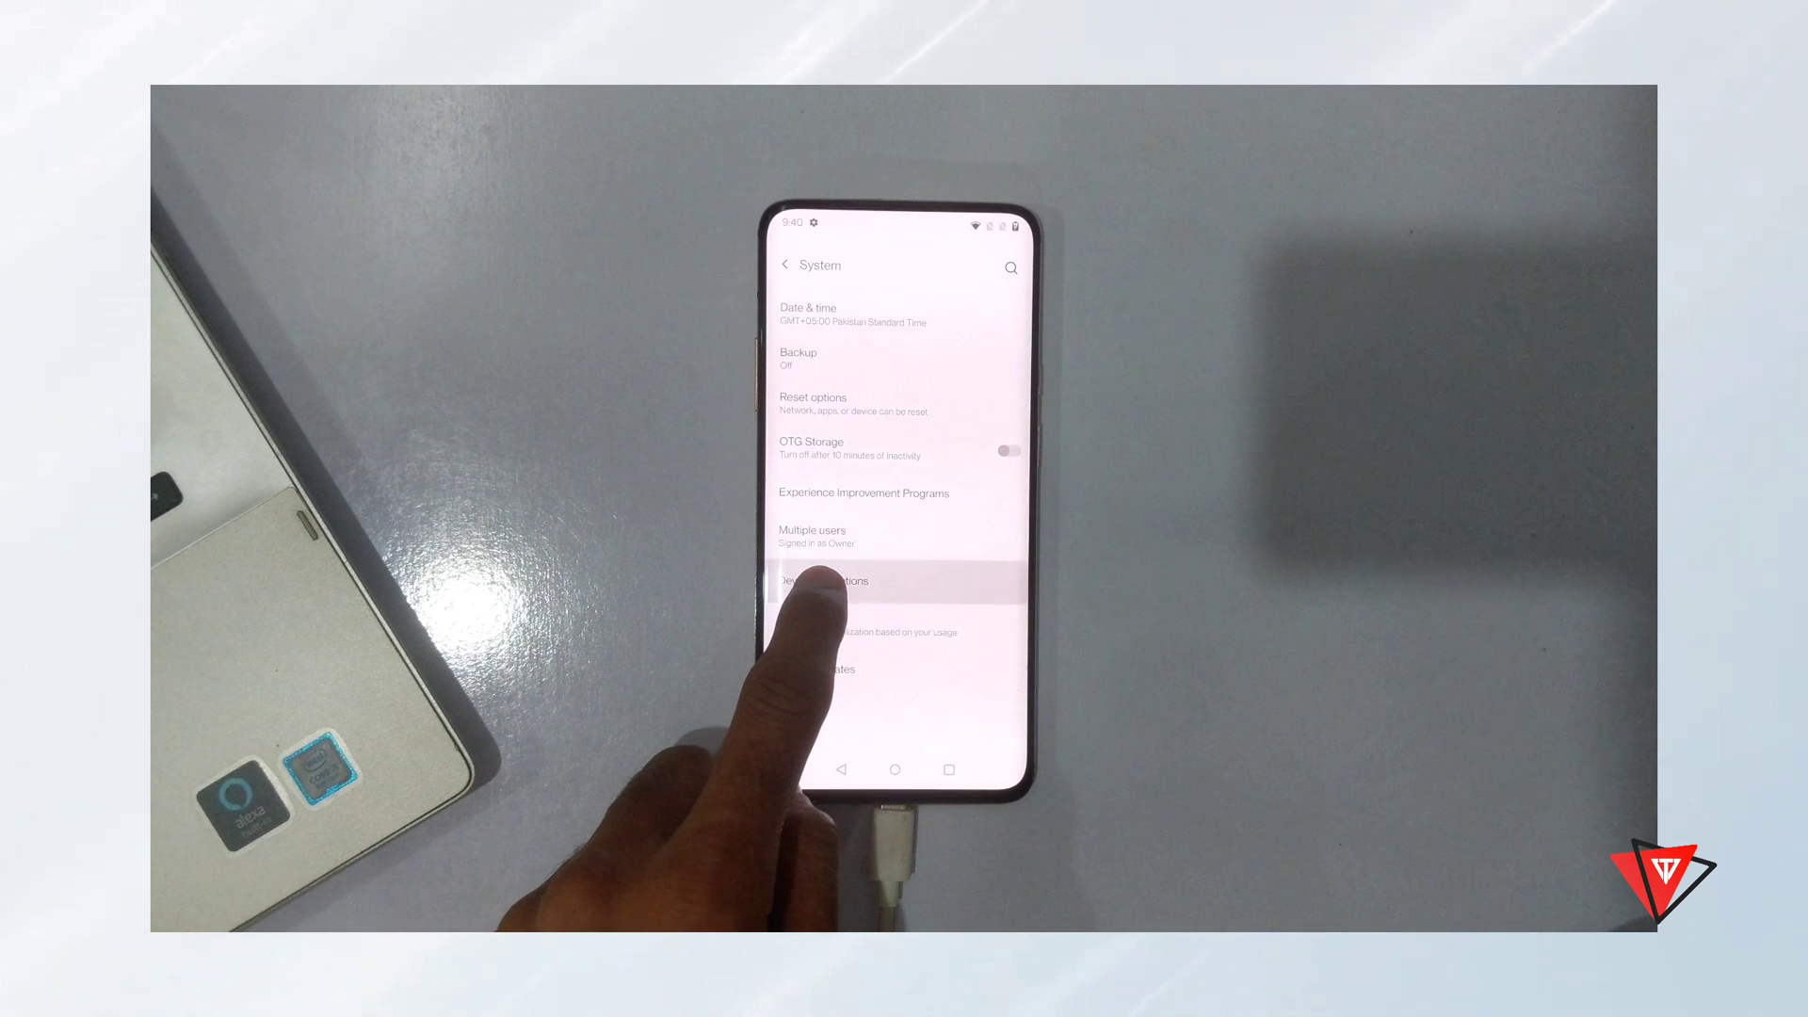
left_click(818, 581)
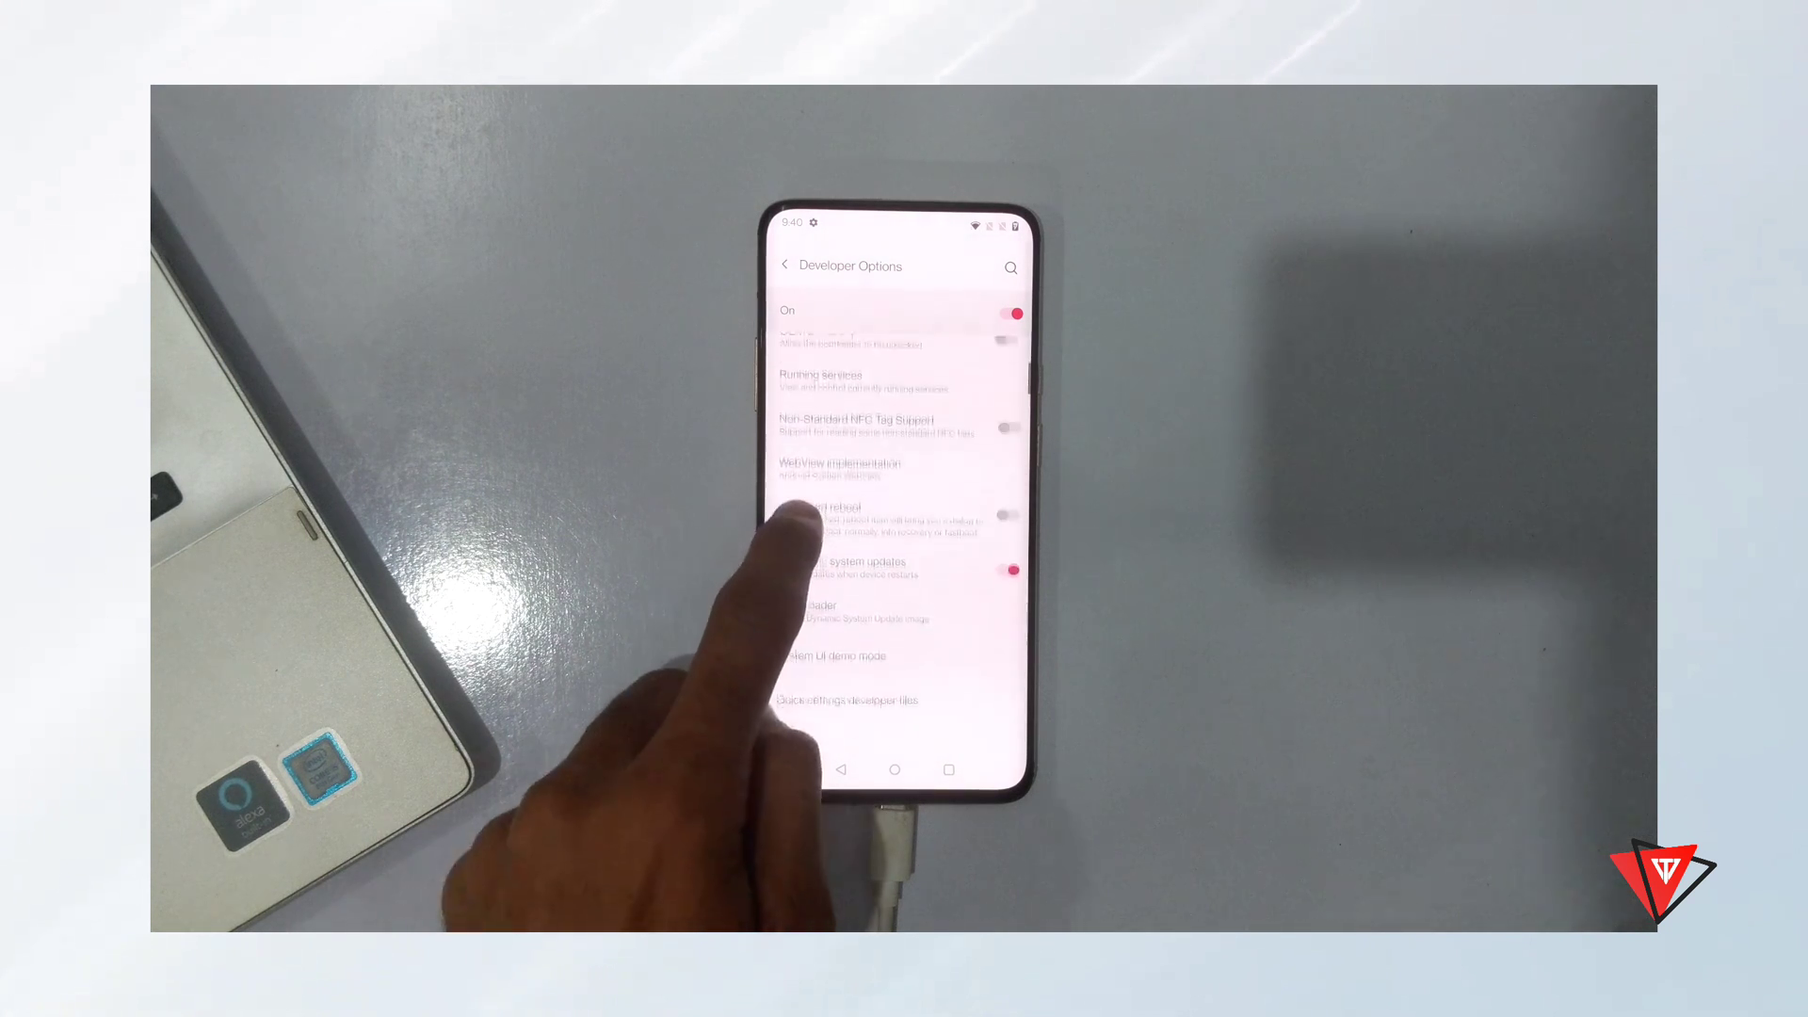
scroll("up", 3)
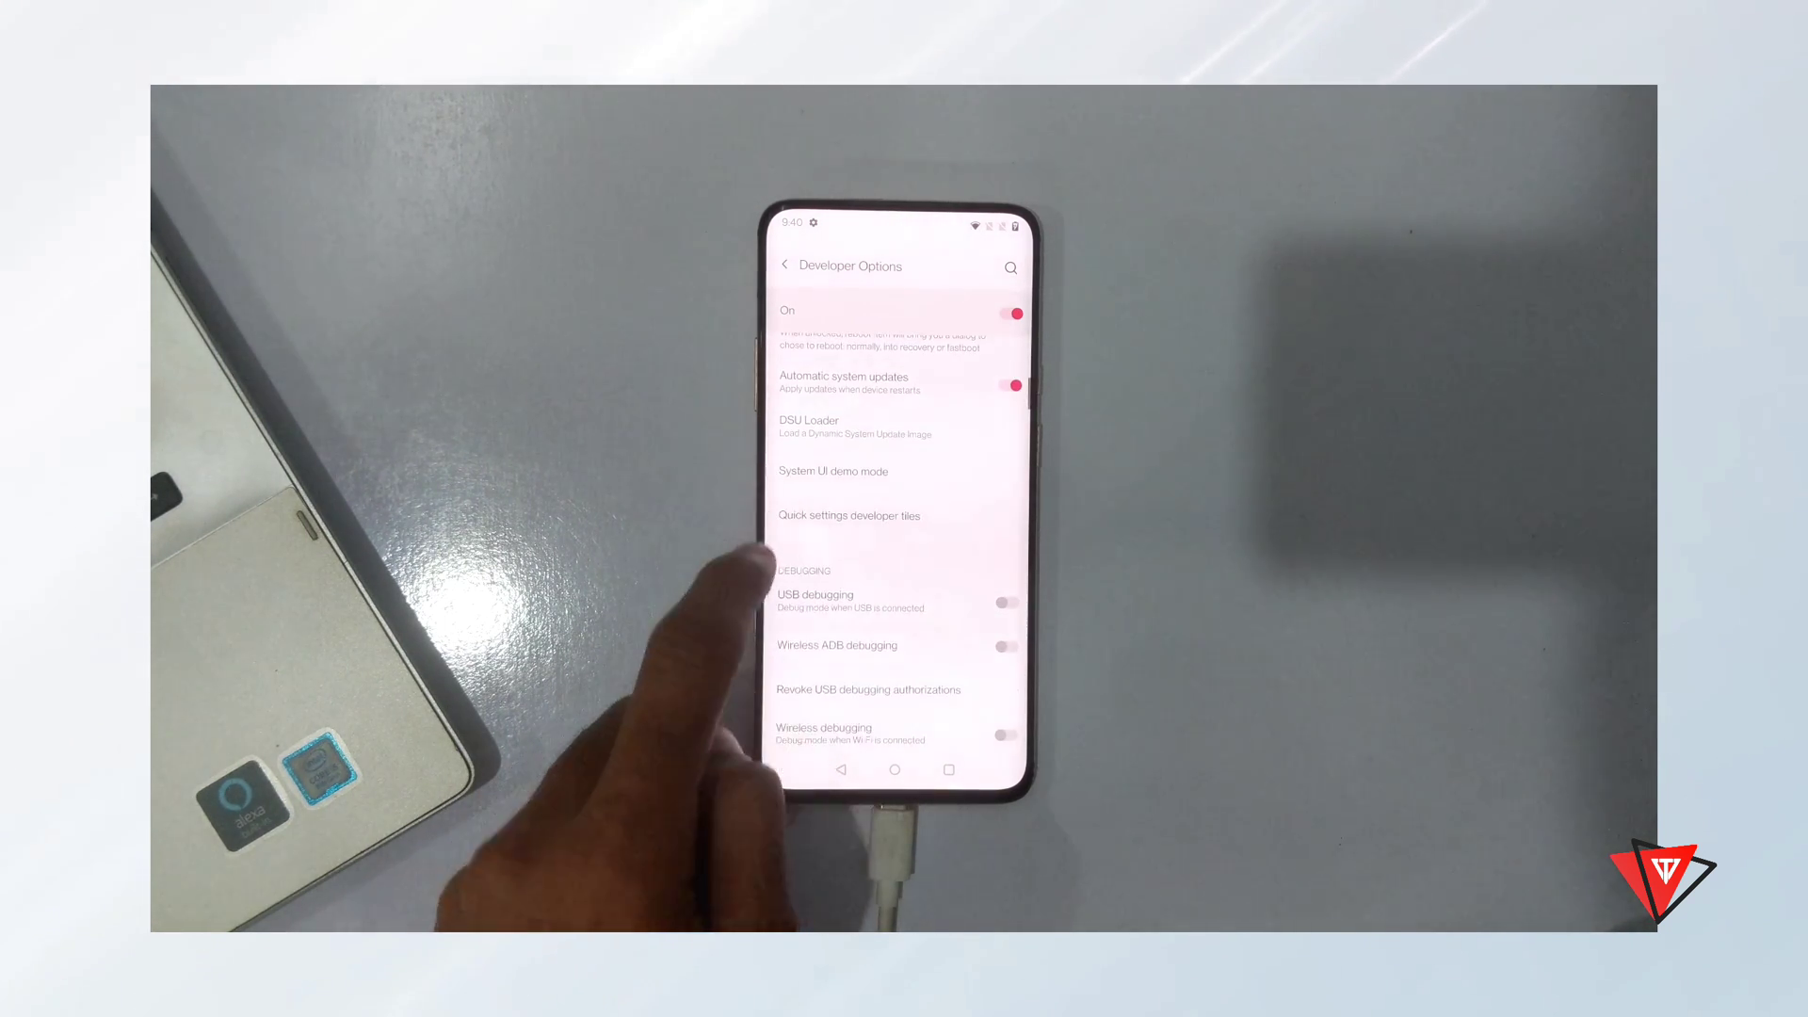
left_click(1013, 600)
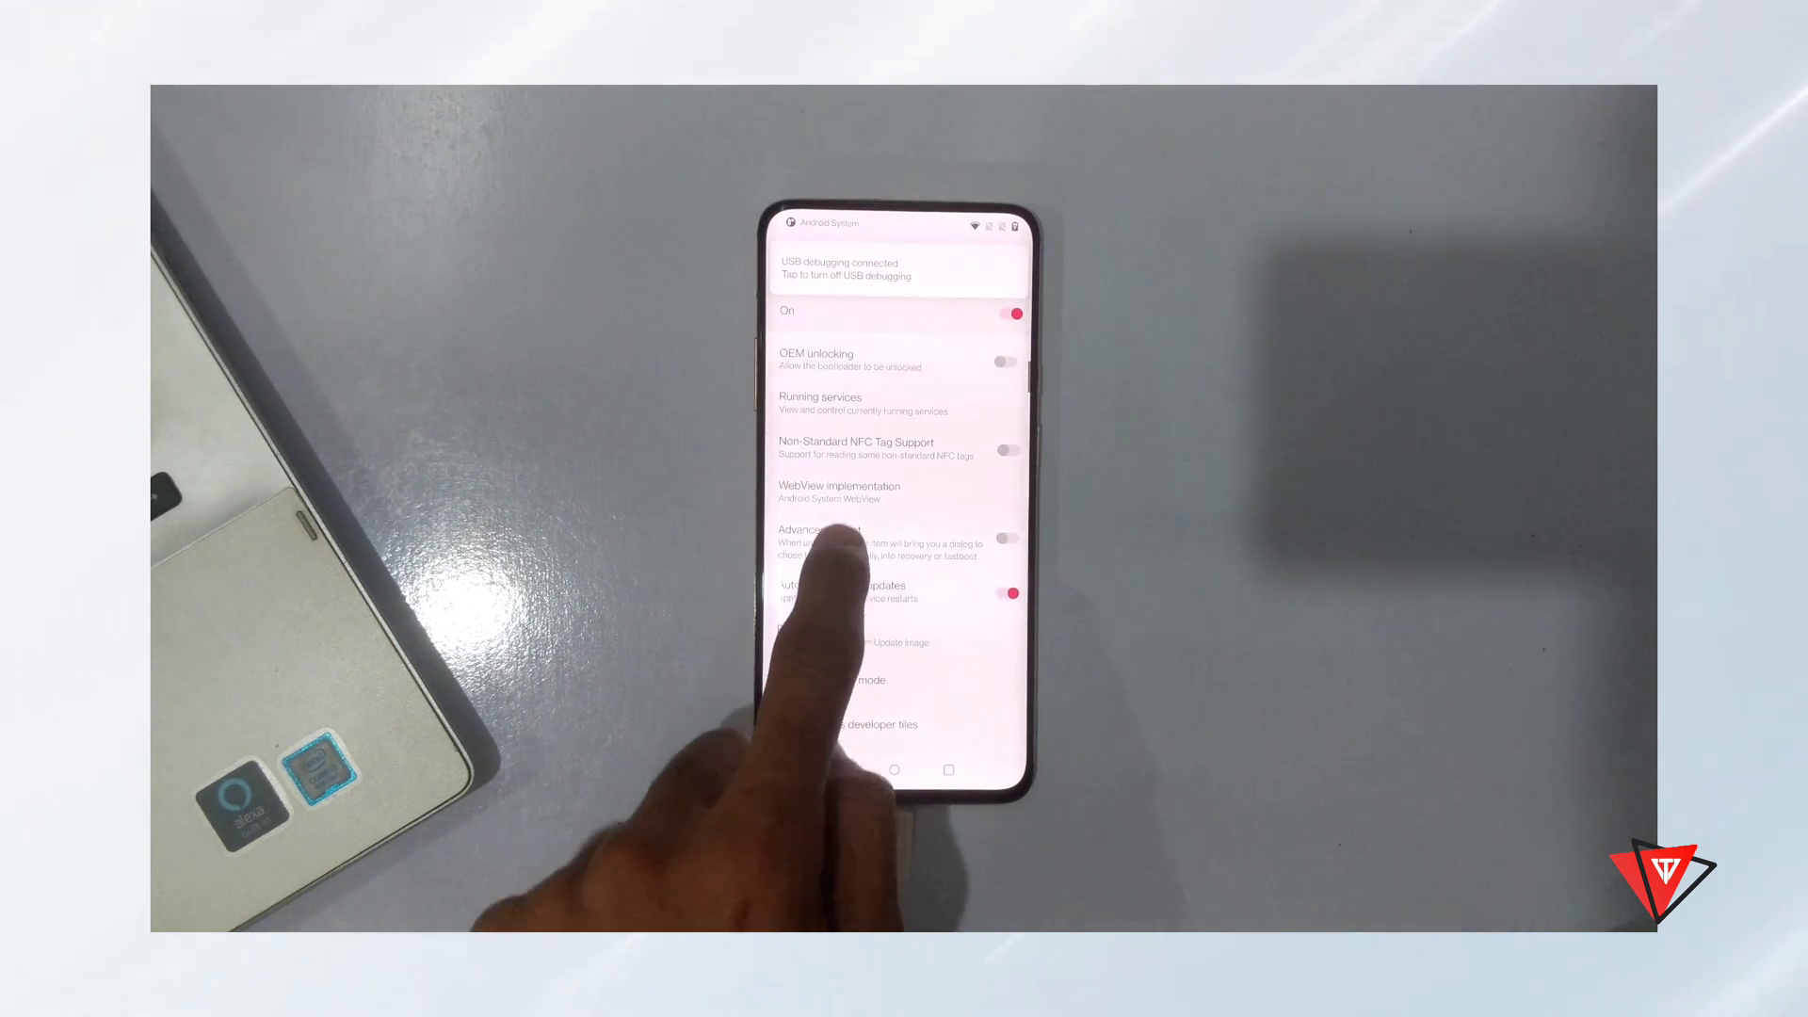
scroll("up", 3)
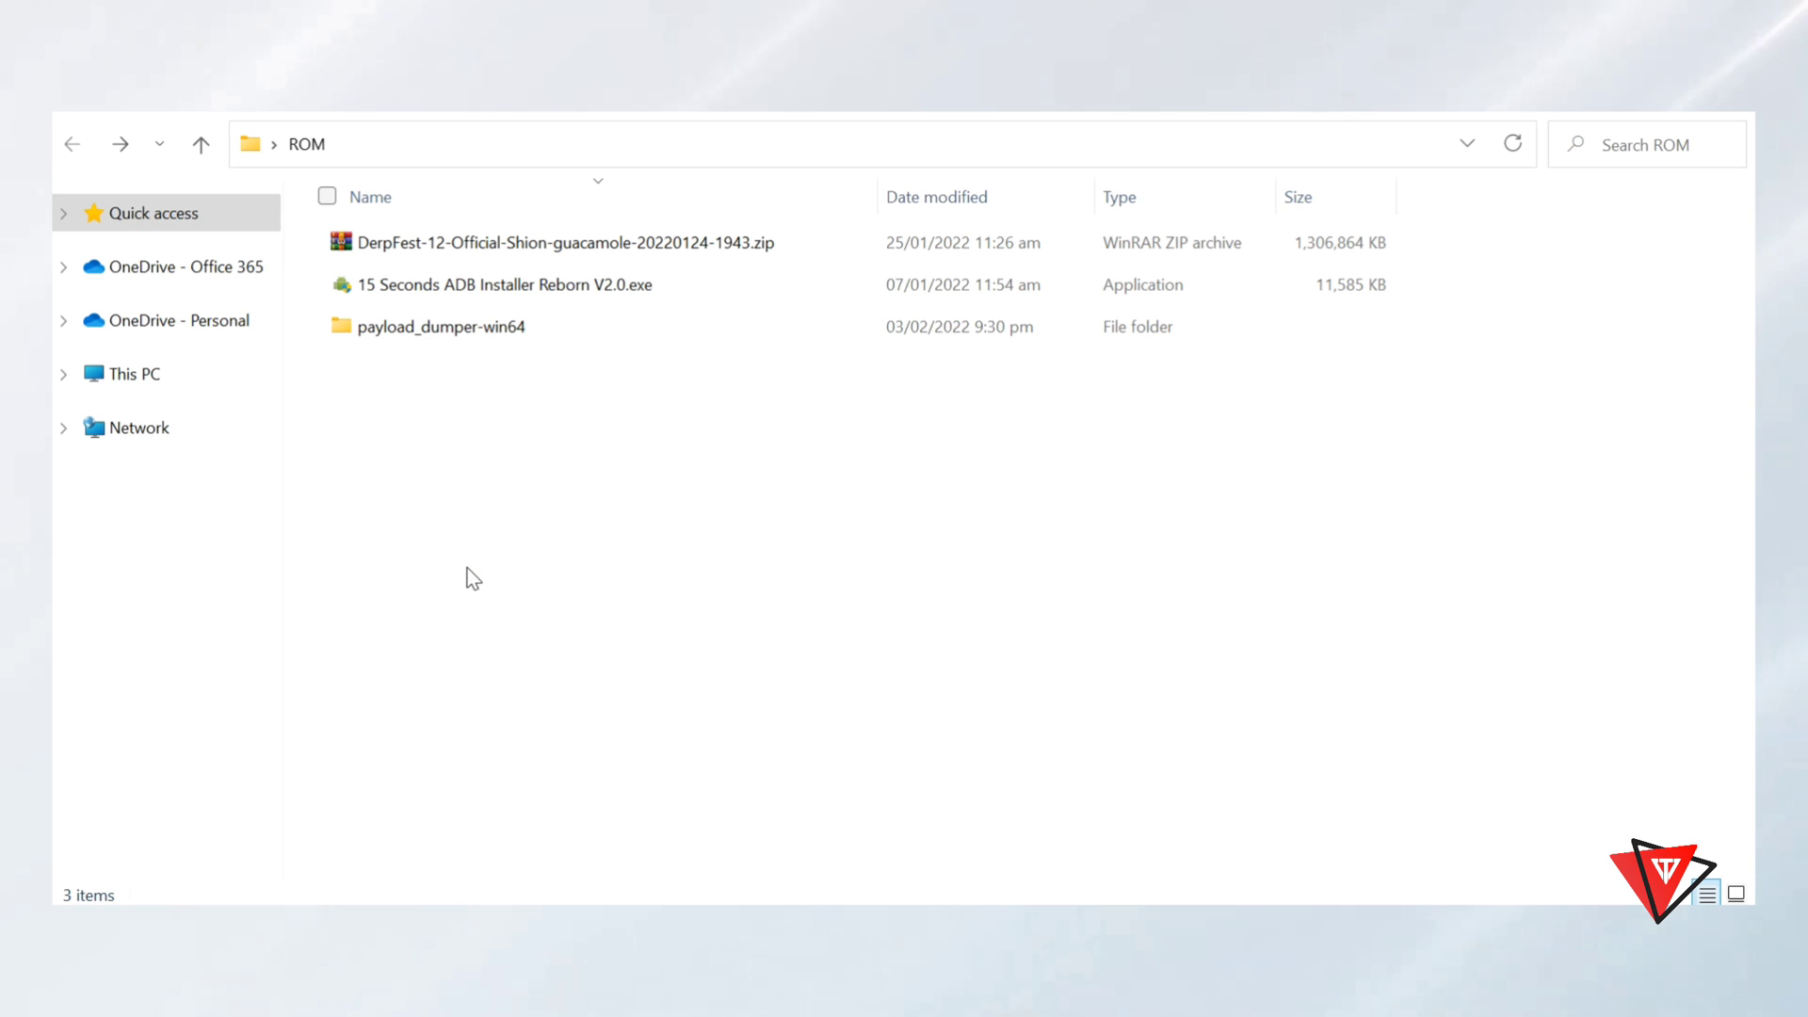
mouse_move(496, 546)
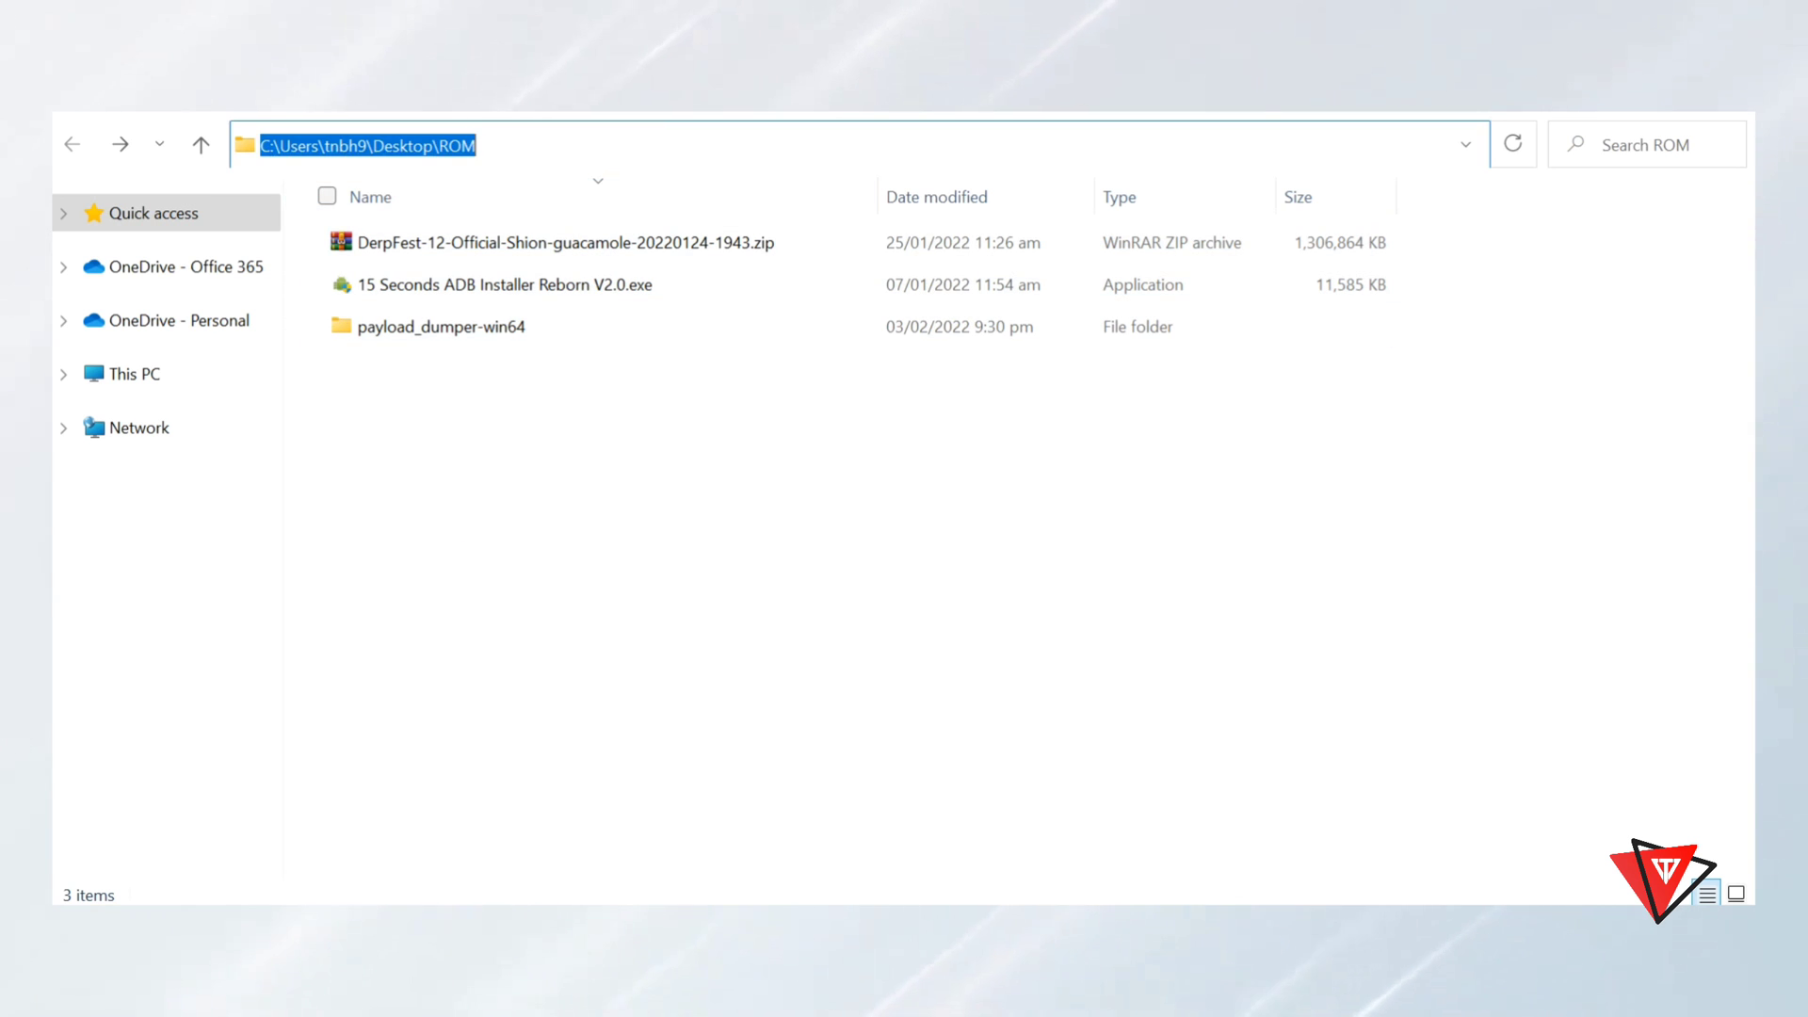
Step: Enter cmd in the ROM folder's address bar to launch Command Prompt there
type("cmd")
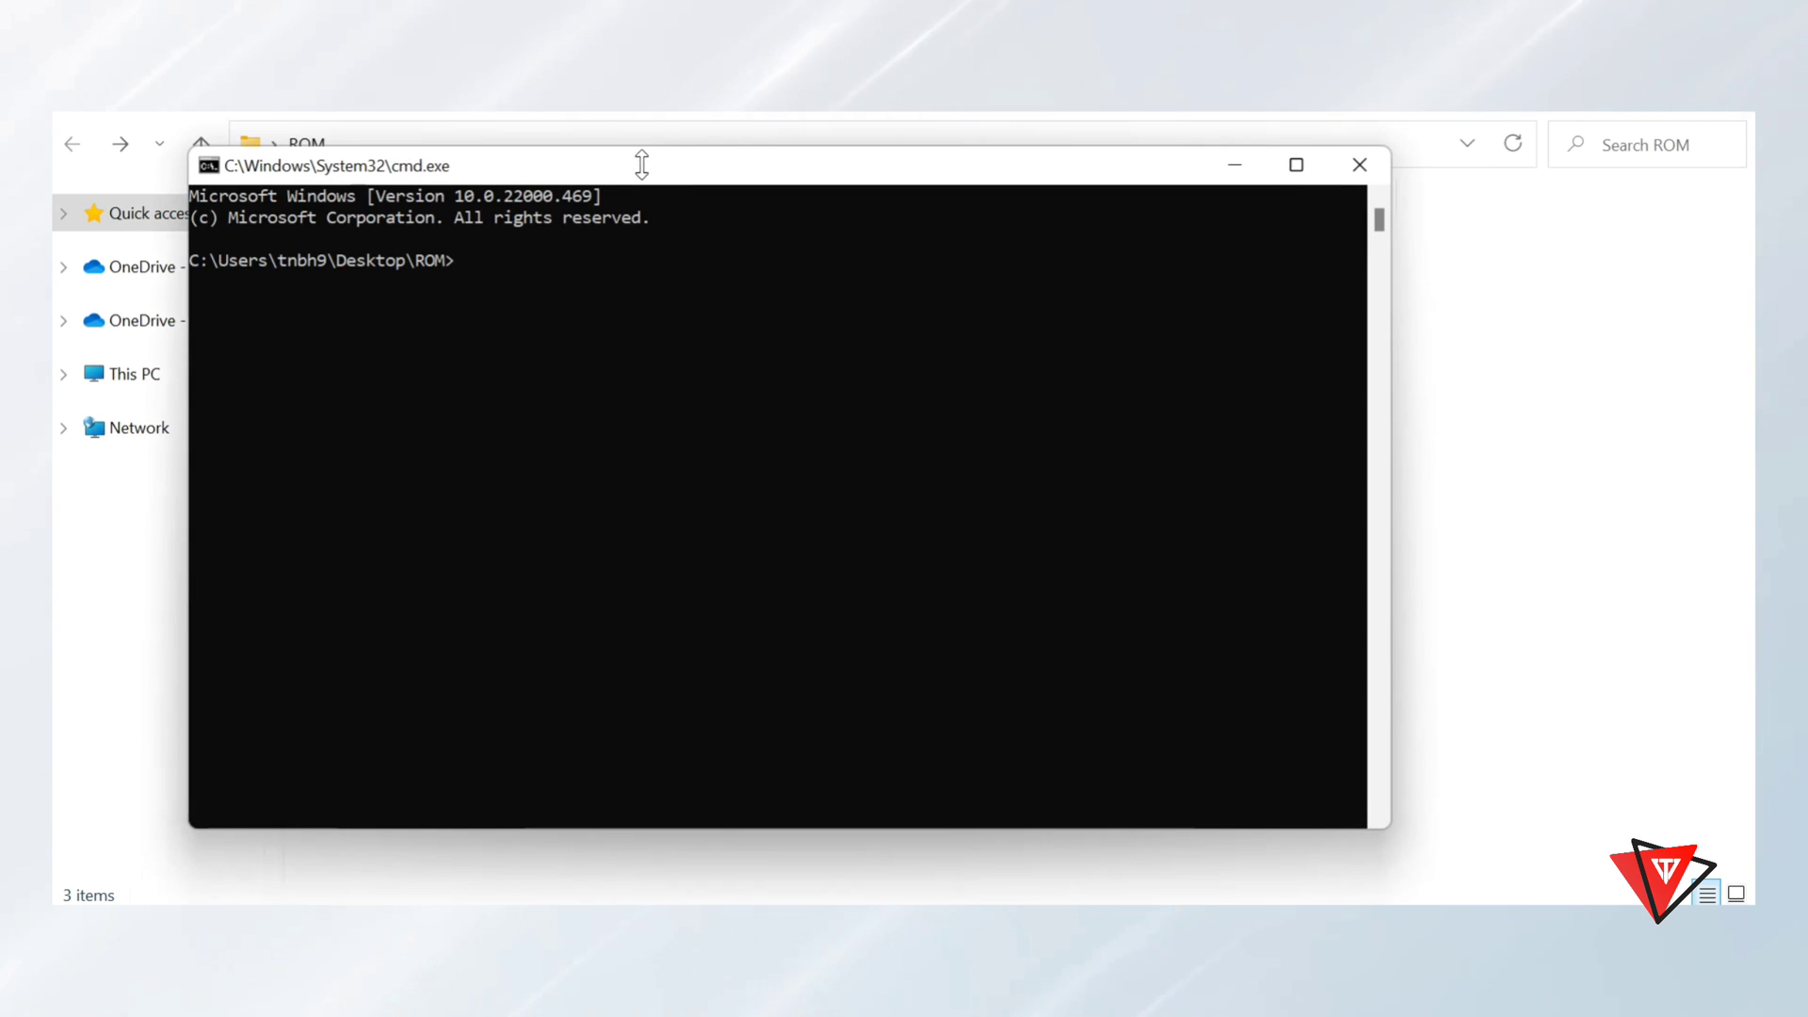
Step: Run 'adb devices', authorize the PC on the phone, and rerun it to confirm authorization
left_click_drag(643, 165, 712, 184)
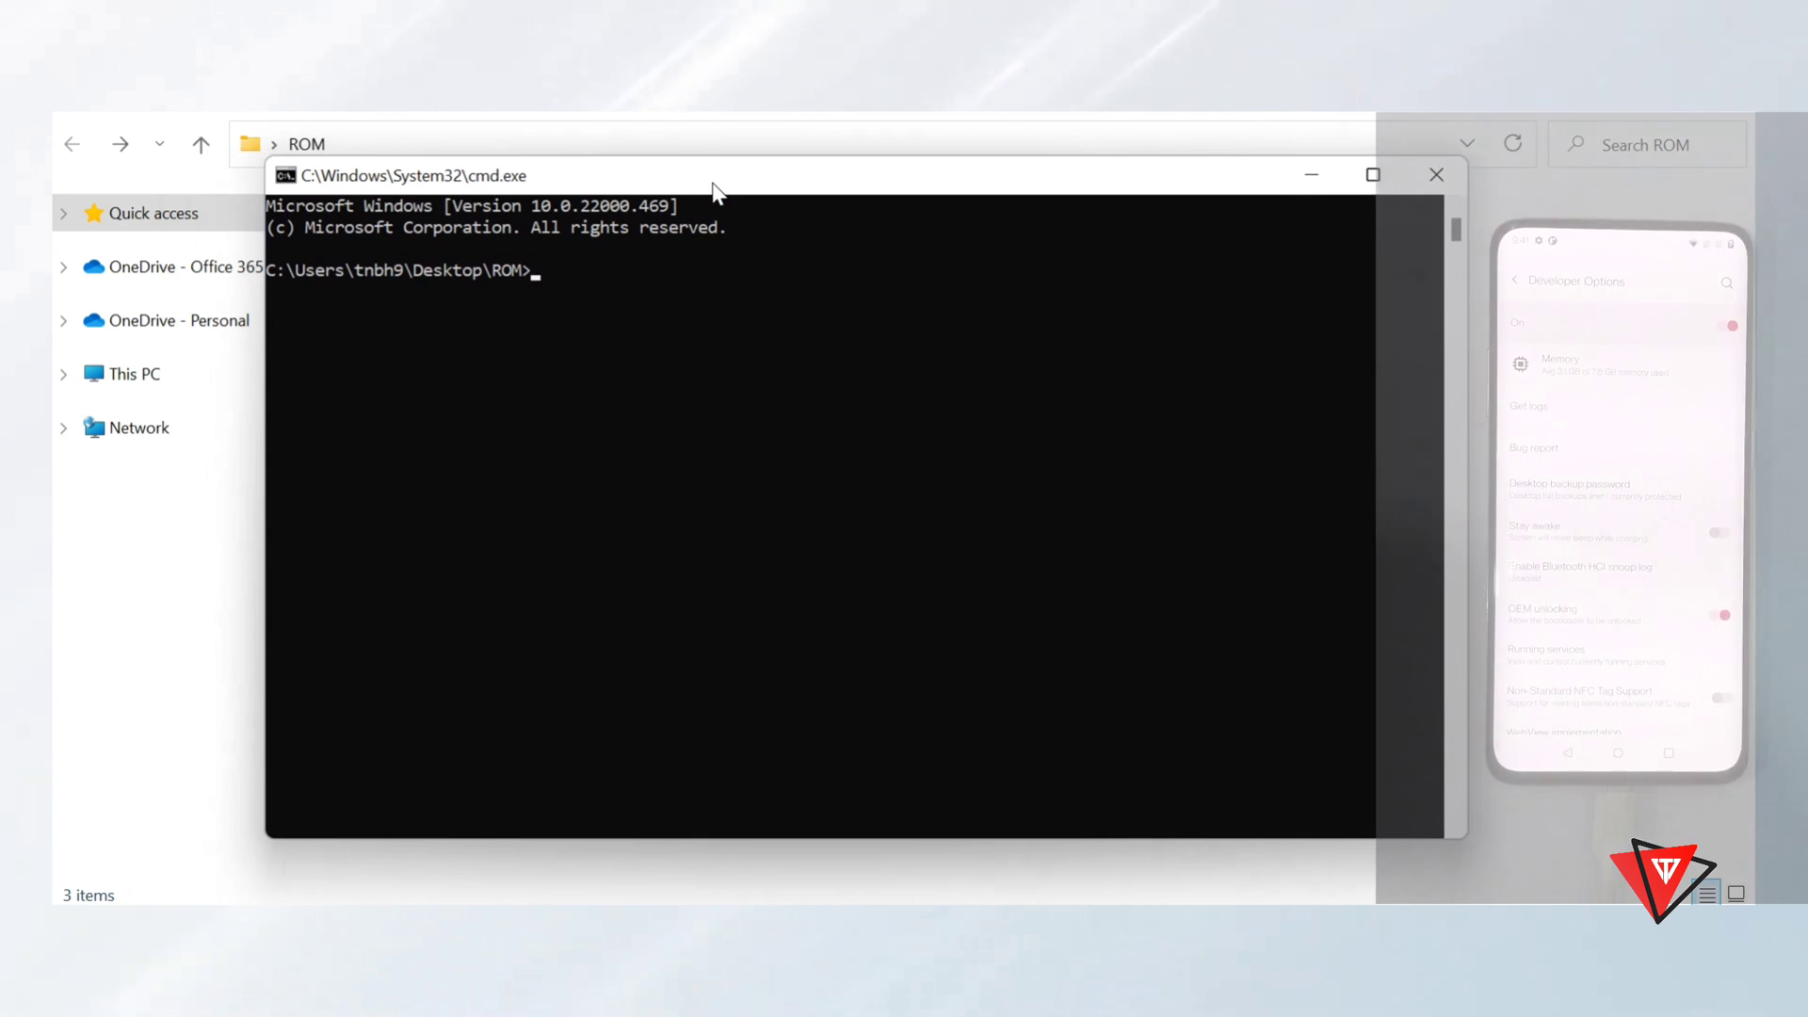
type("adb")
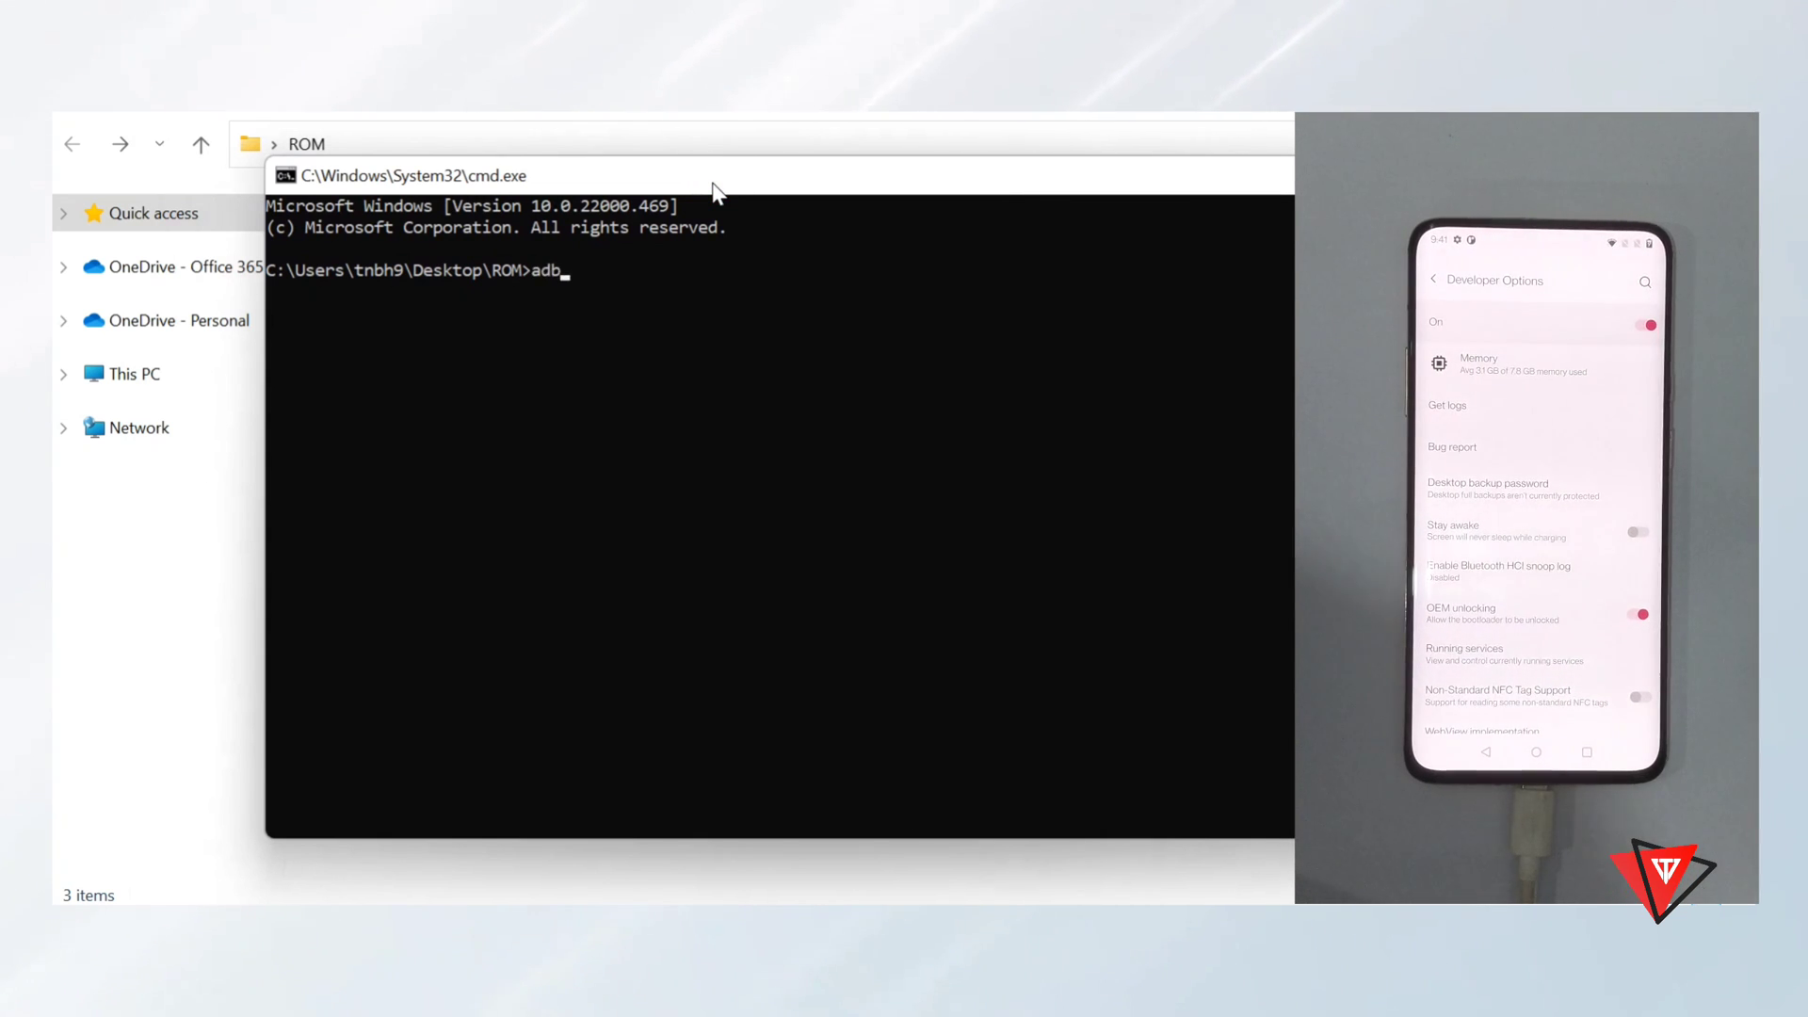
type("devi")
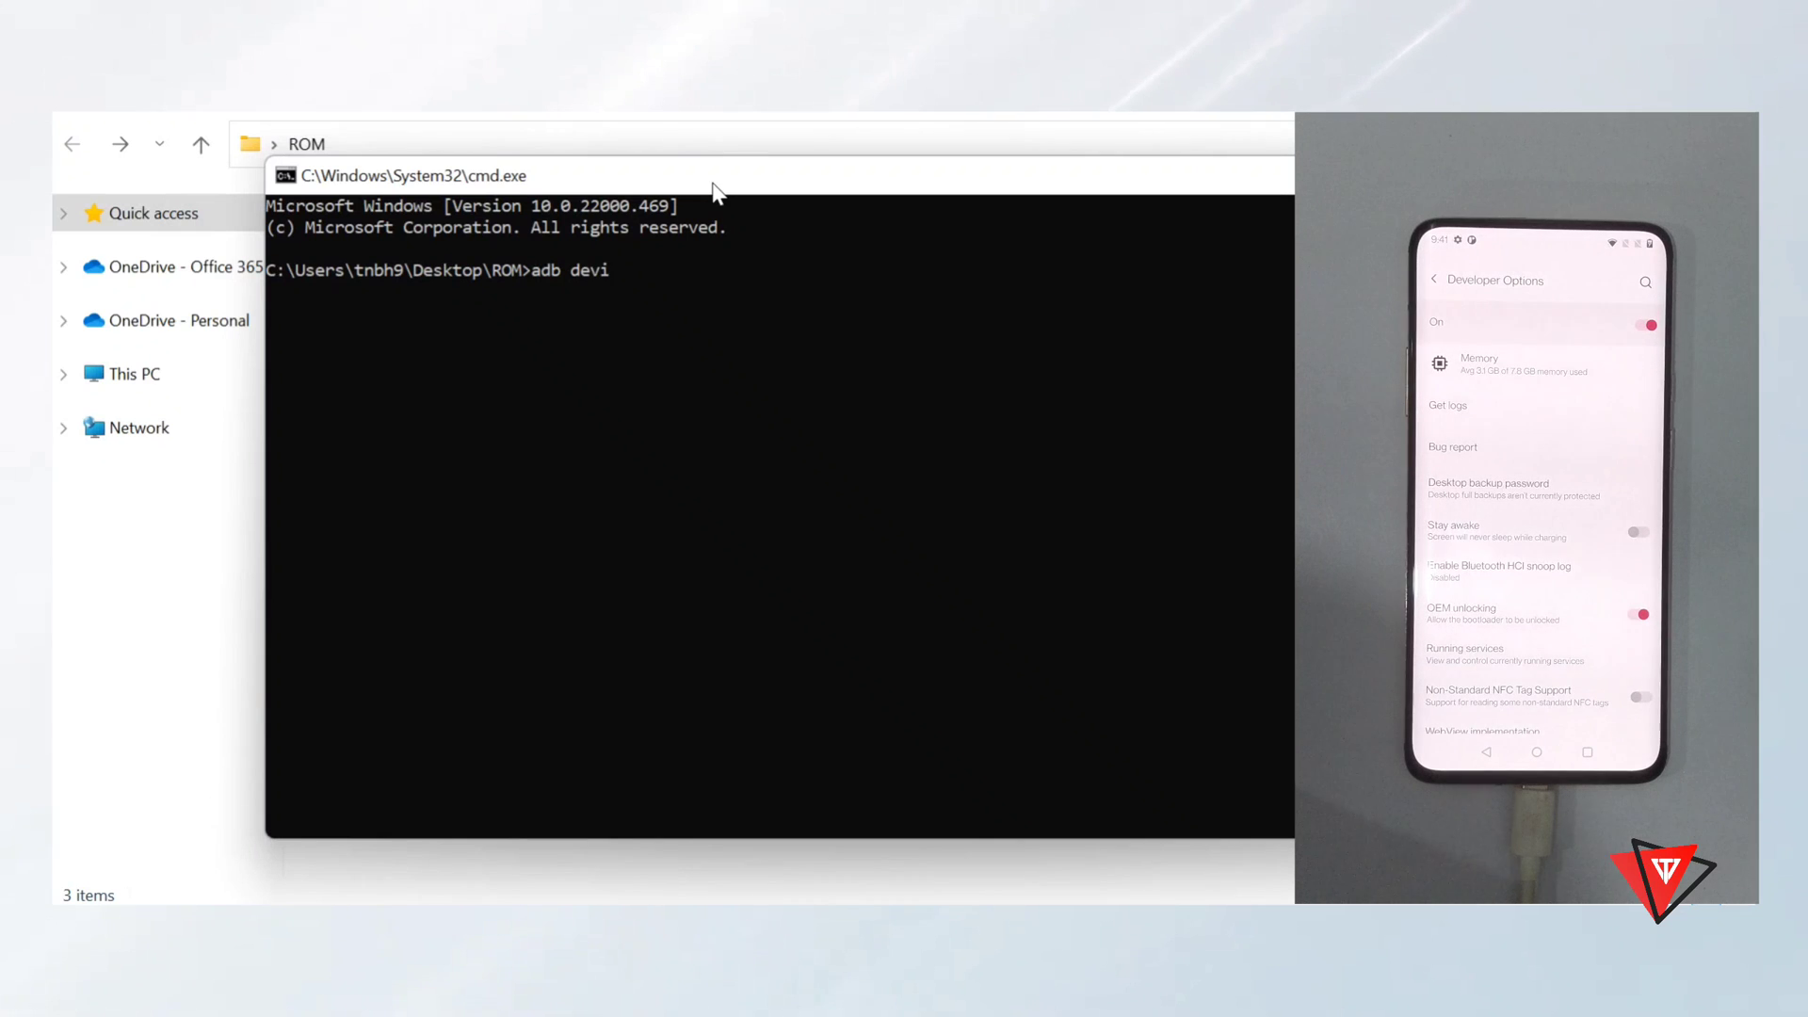
type("ces")
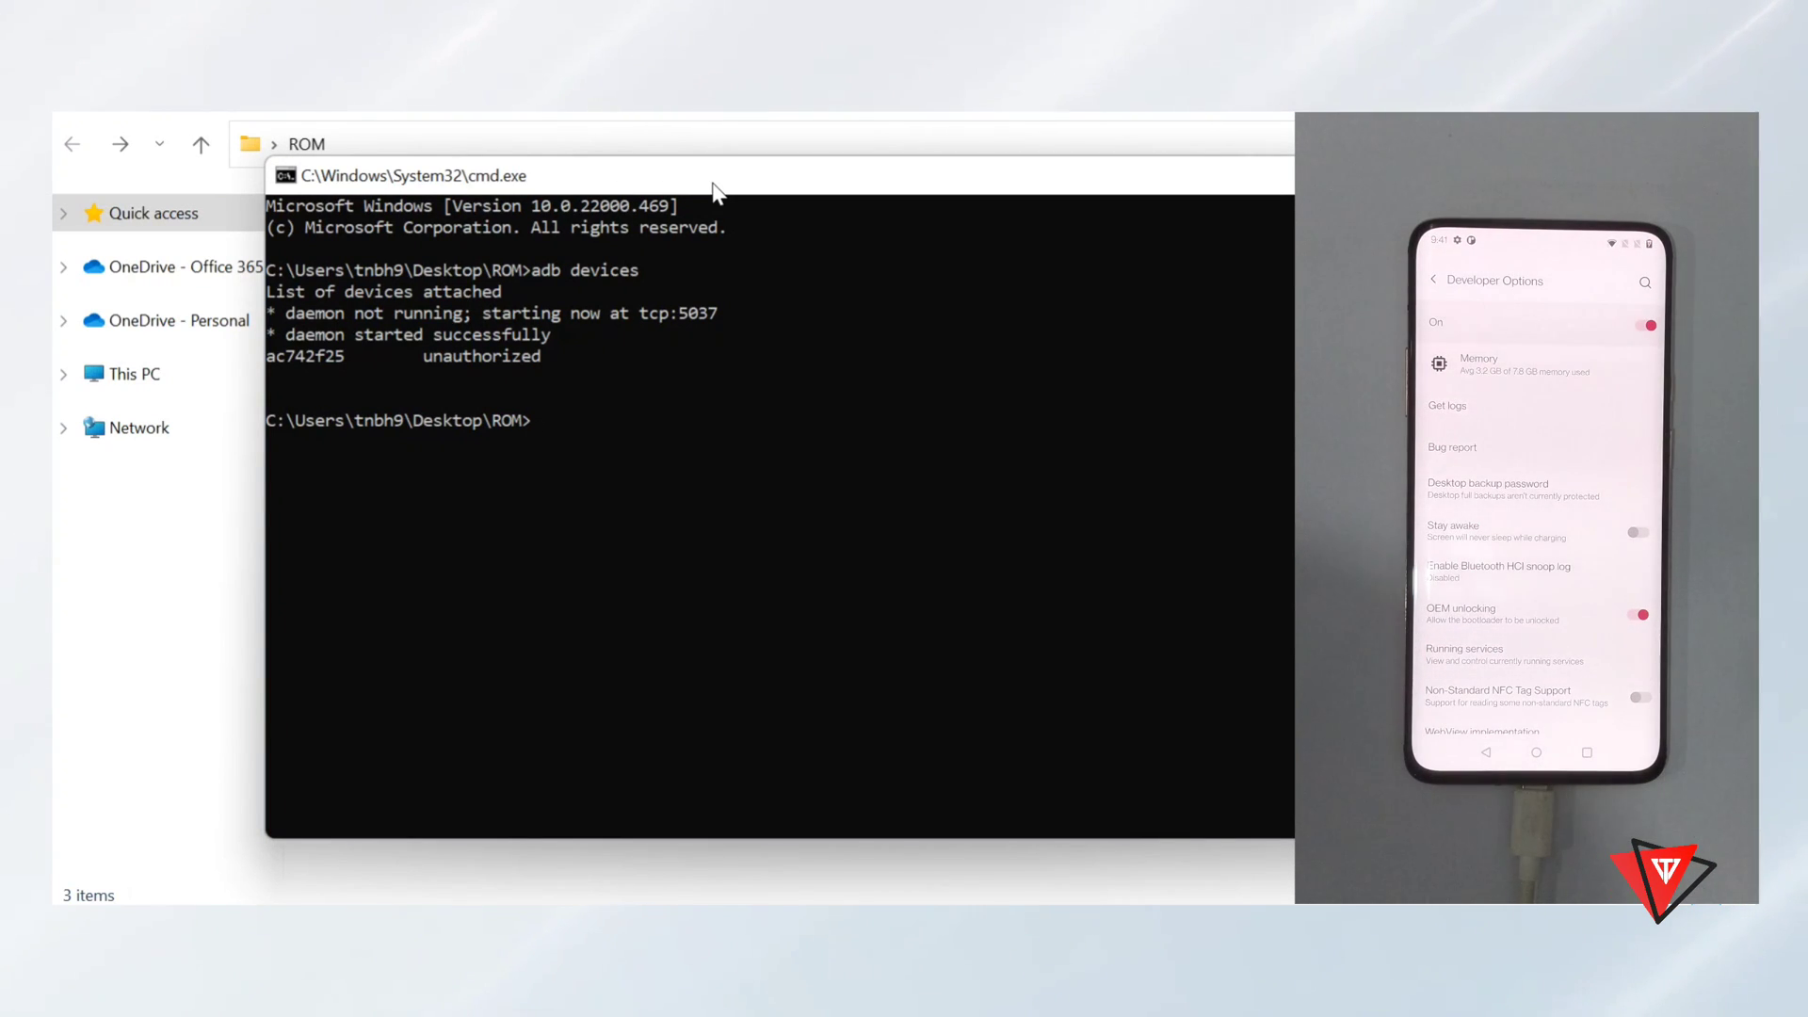
type("a")
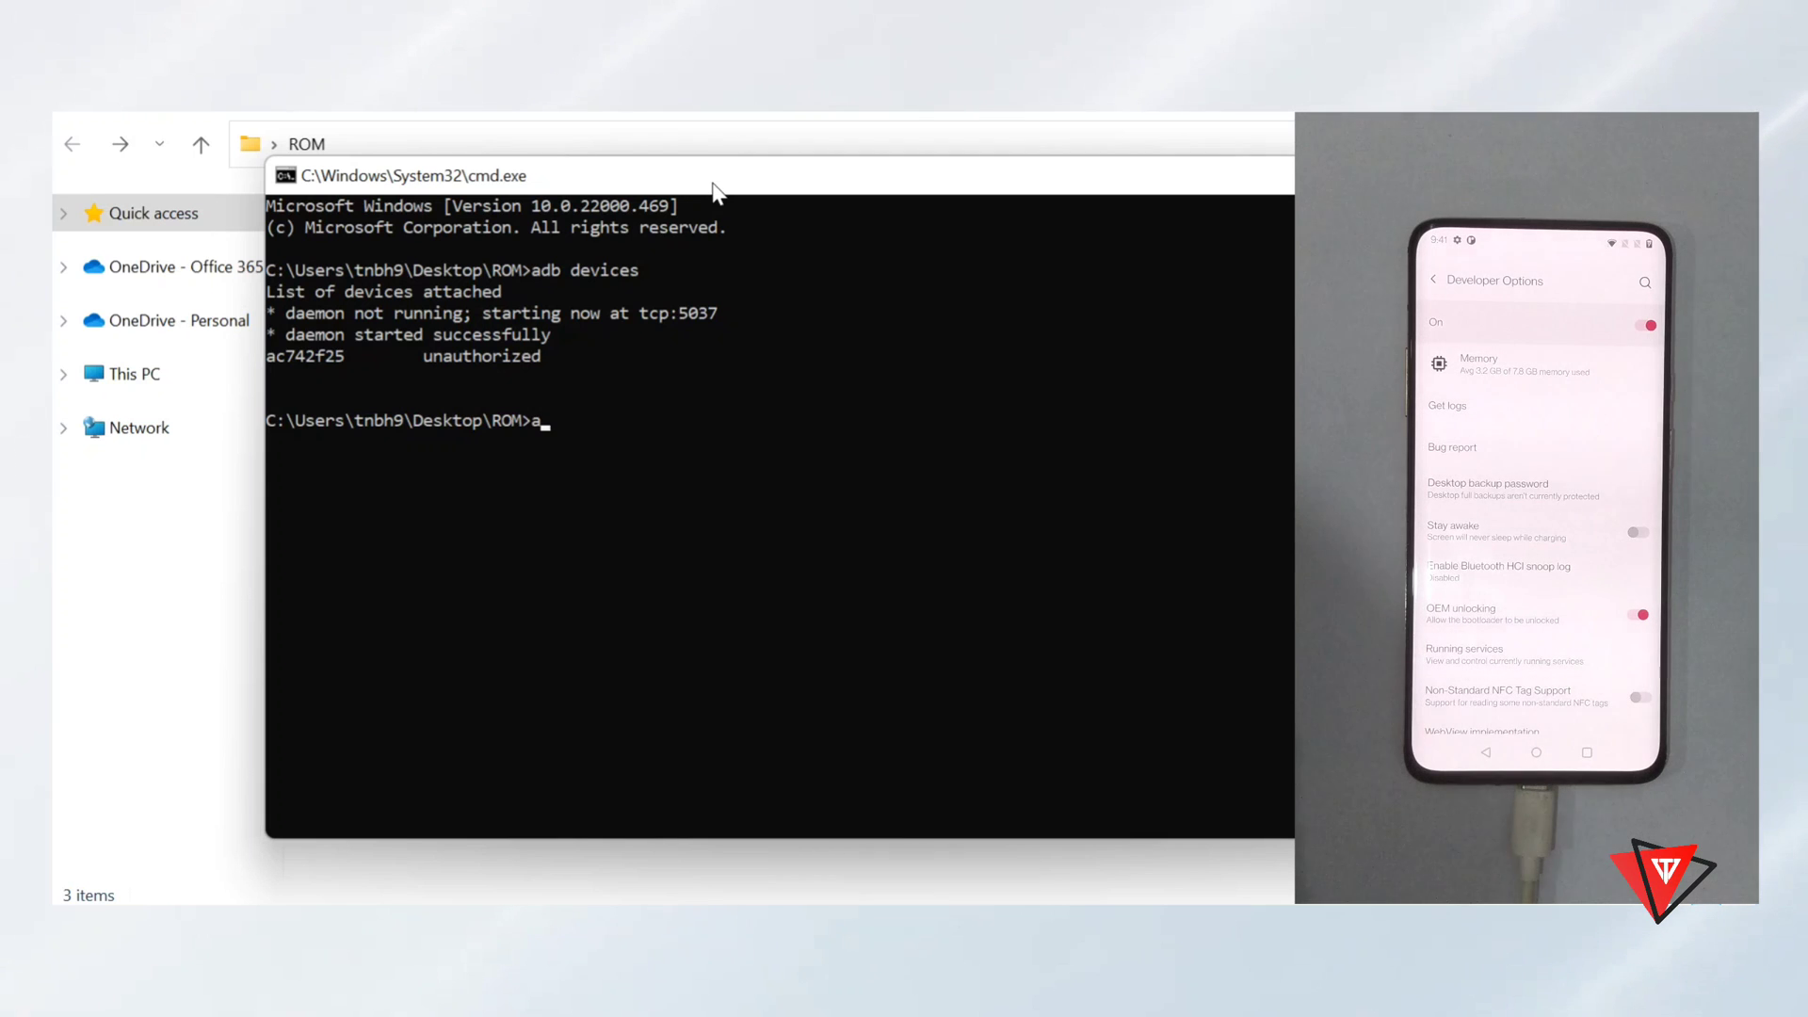
type("db d")
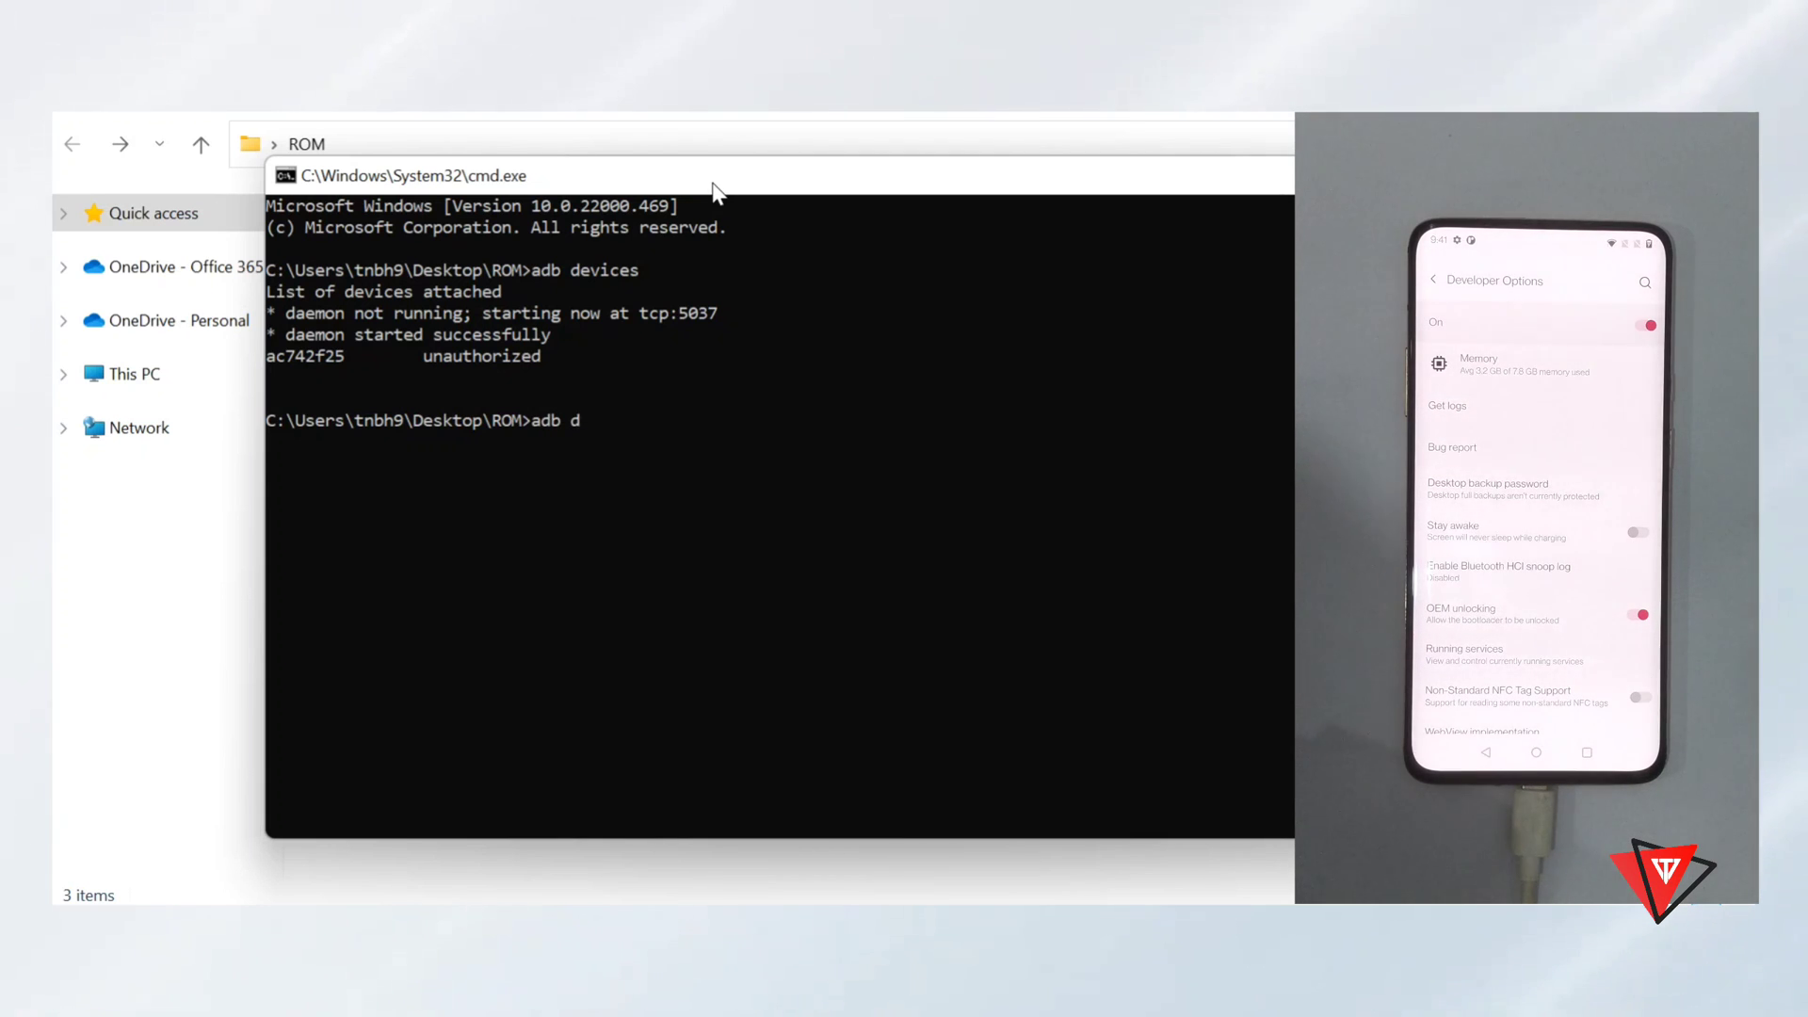
type("evic")
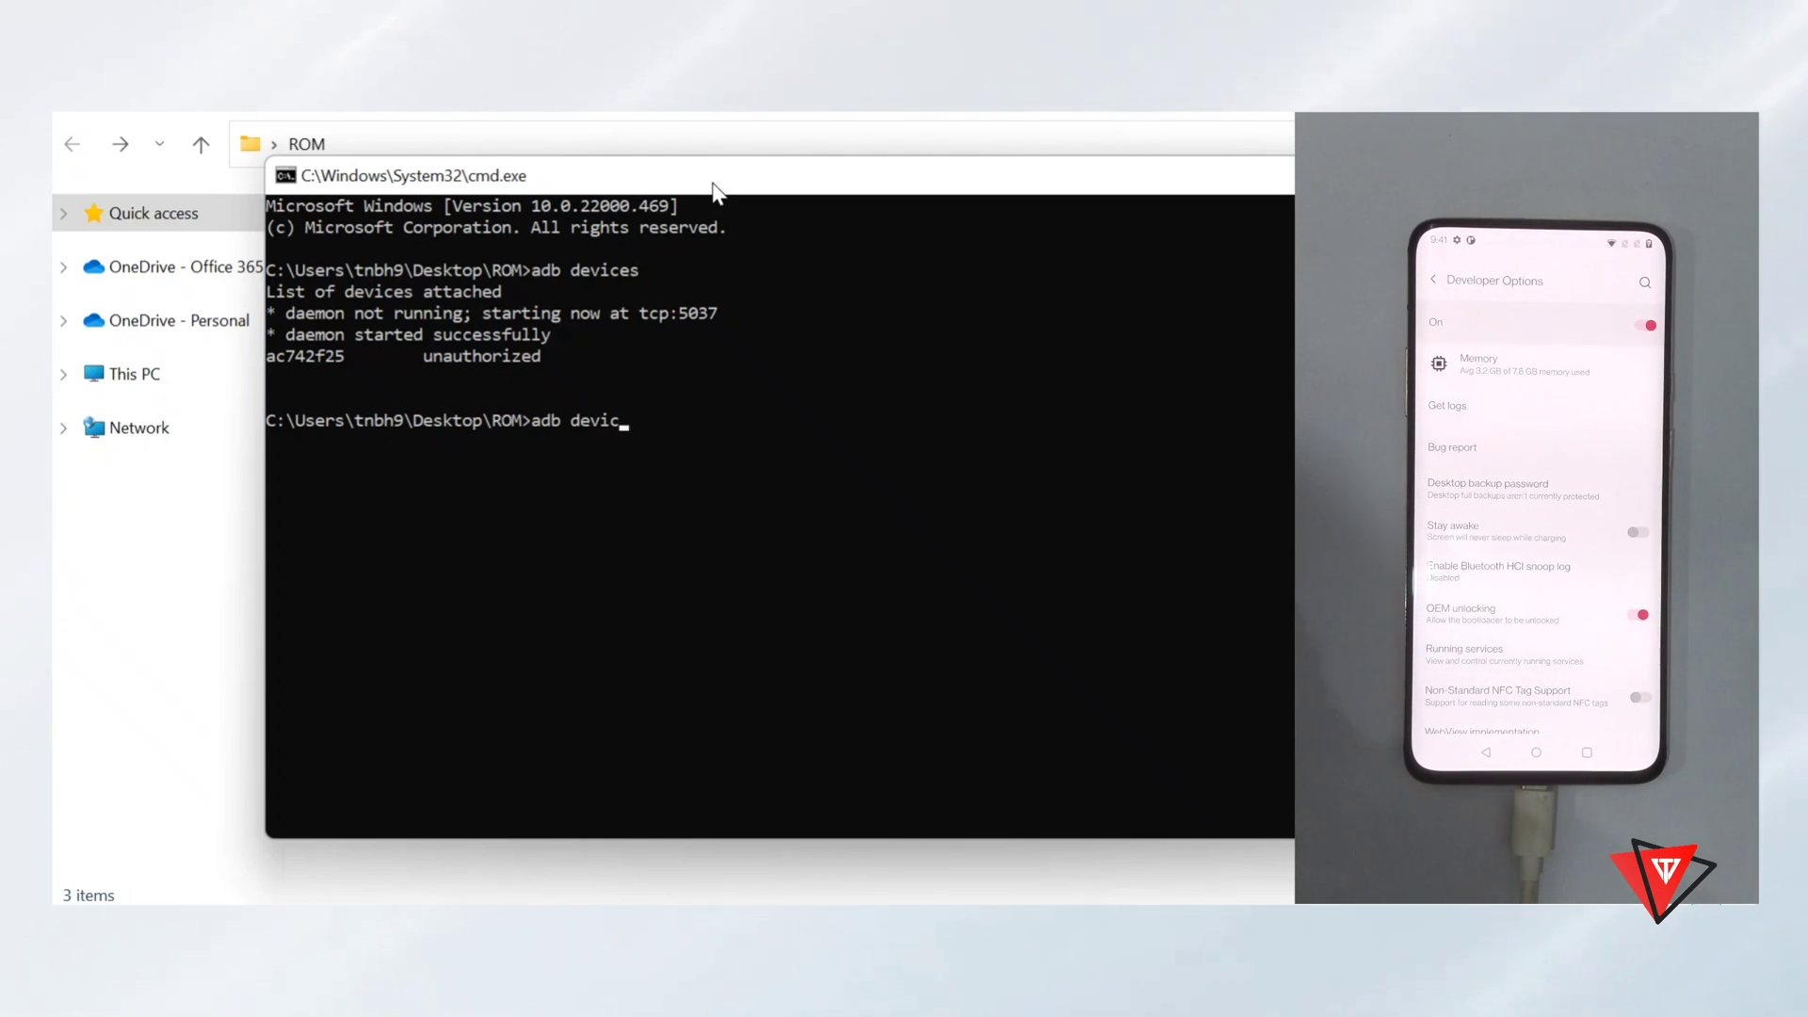
key("Return")
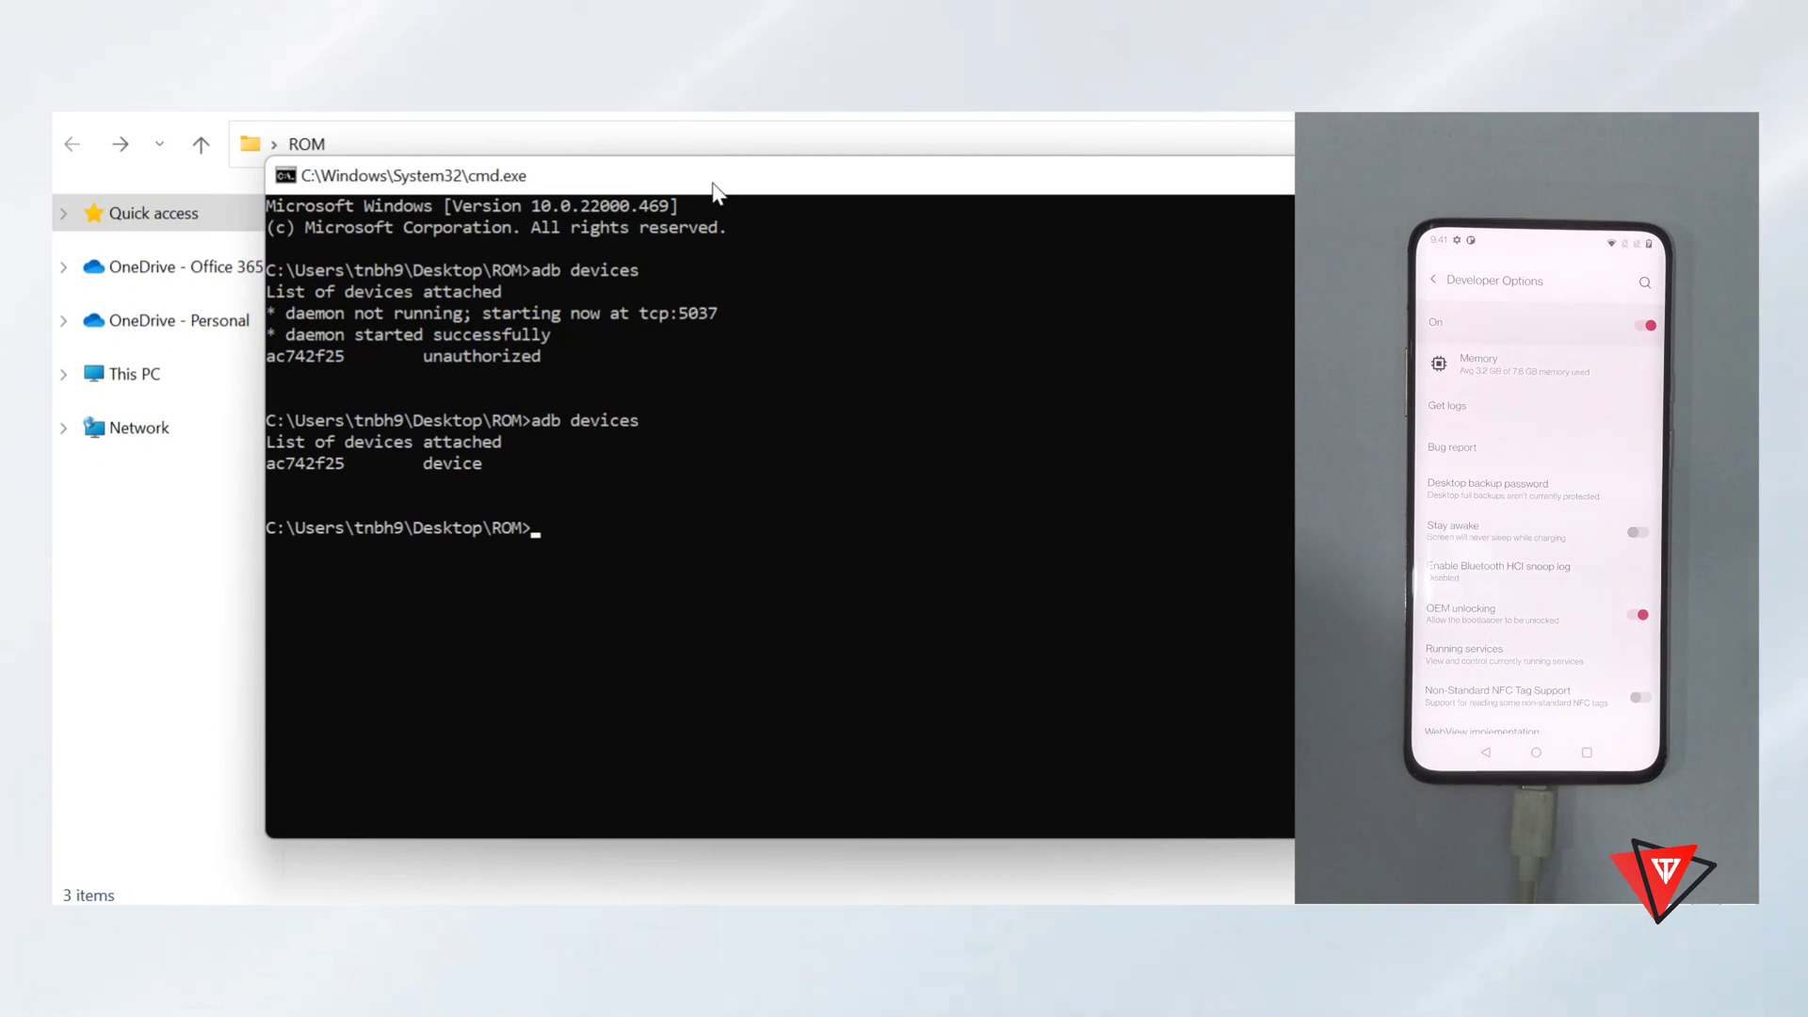
mouse_move(360, 498)
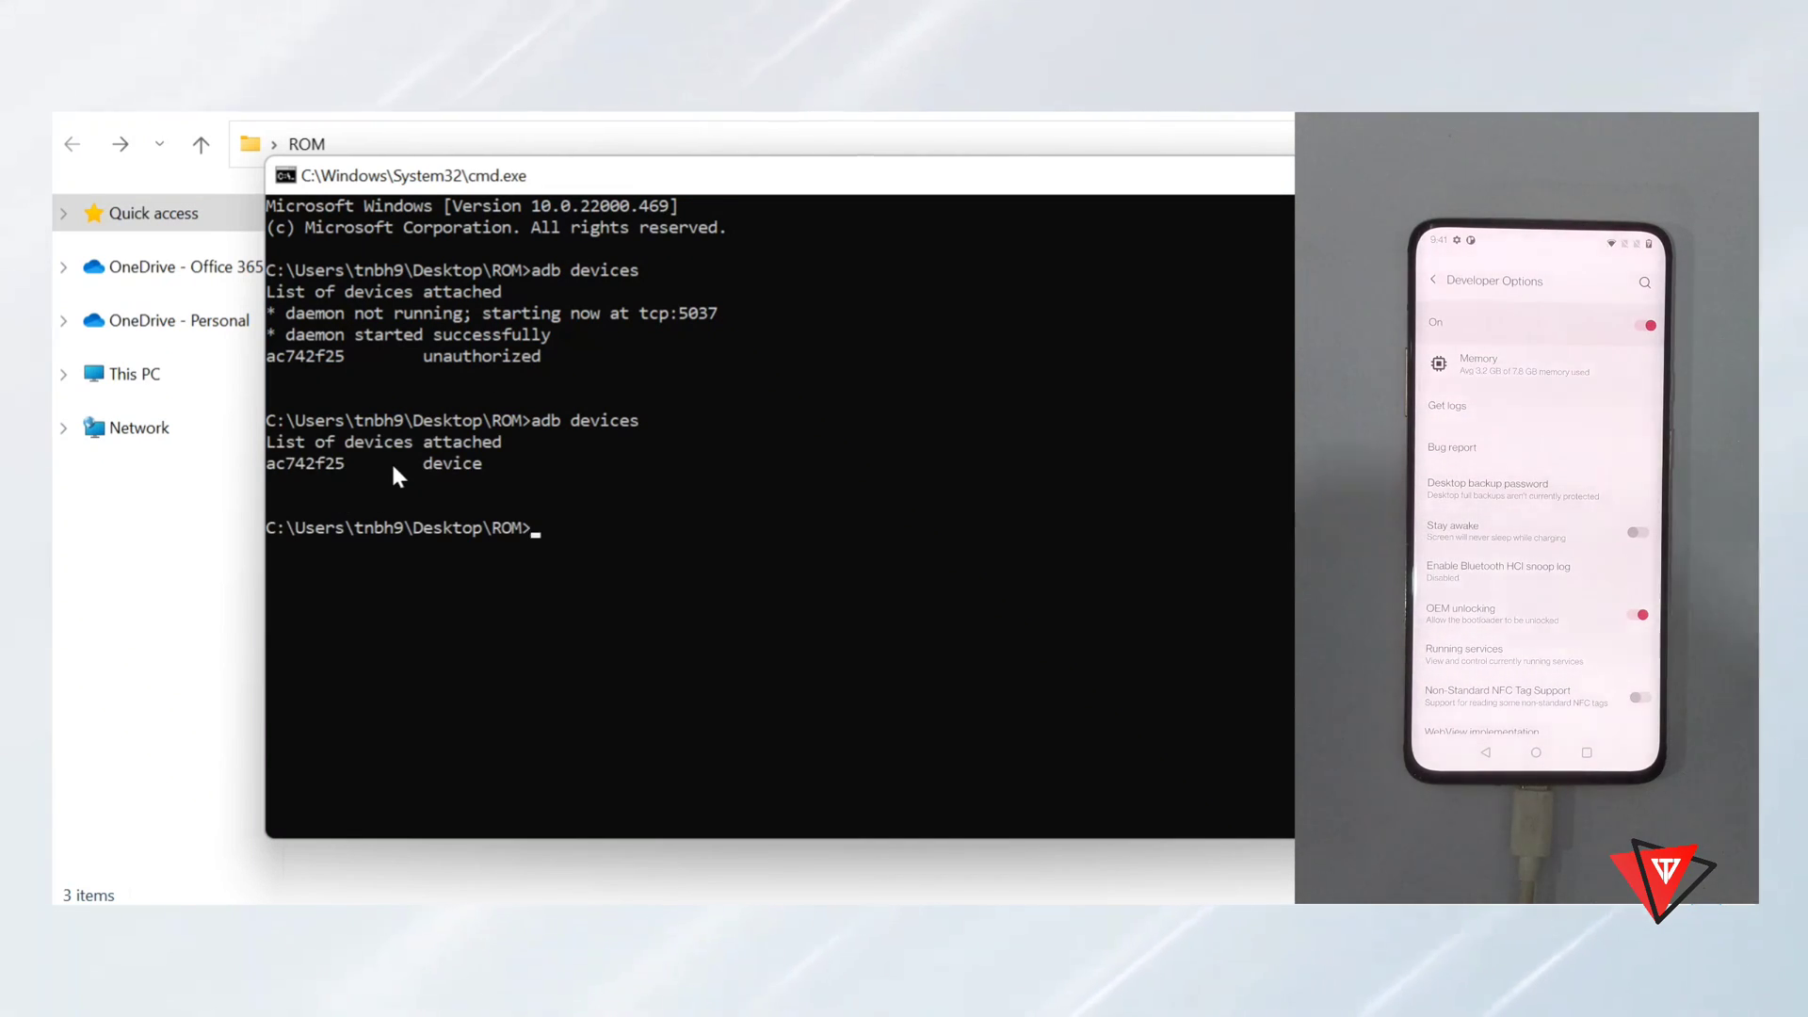
mouse_move(755, 622)
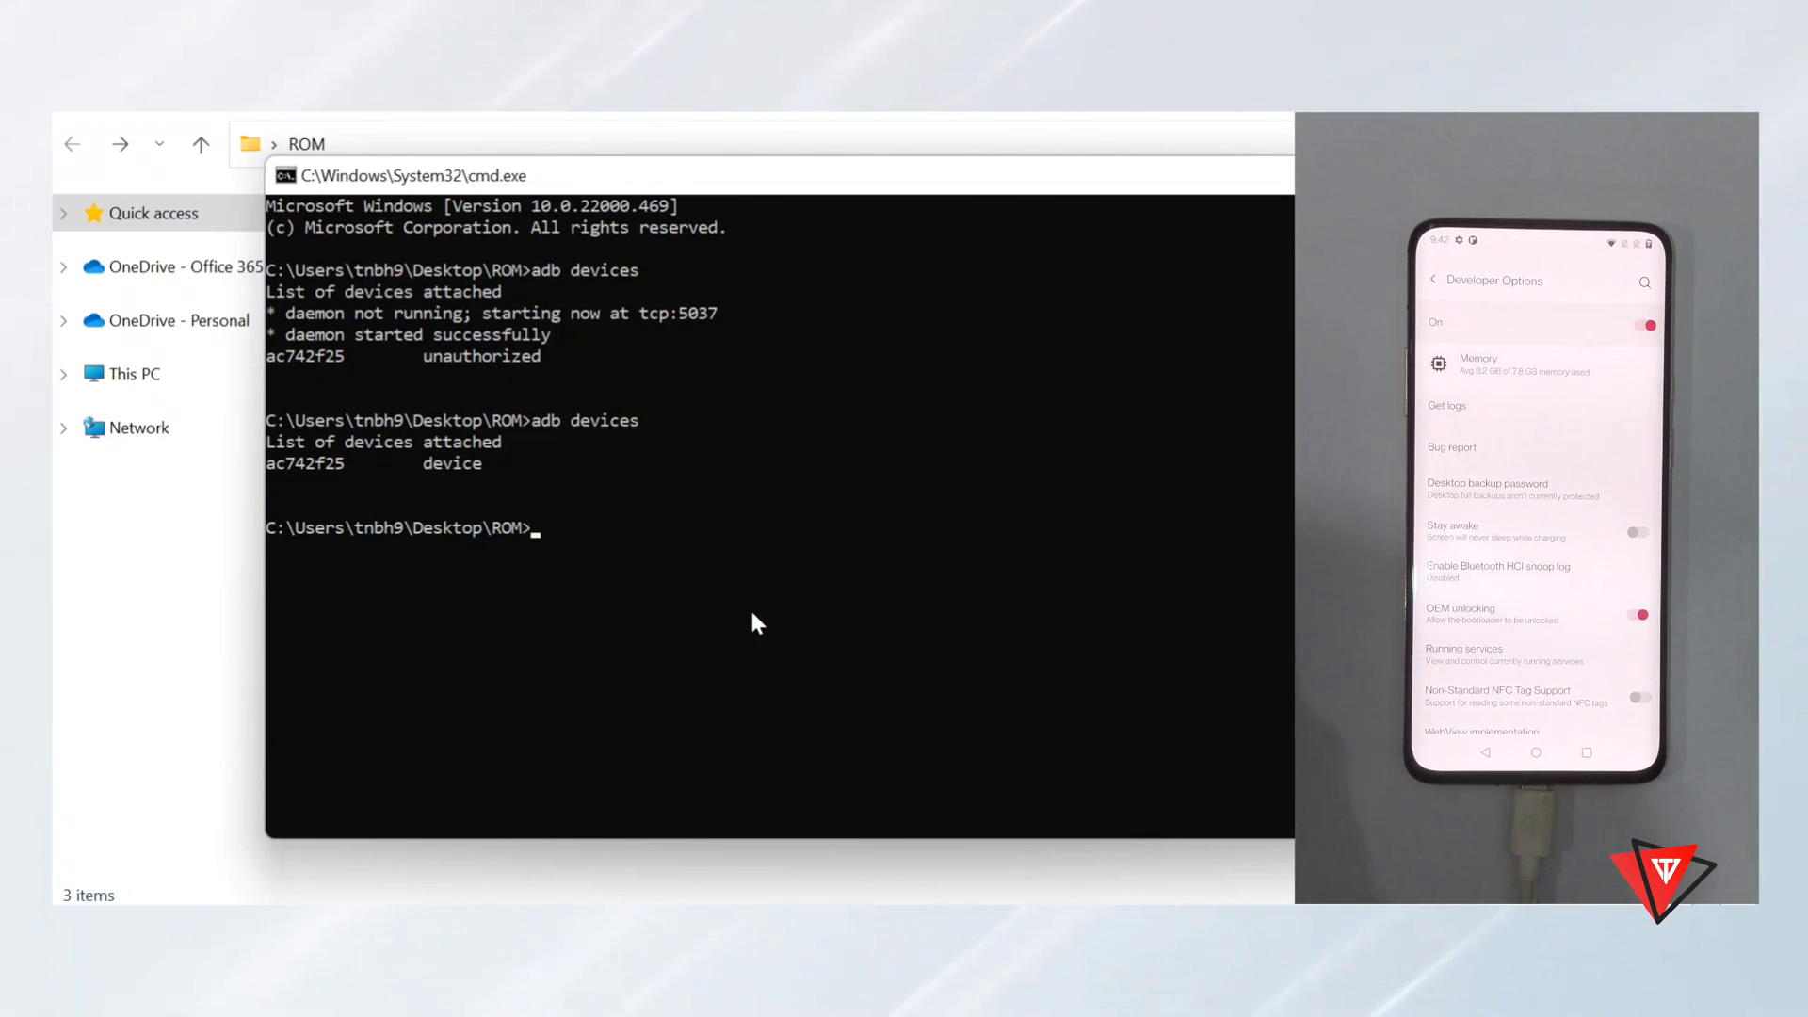
Step: Run 'adb reboot bootloader' so the phone enters fastboot mode
type("a")
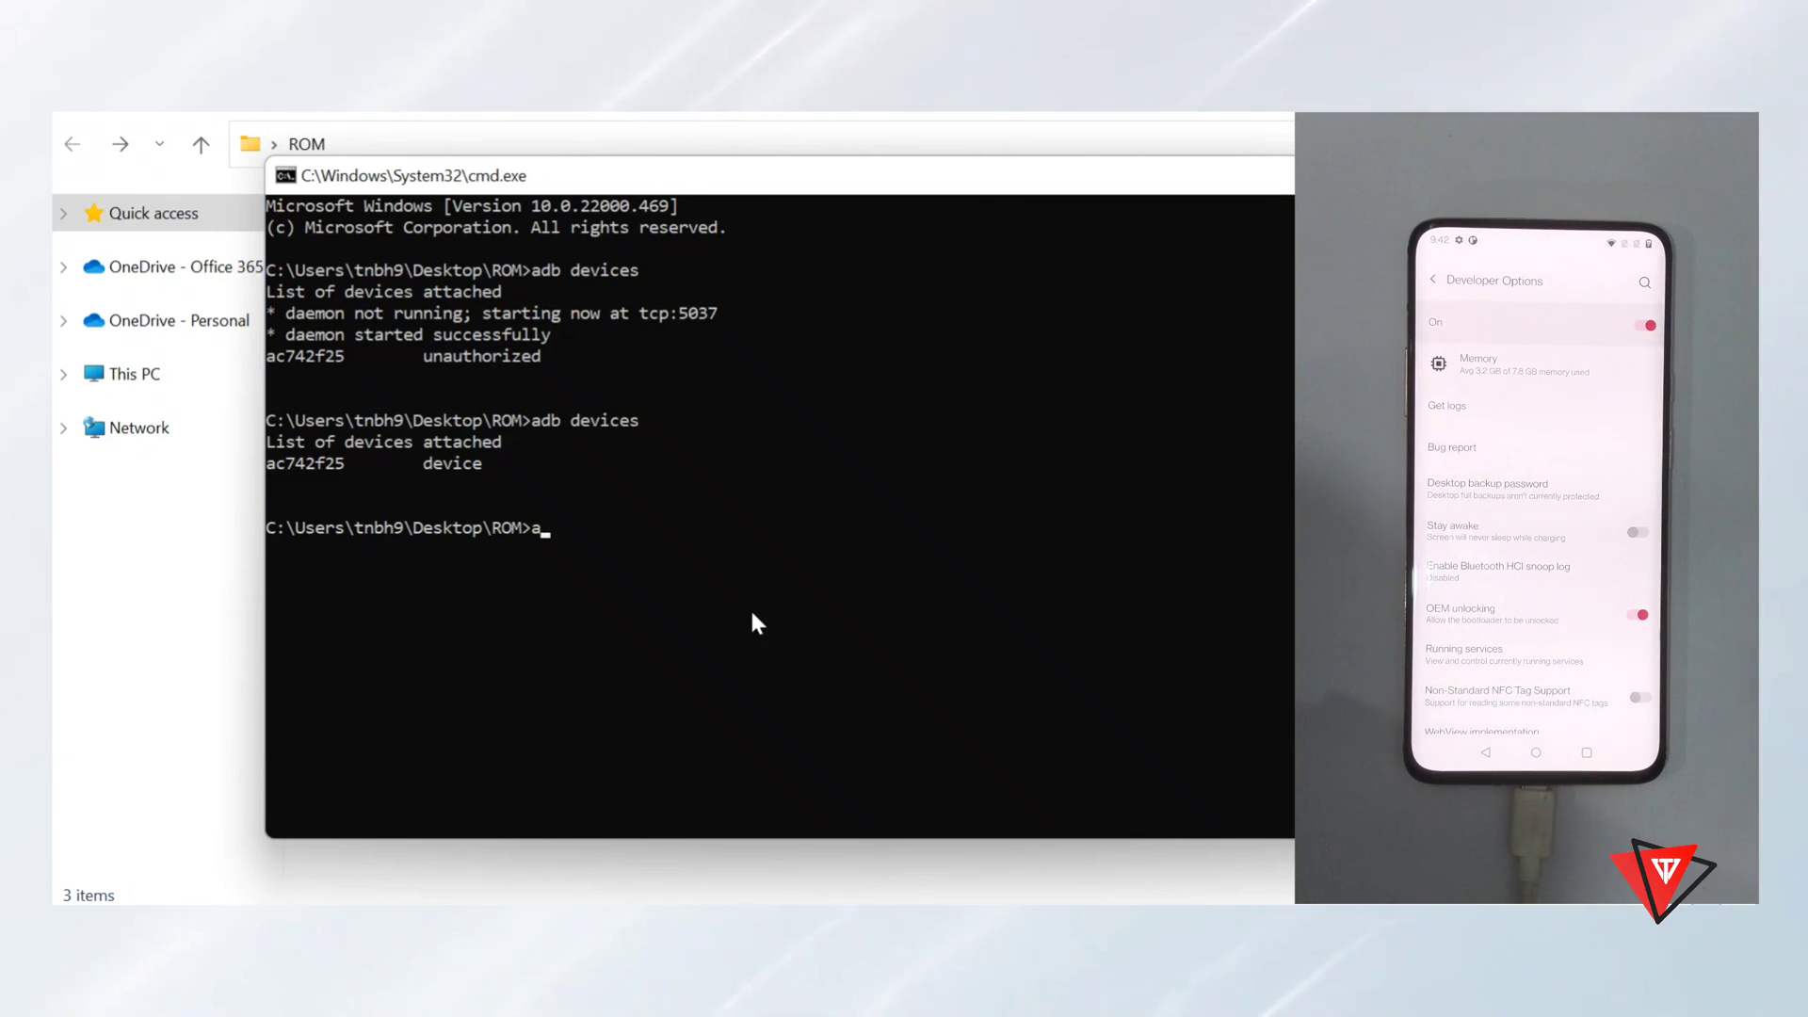
type("db")
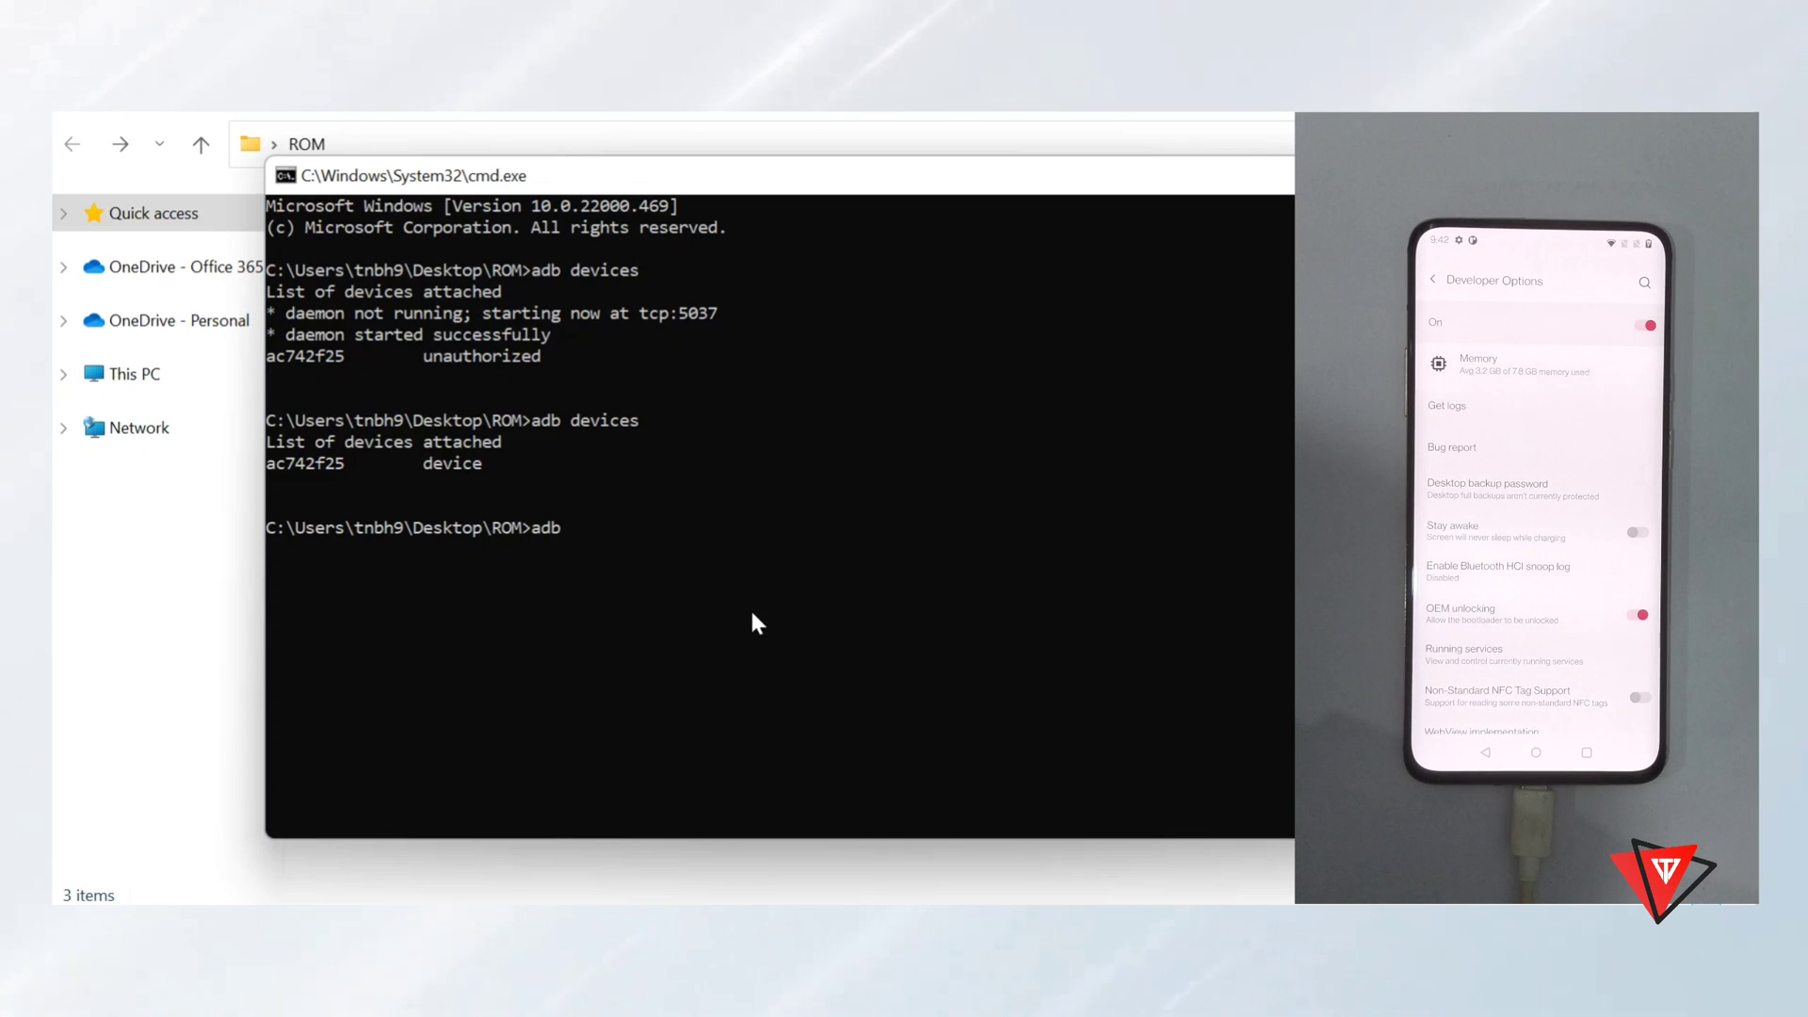
type("re")
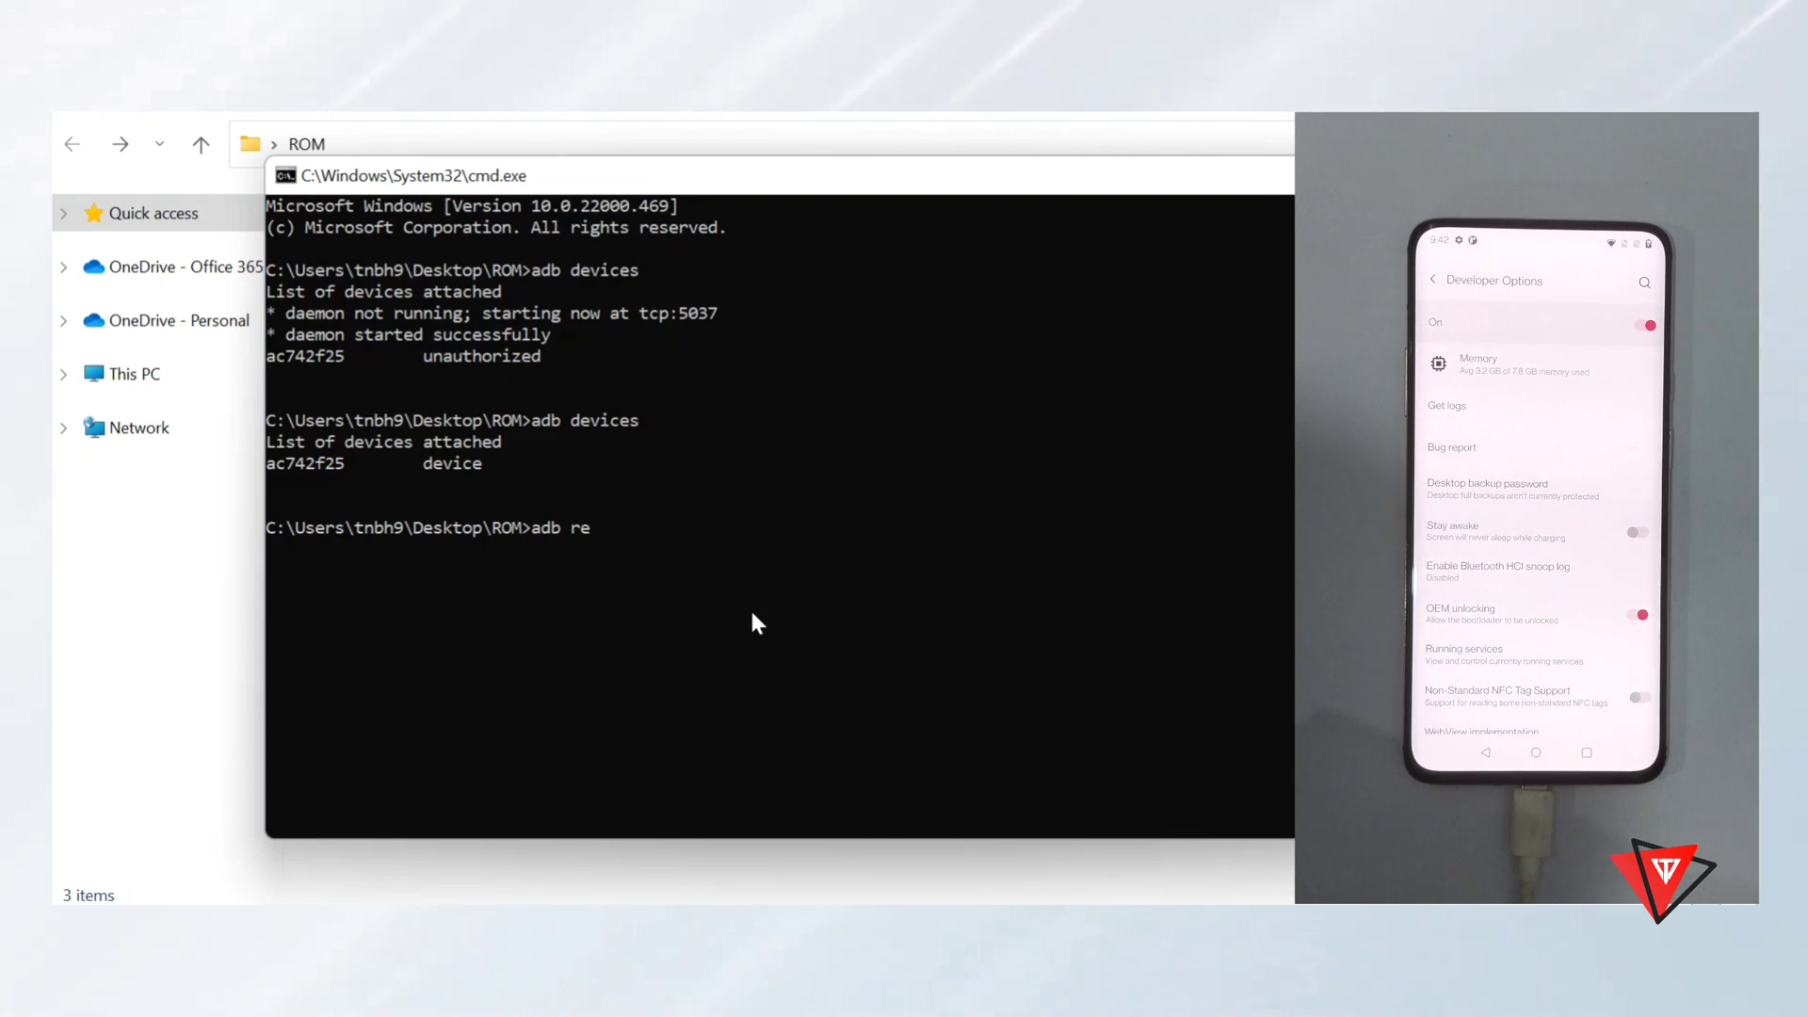
type("boot")
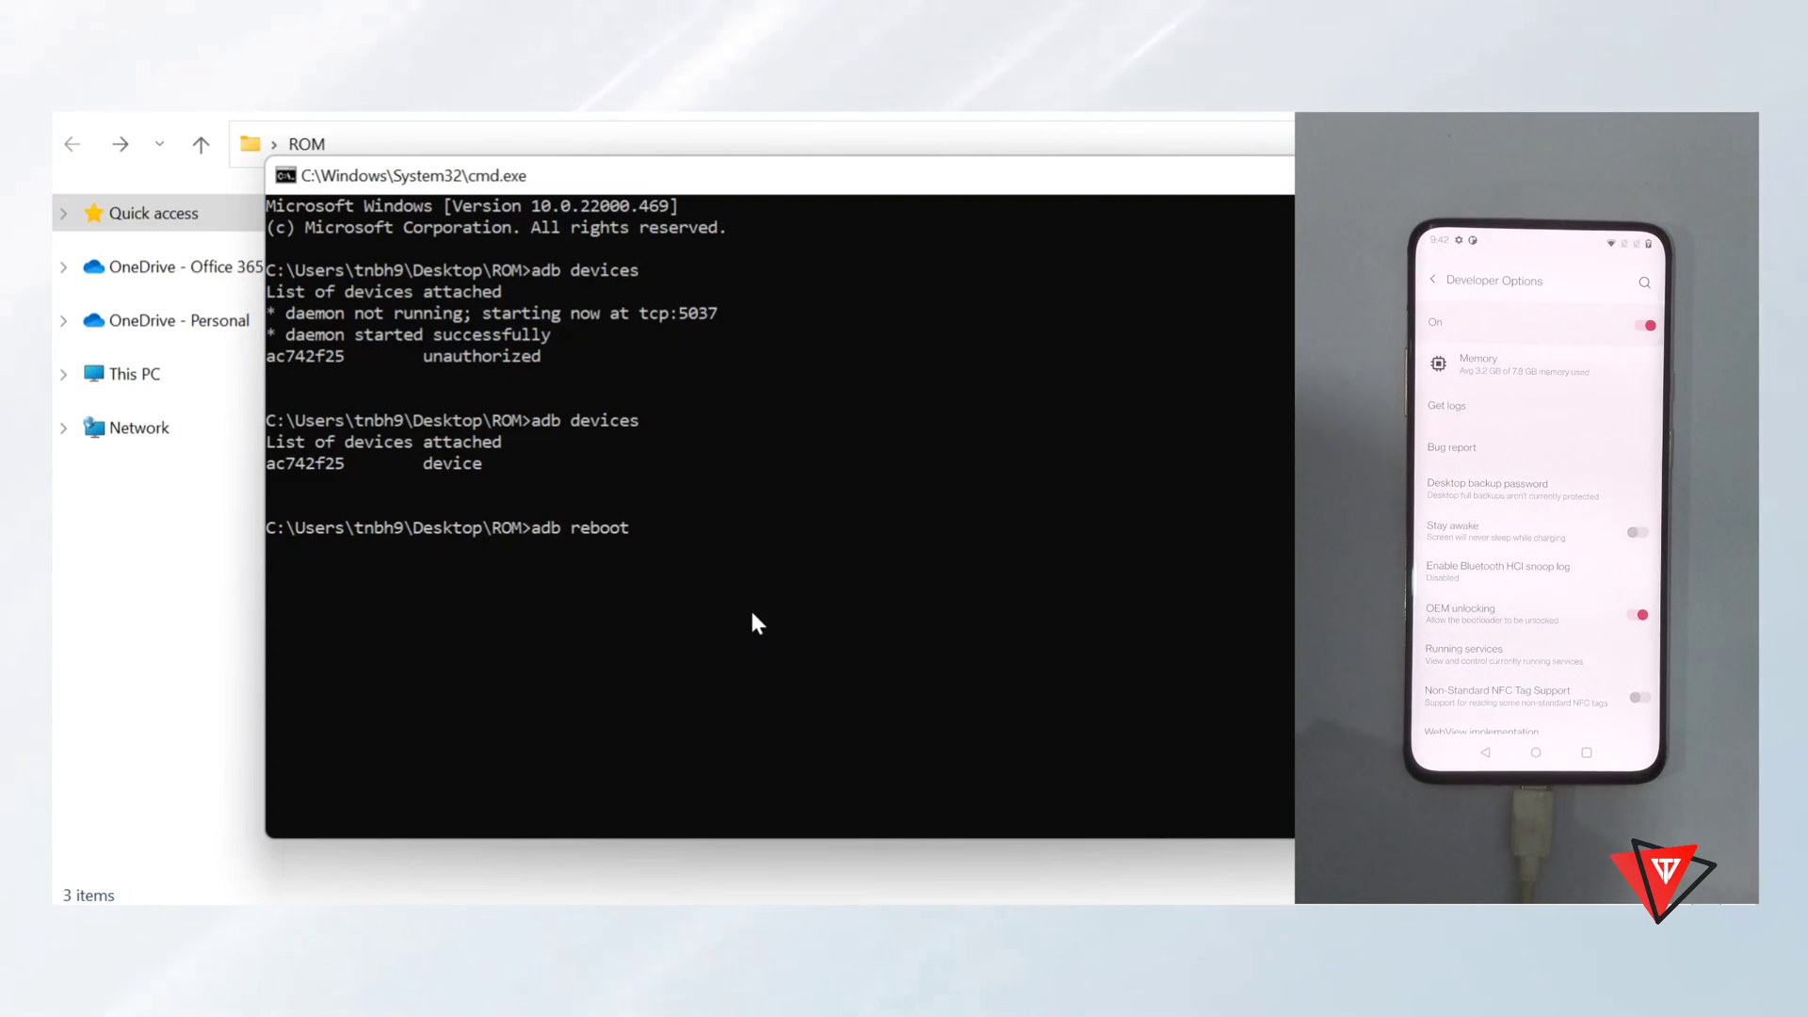
type("boo")
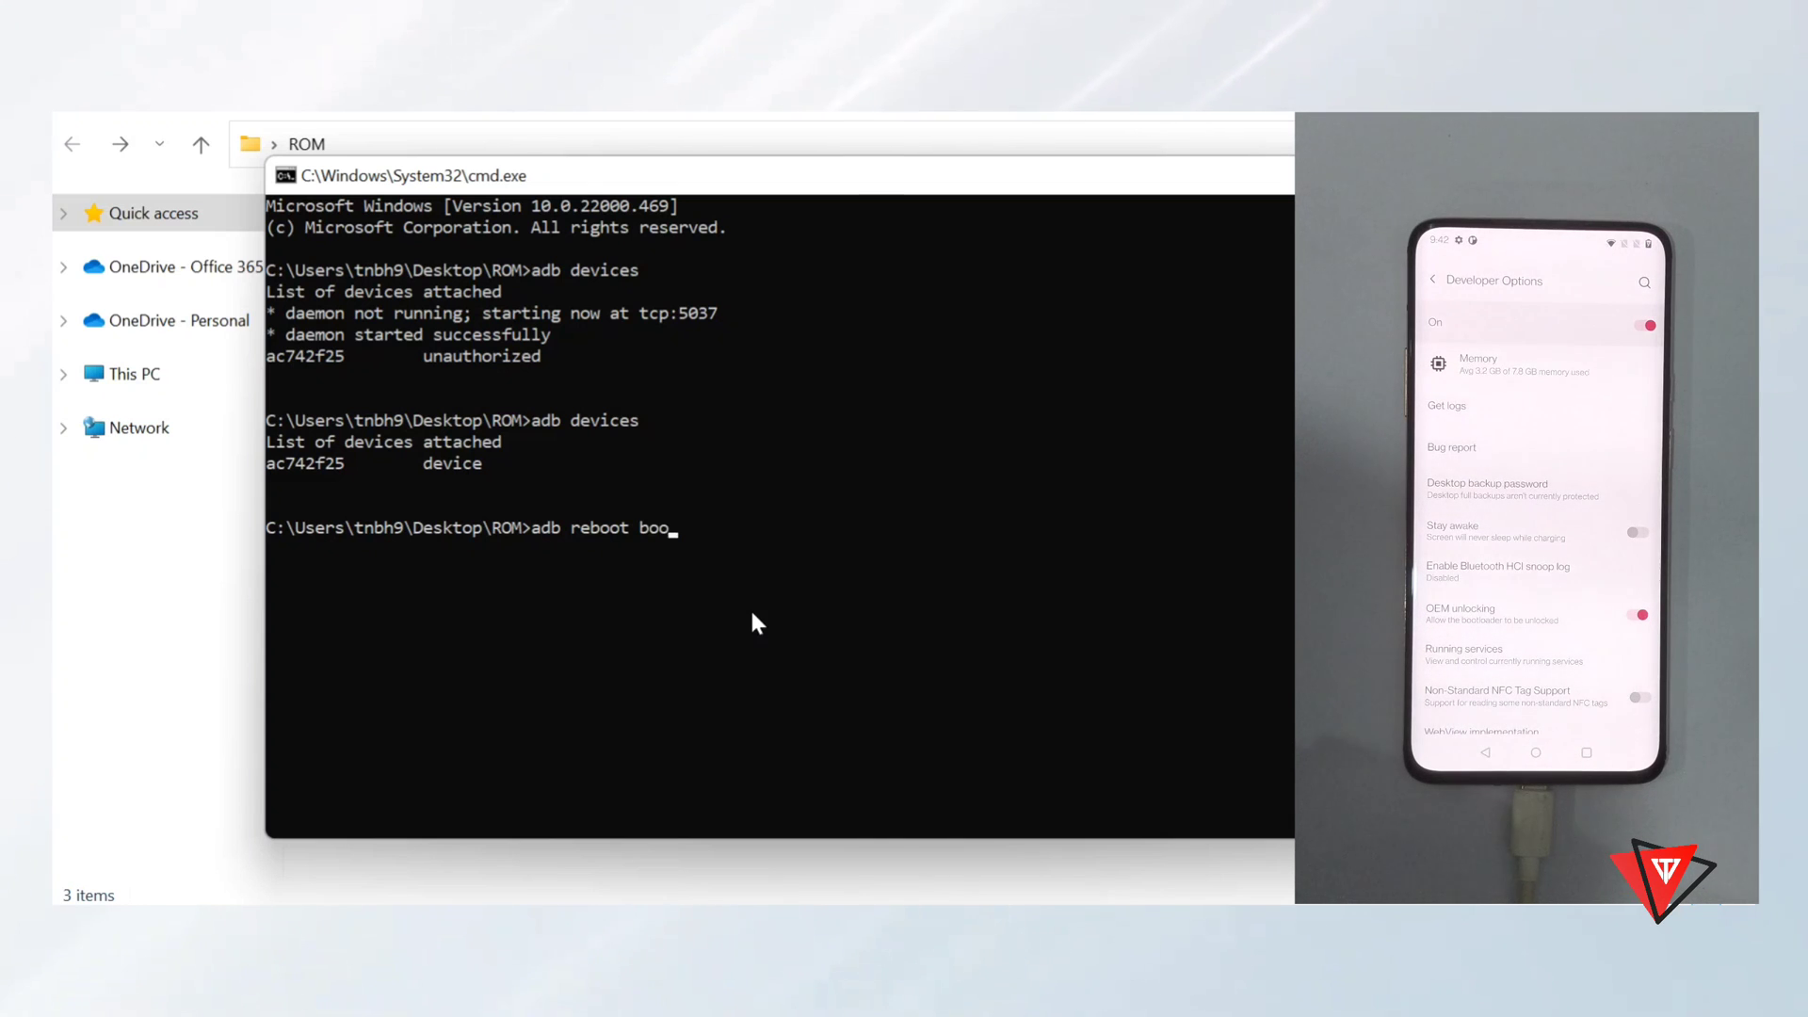
type("tload")
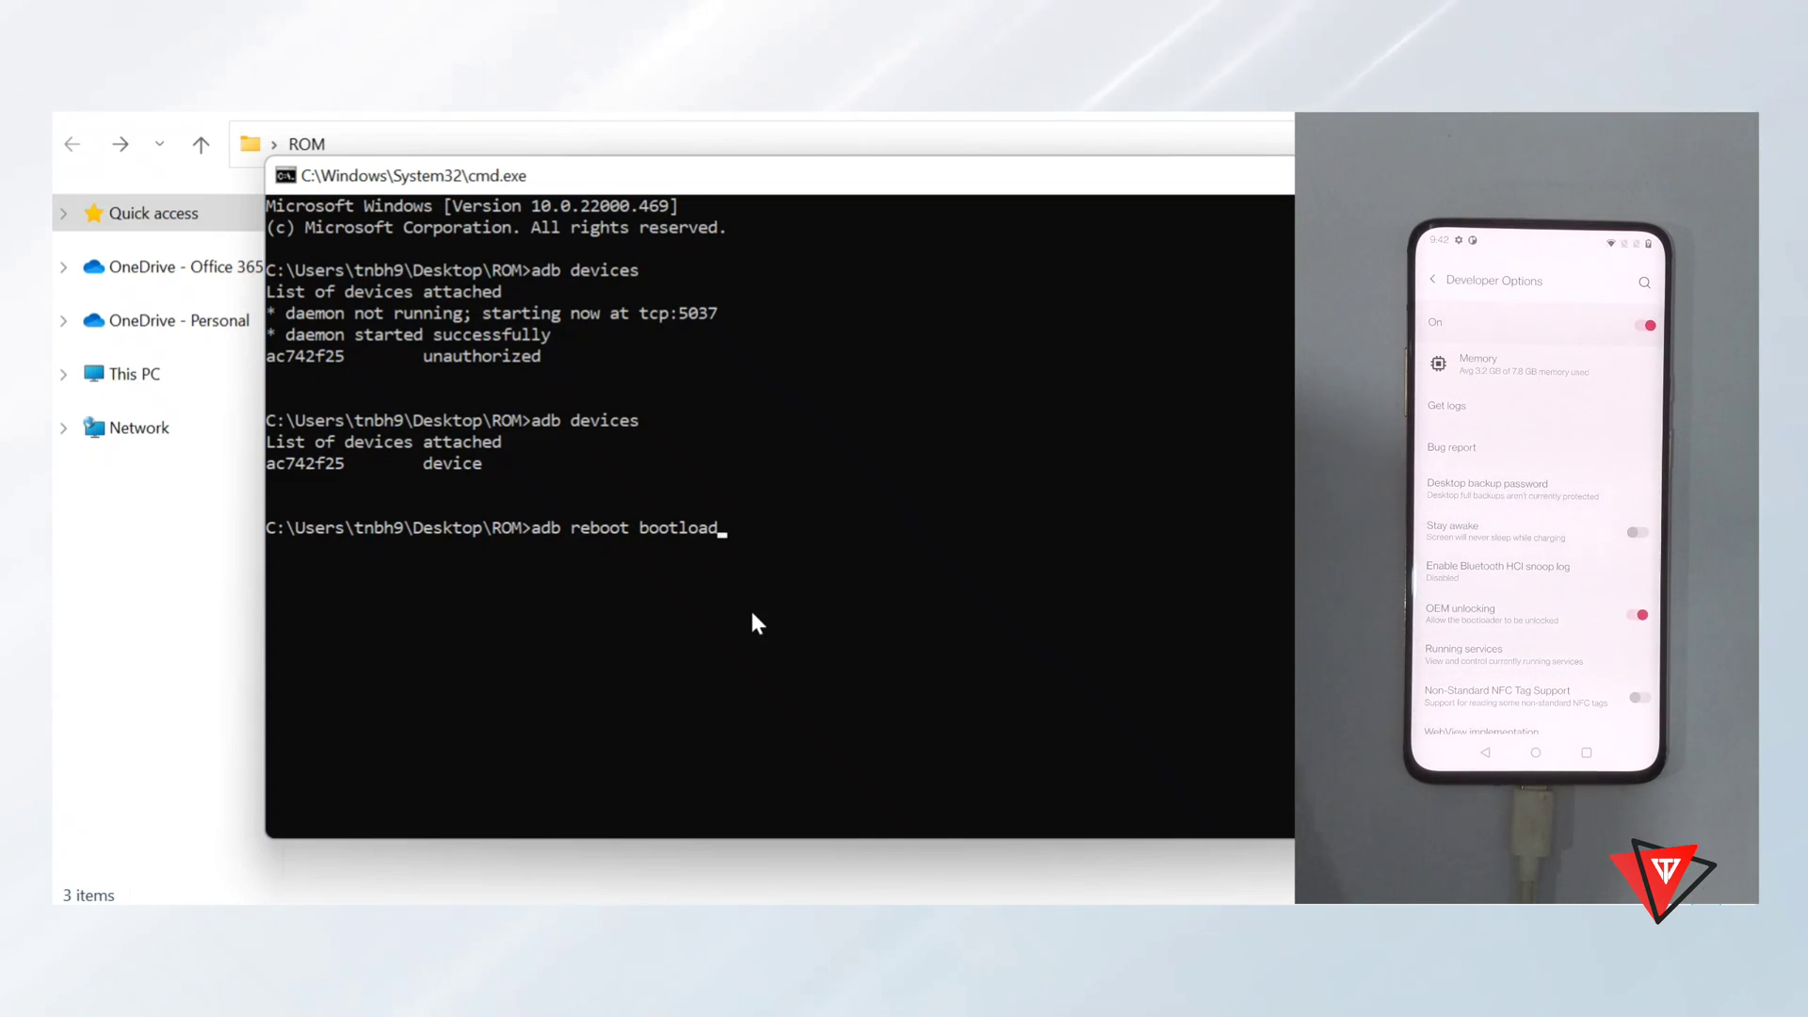
type("er")
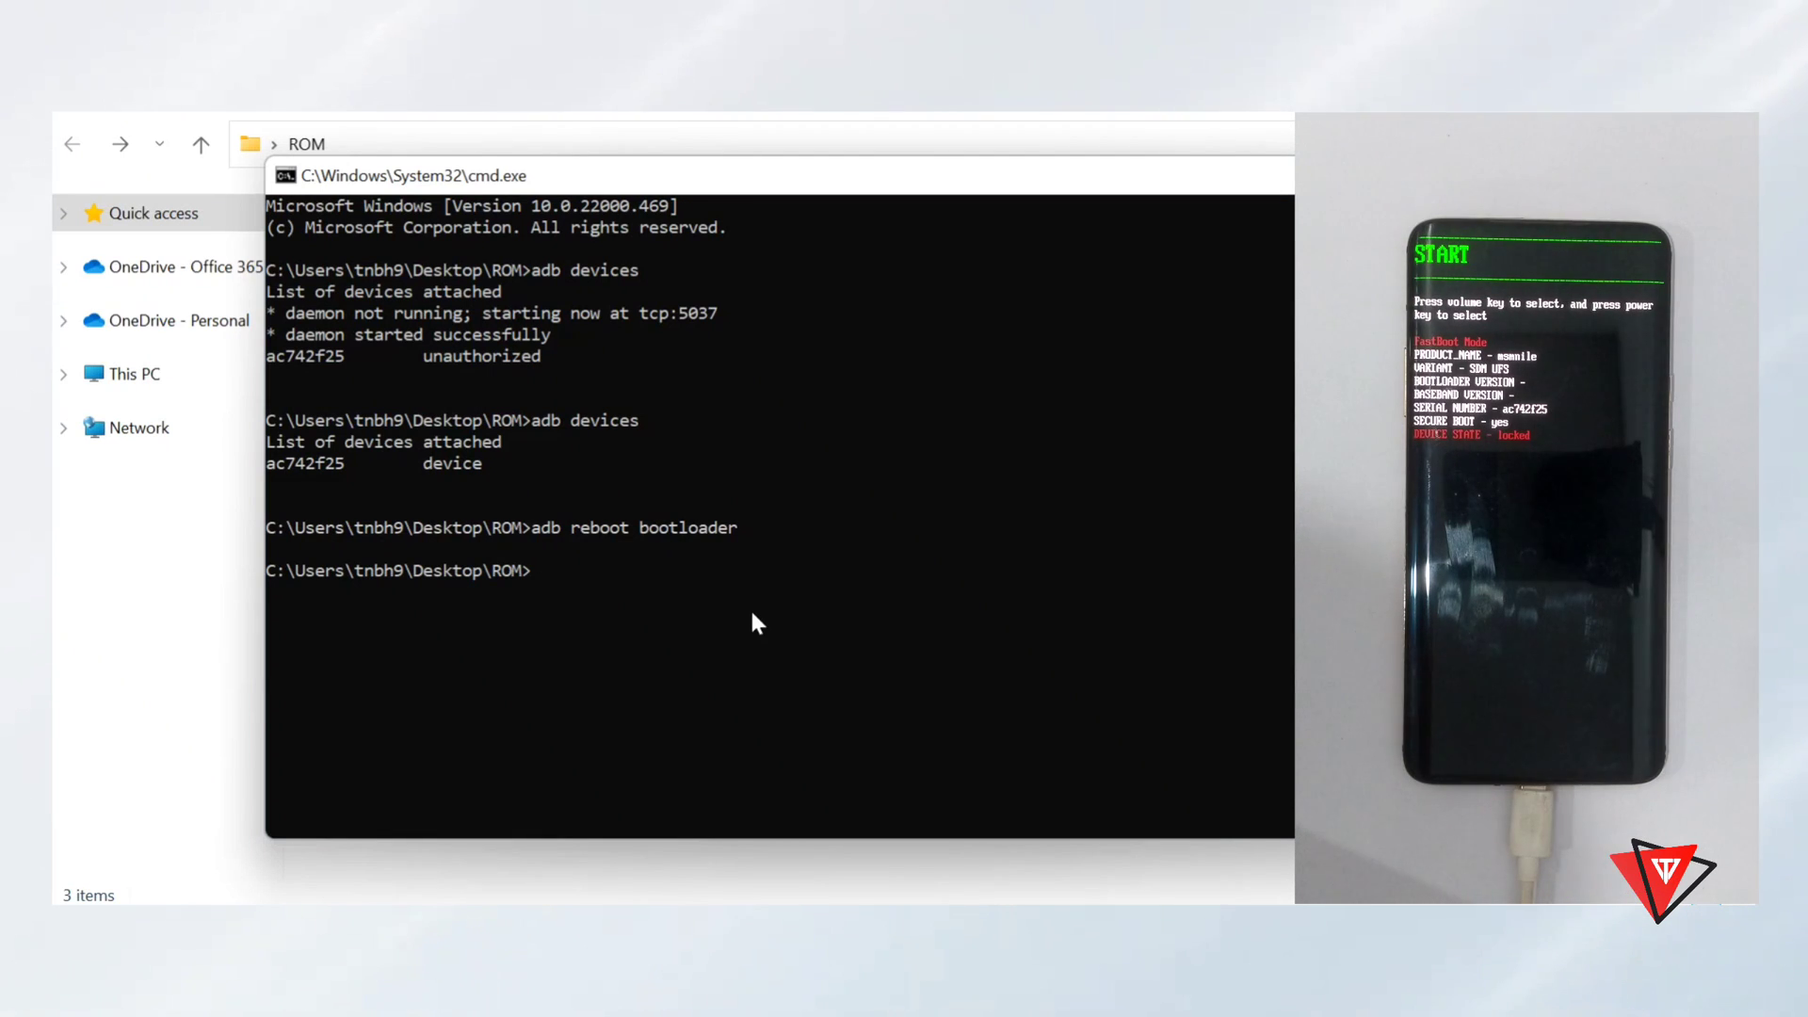
Step: Enter 'fastboot oem unlock' to start the bootloader unlock
type("fast")
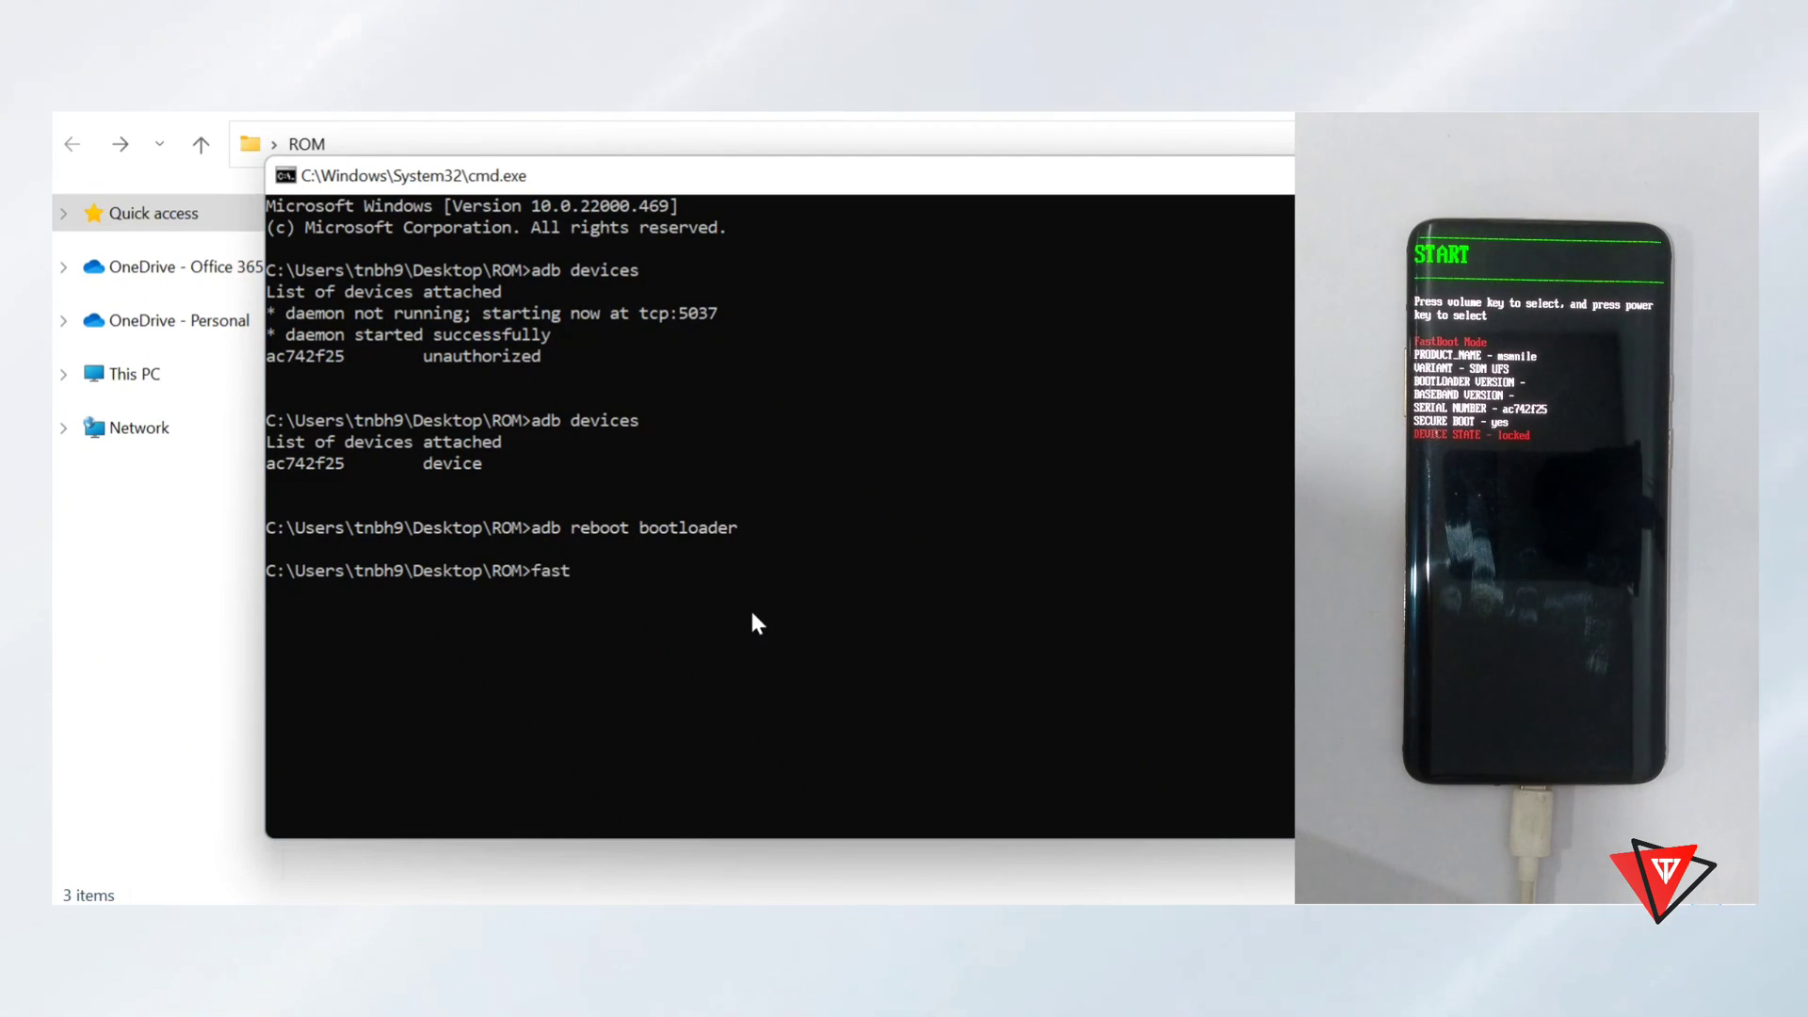
type("boot")
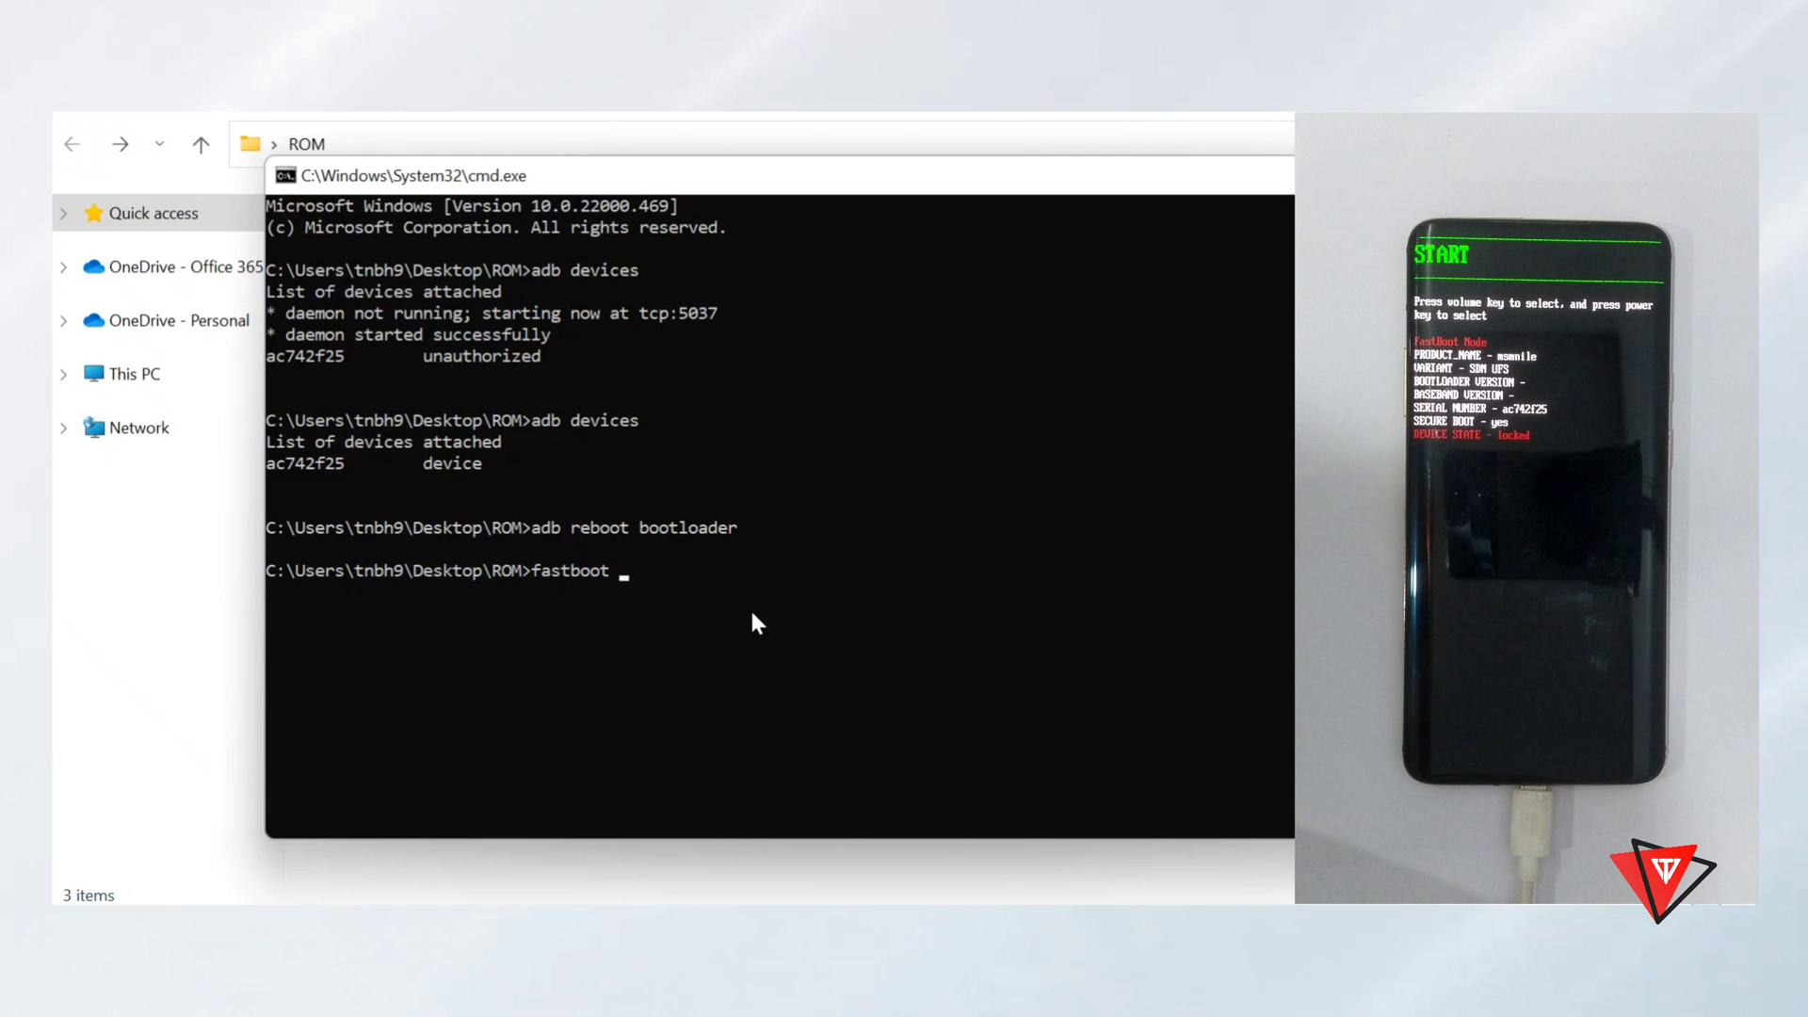
type("oe")
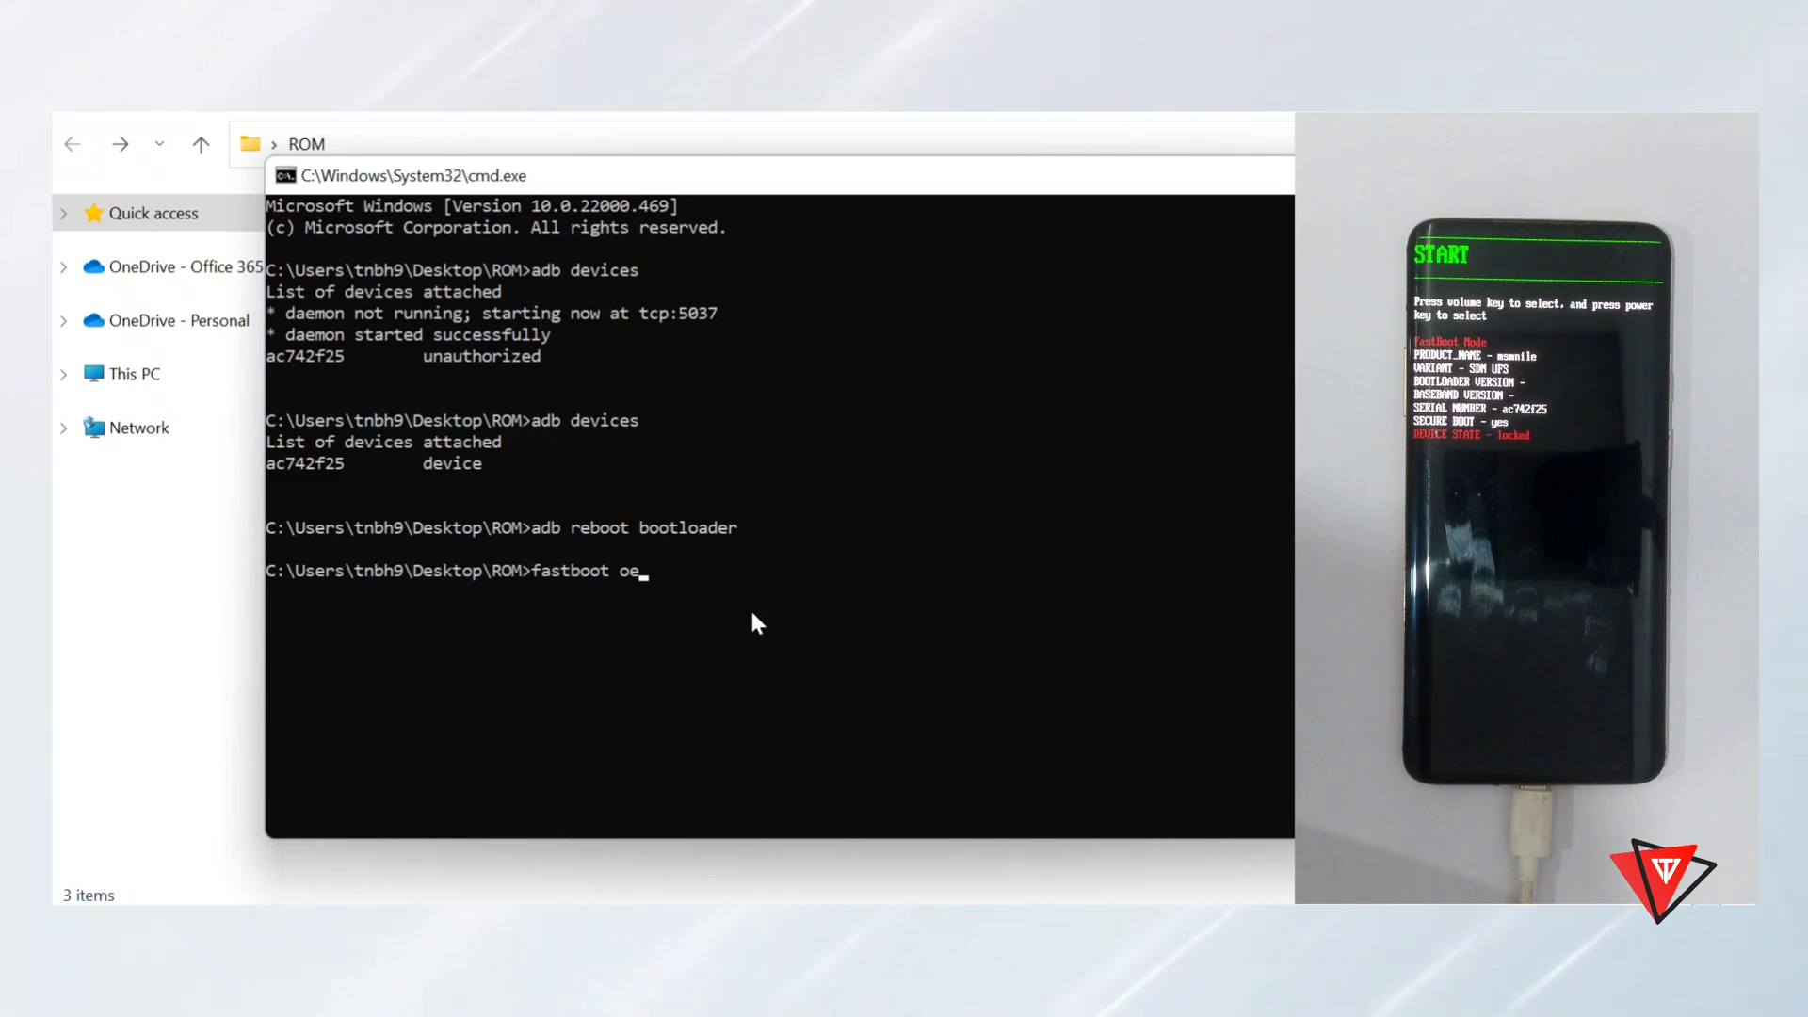
type("m")
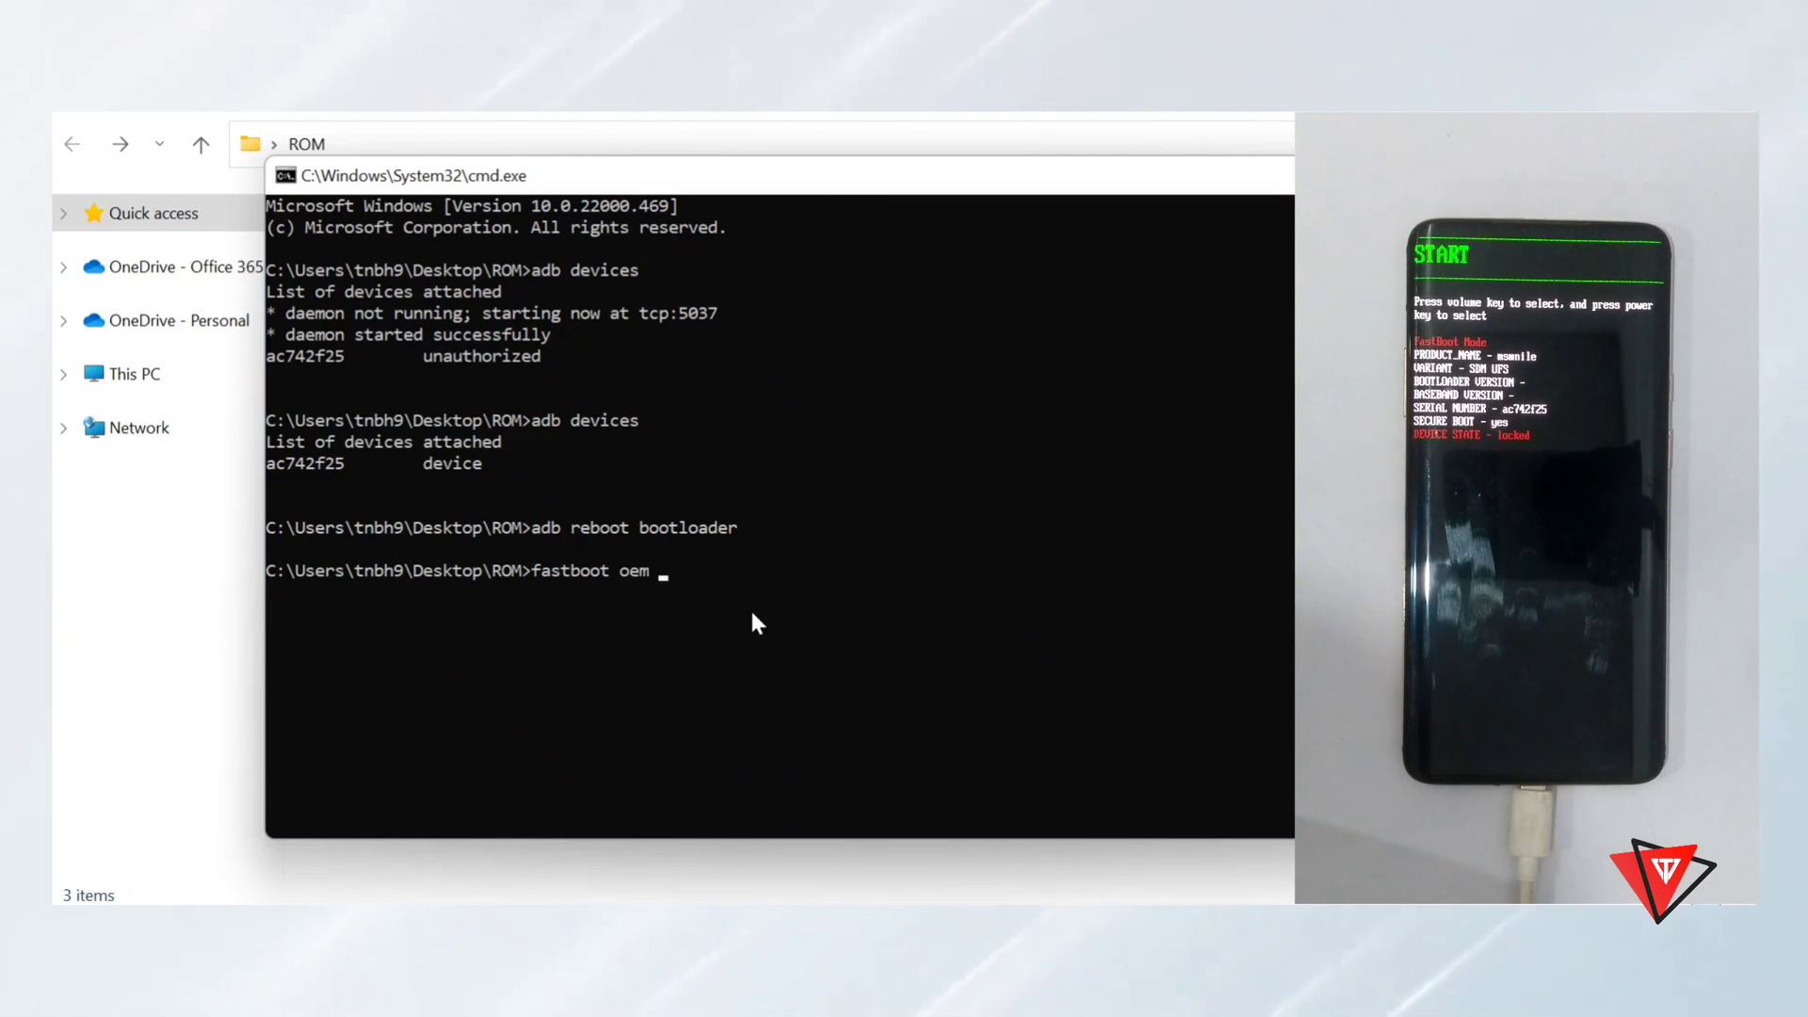
type("unl")
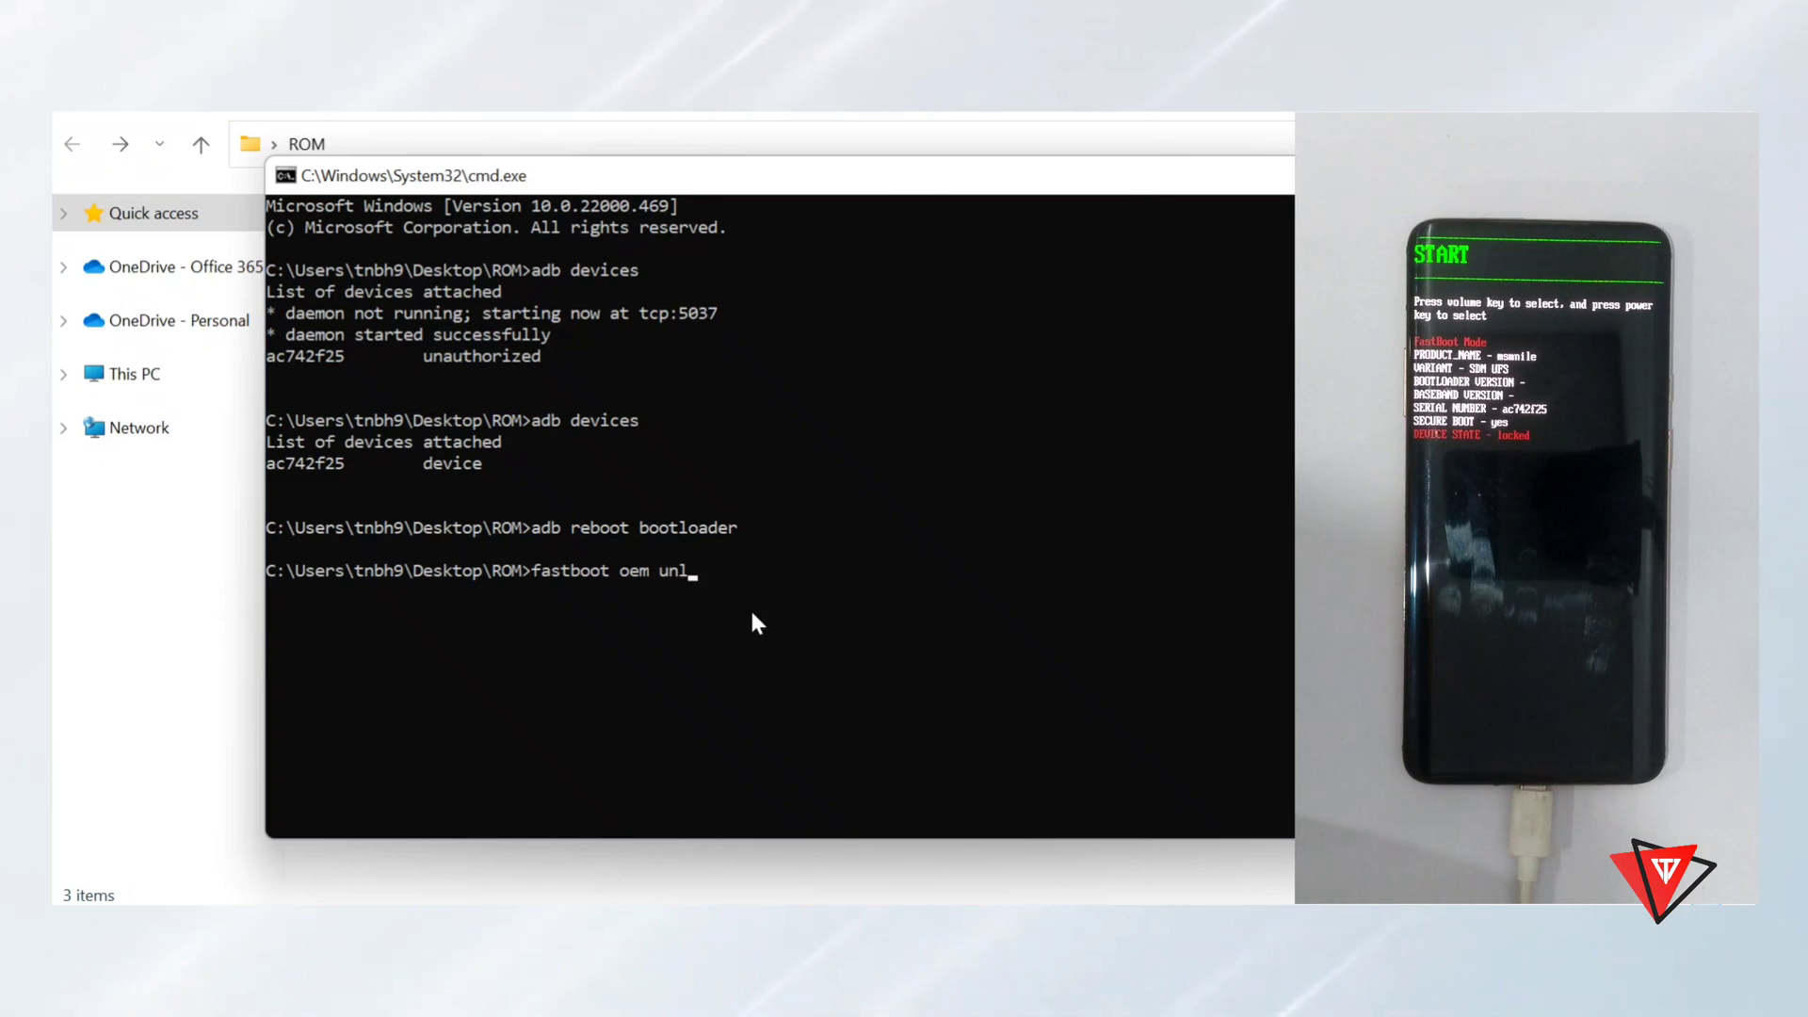
type("ock")
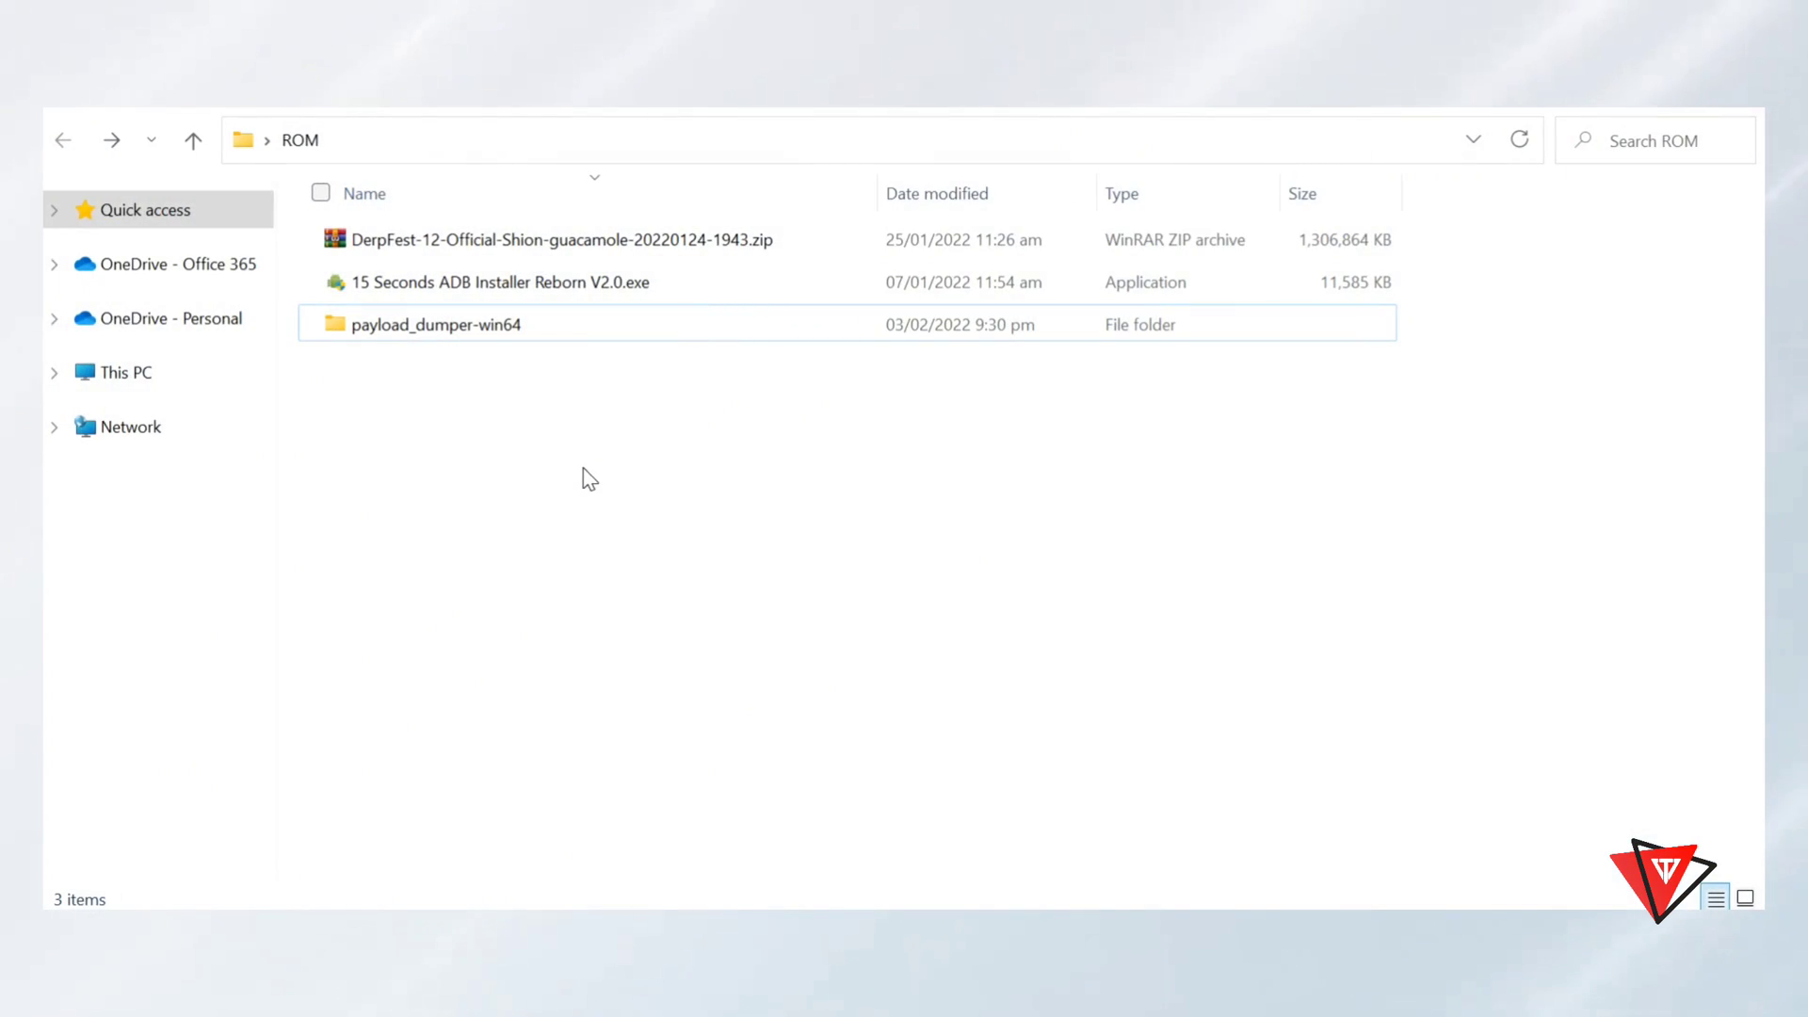
Step: Open the DerpFest ROM zip in WinRAR and select payload.bin
left_click(553, 238)
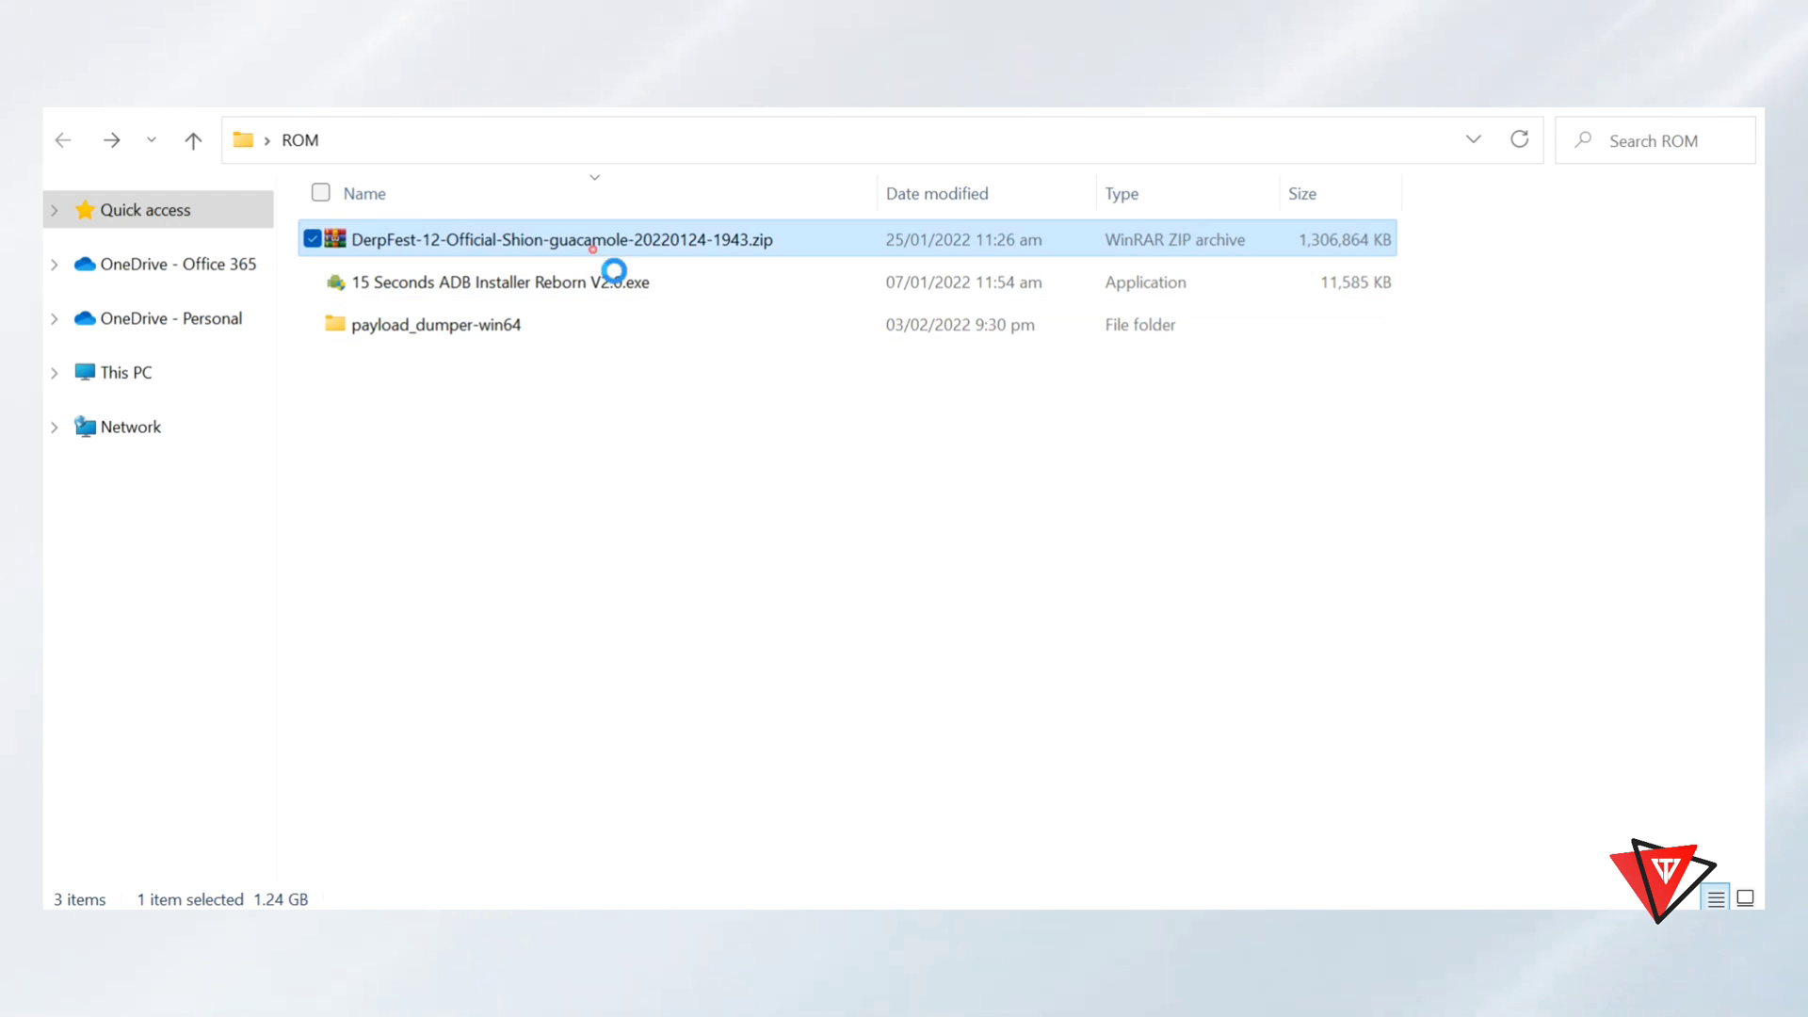
double_click(543, 238)
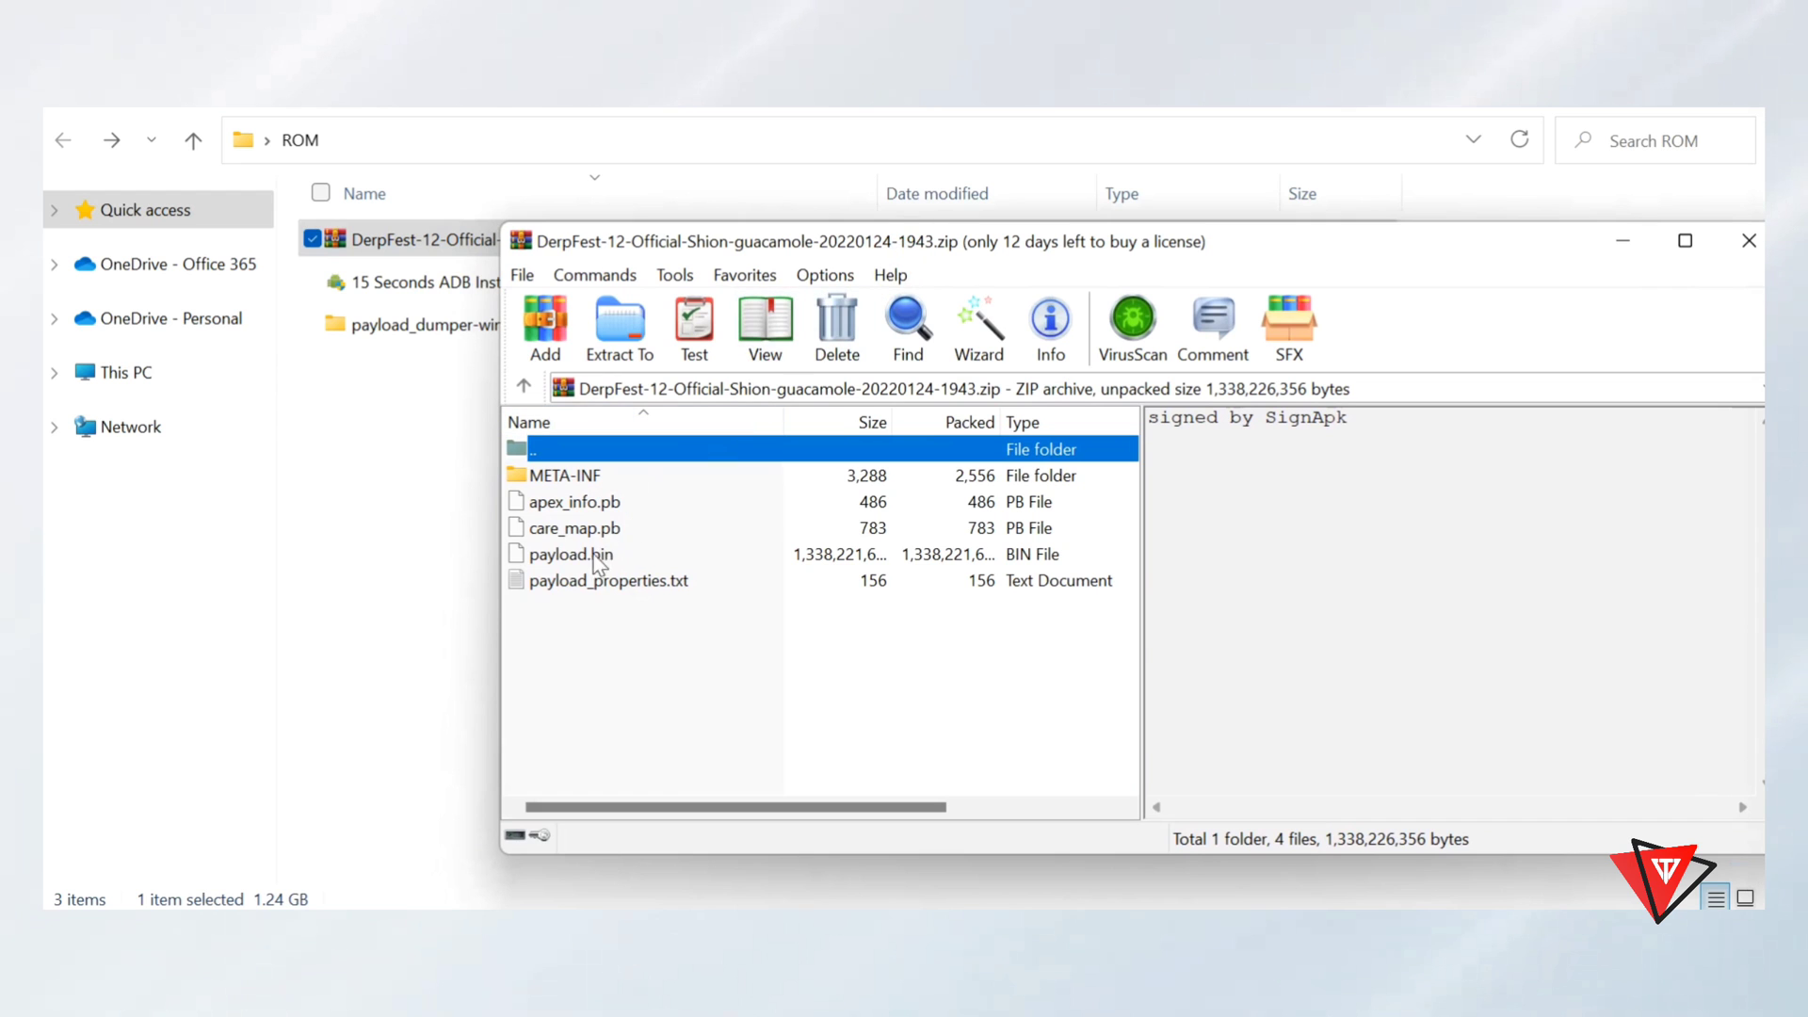
left_click(570, 554)
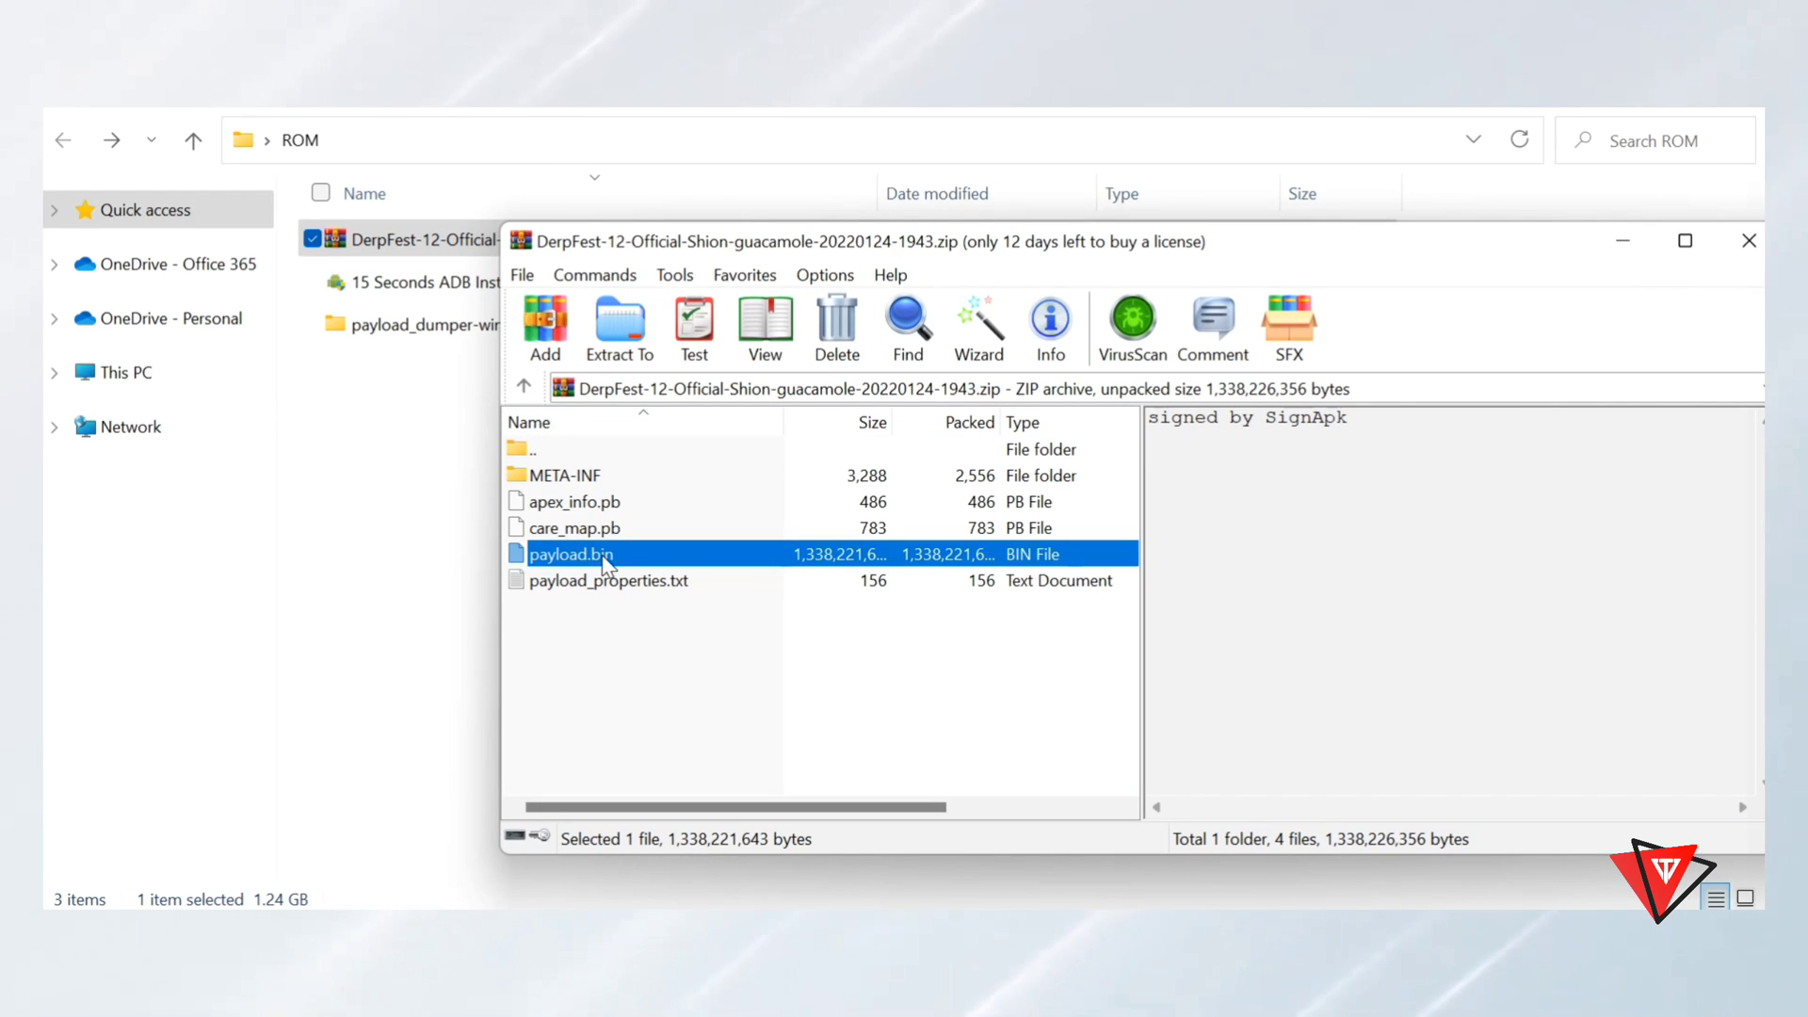
Step: Extract payload.bin into ROM\payload_dumper-win64\payload_input and close the archive
left_click(620, 326)
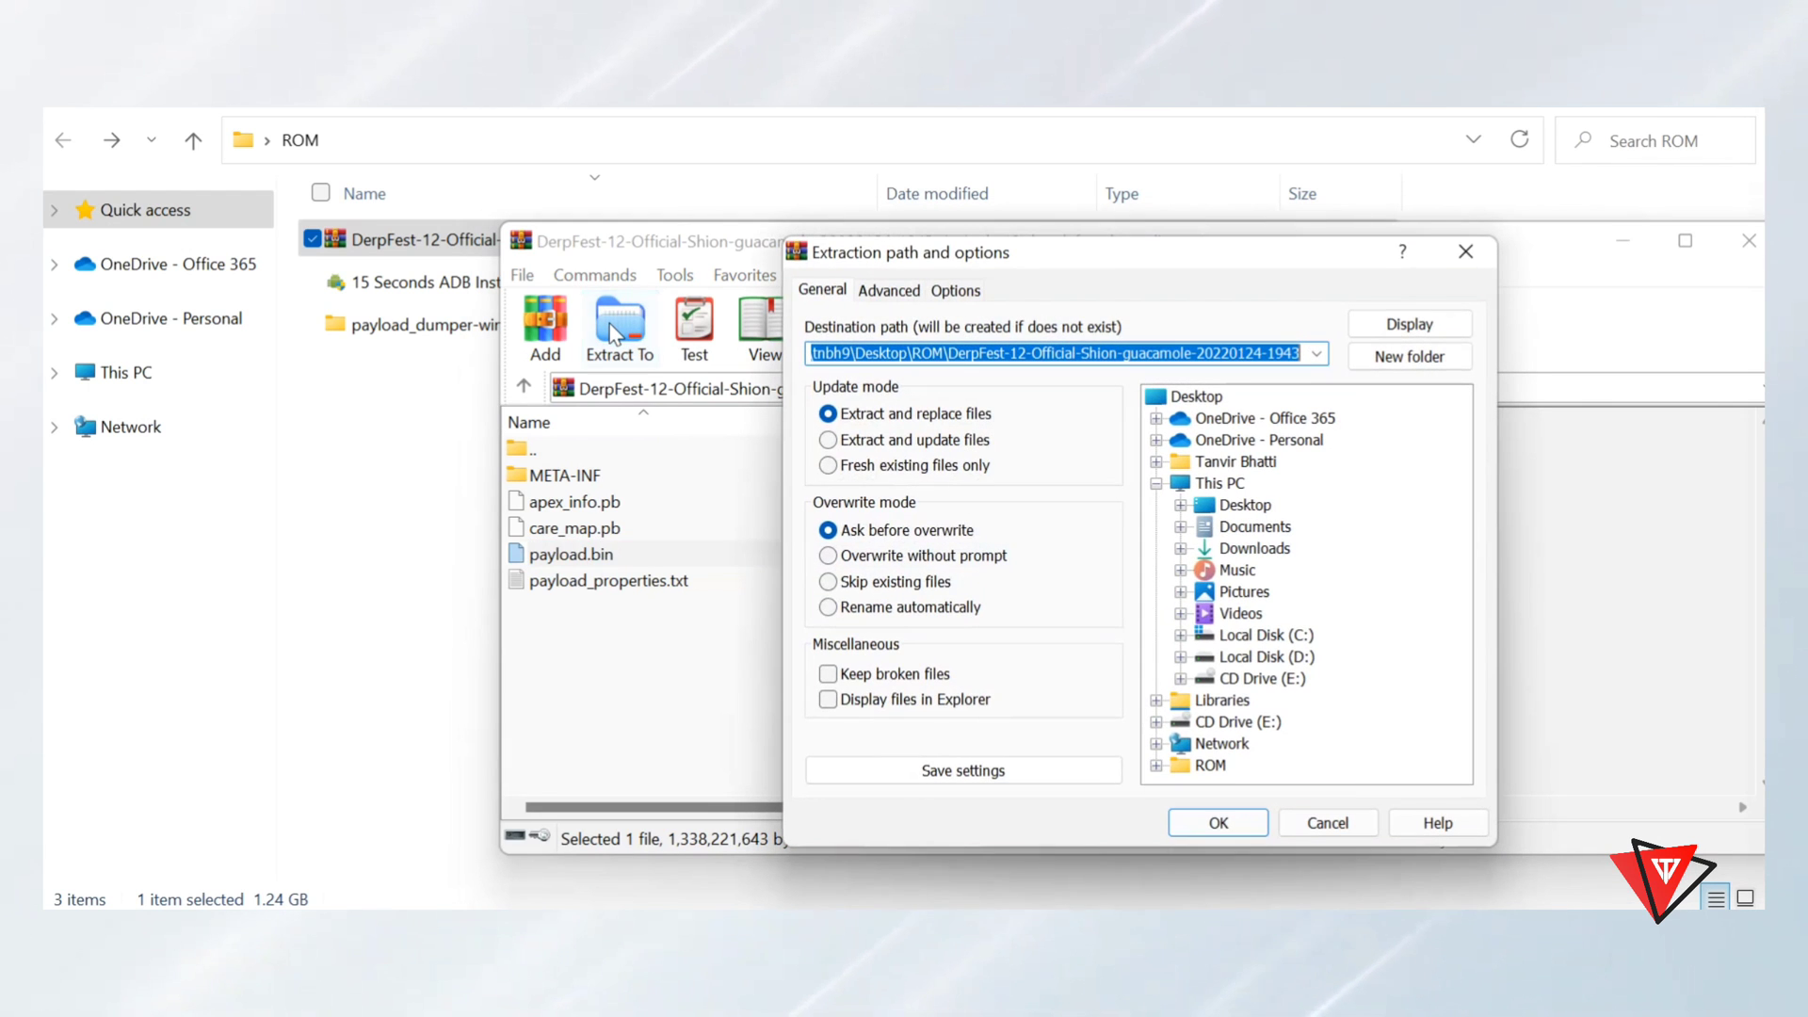
mouse_move(1157, 782)
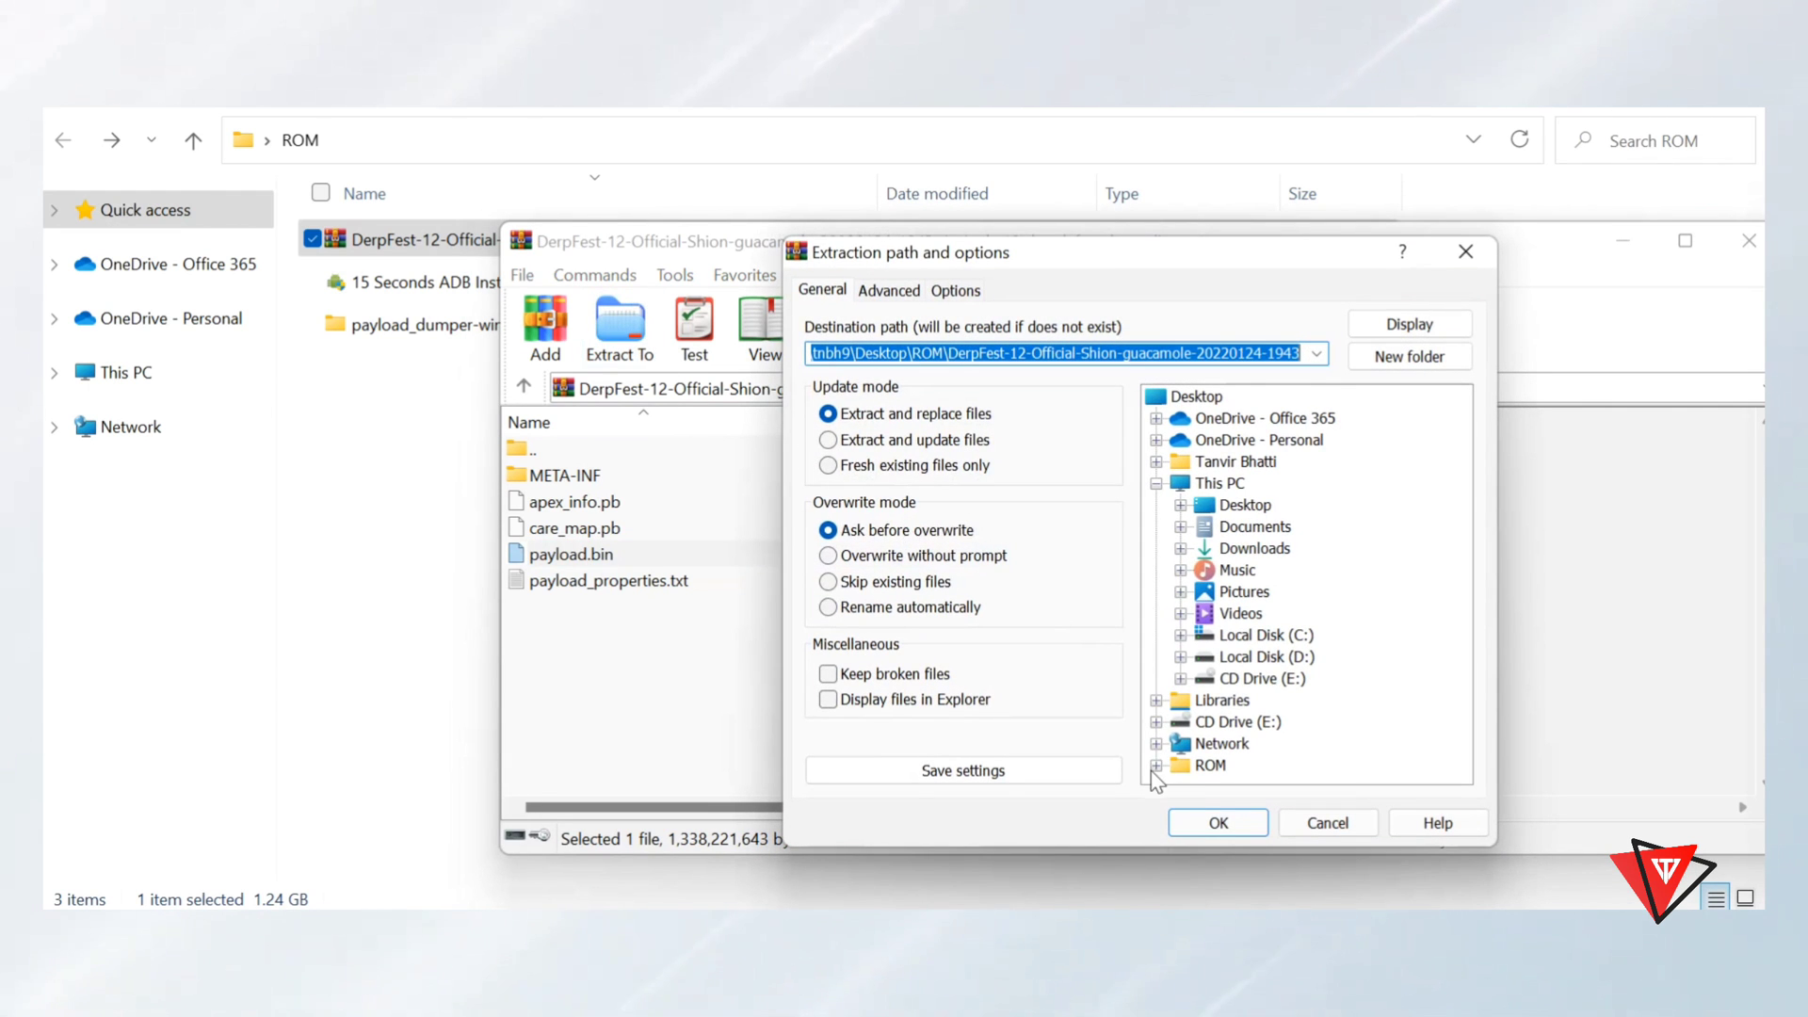
left_click(1264, 396)
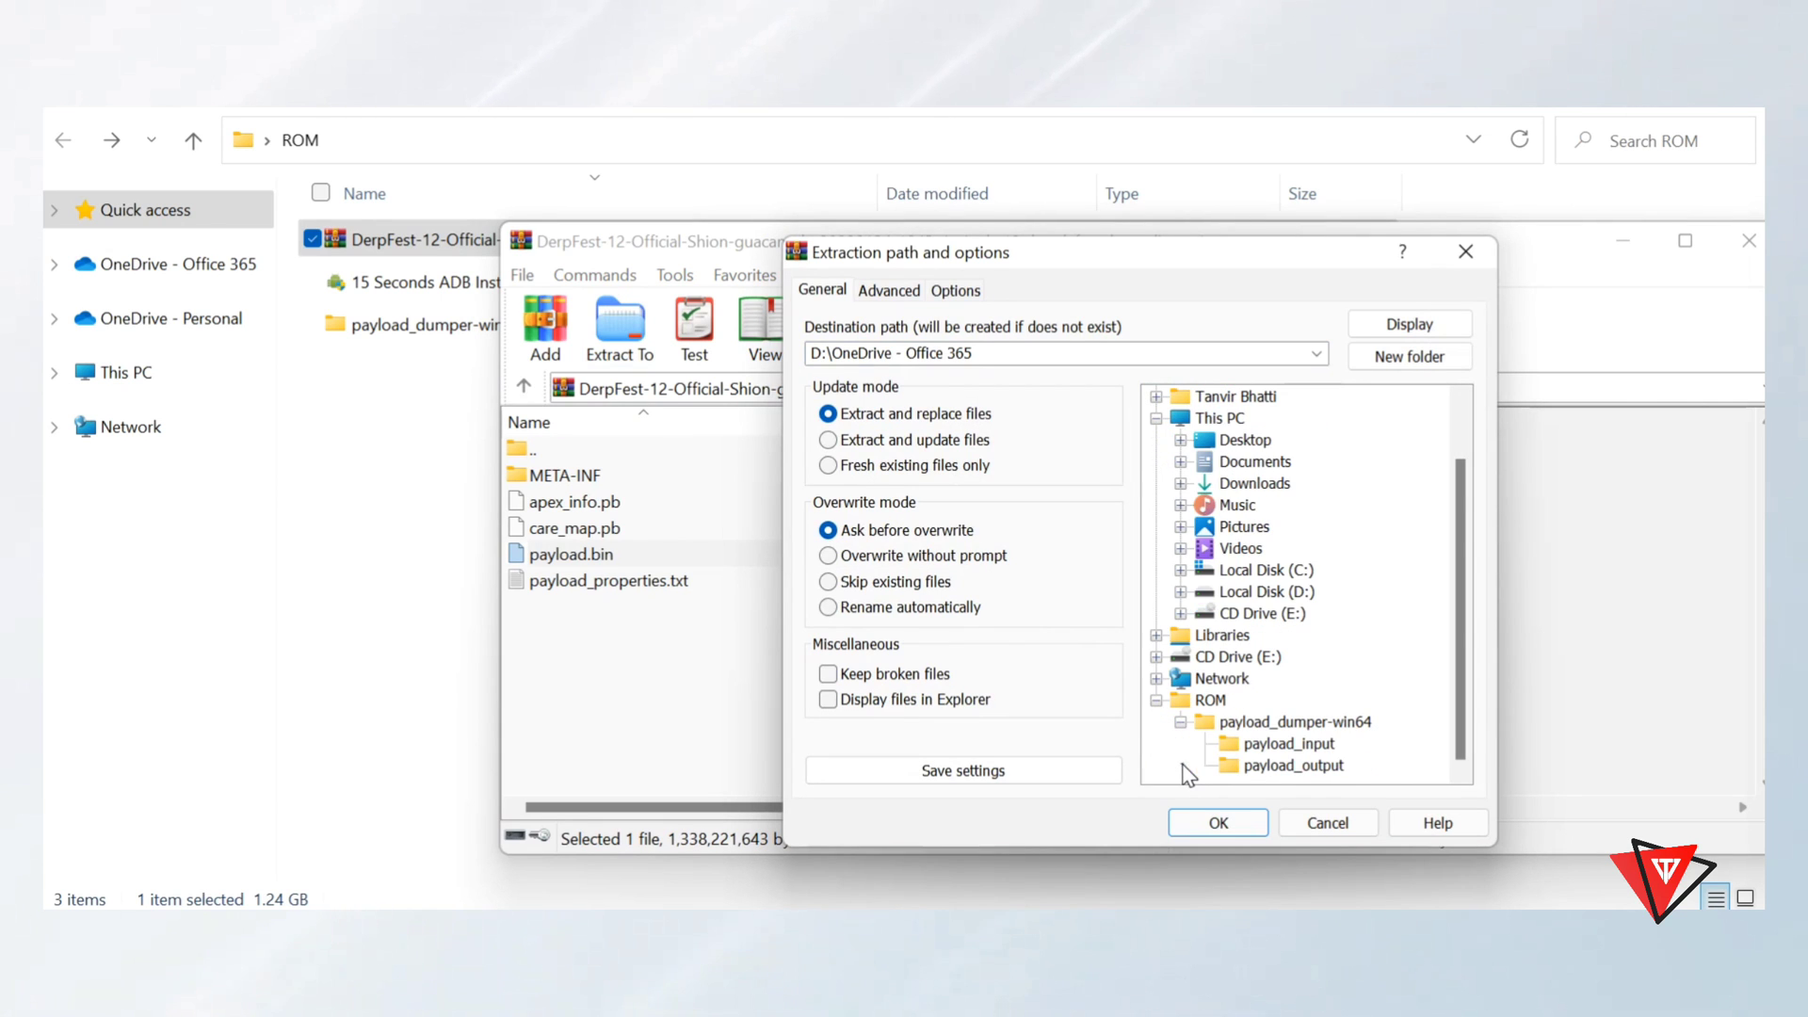
mouse_move(1262, 761)
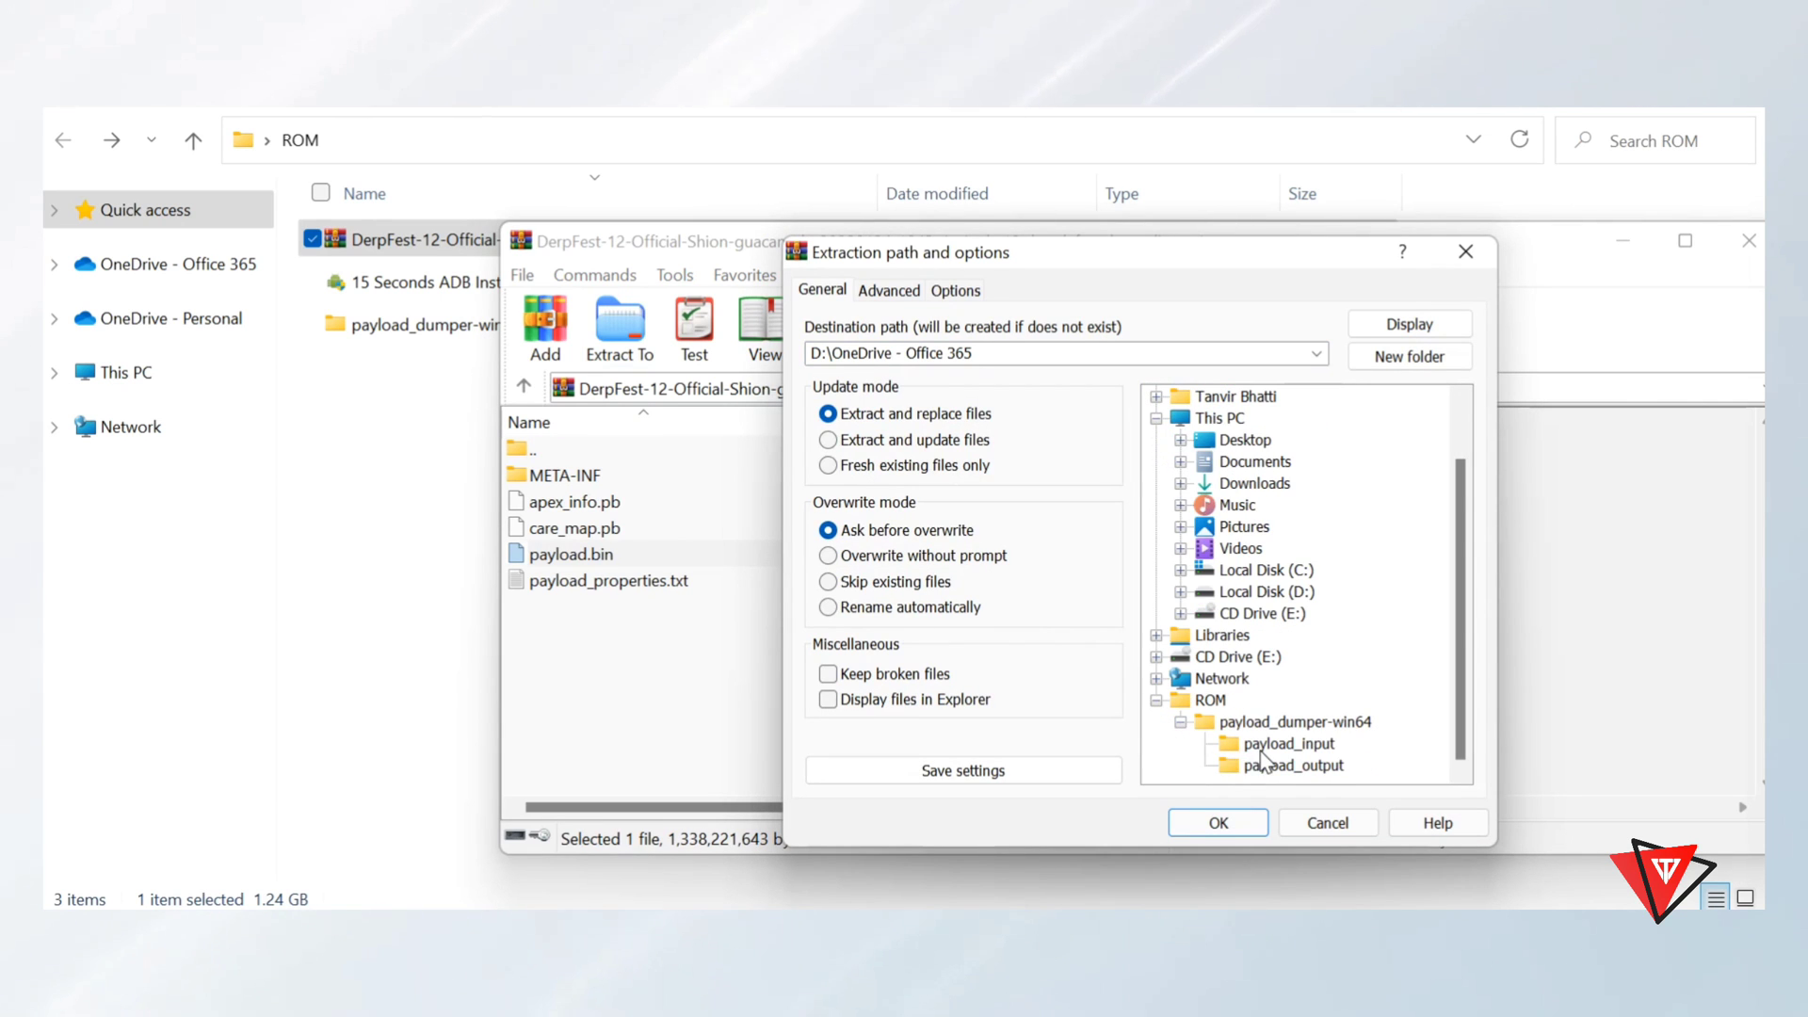
left_click(1285, 743)
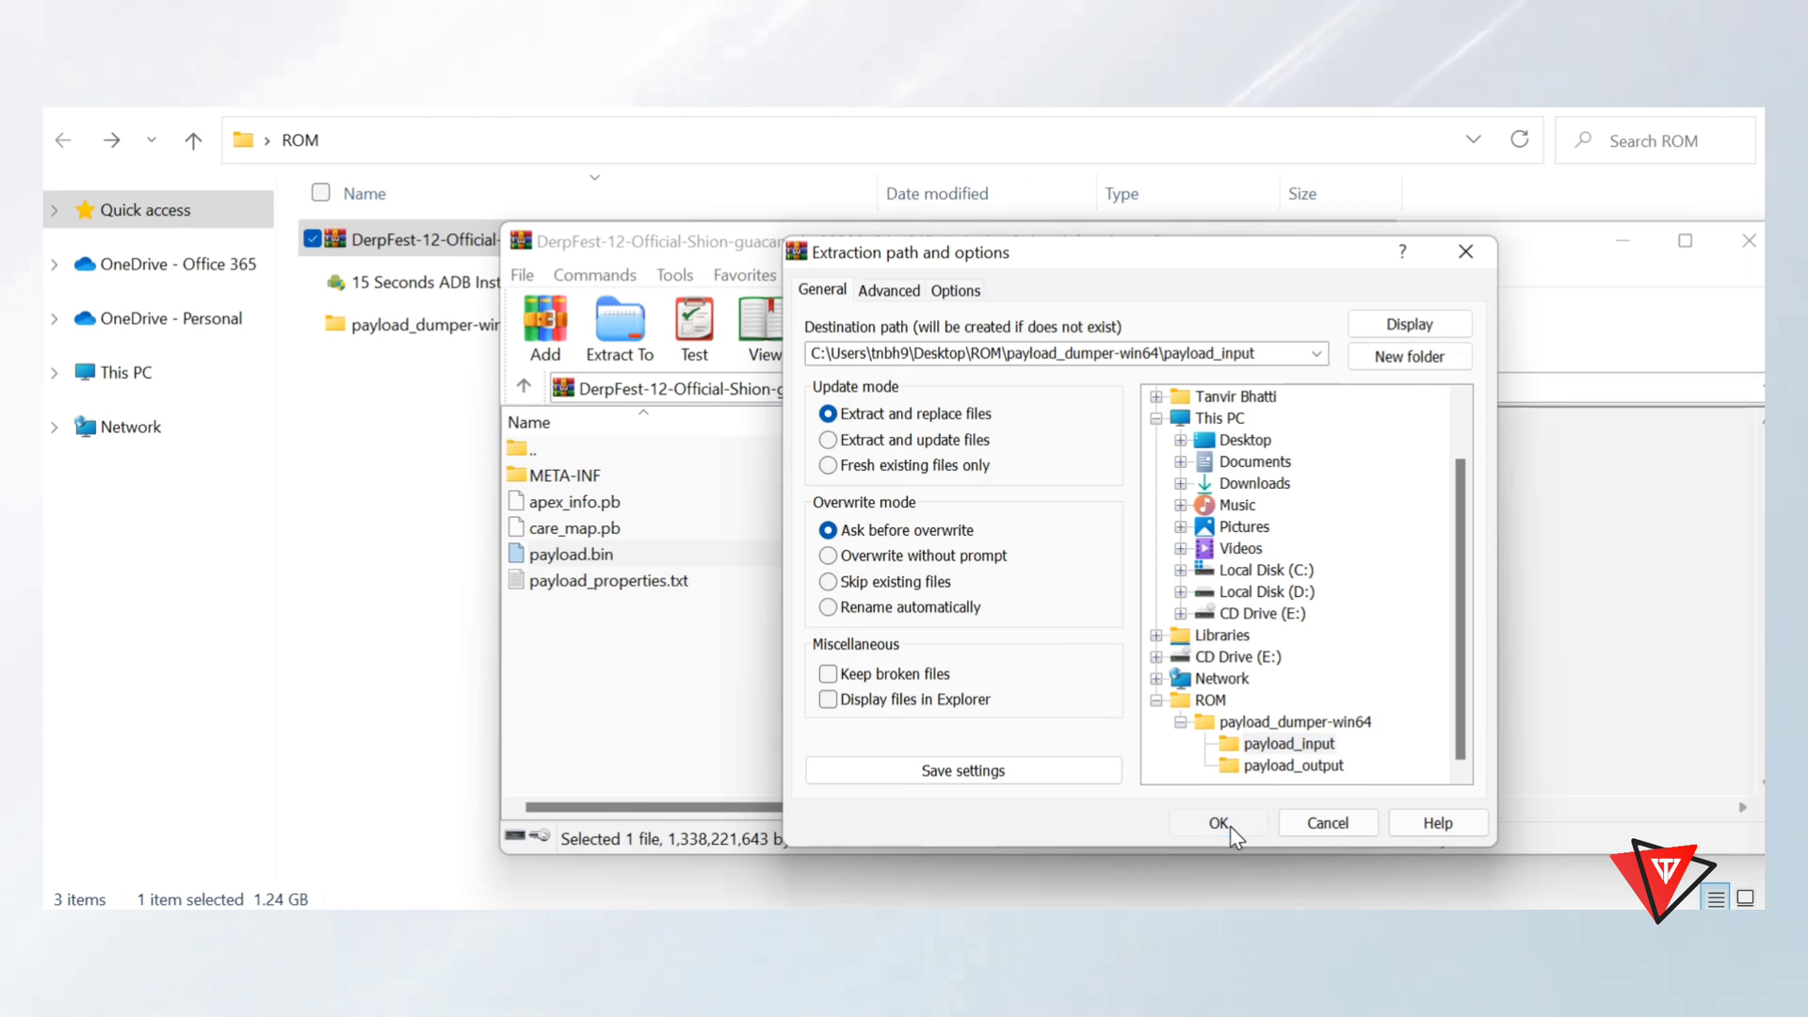
left_click(1218, 822)
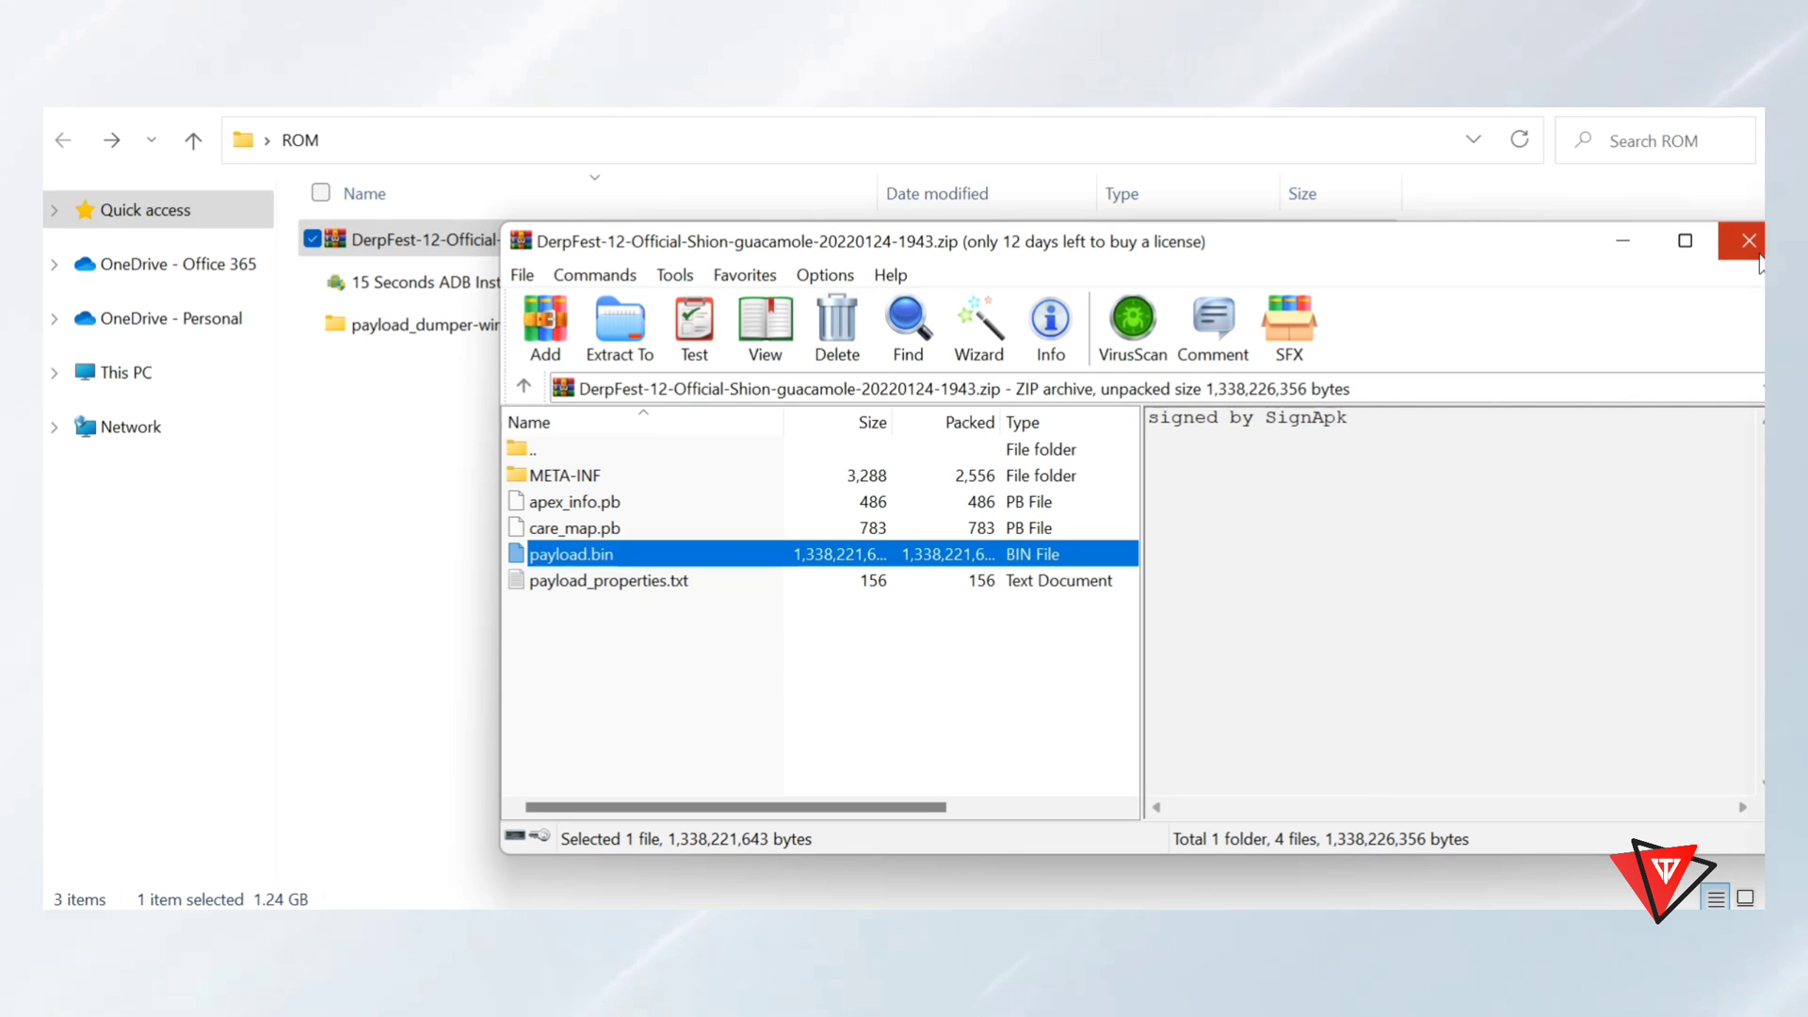
left_click(1742, 241)
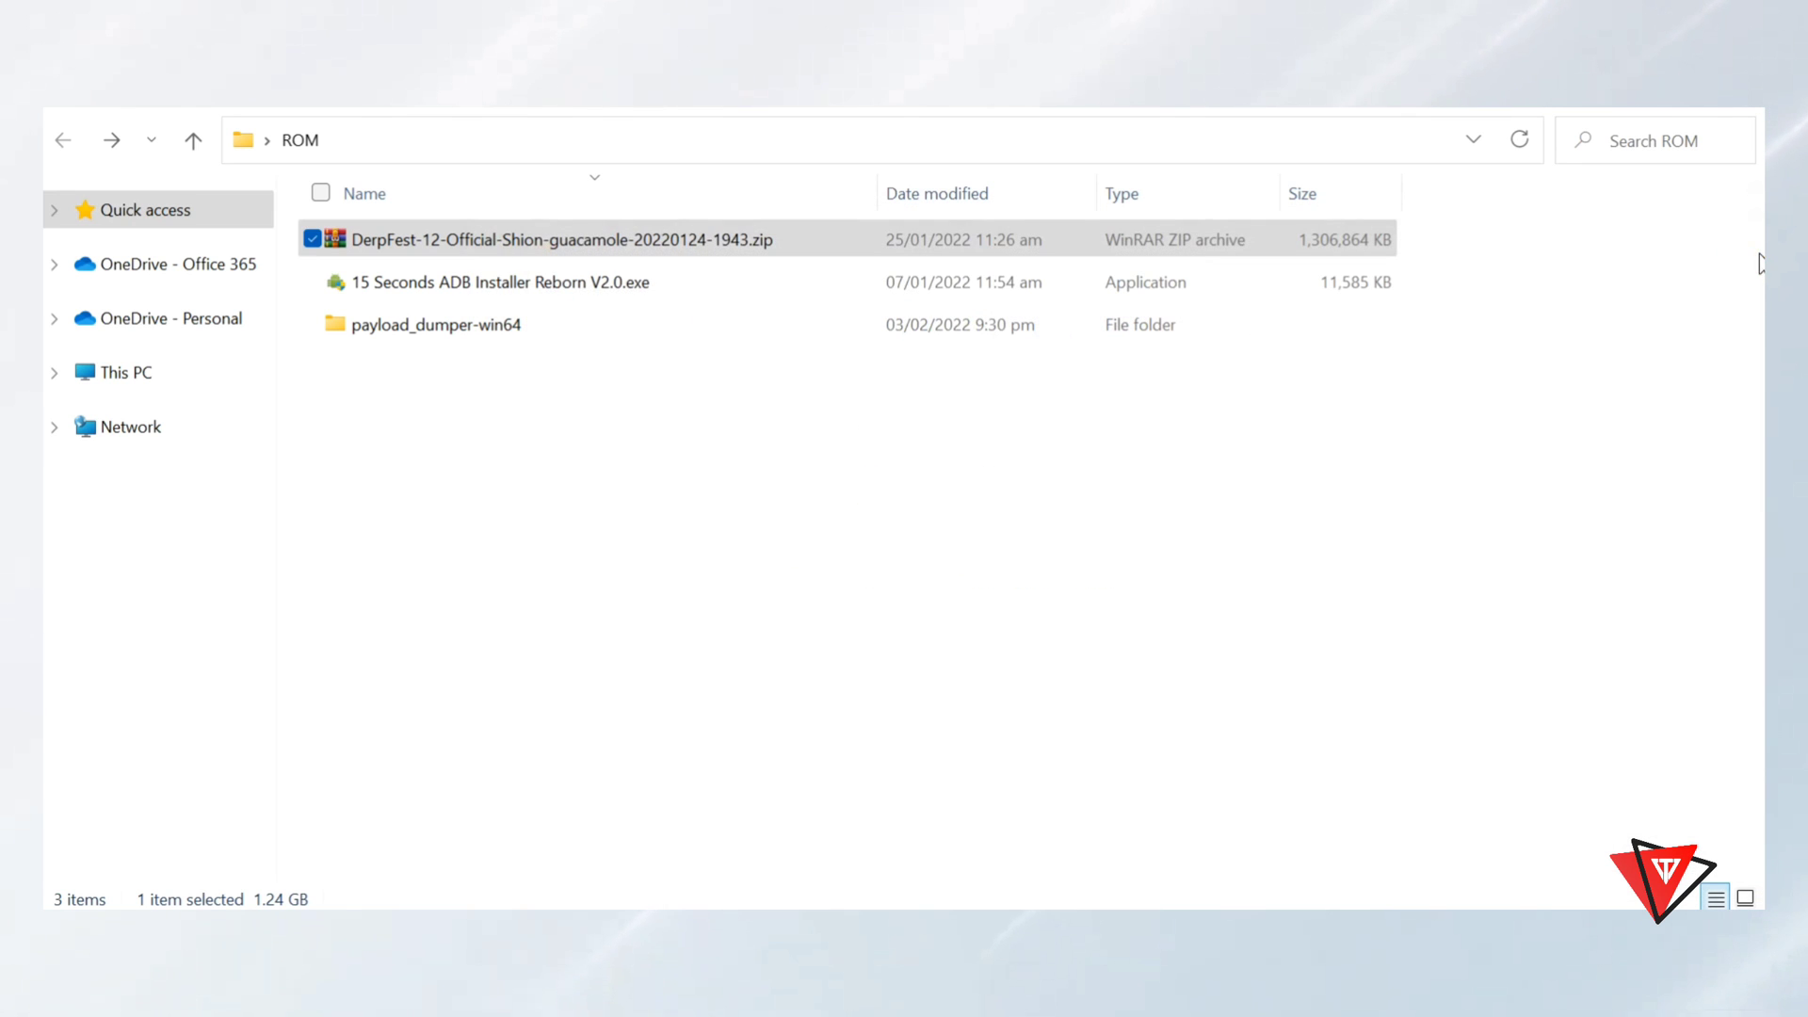
left_click(1191, 458)
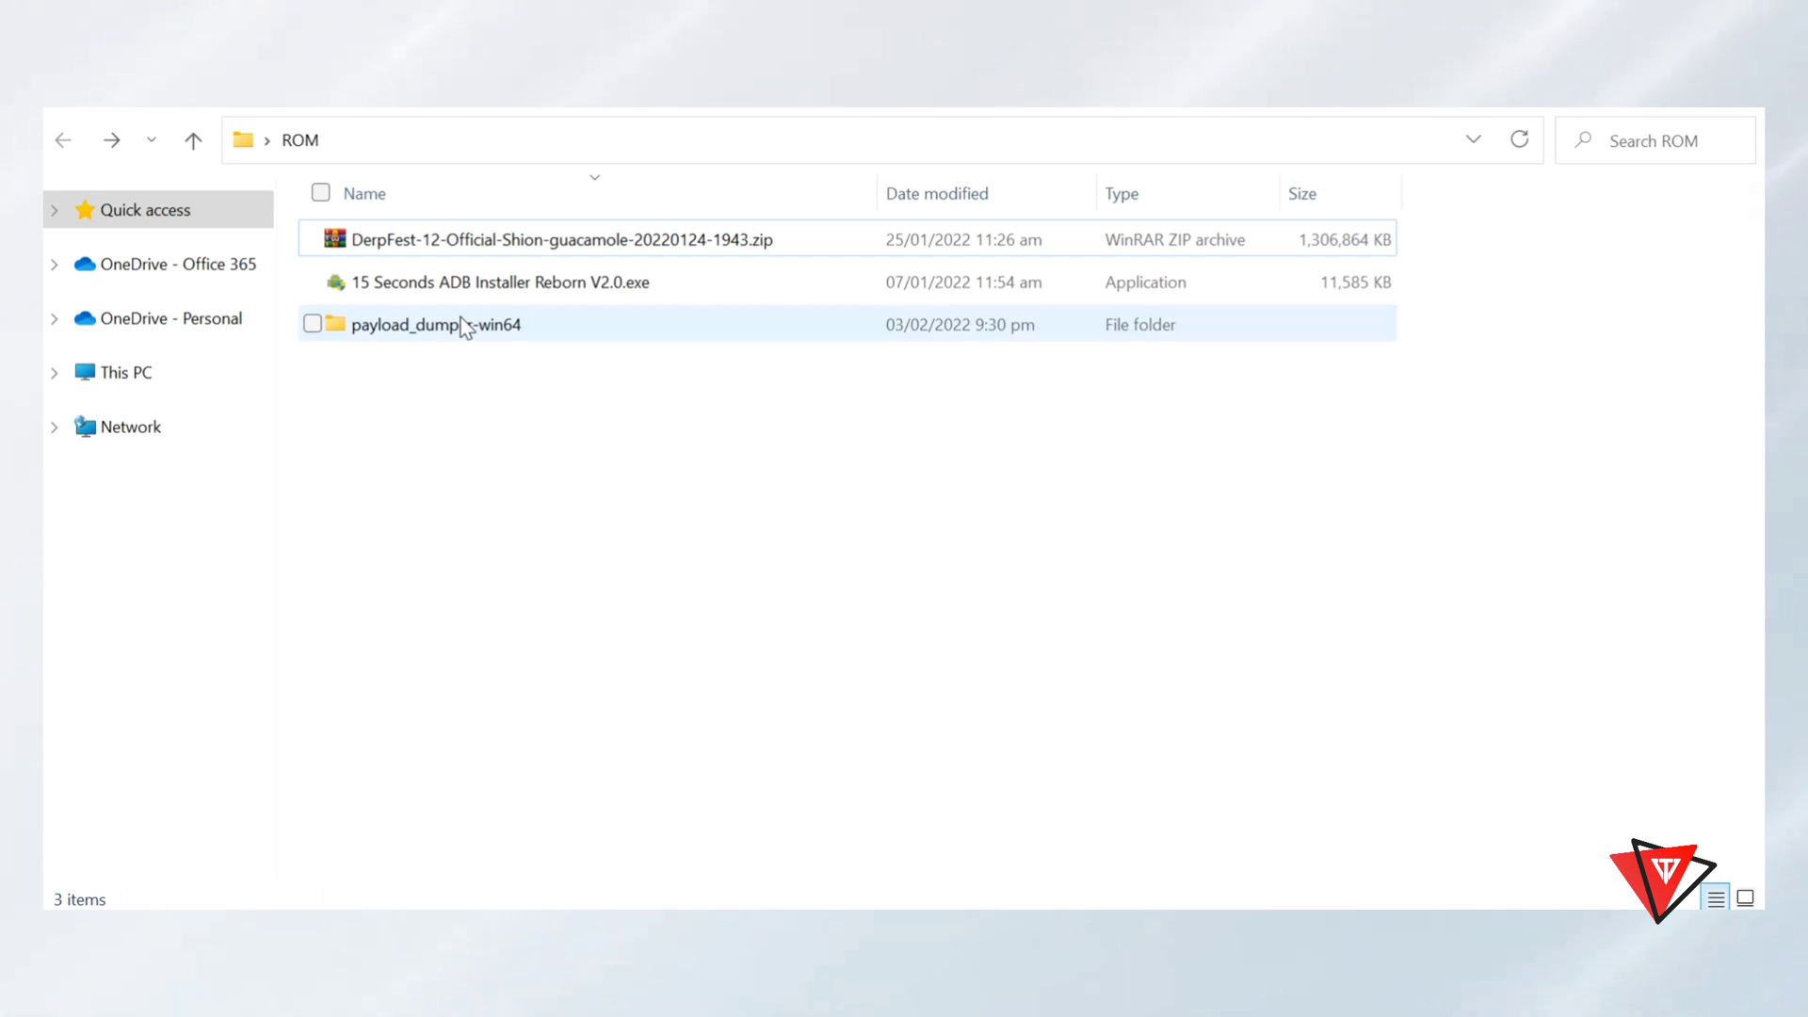
Step: Check payload_input, then run payload_dumper.exe on the extracted payload
double_click(435, 324)
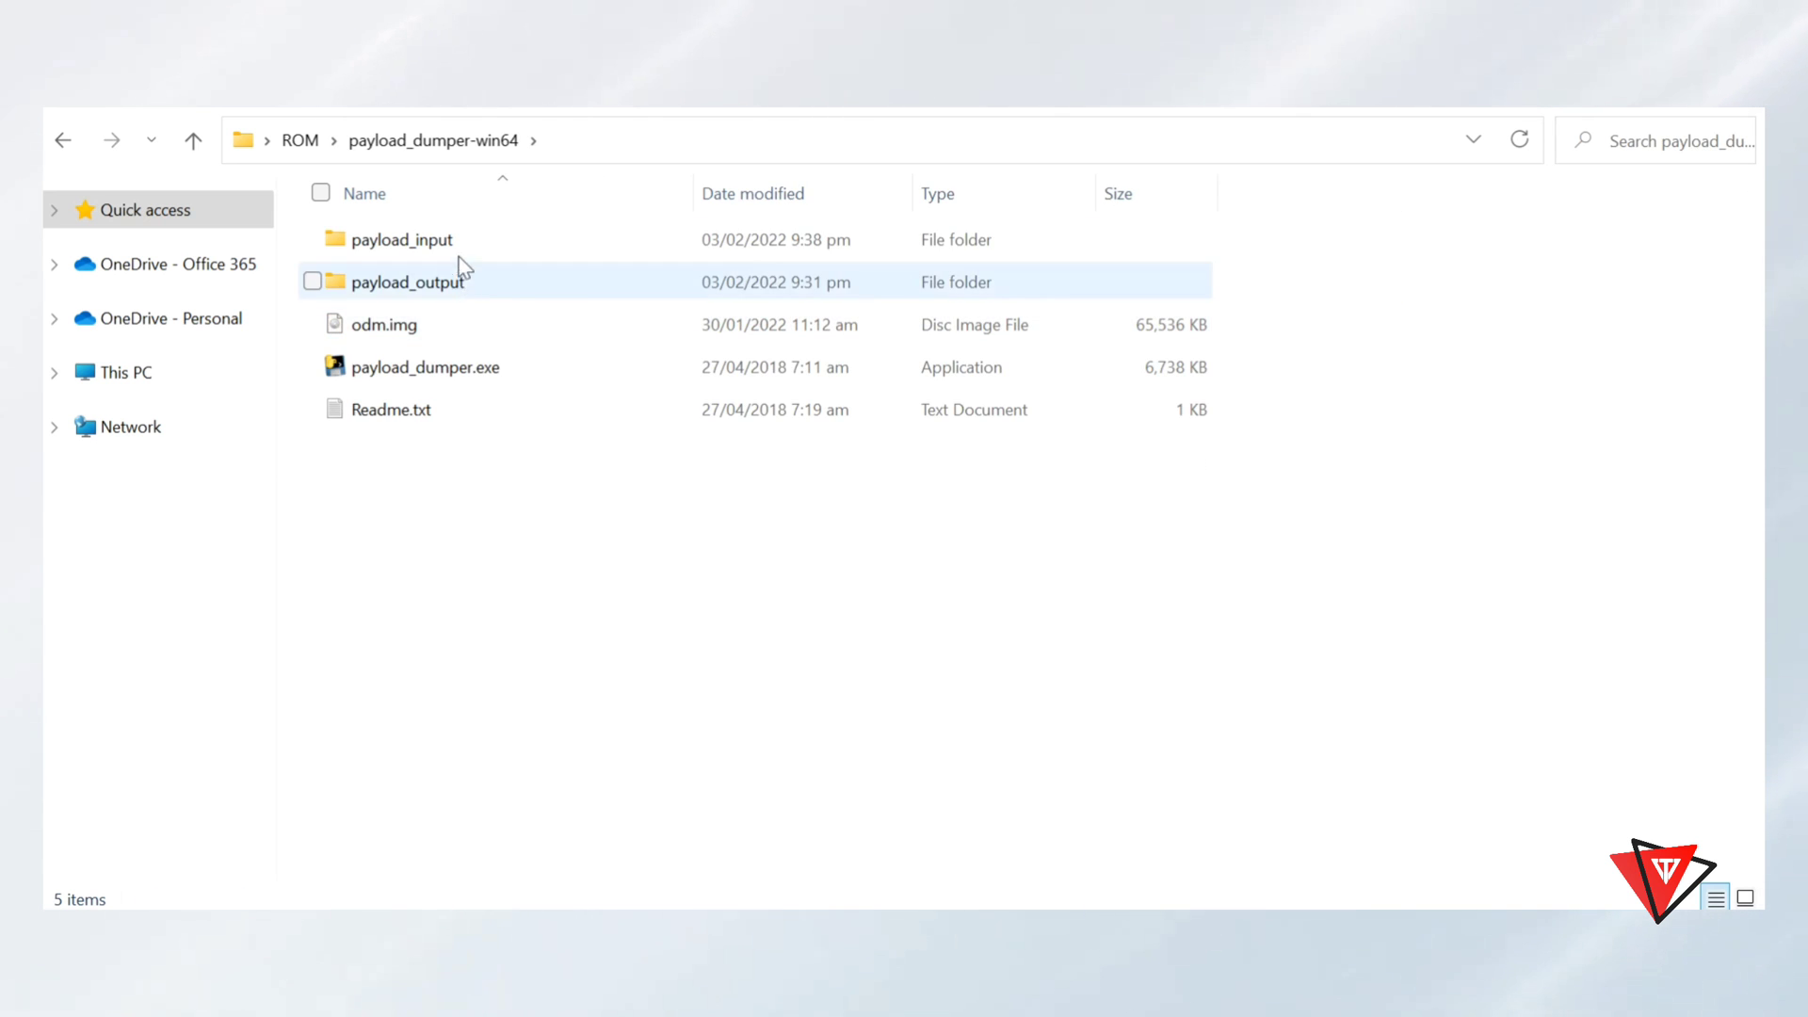
left_click(402, 239)
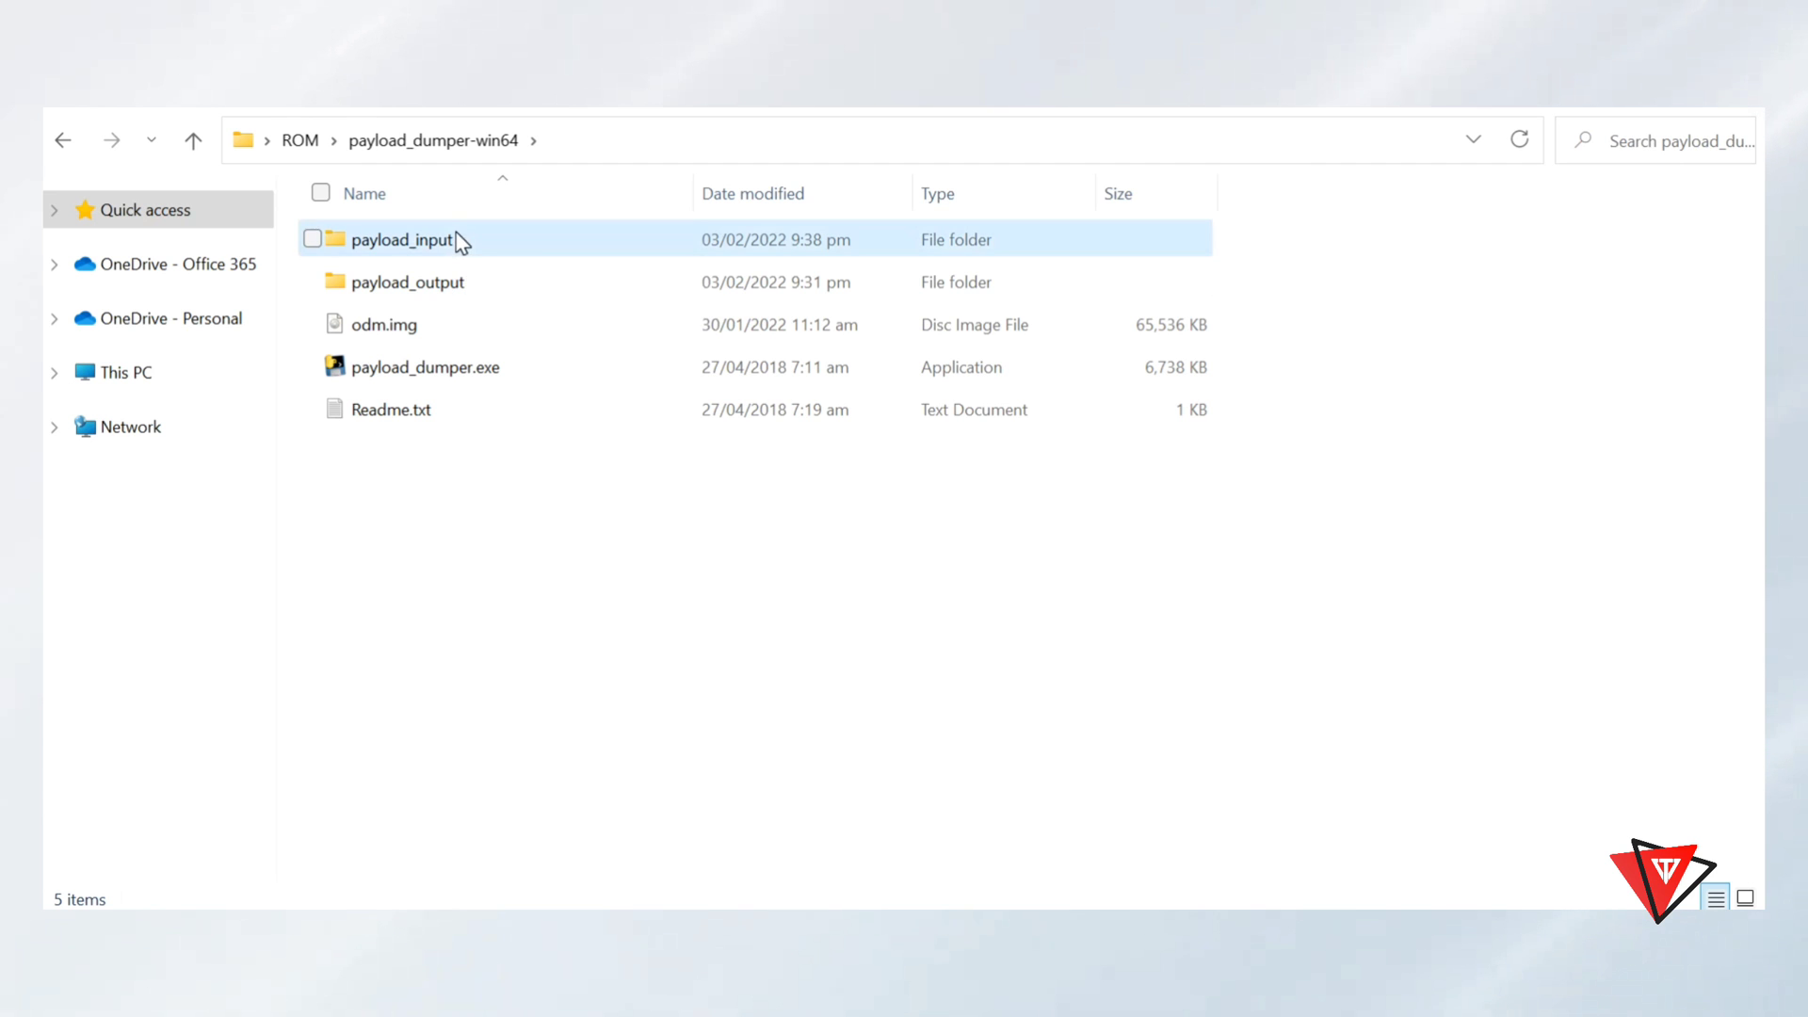
double_click(401, 239)
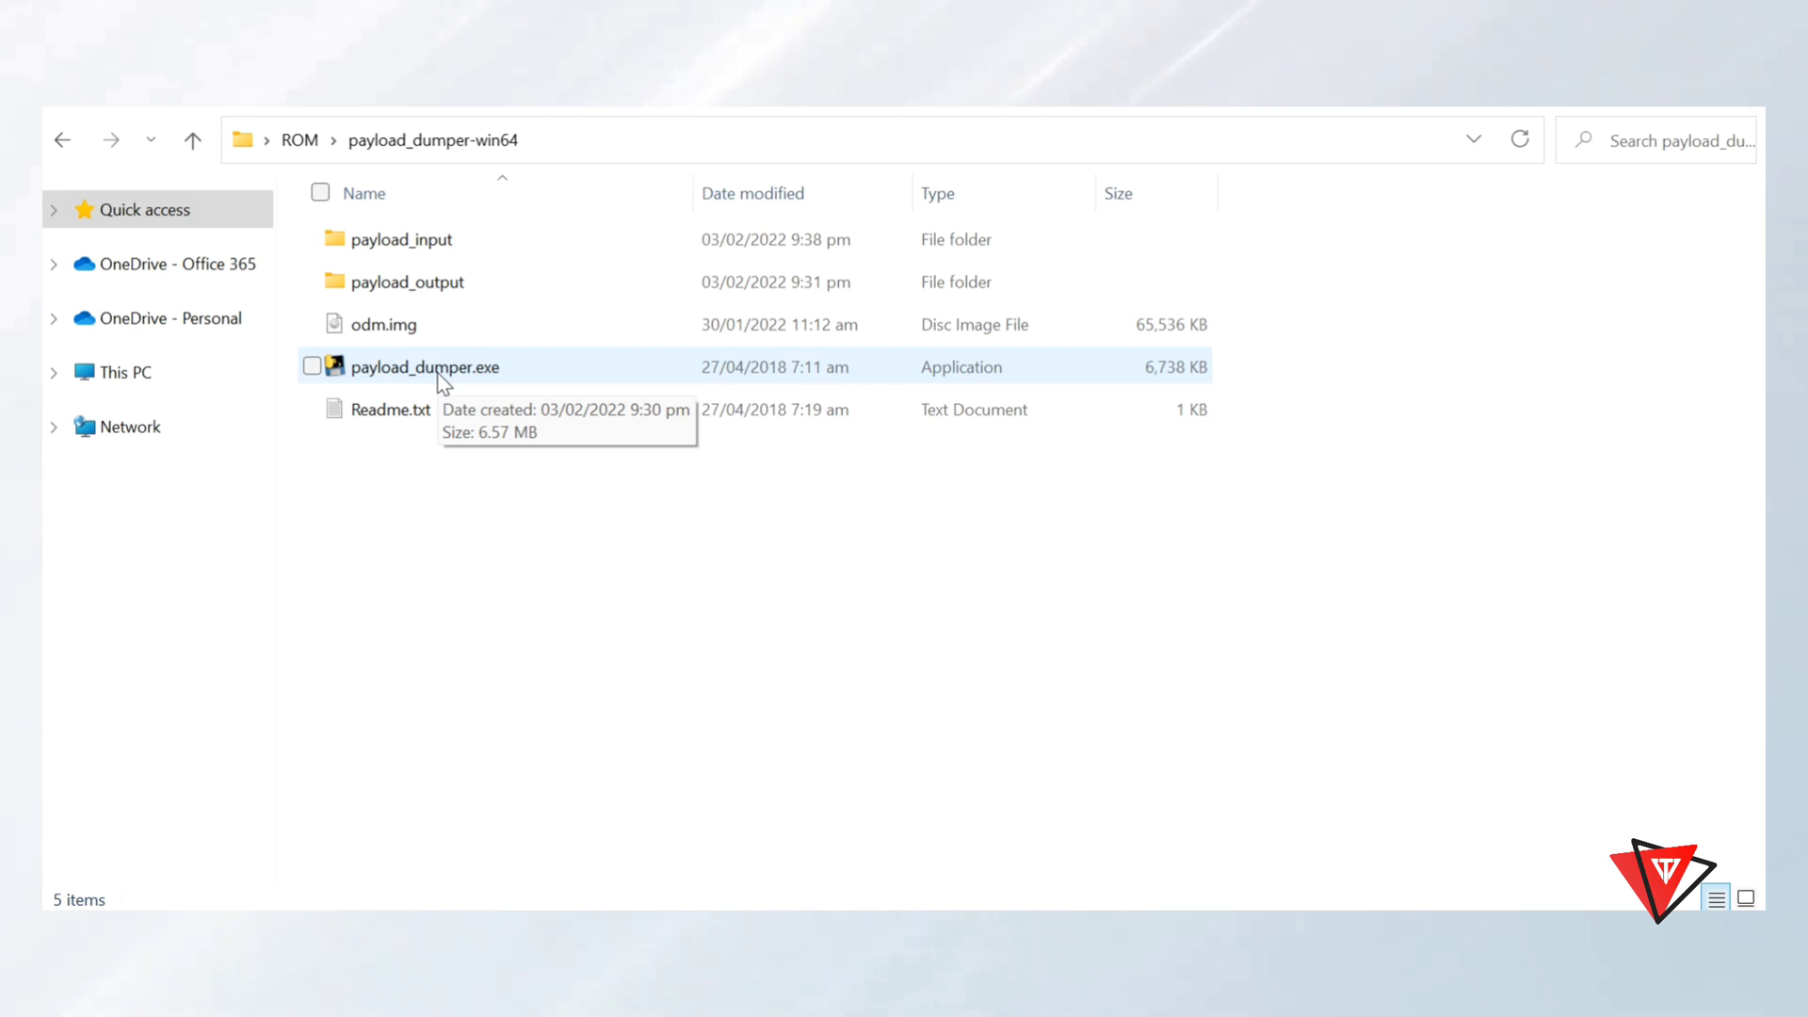
double_click(426, 367)
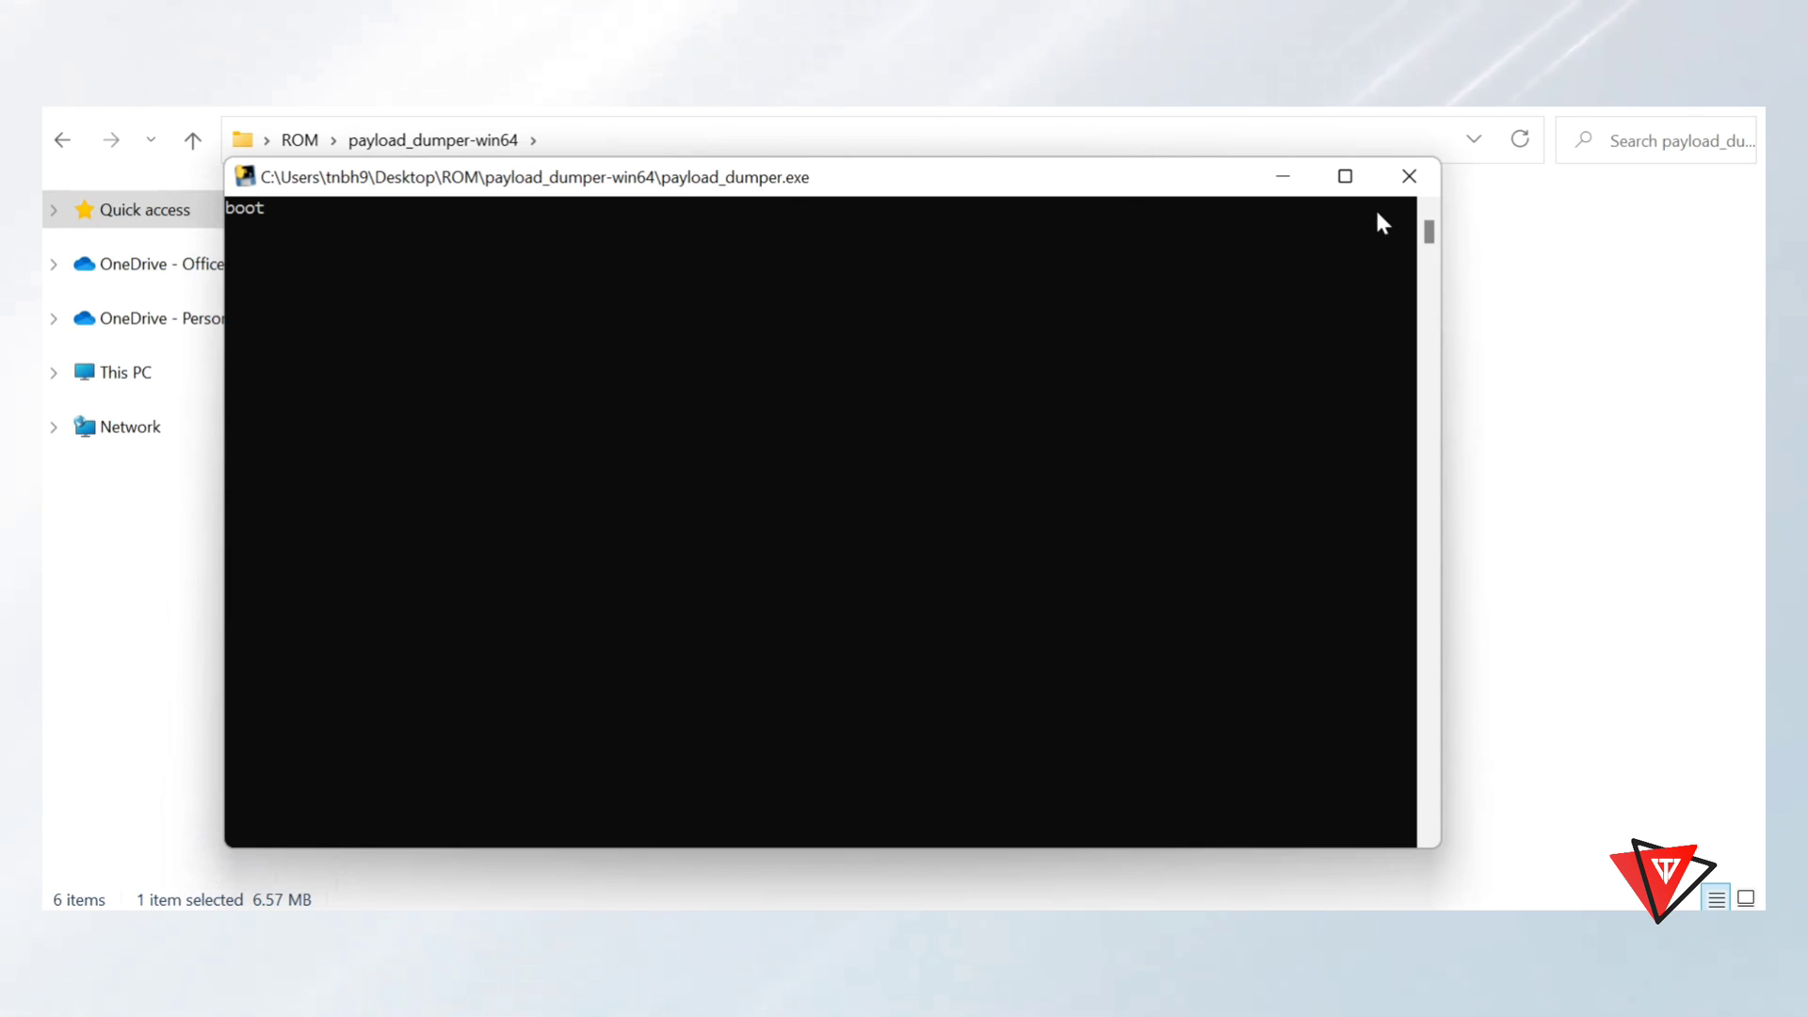
left_click(1408, 176)
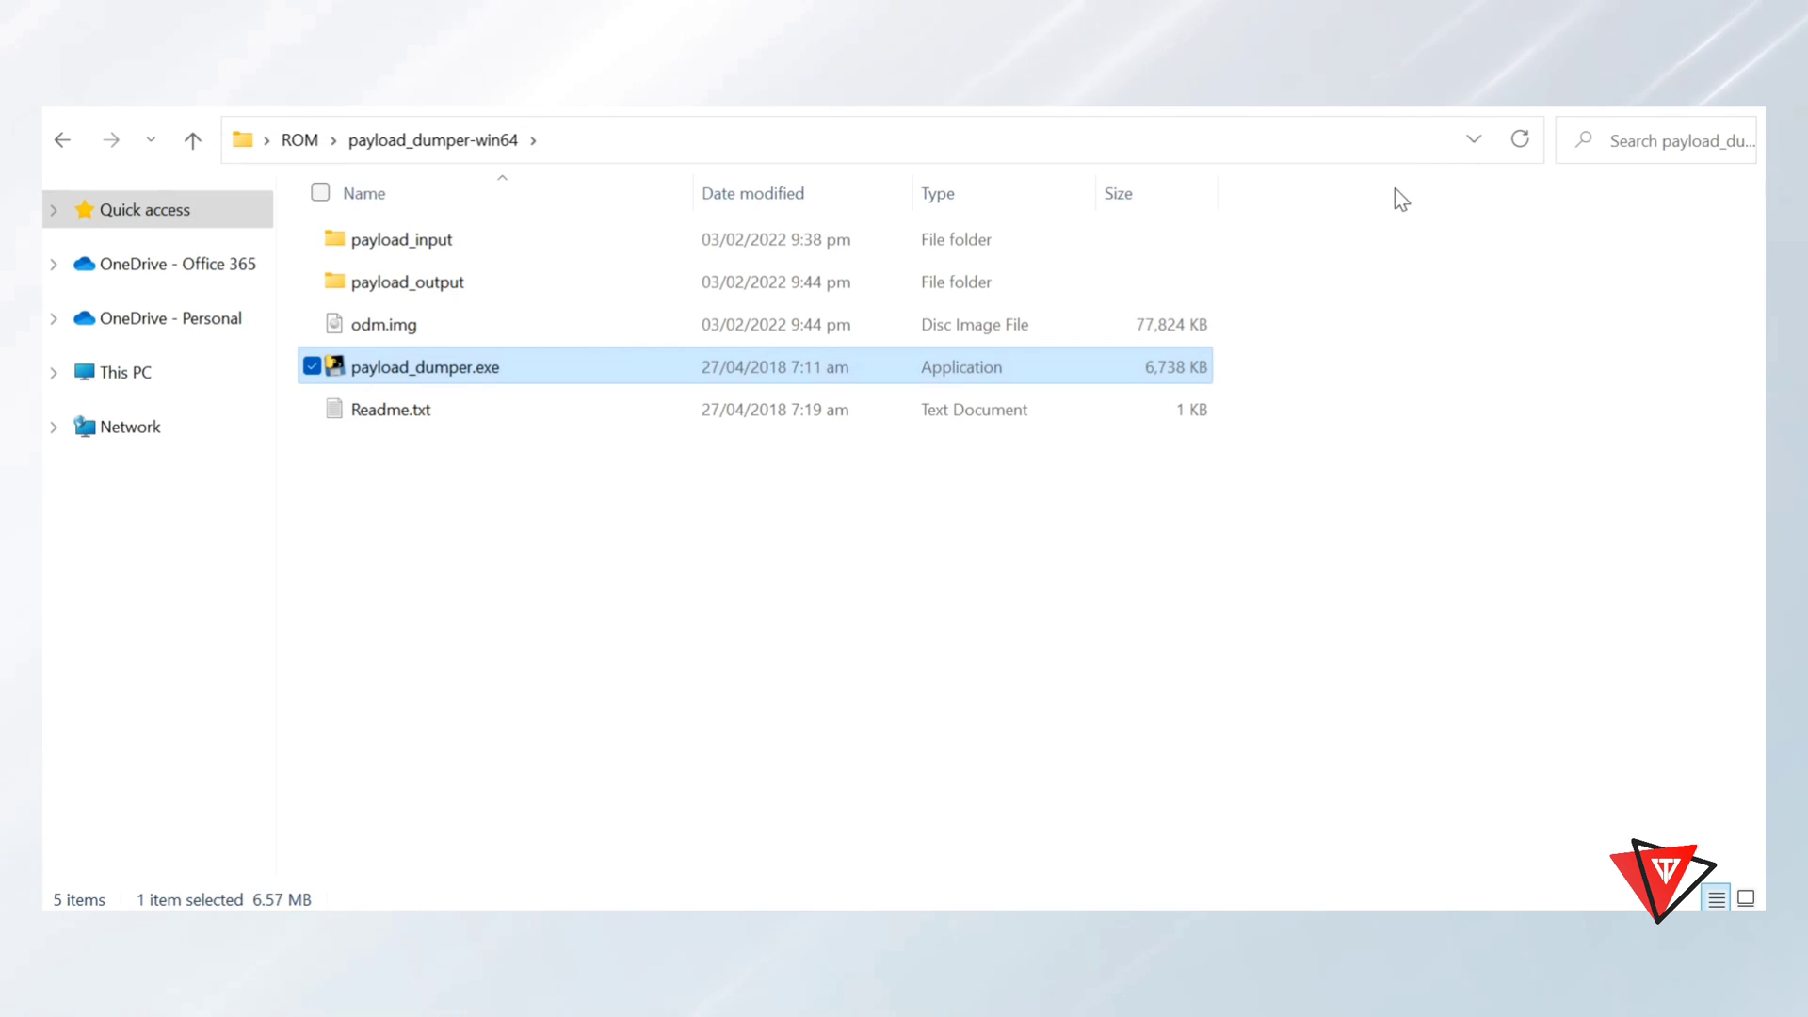
left_click(1006, 624)
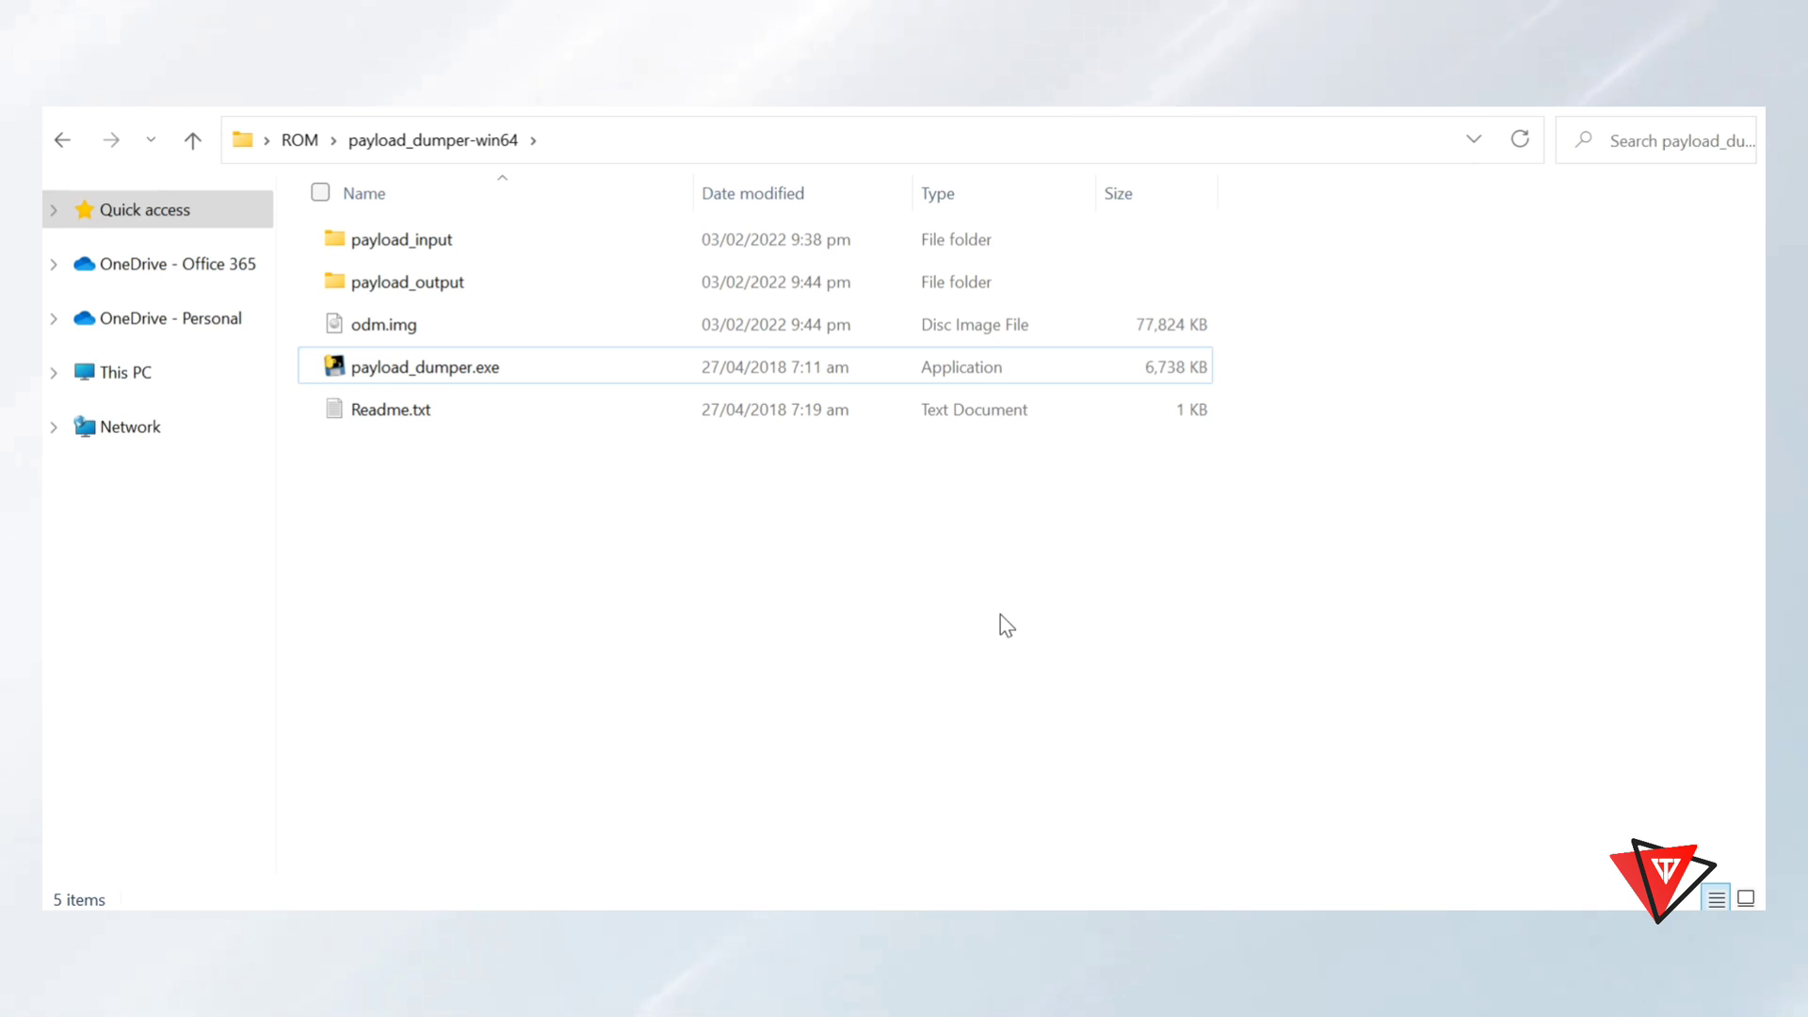
Step: Delete dtbo.img from the payload_output folder
double_click(405, 281)
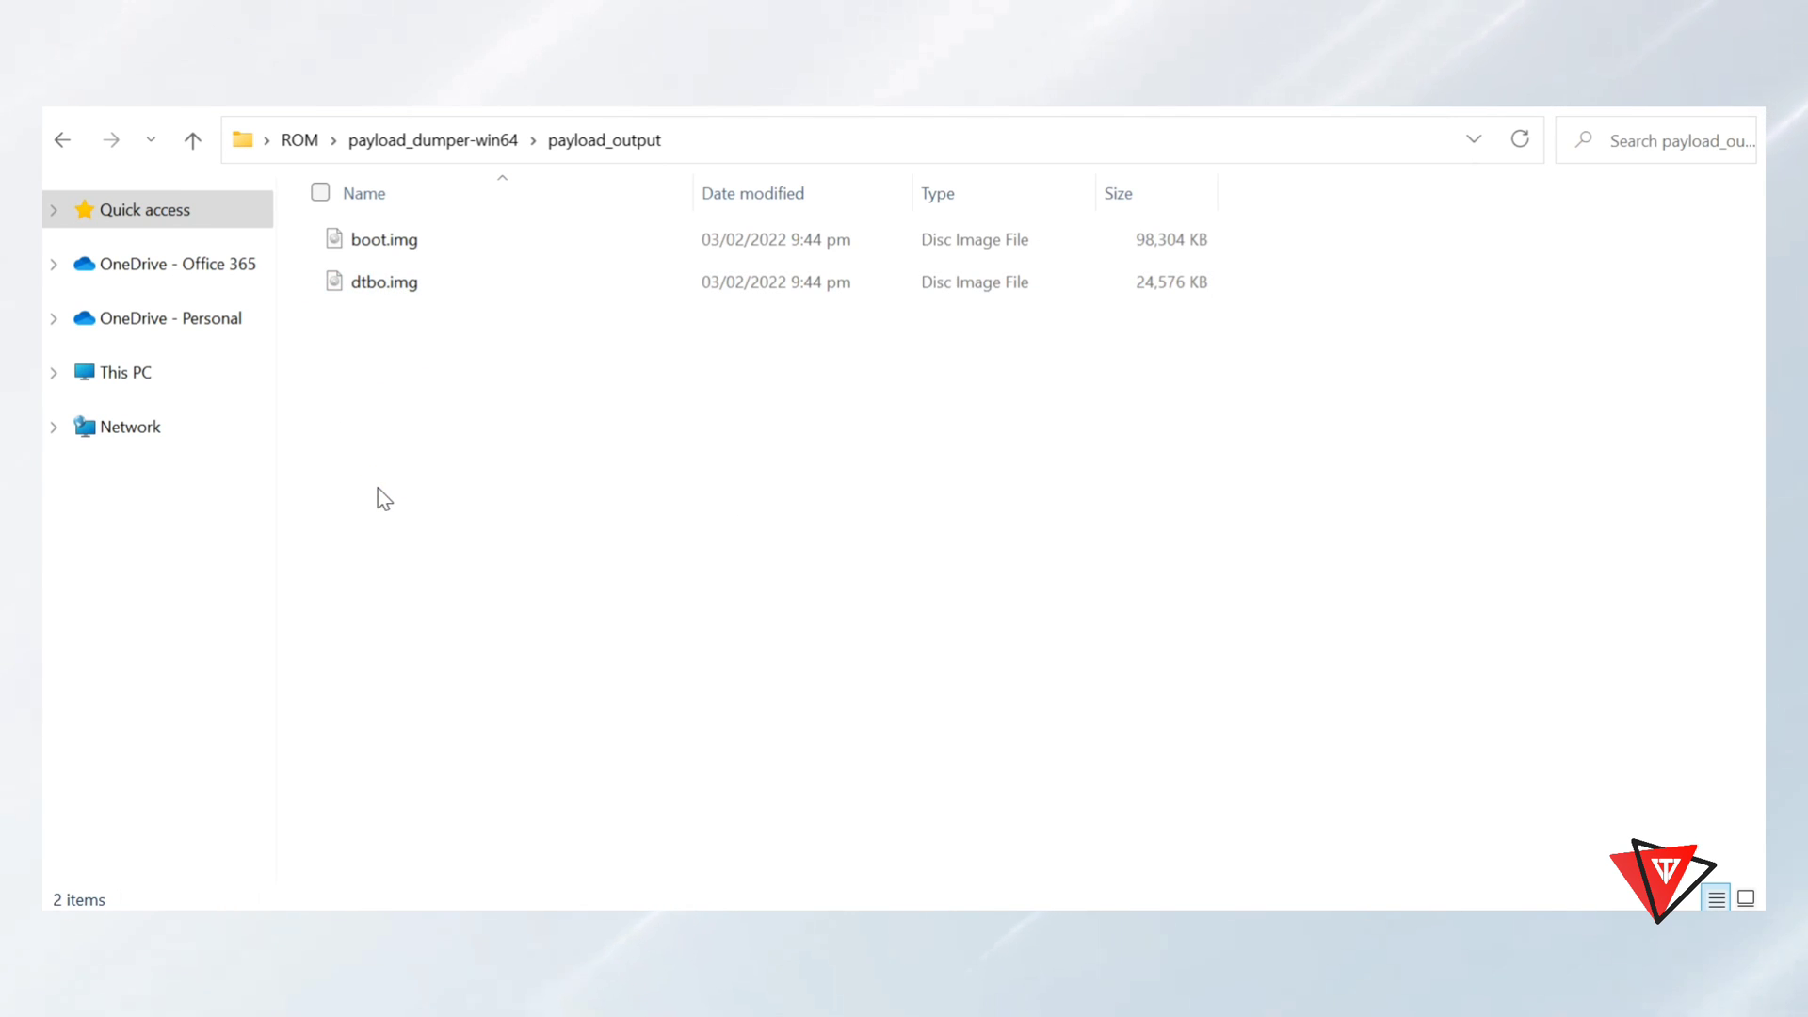
left_click(385, 282)
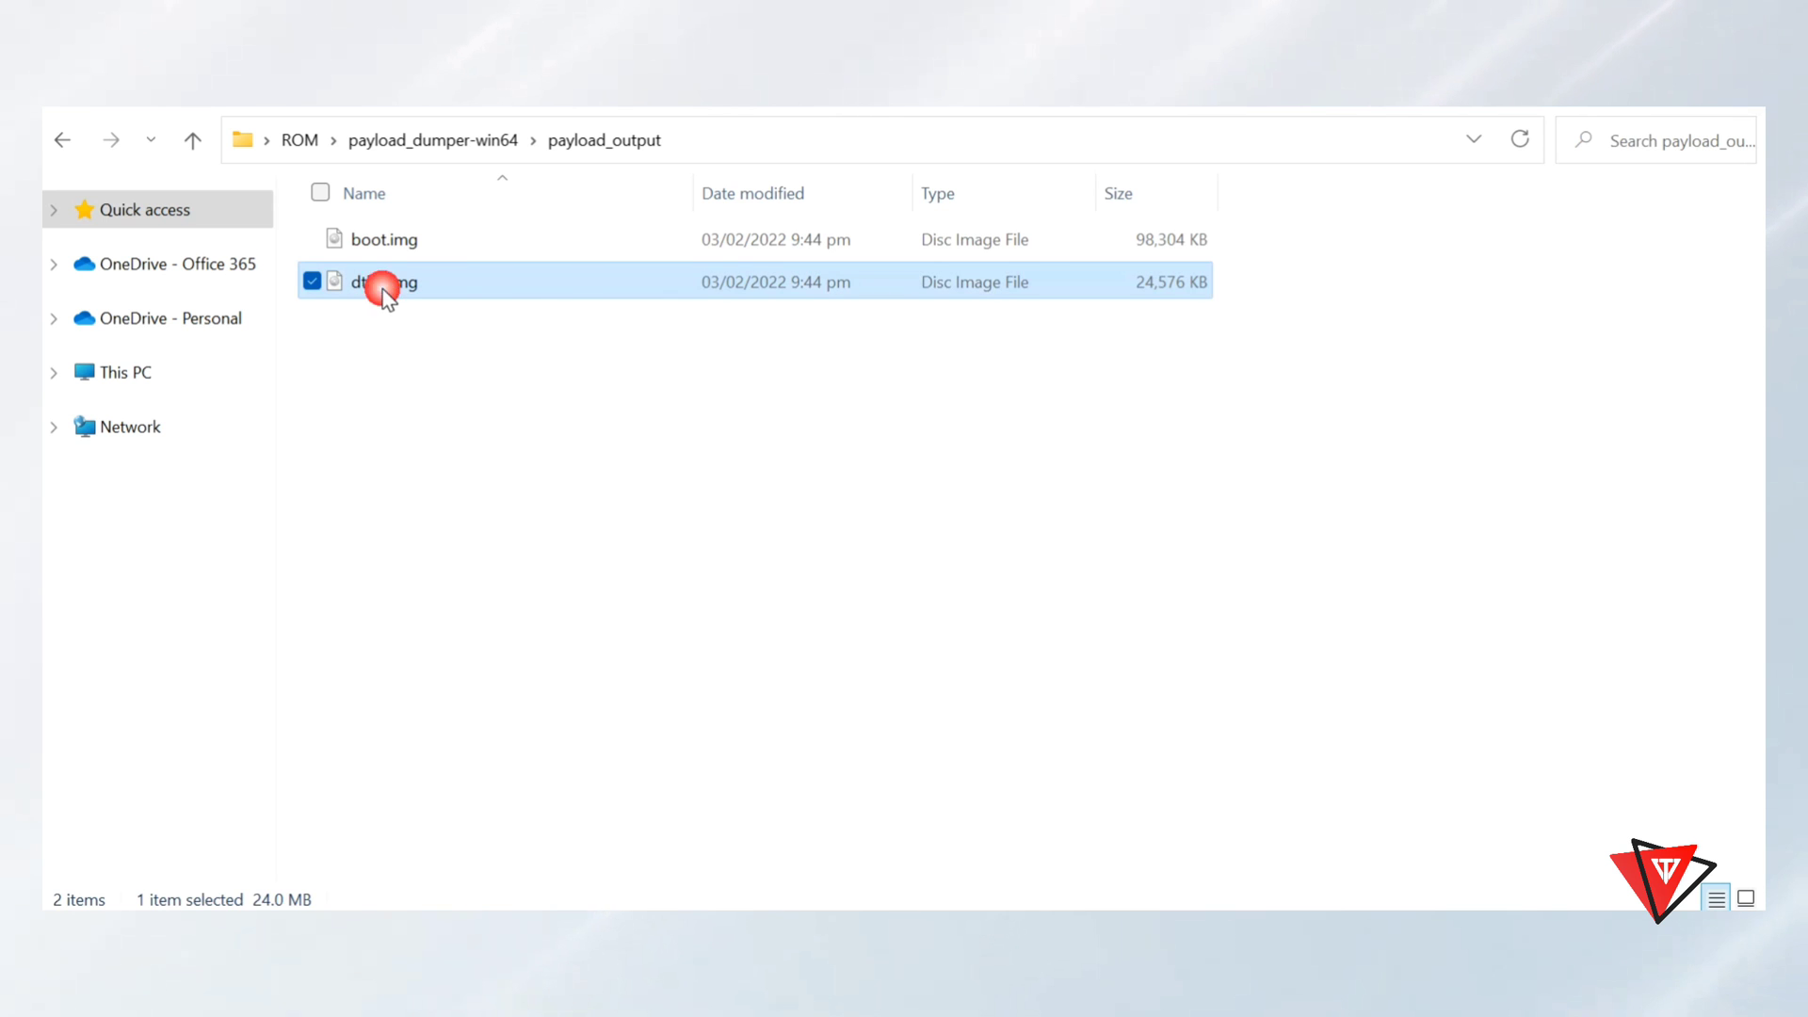
key("Delete")
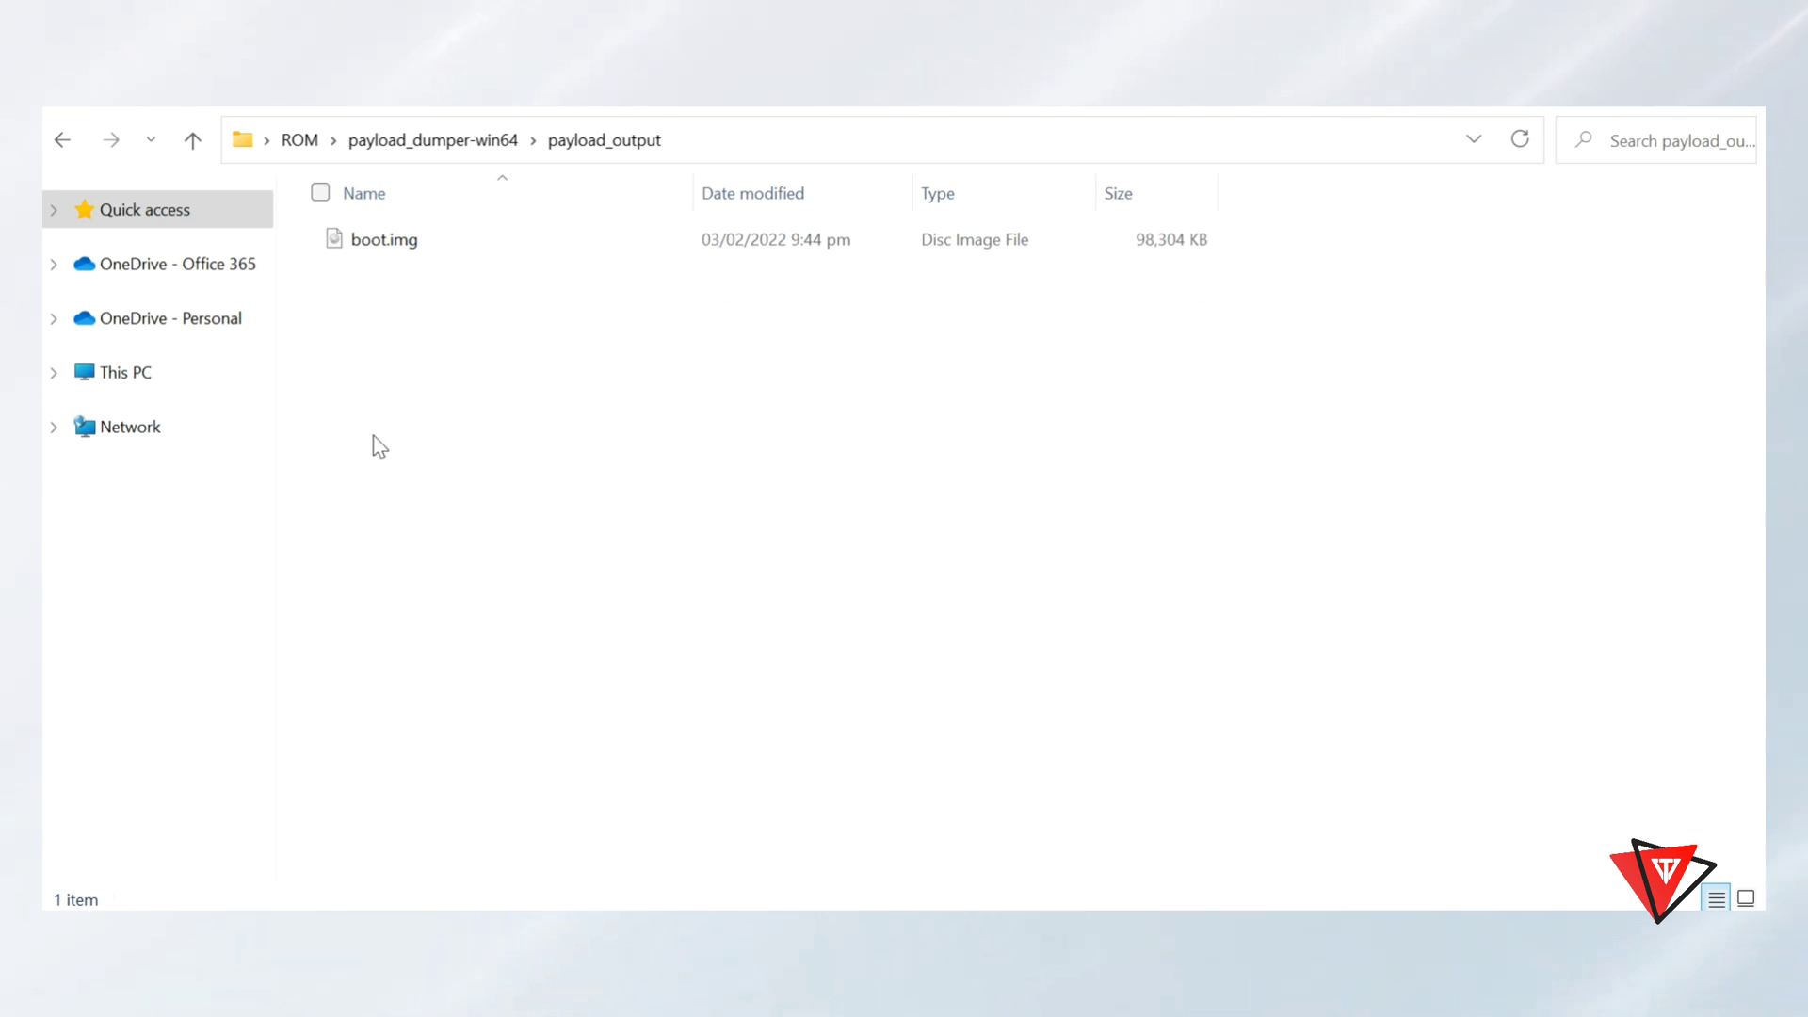
mouse_move(386, 510)
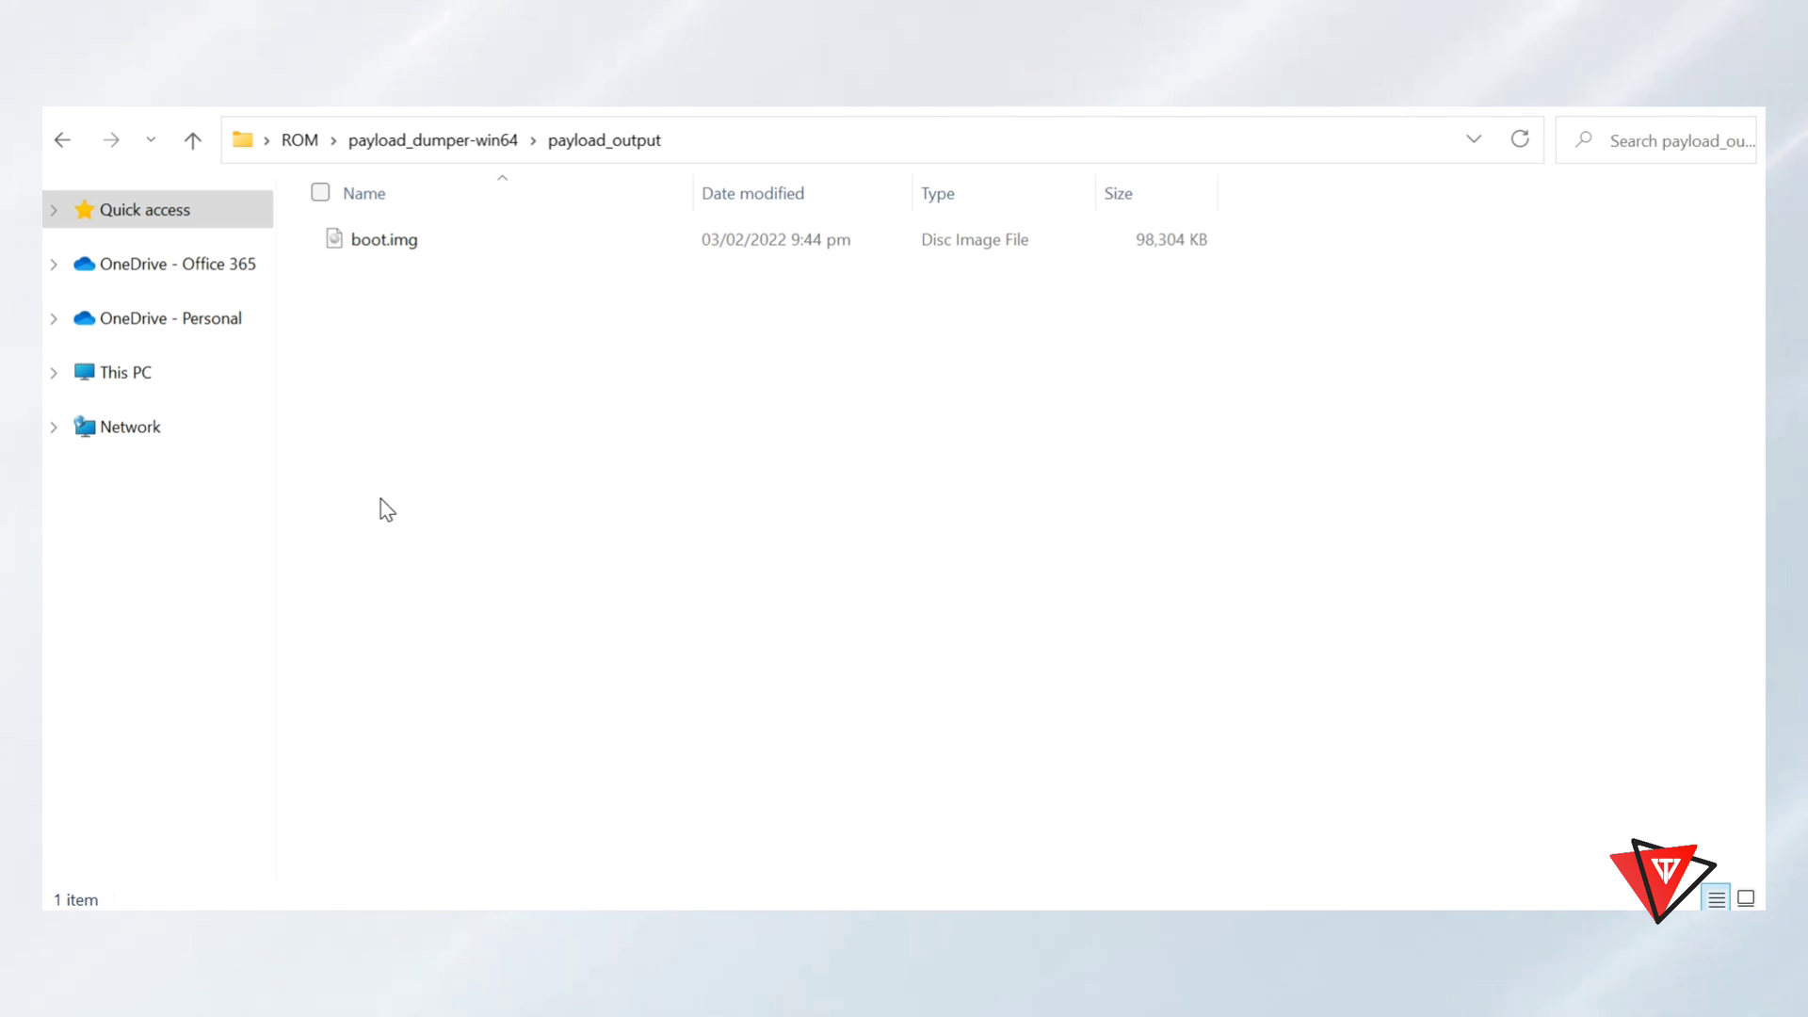
Step: Copy boot.img from payload_output and paste it into the ROM folder
left_click(384, 239)
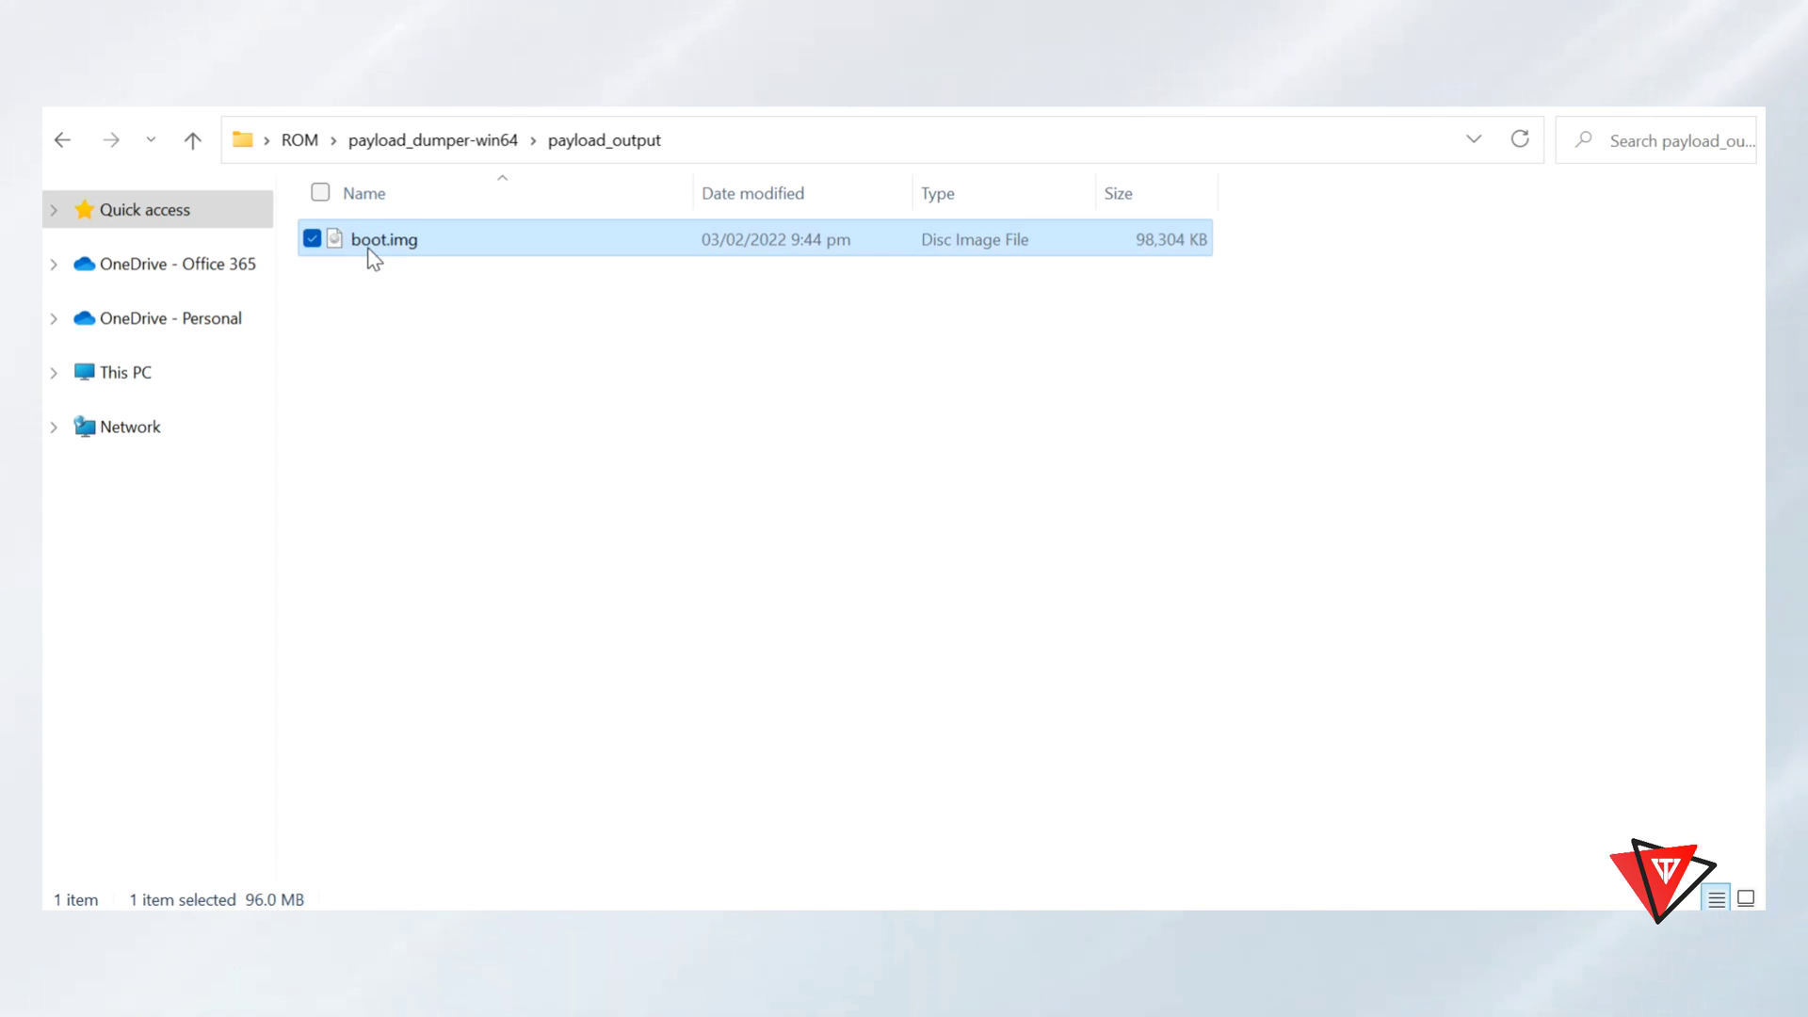
right_click(383, 238)
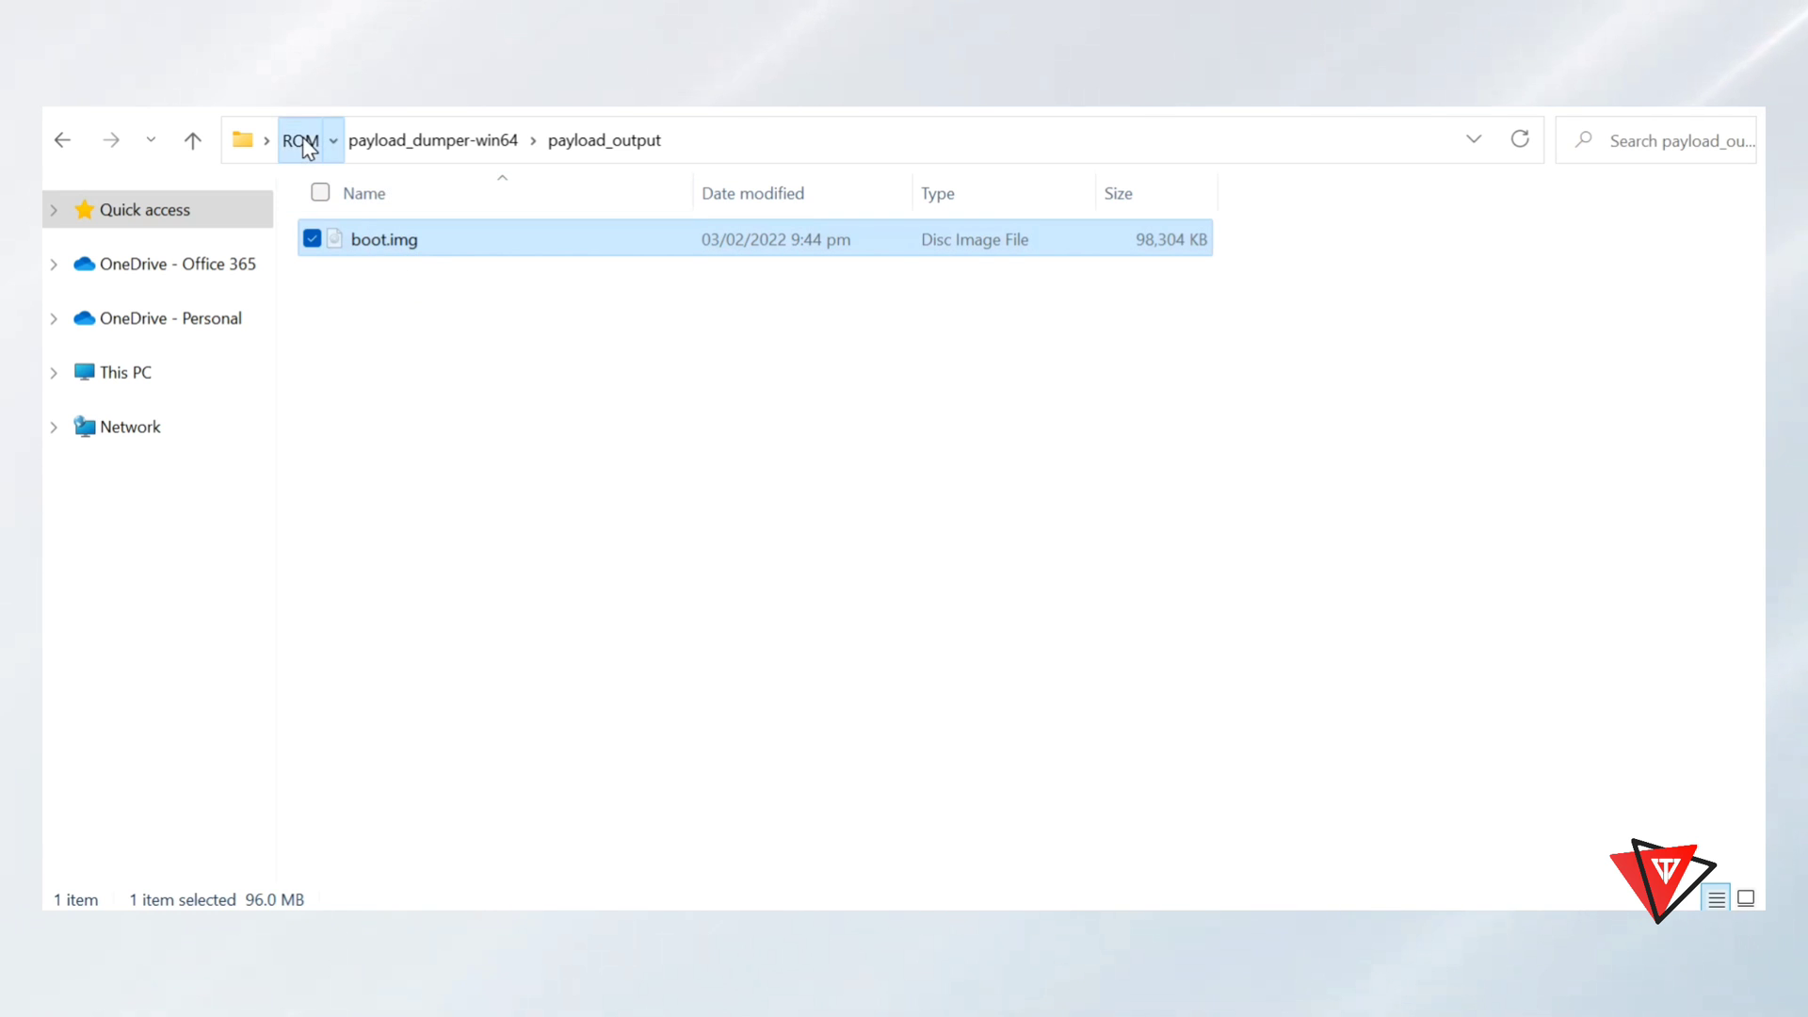
left_click(299, 140)
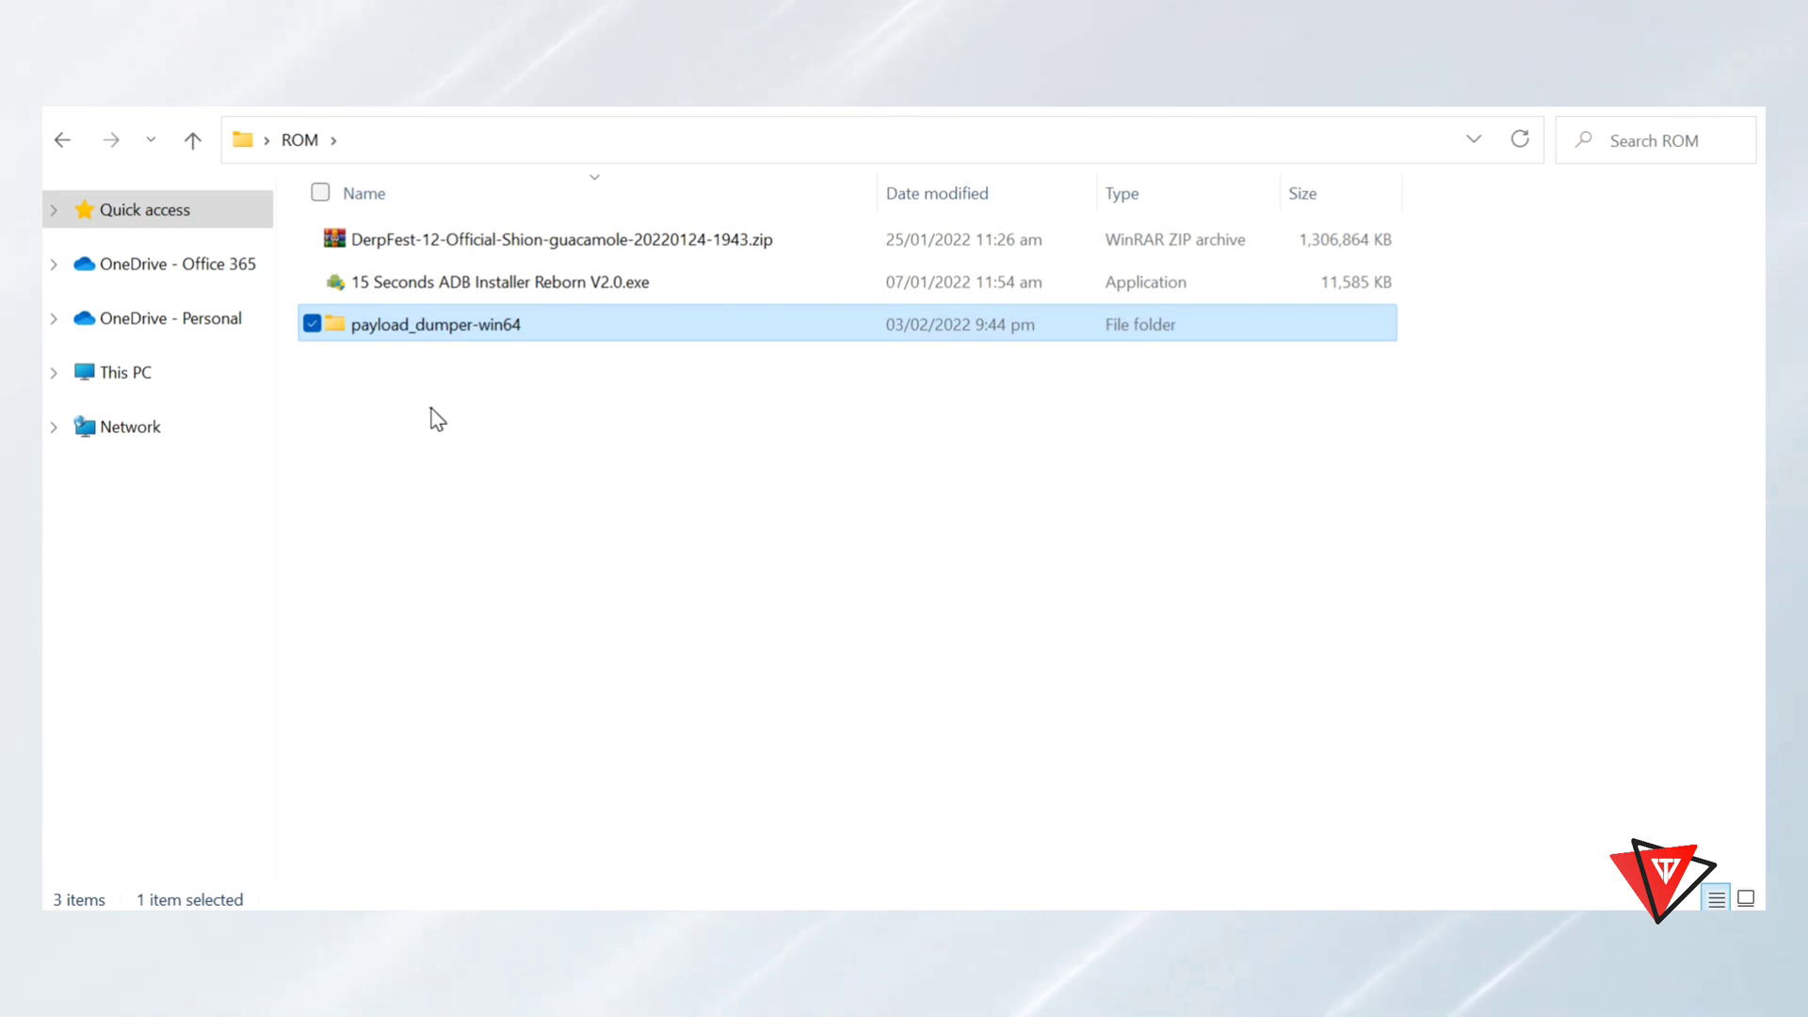
right_click(436, 418)
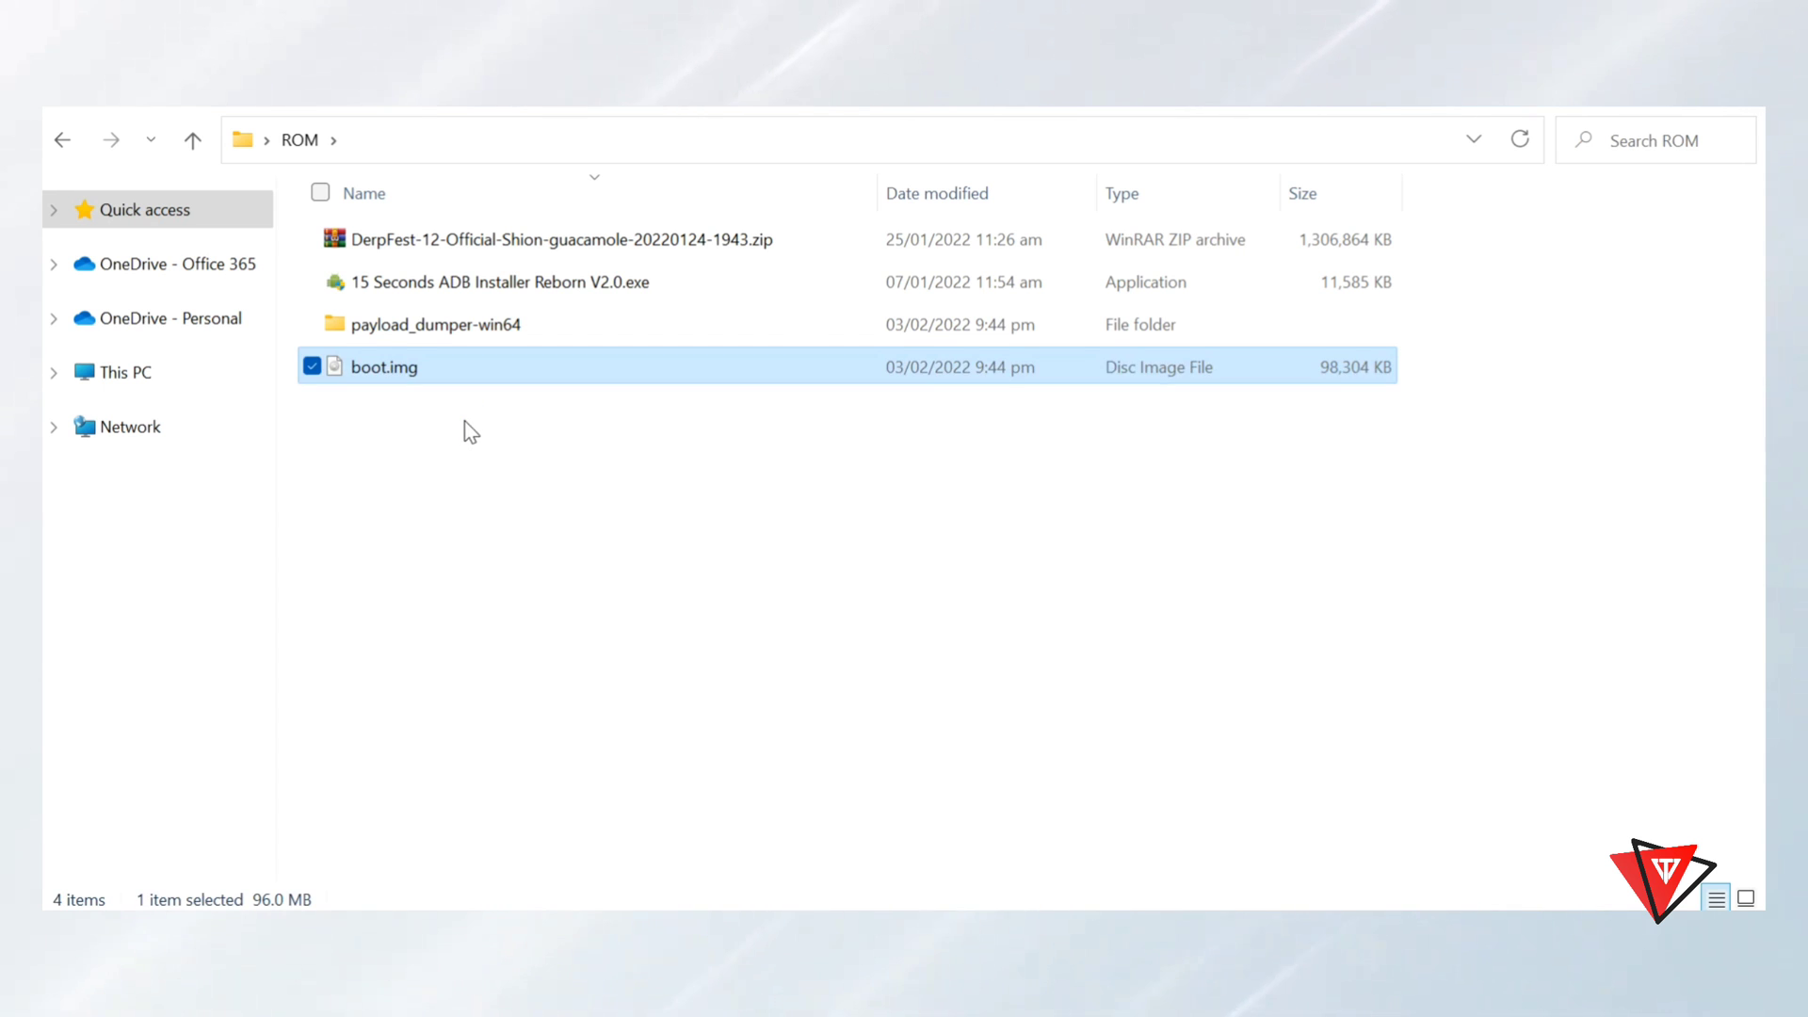
left_click(467, 431)
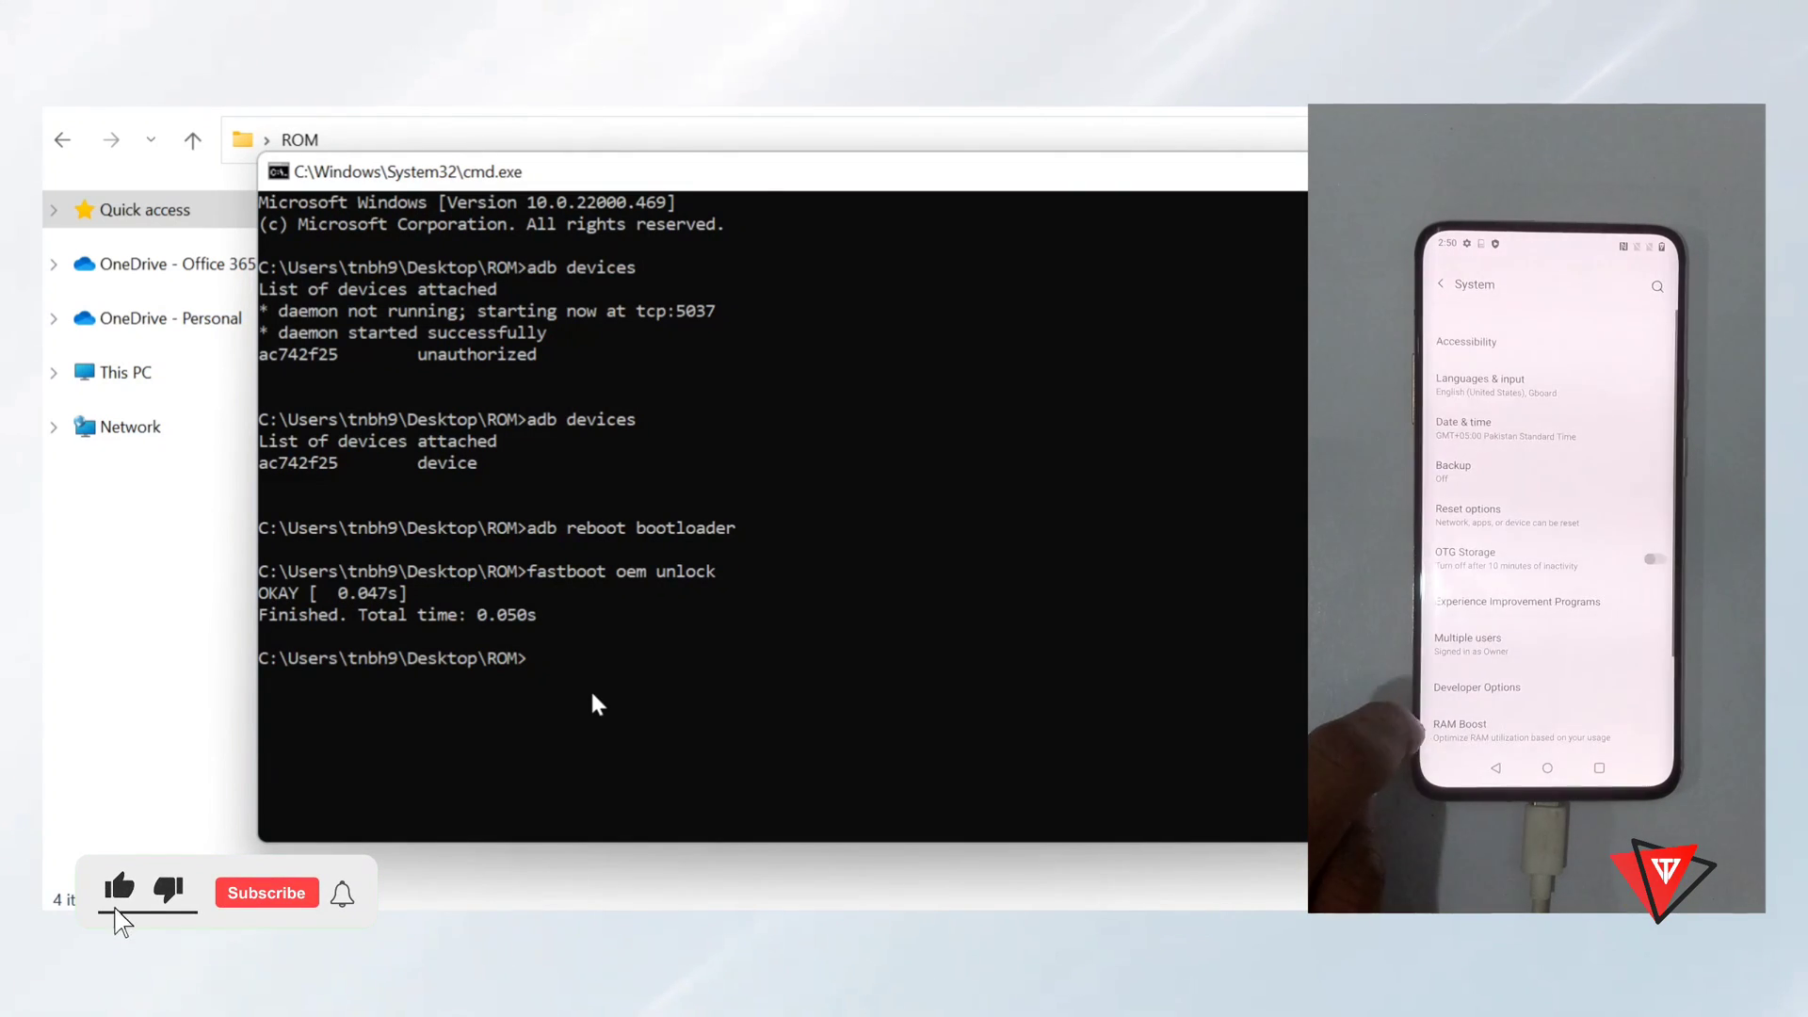
Step: Focus the cmd window and run 'adb reboot bootloader' again
left_click(266, 893)
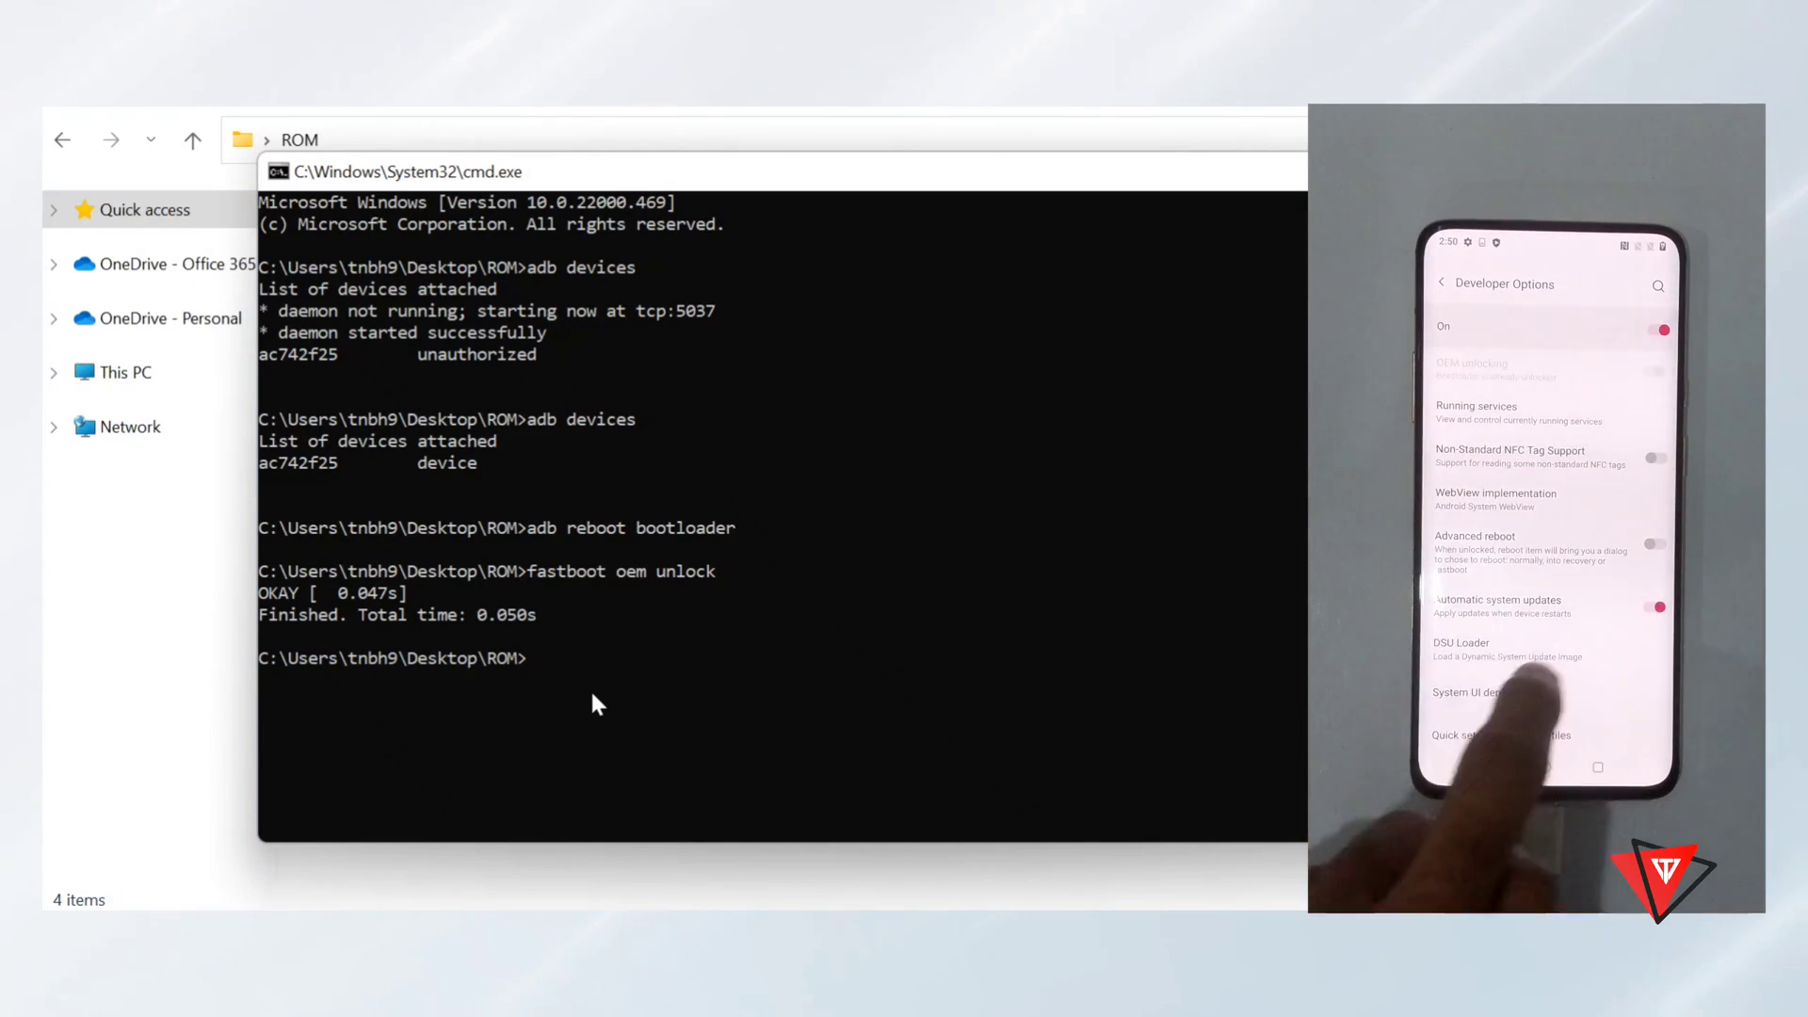
scroll("down", 3)
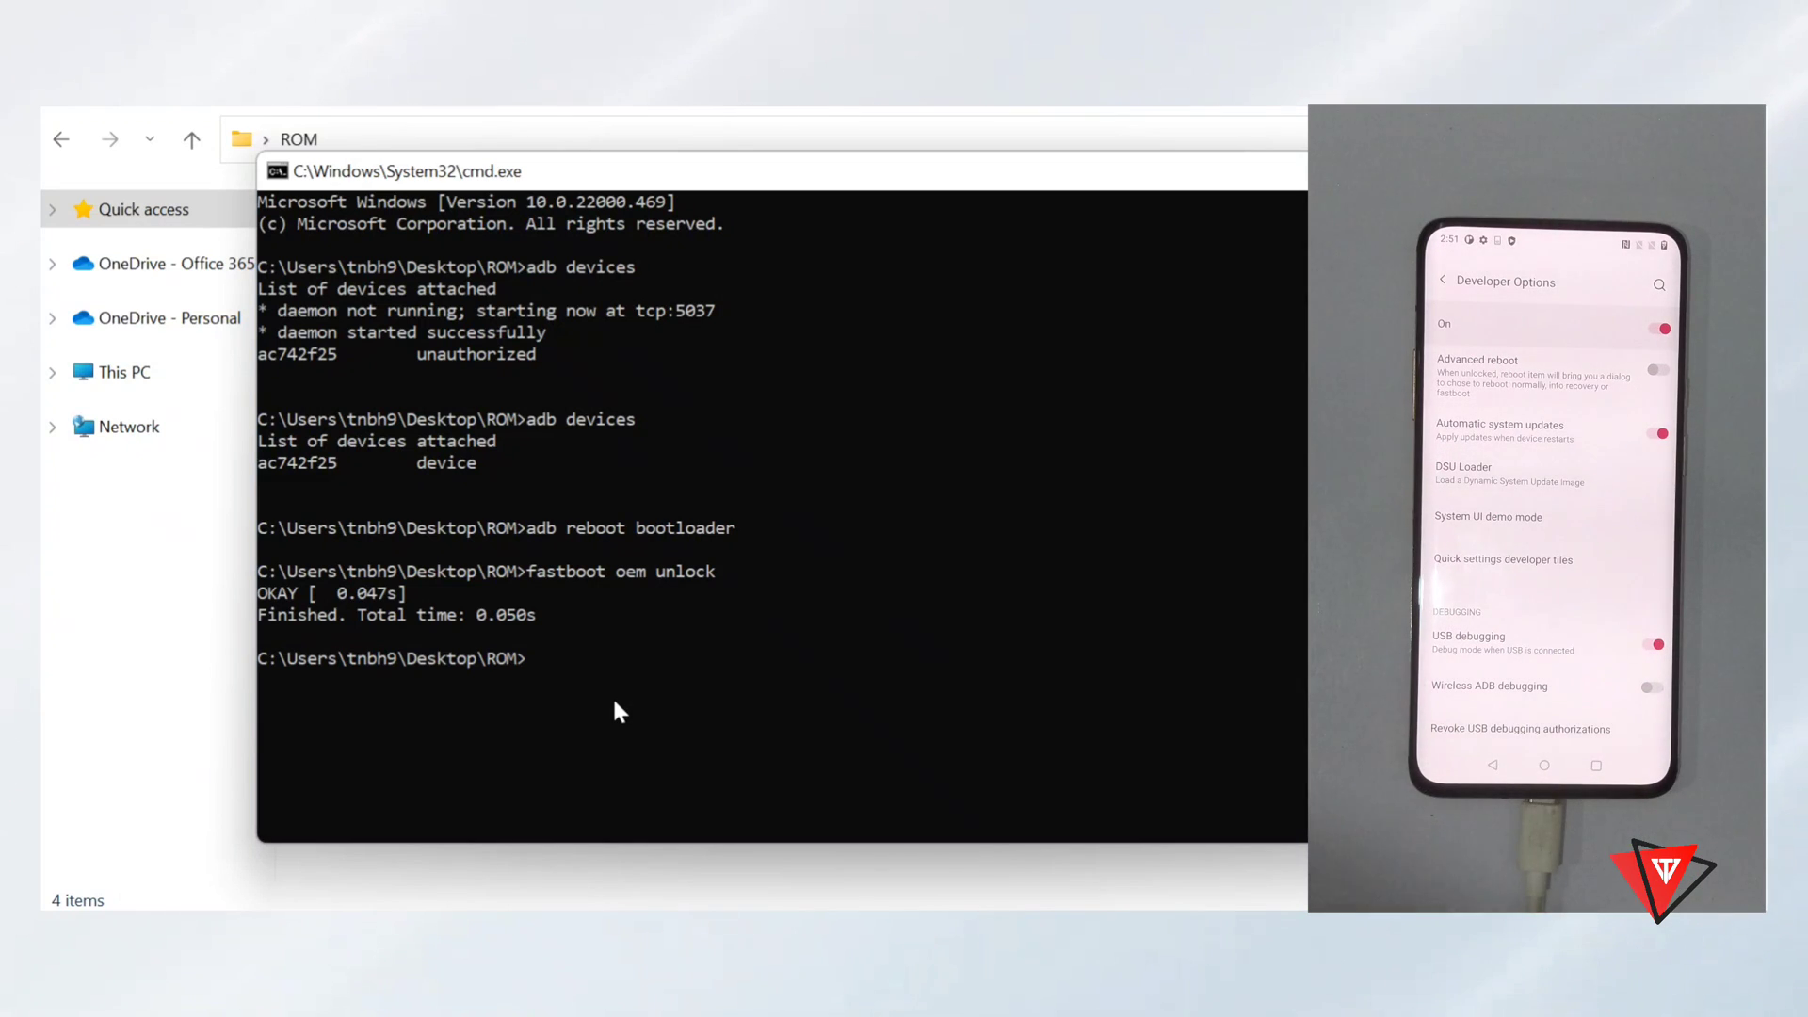
type("a")
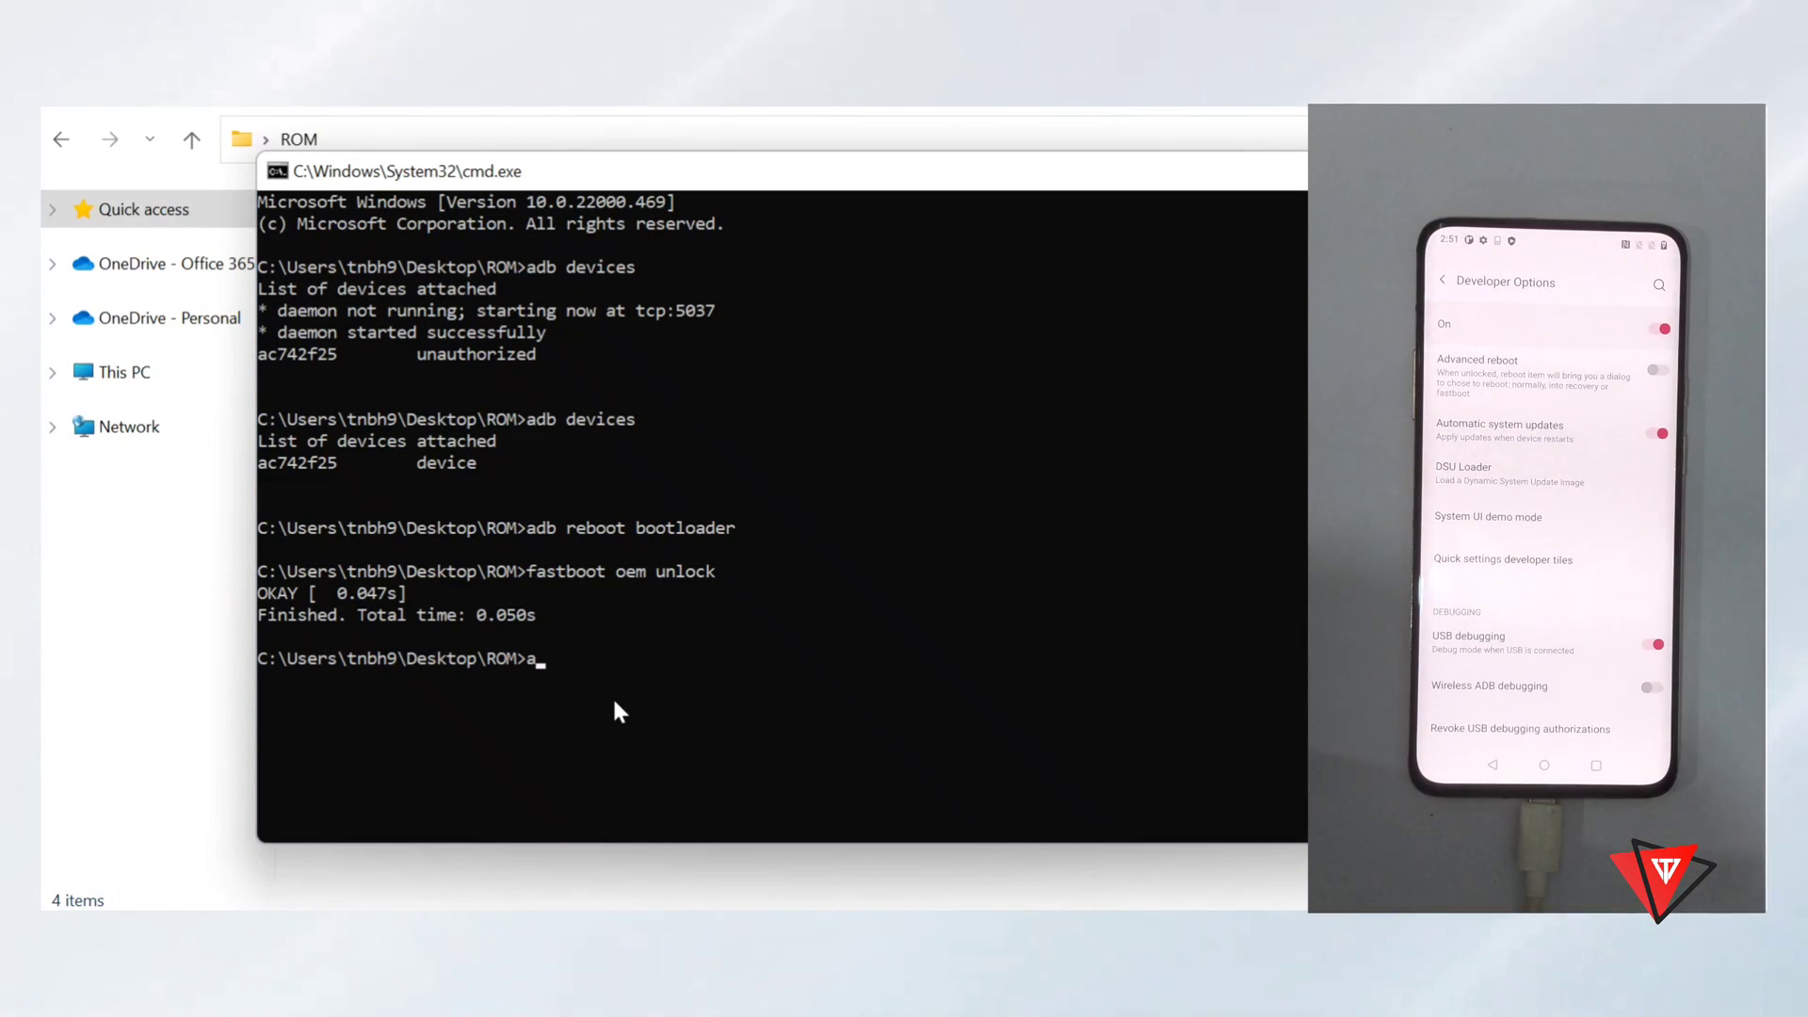
type("db reboot boot")
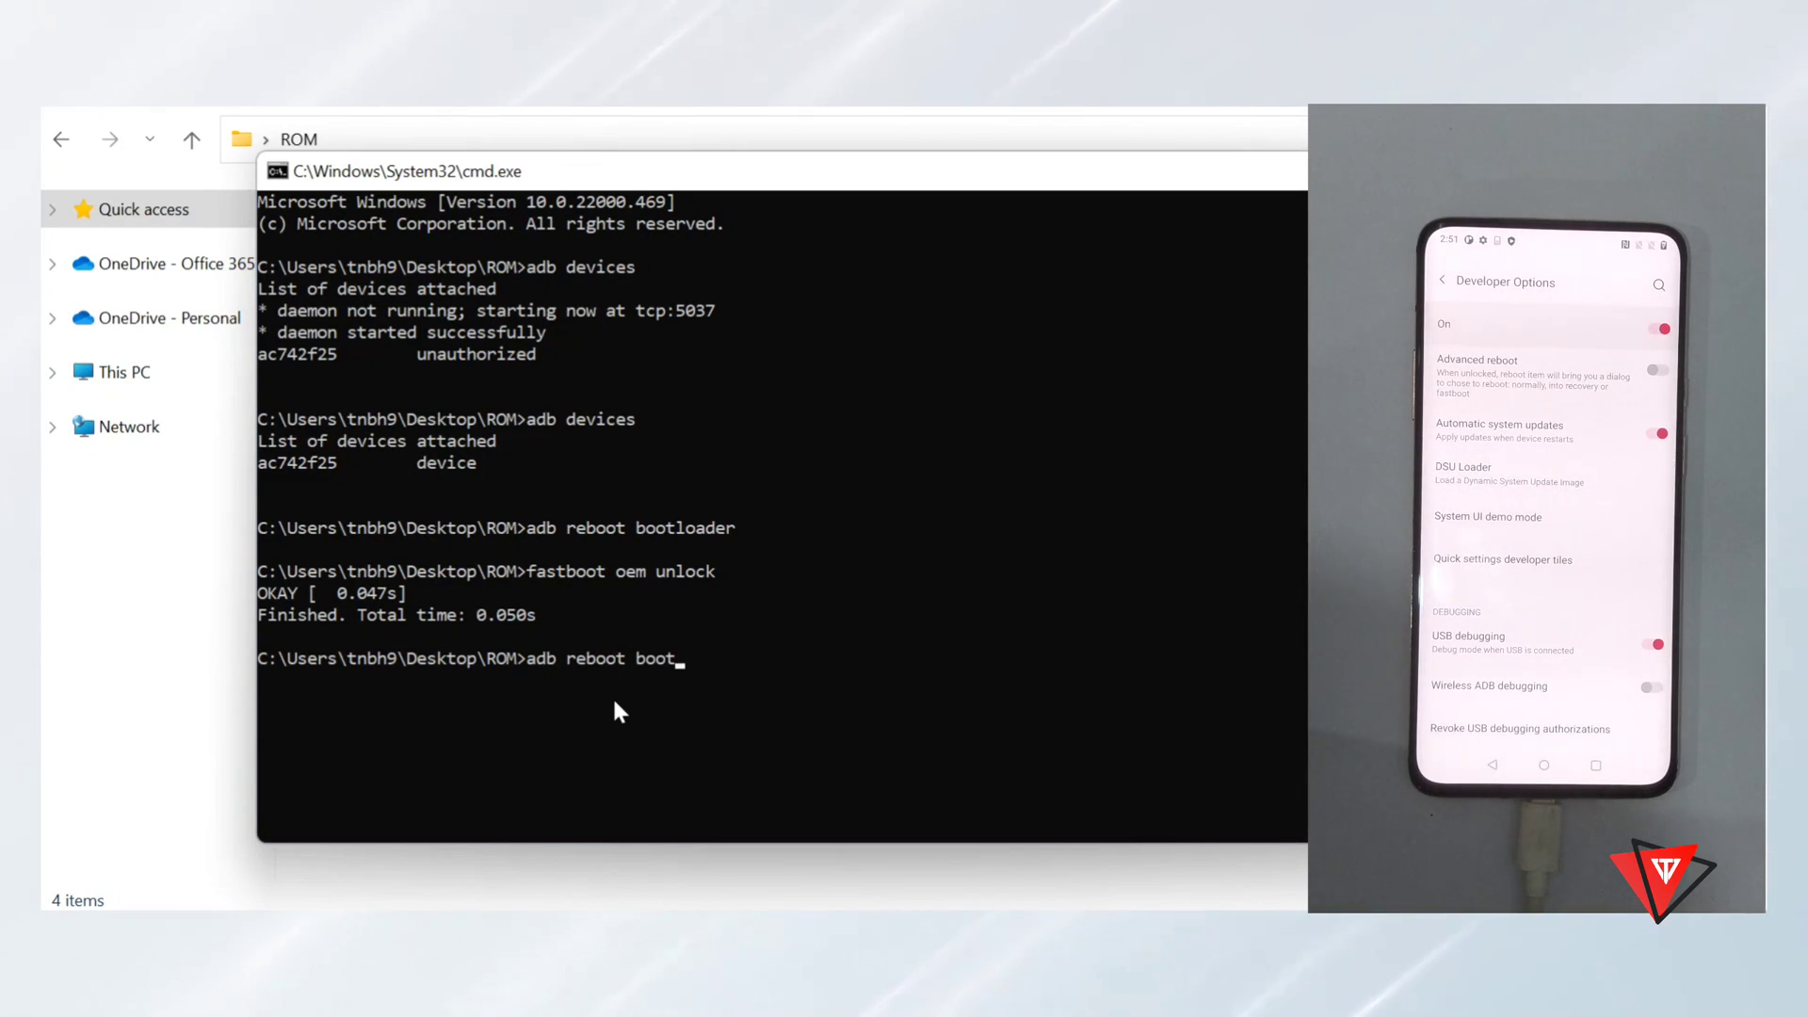
type("loade")
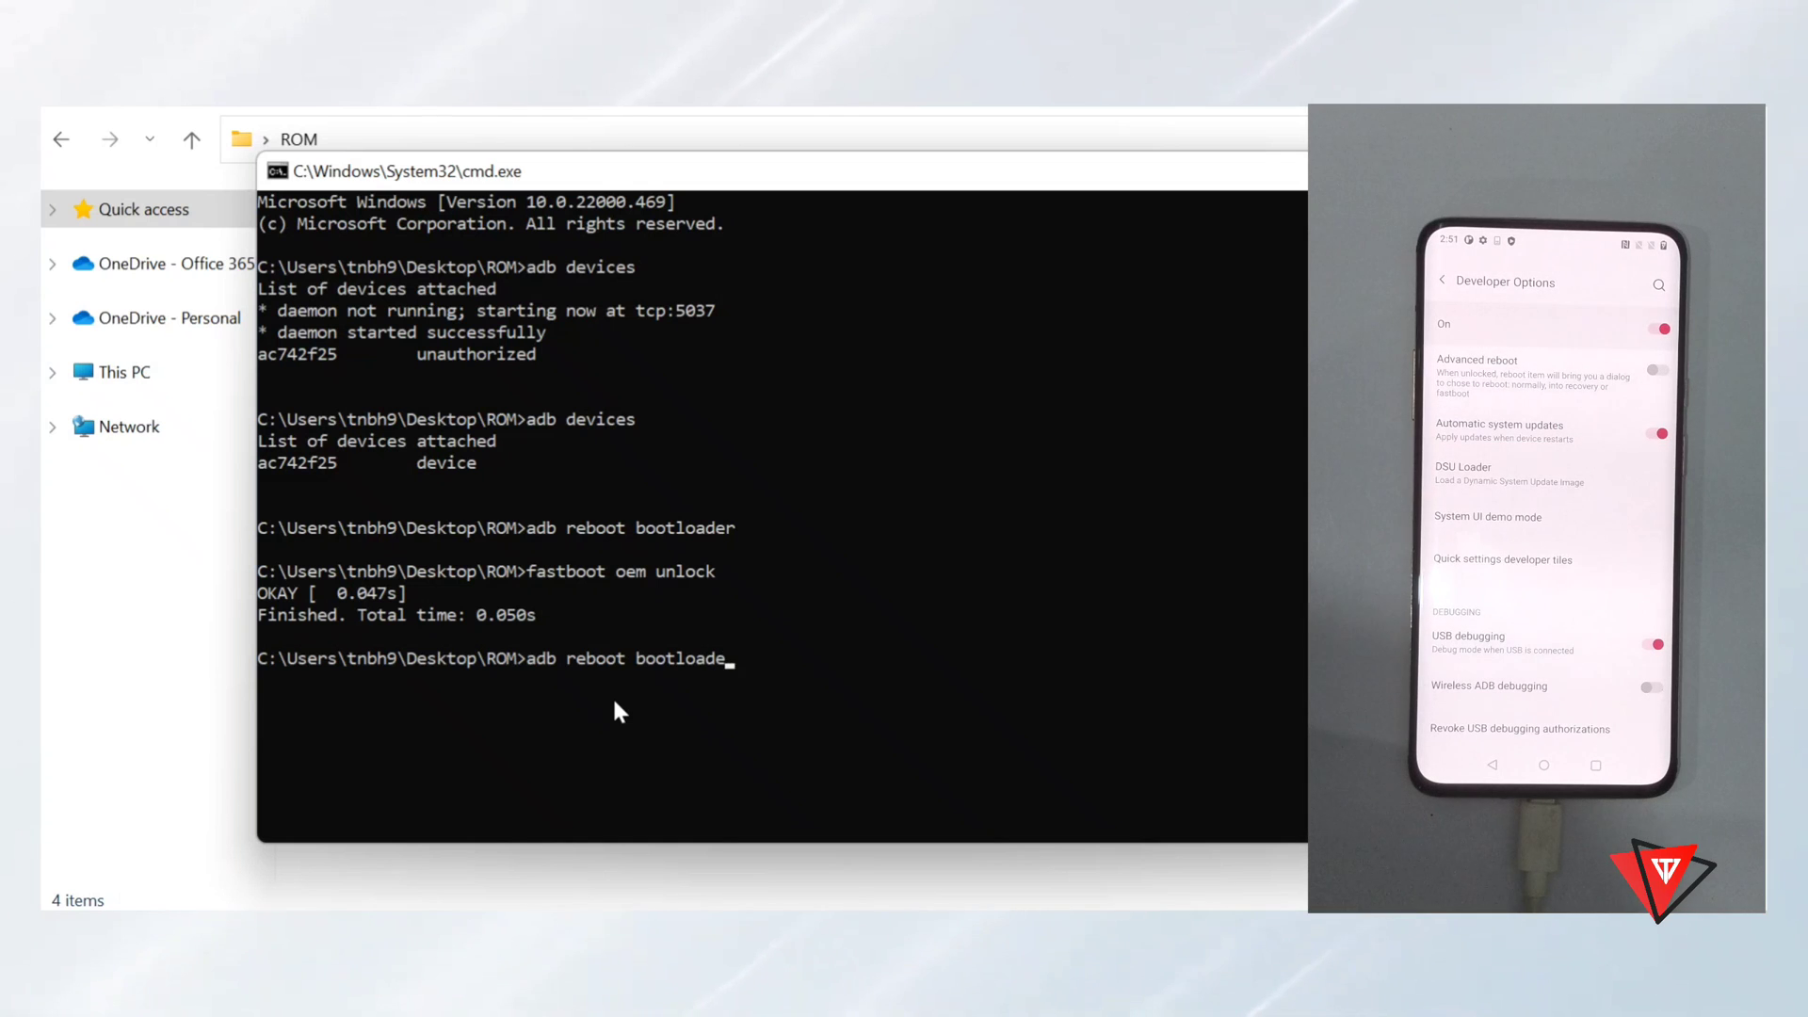
type("r")
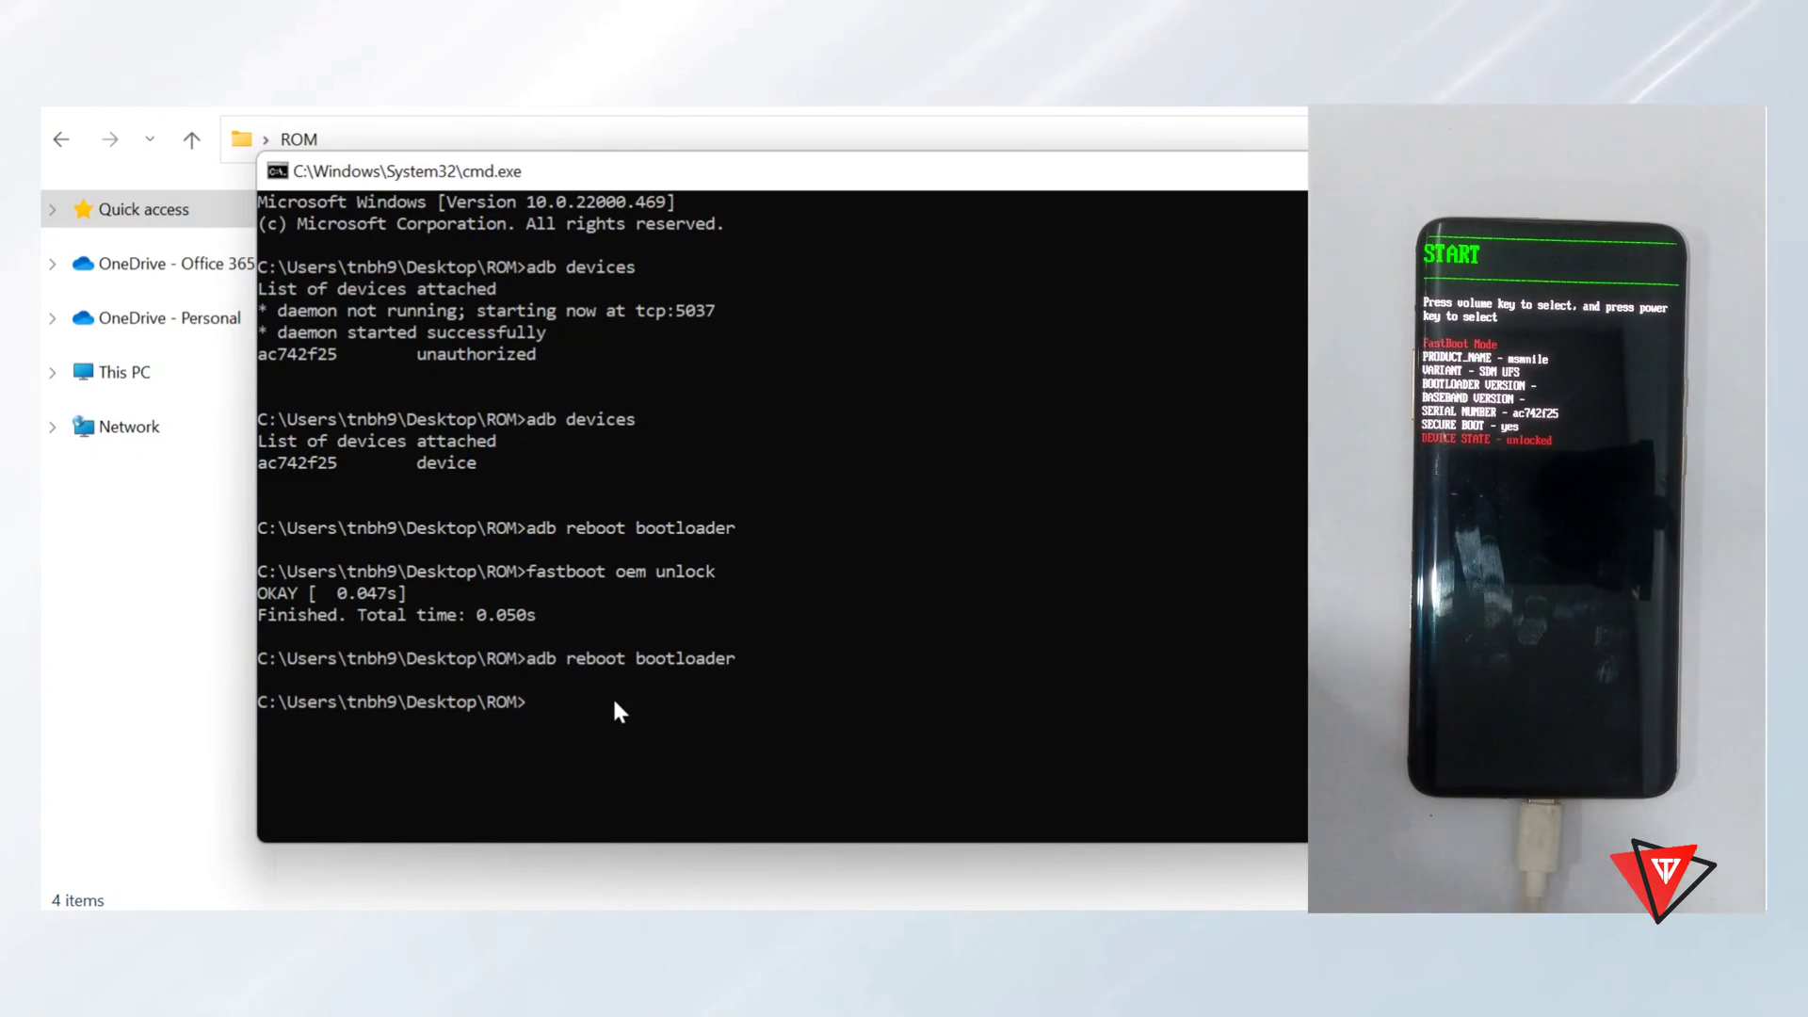
Step: Run 'fastboot flash boot' with the ROM folder's boot.img path
type("fastb")
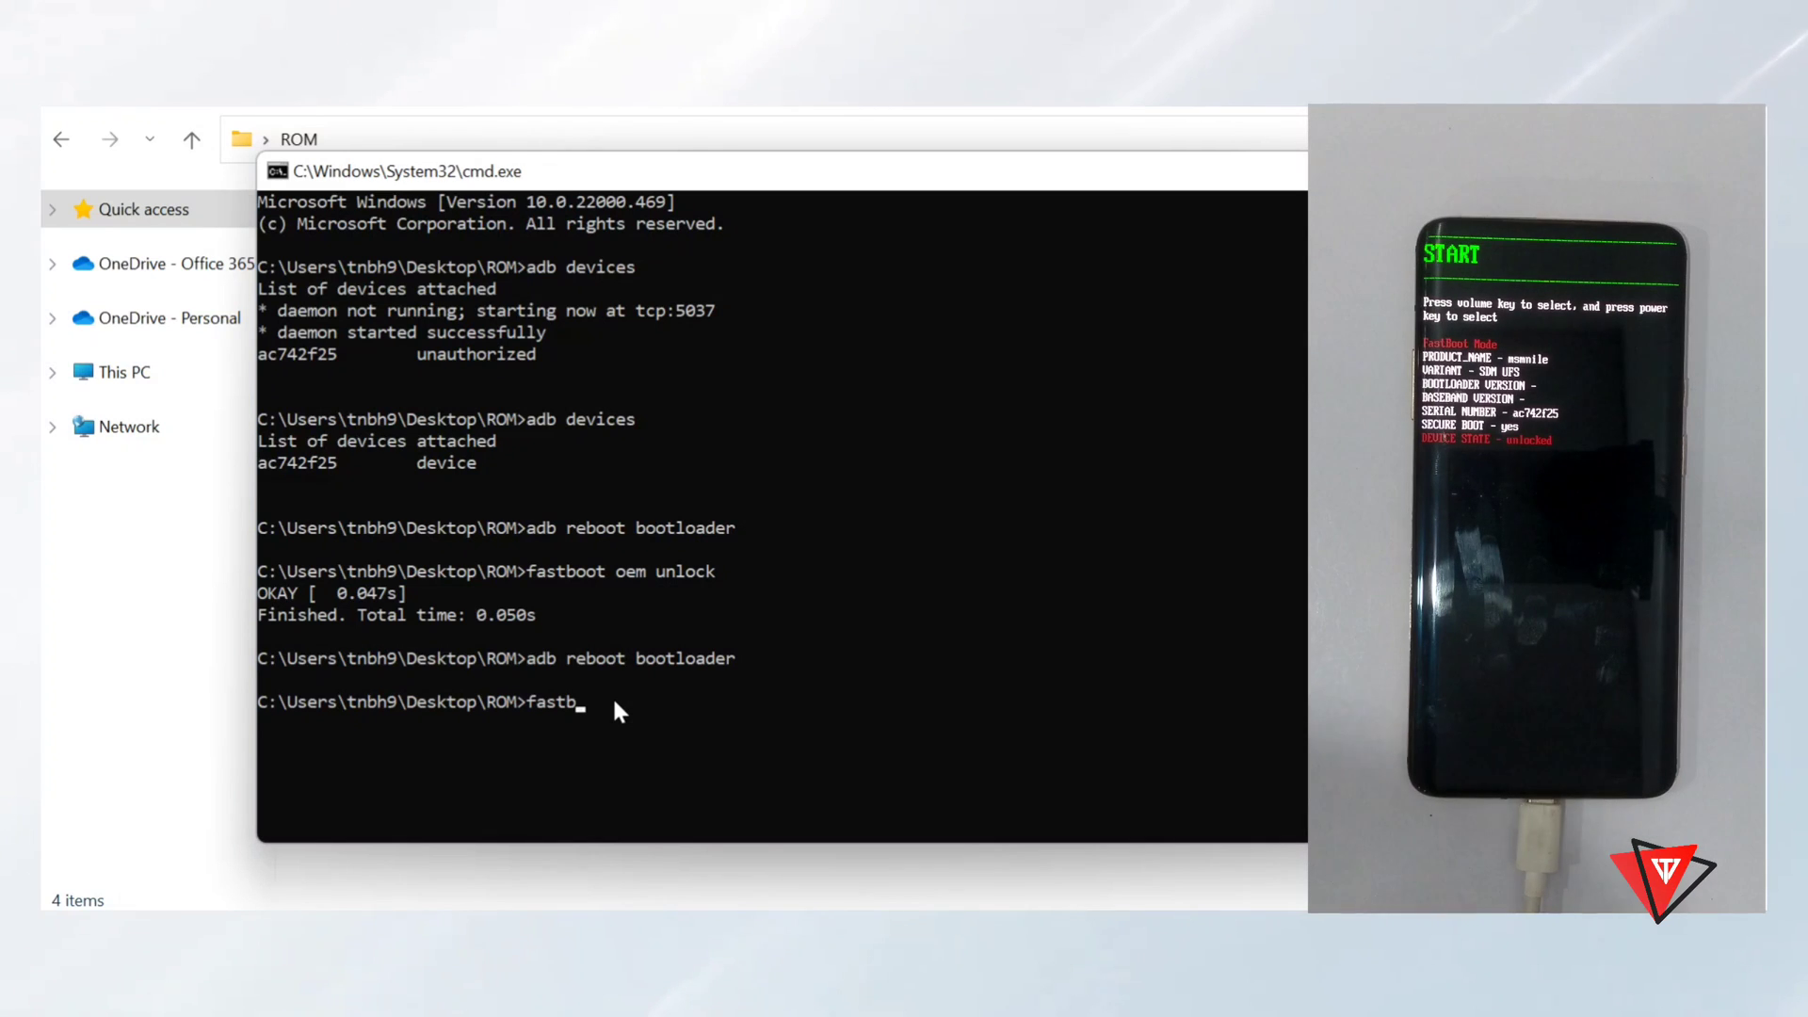
type("oot")
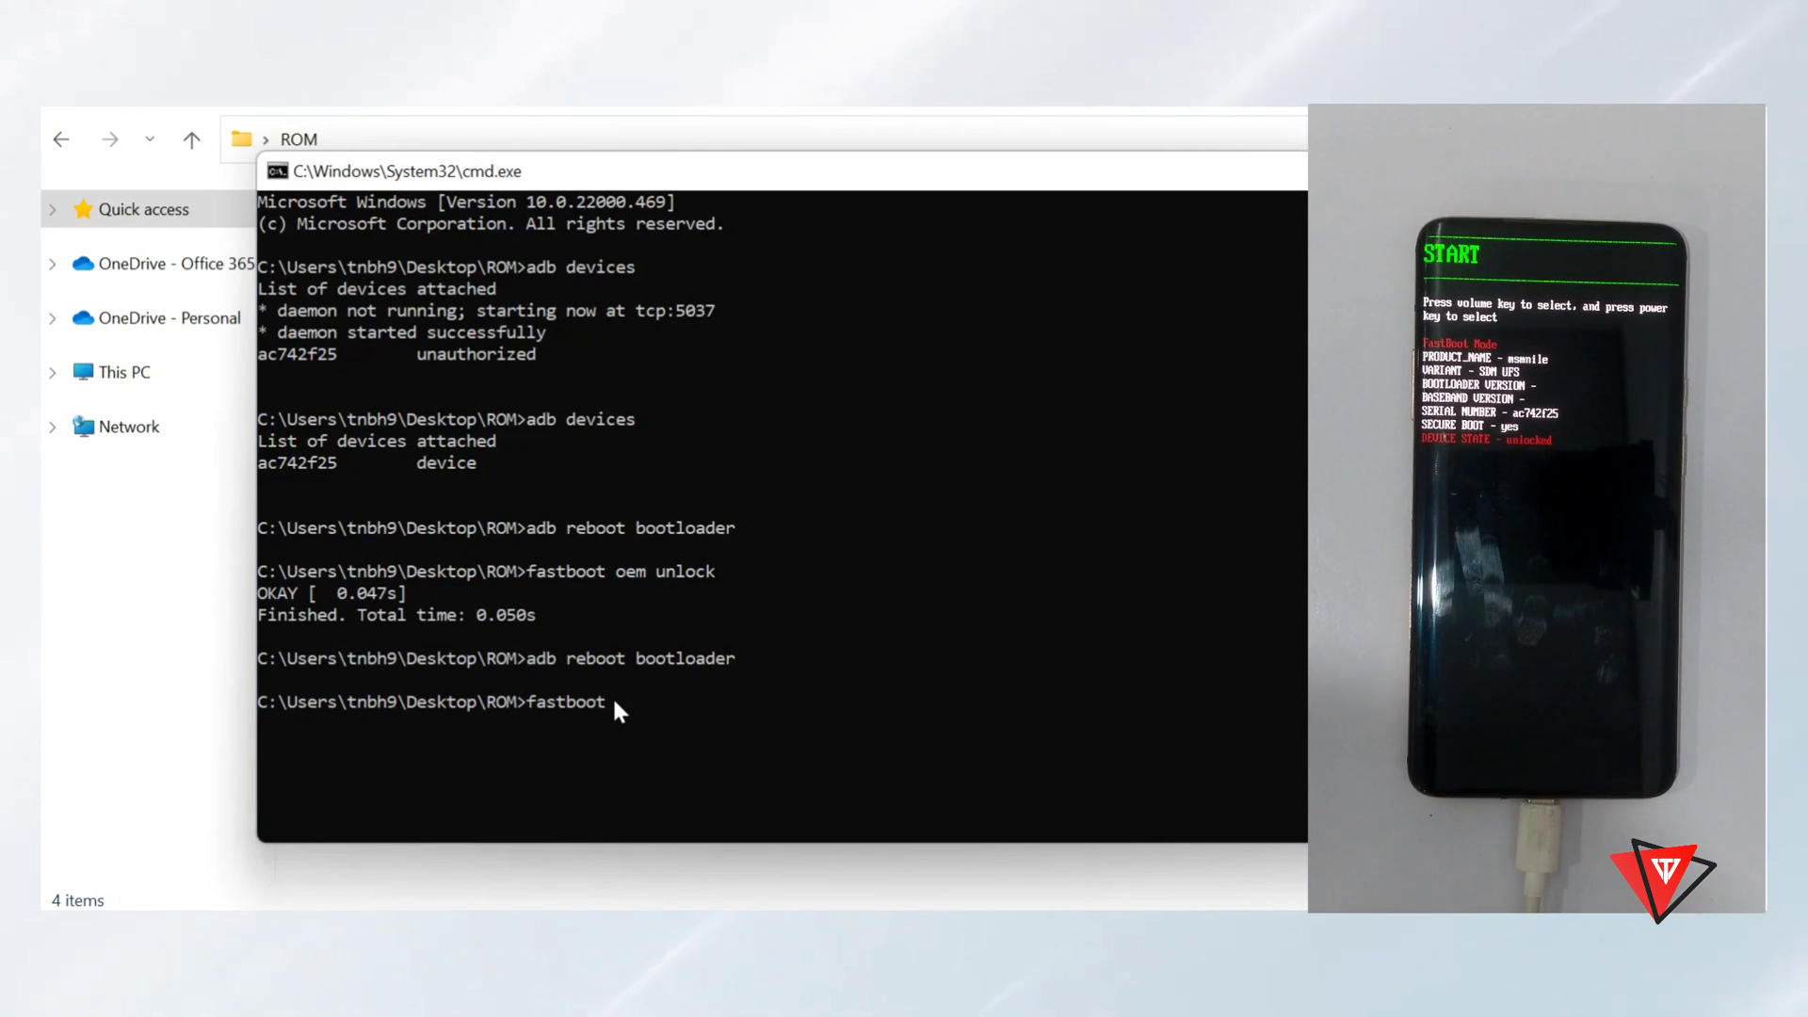
type("flas")
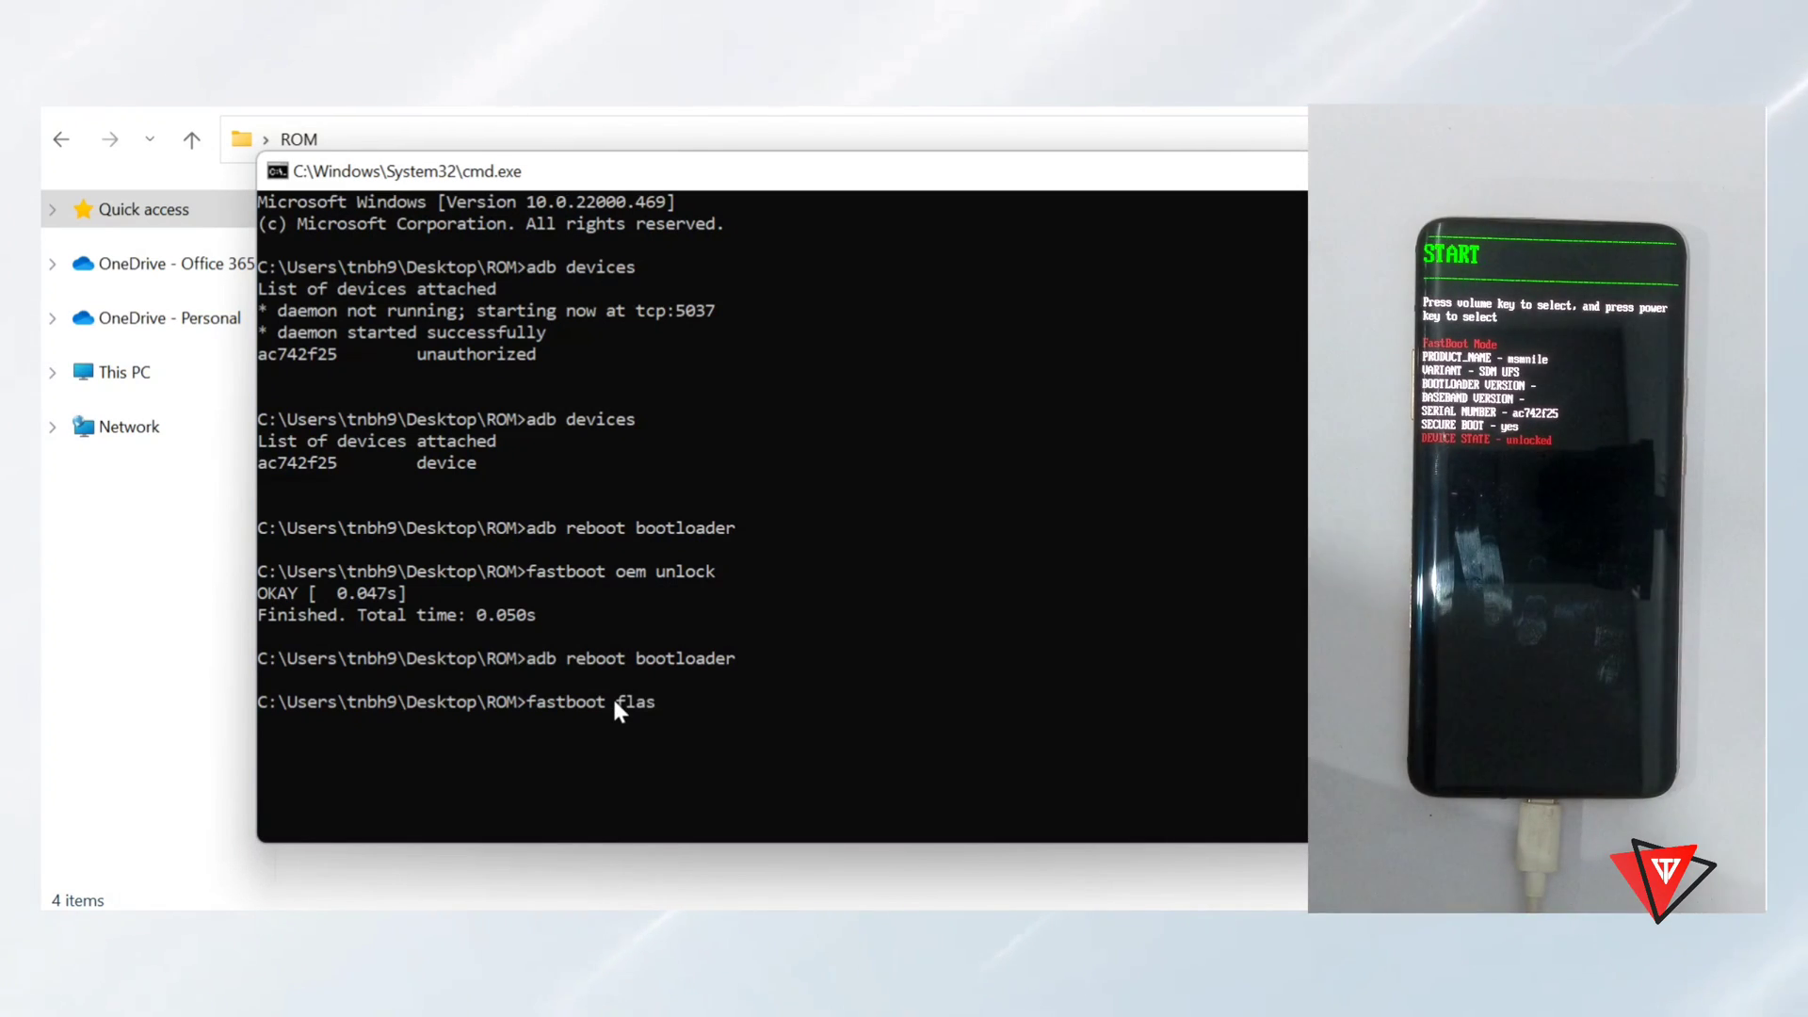
type("h")
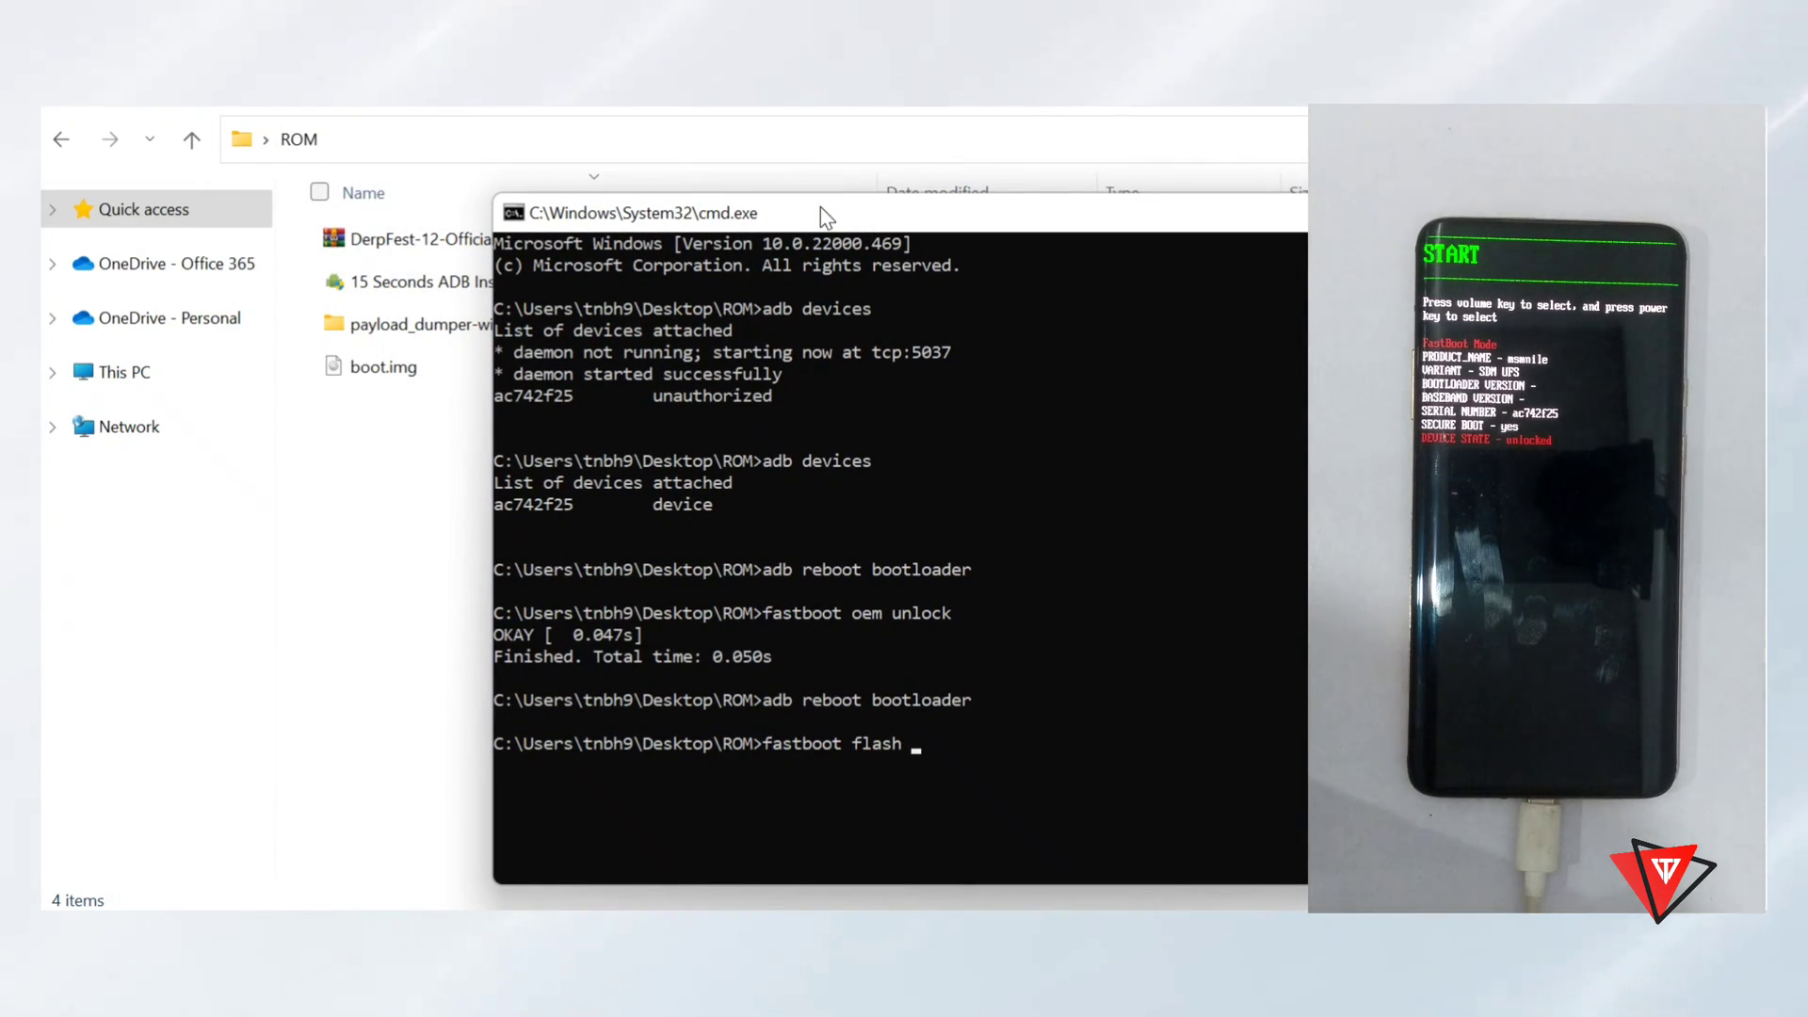
mouse_move(299, 354)
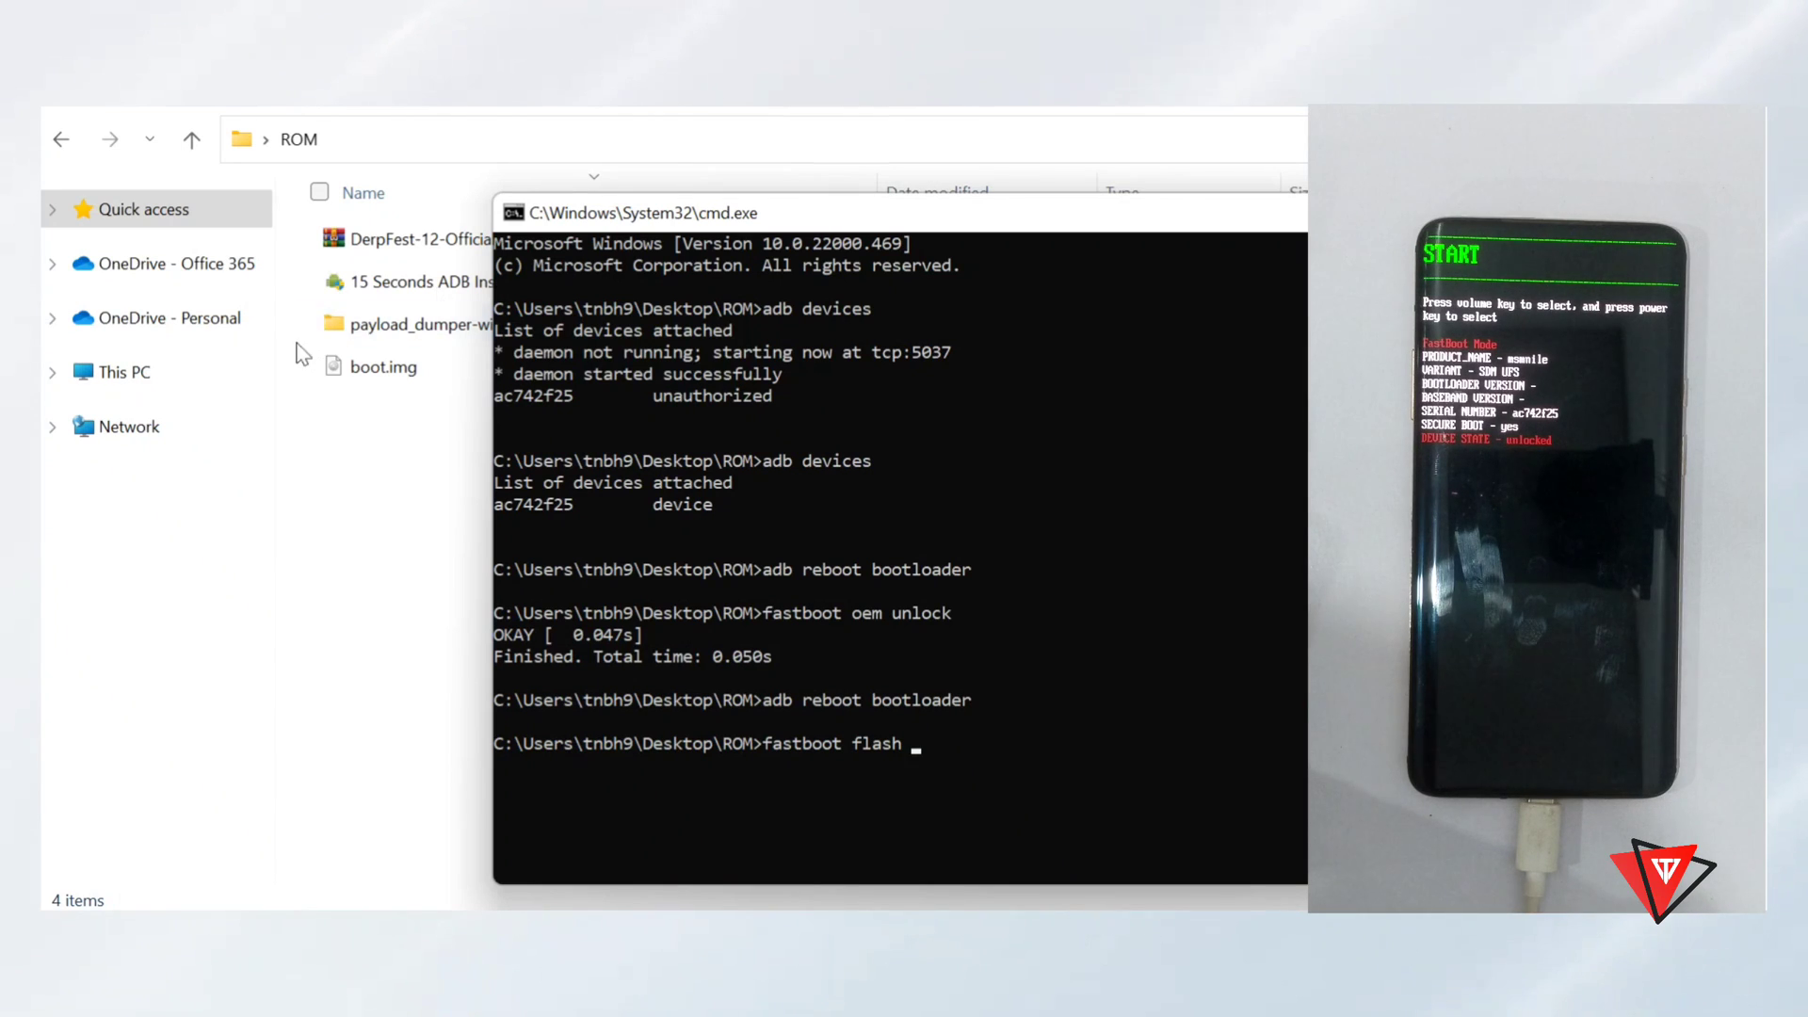
left_click(381, 365)
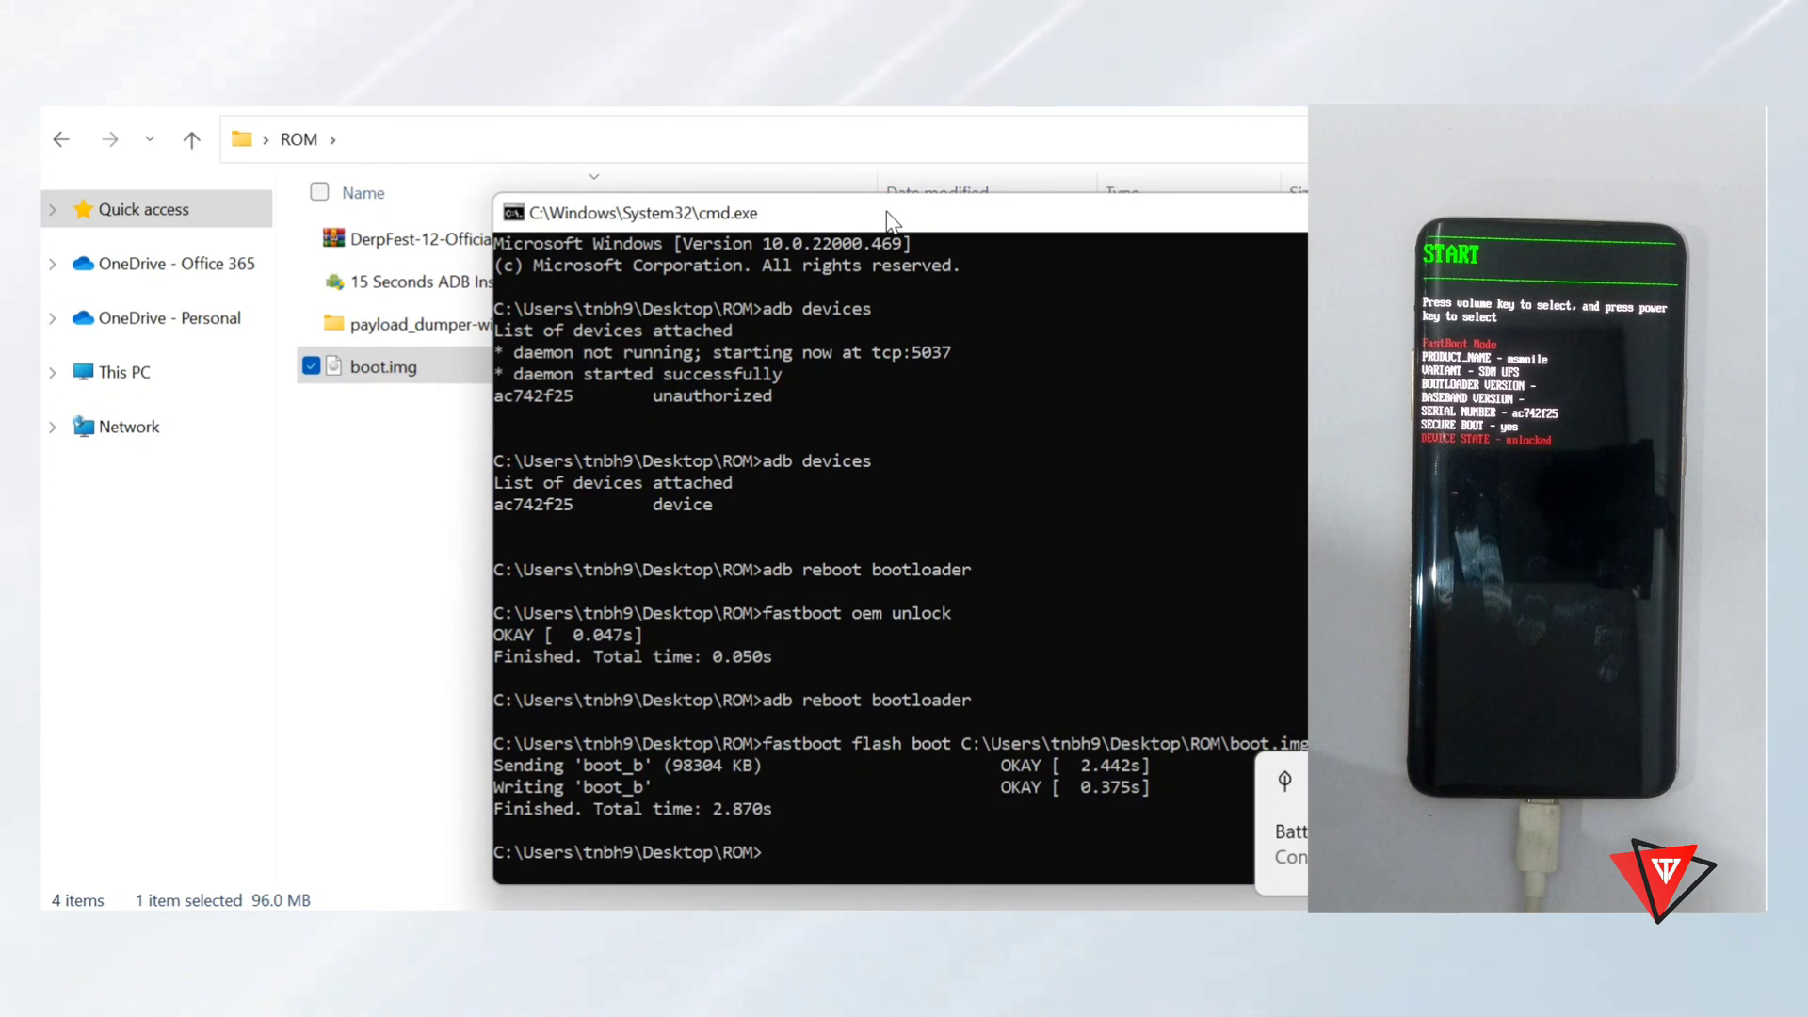
Step: Run 'fastboot reboot recovery' to restart the phone into recovery
type("f")
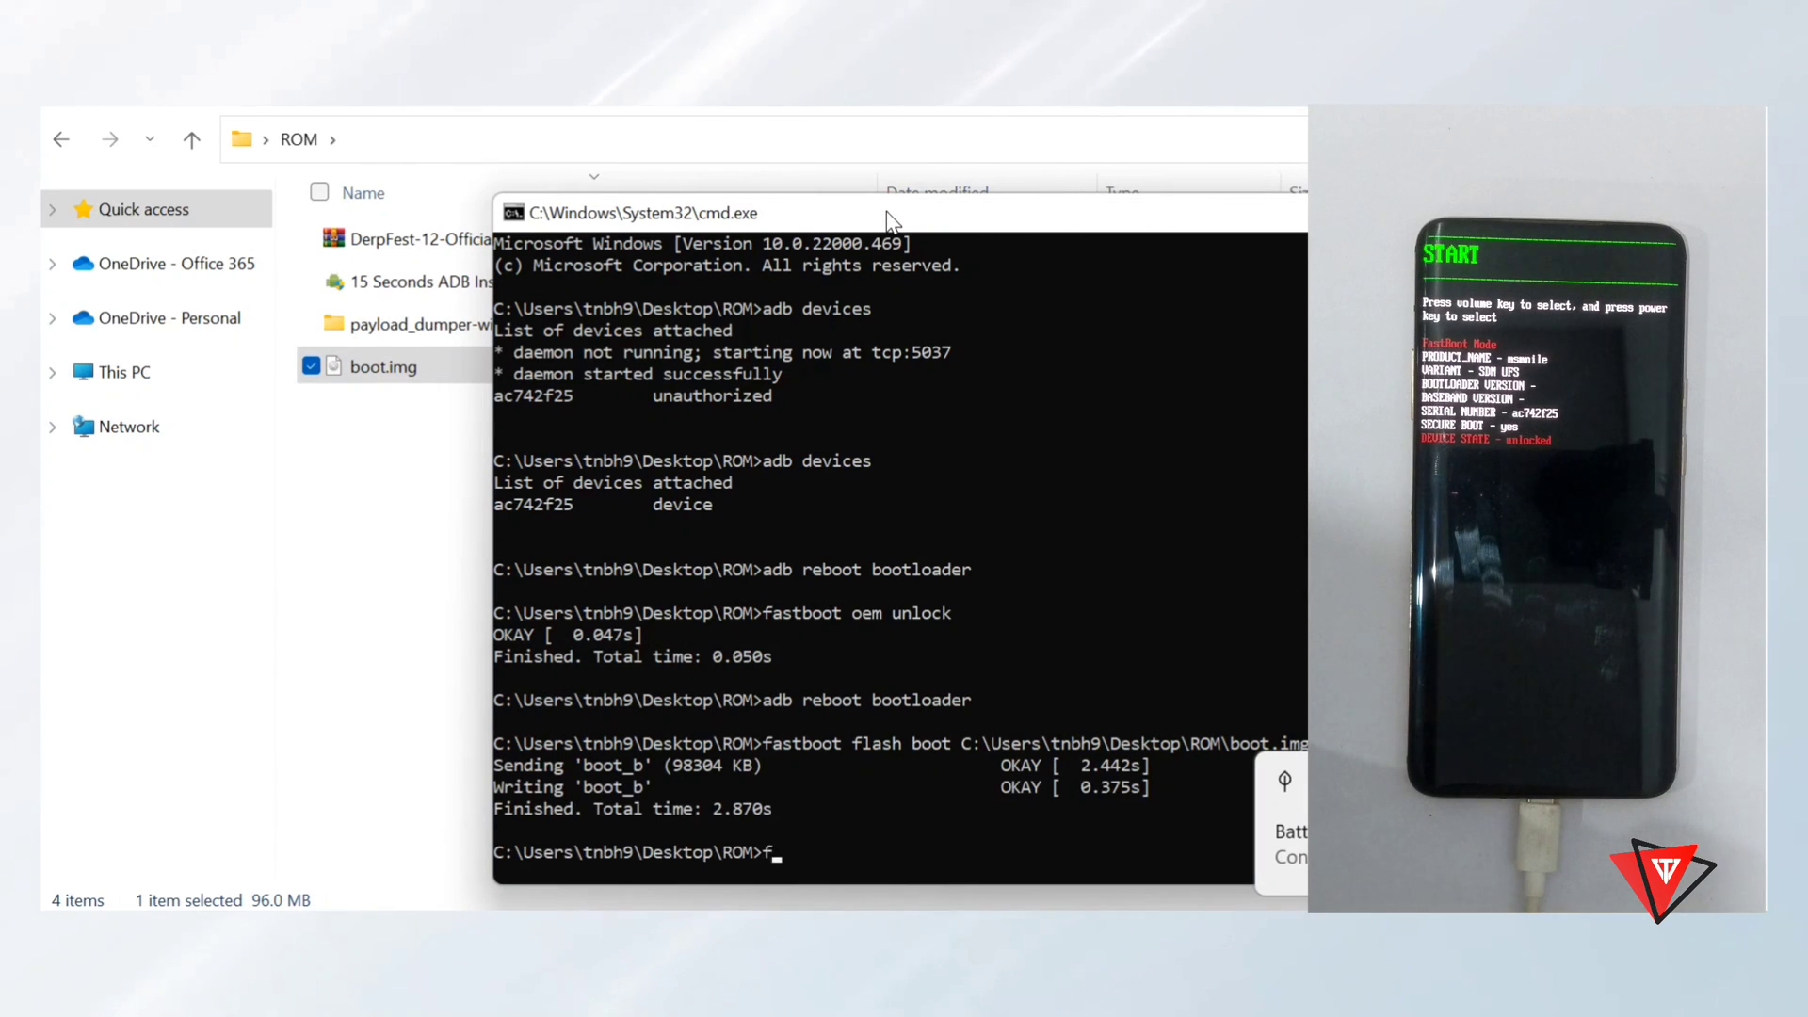
type("astboot")
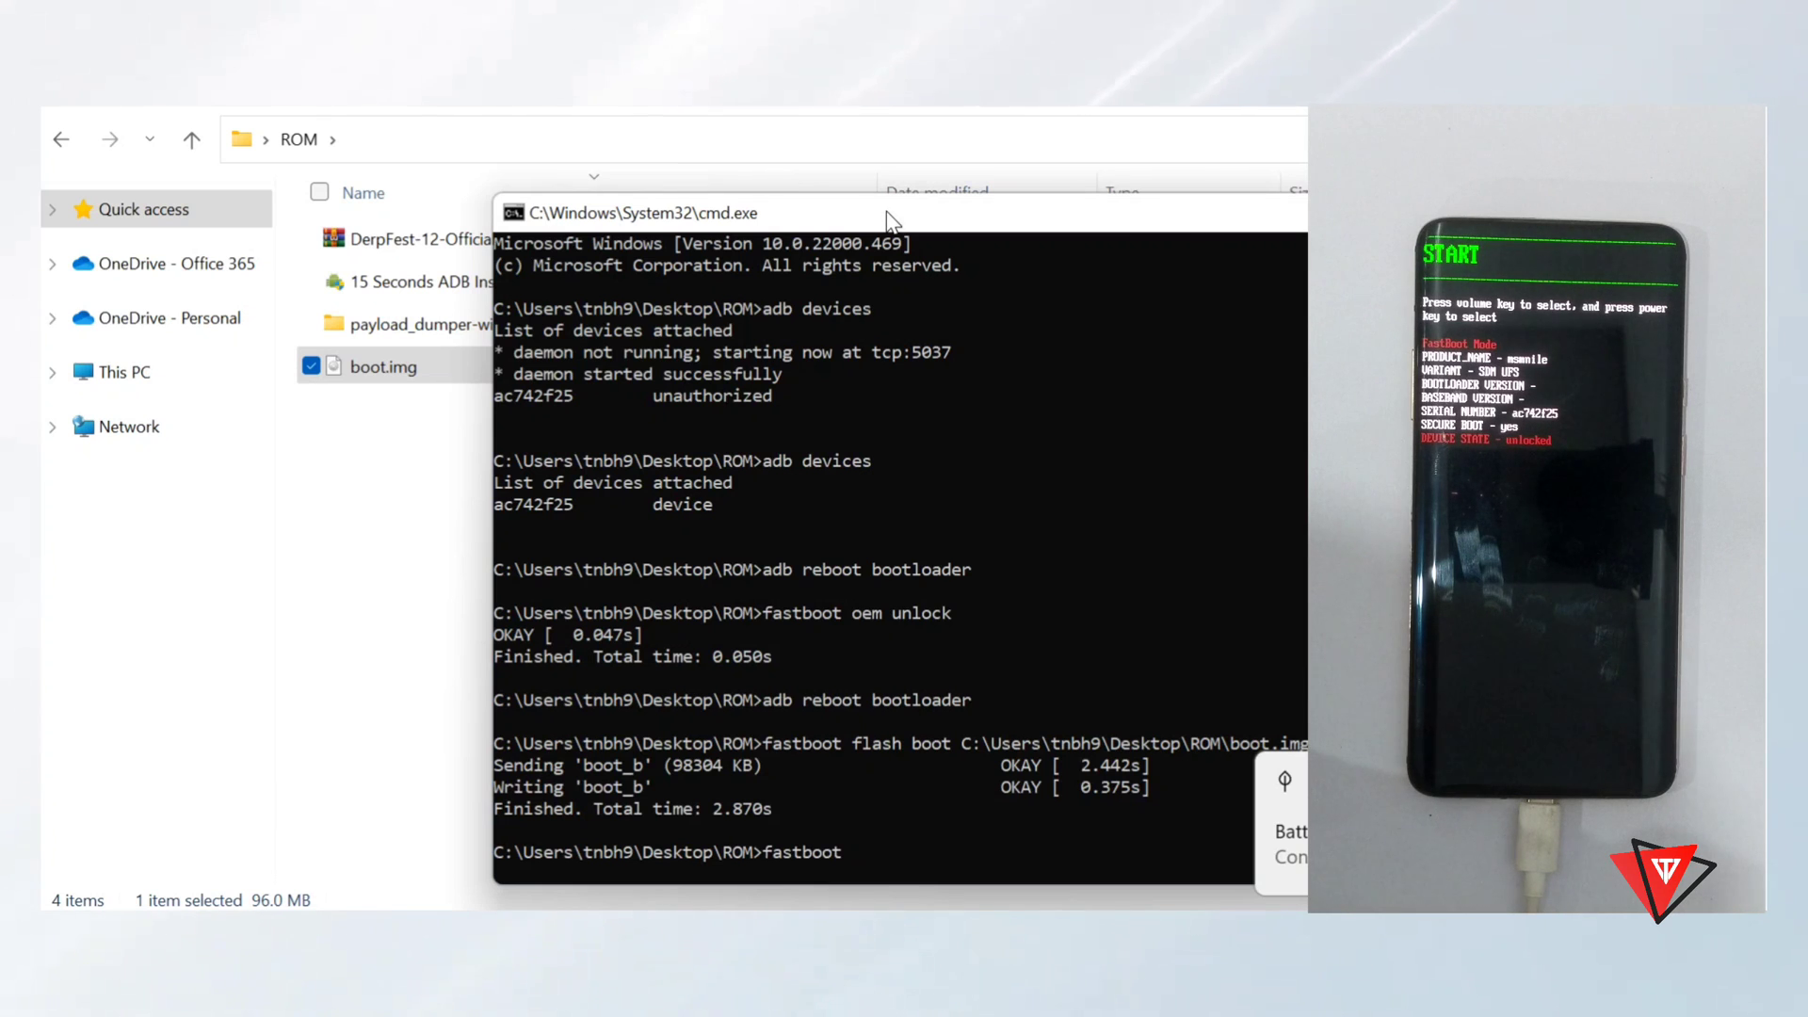
type("reboot")
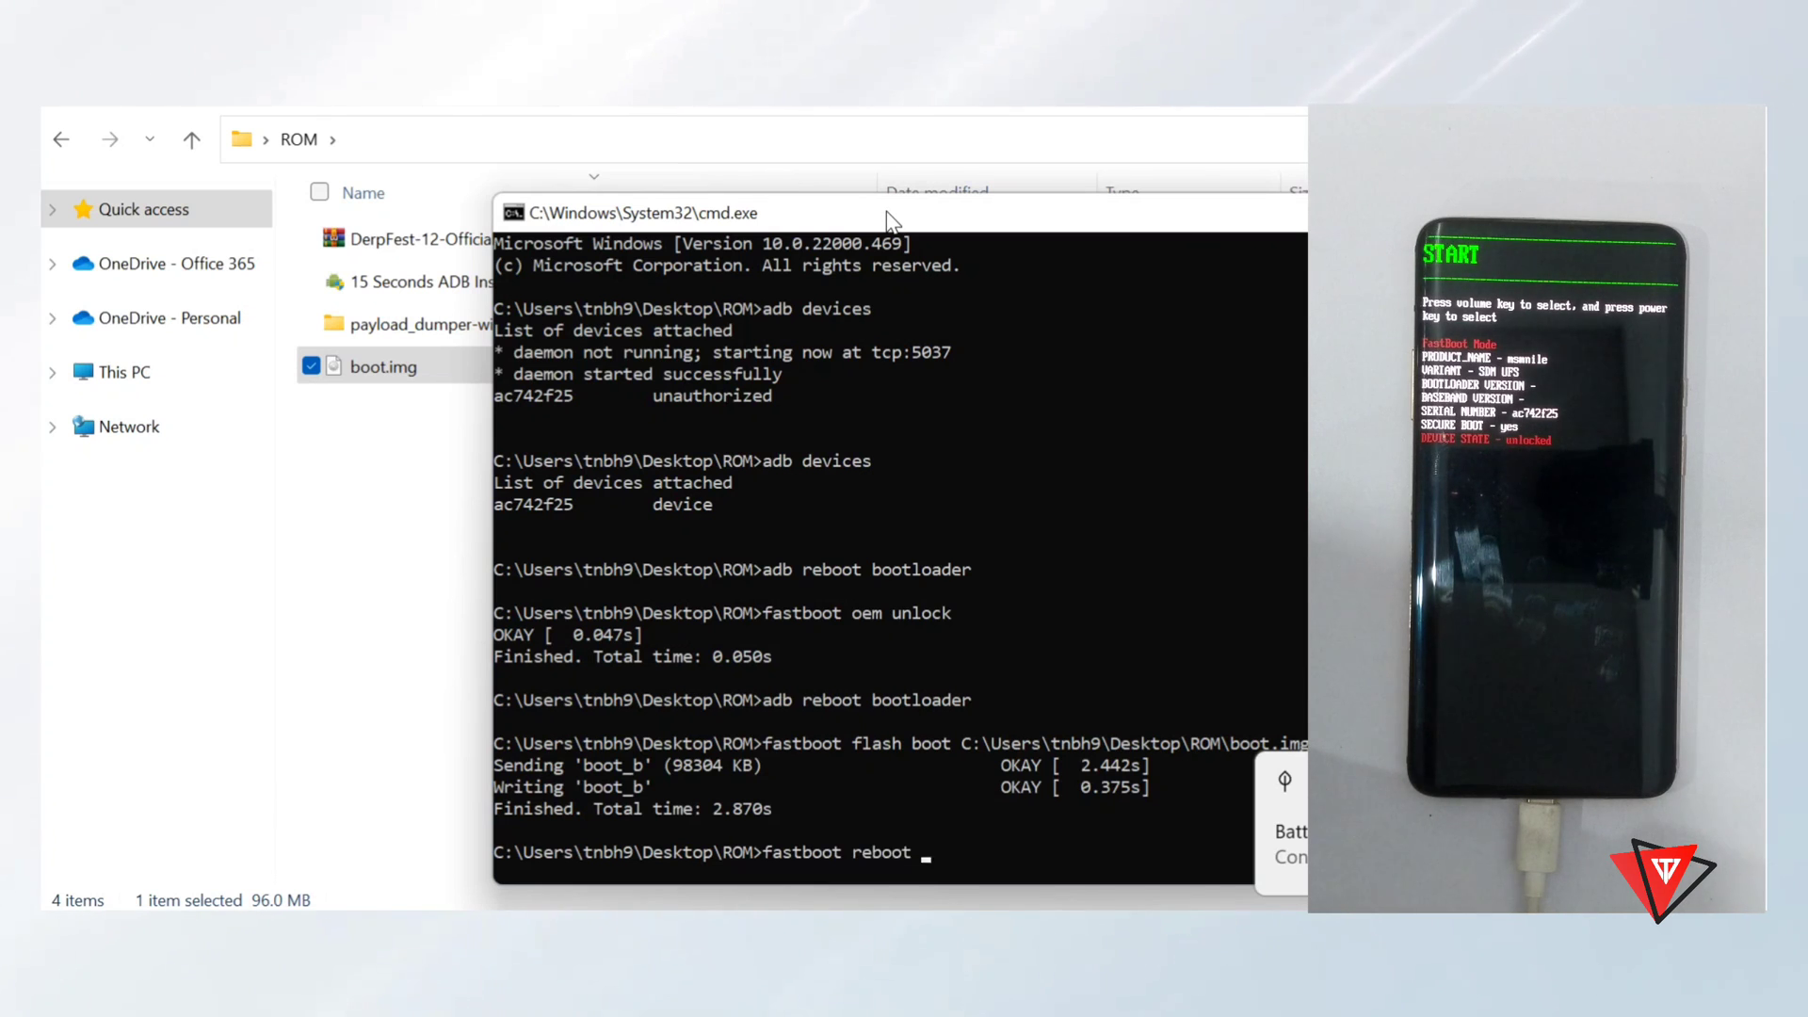
type("recove")
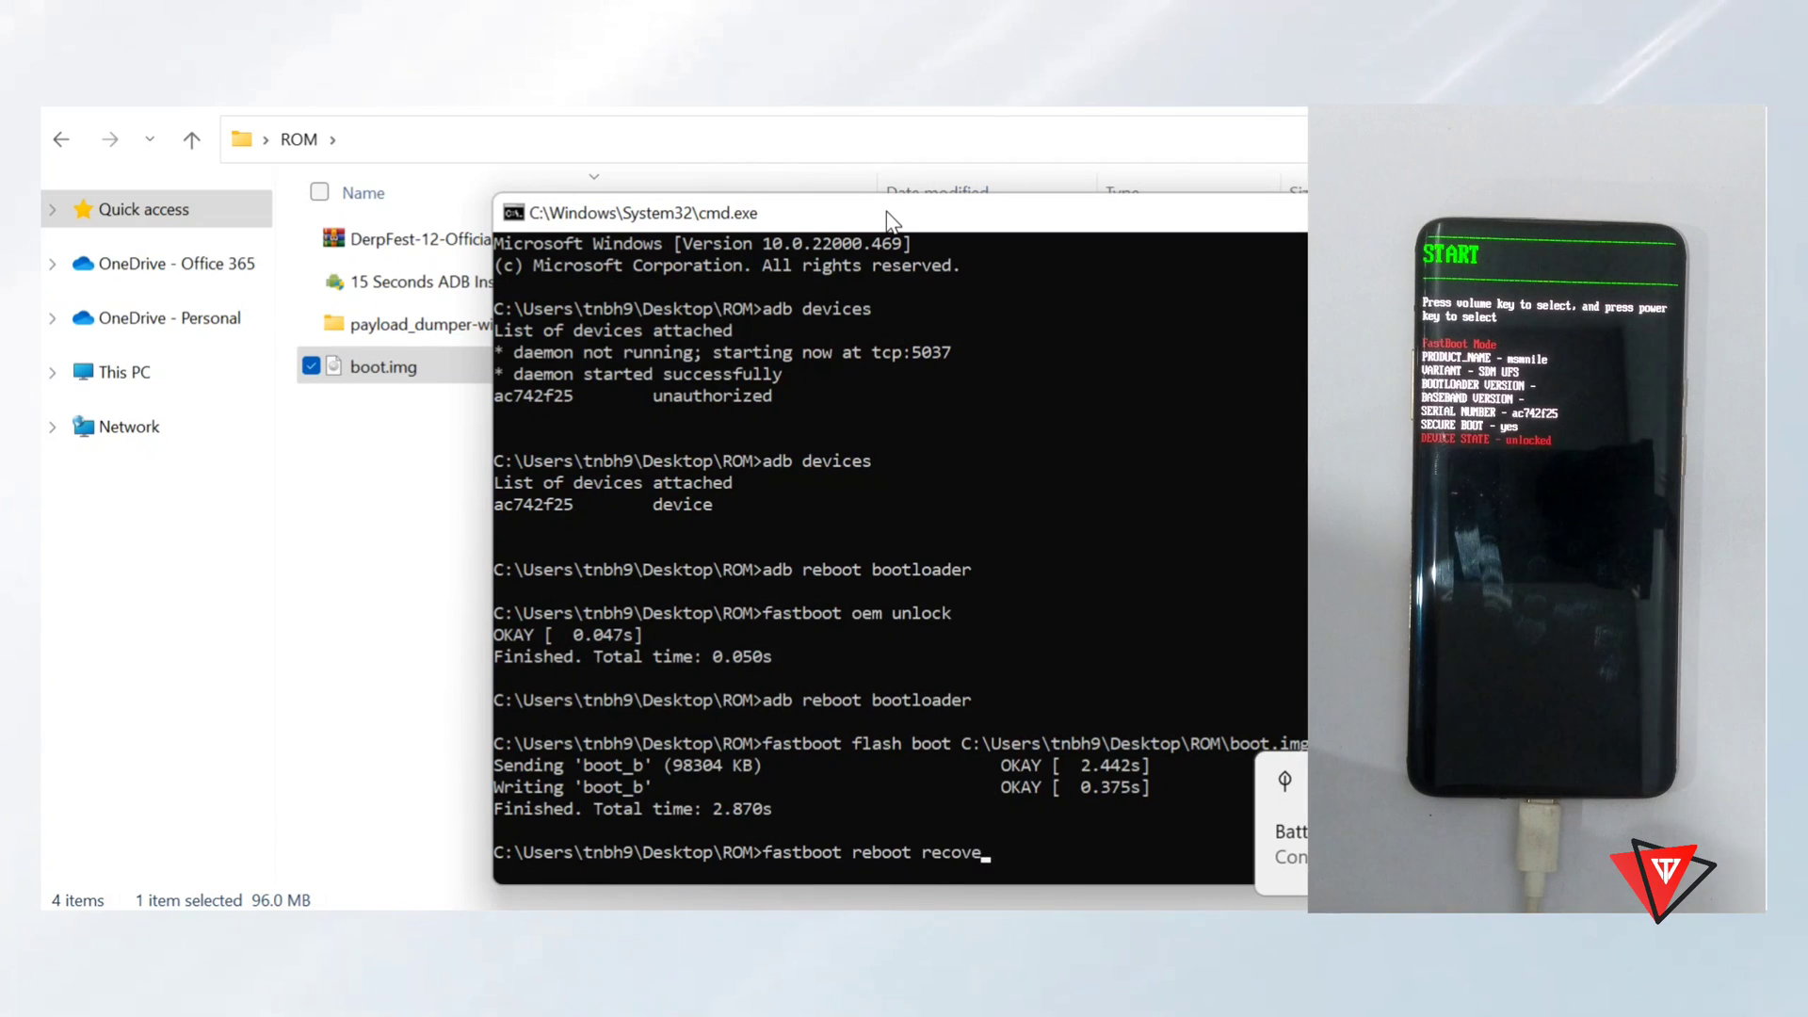
type("ry")
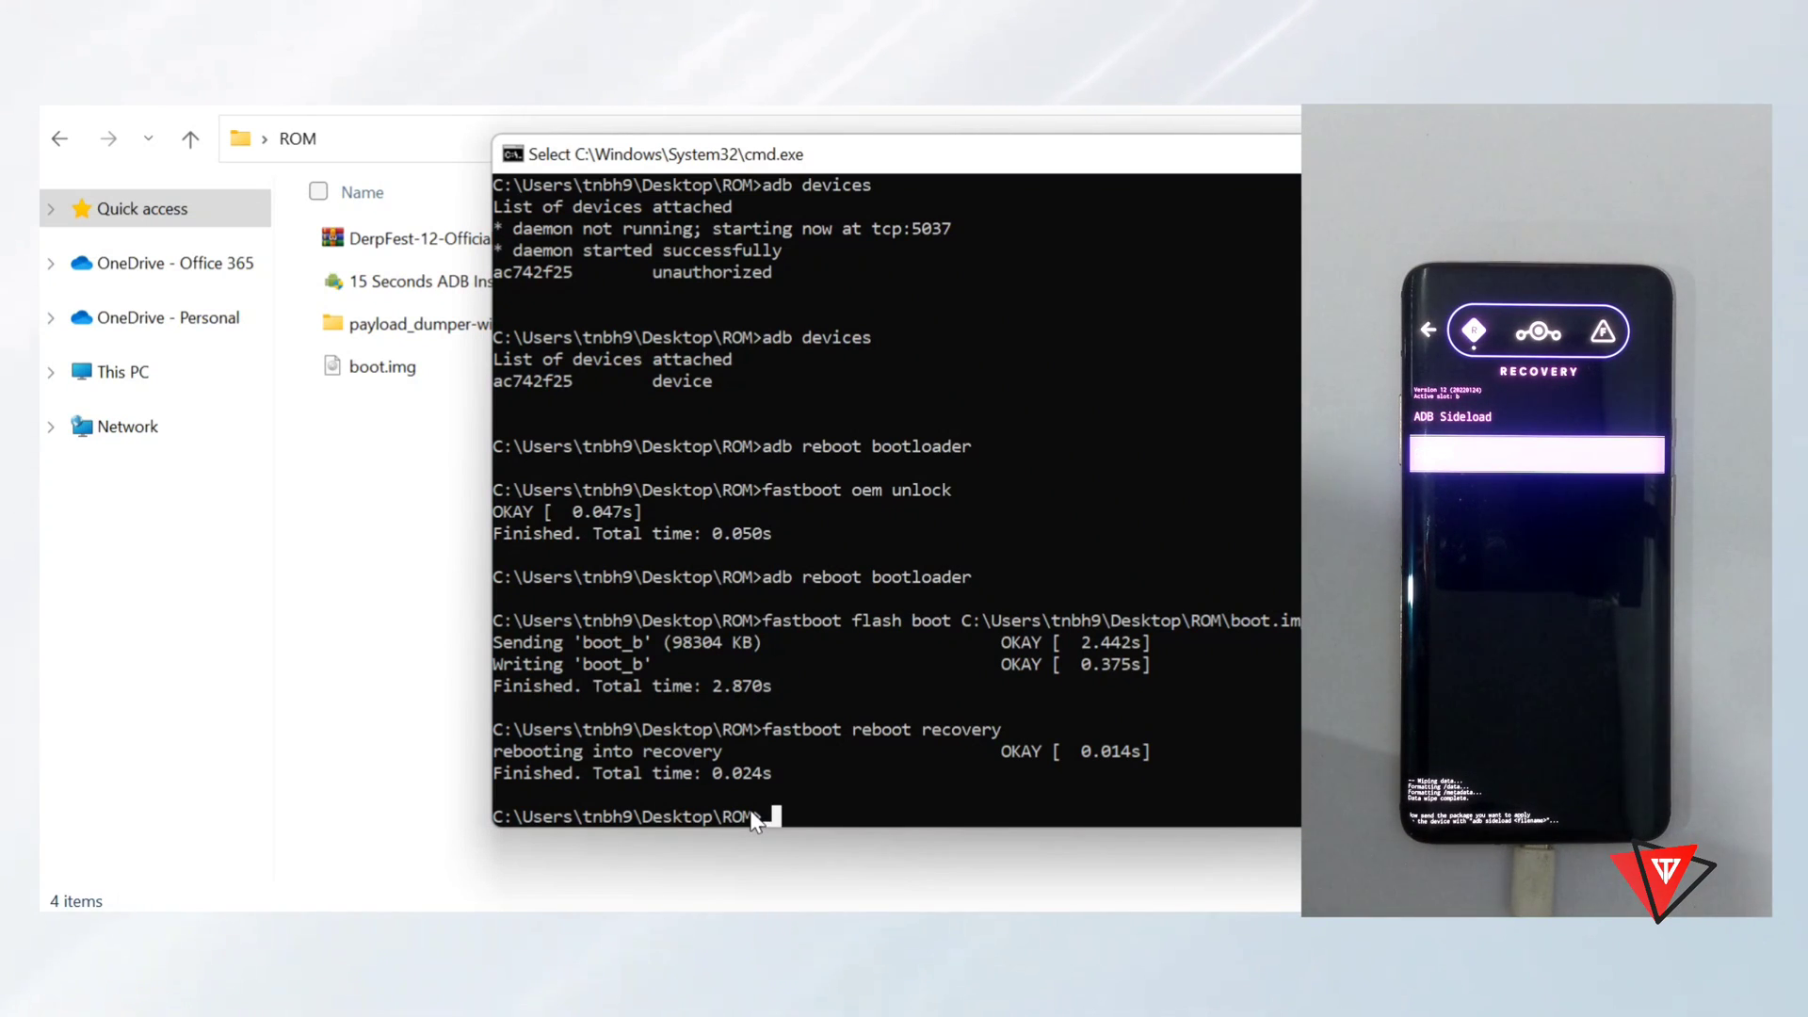
Step: Run 'adb devices' to confirm the phone is in sideload mode
type("a")
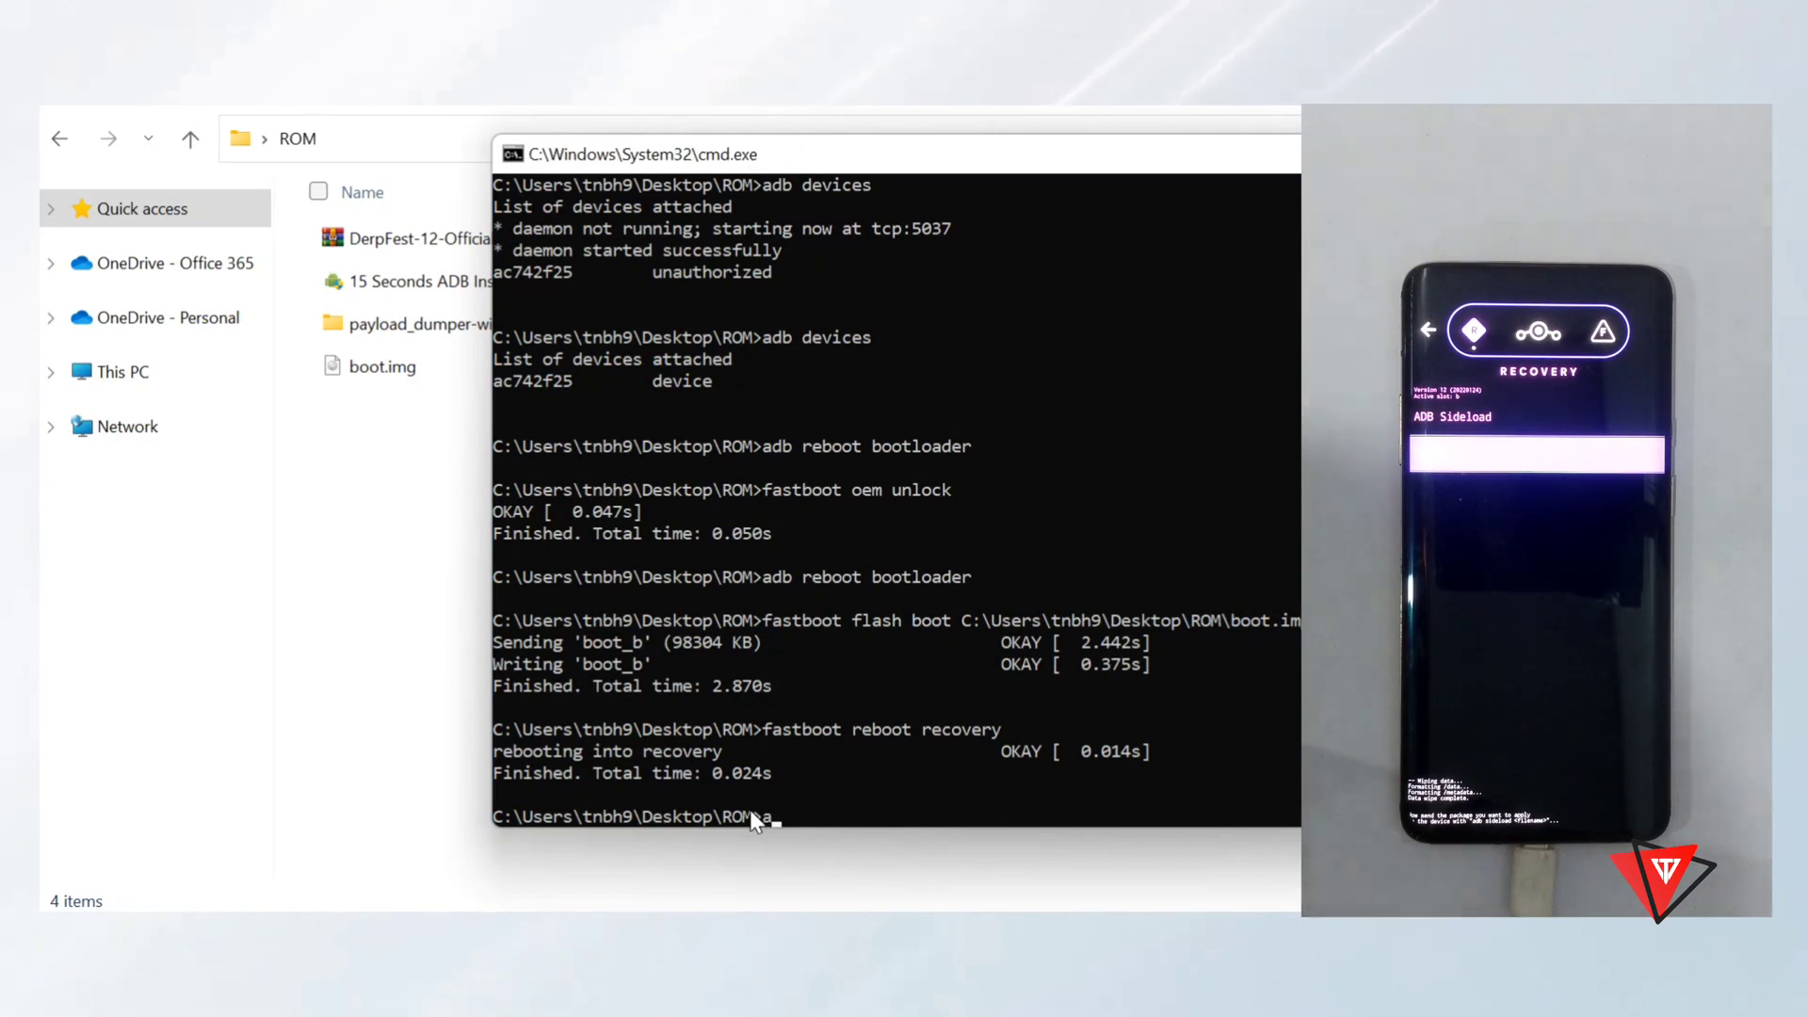
type("adb")
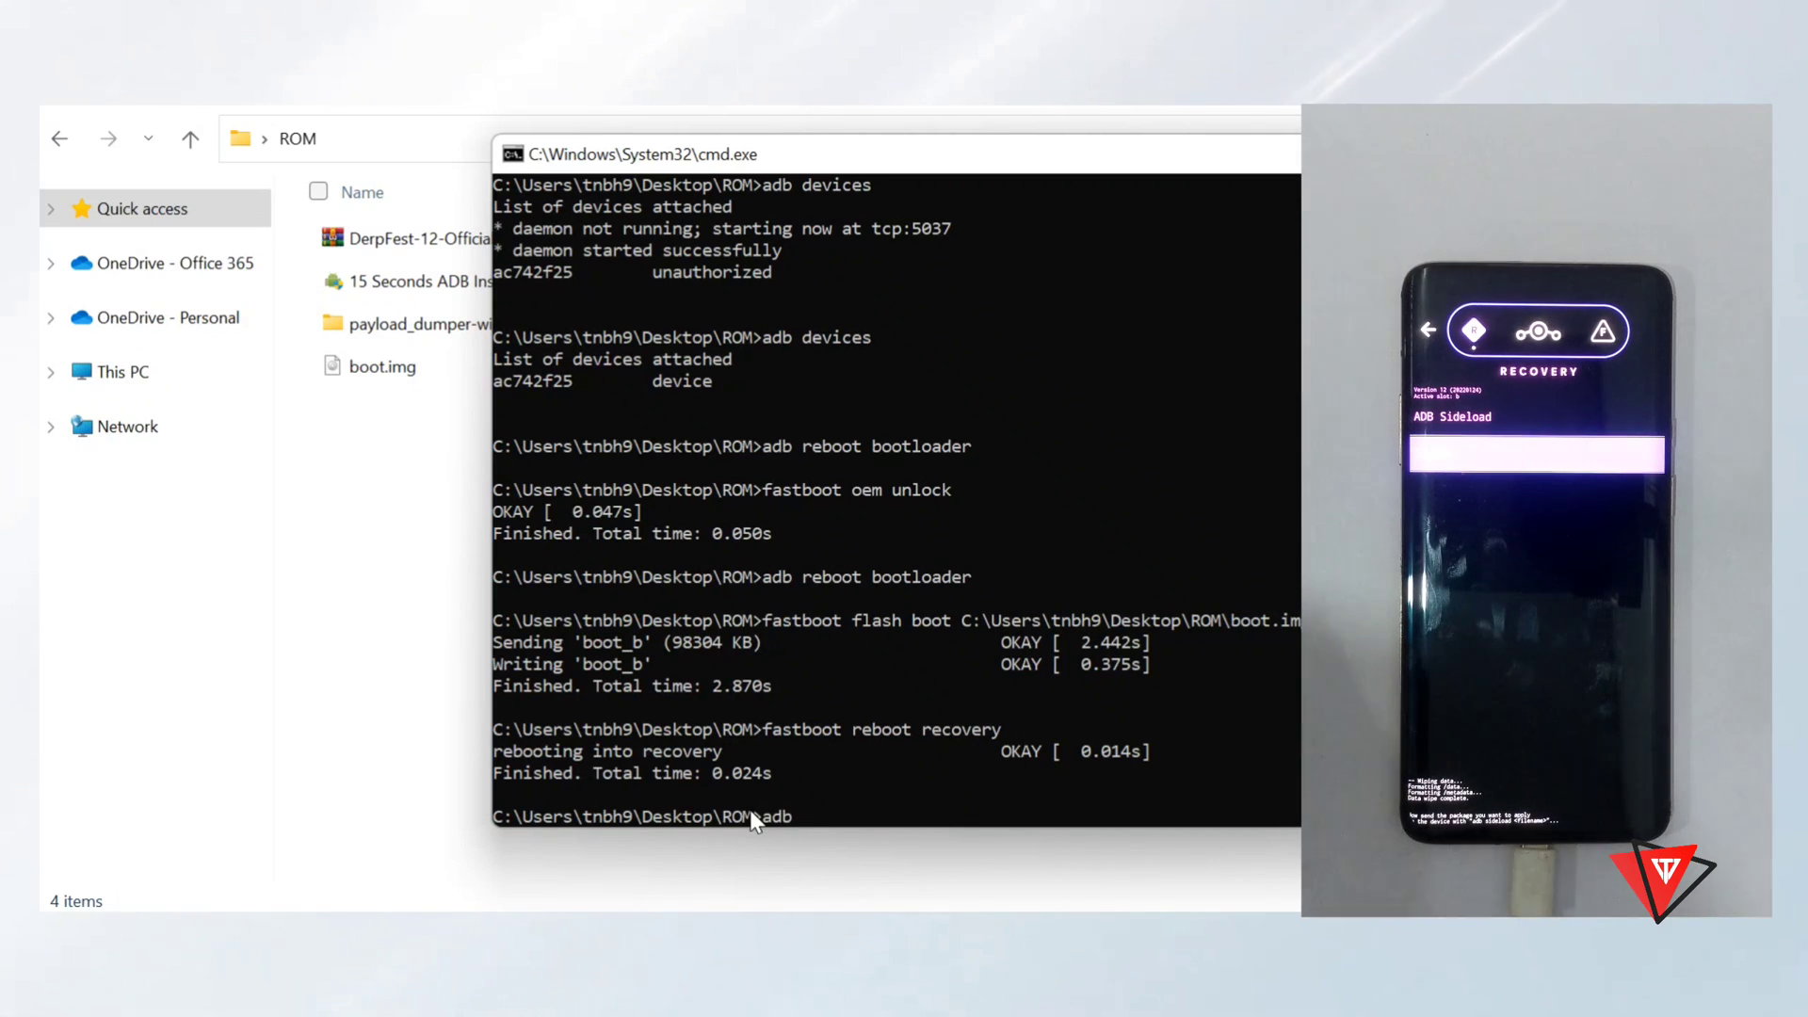
type("devices")
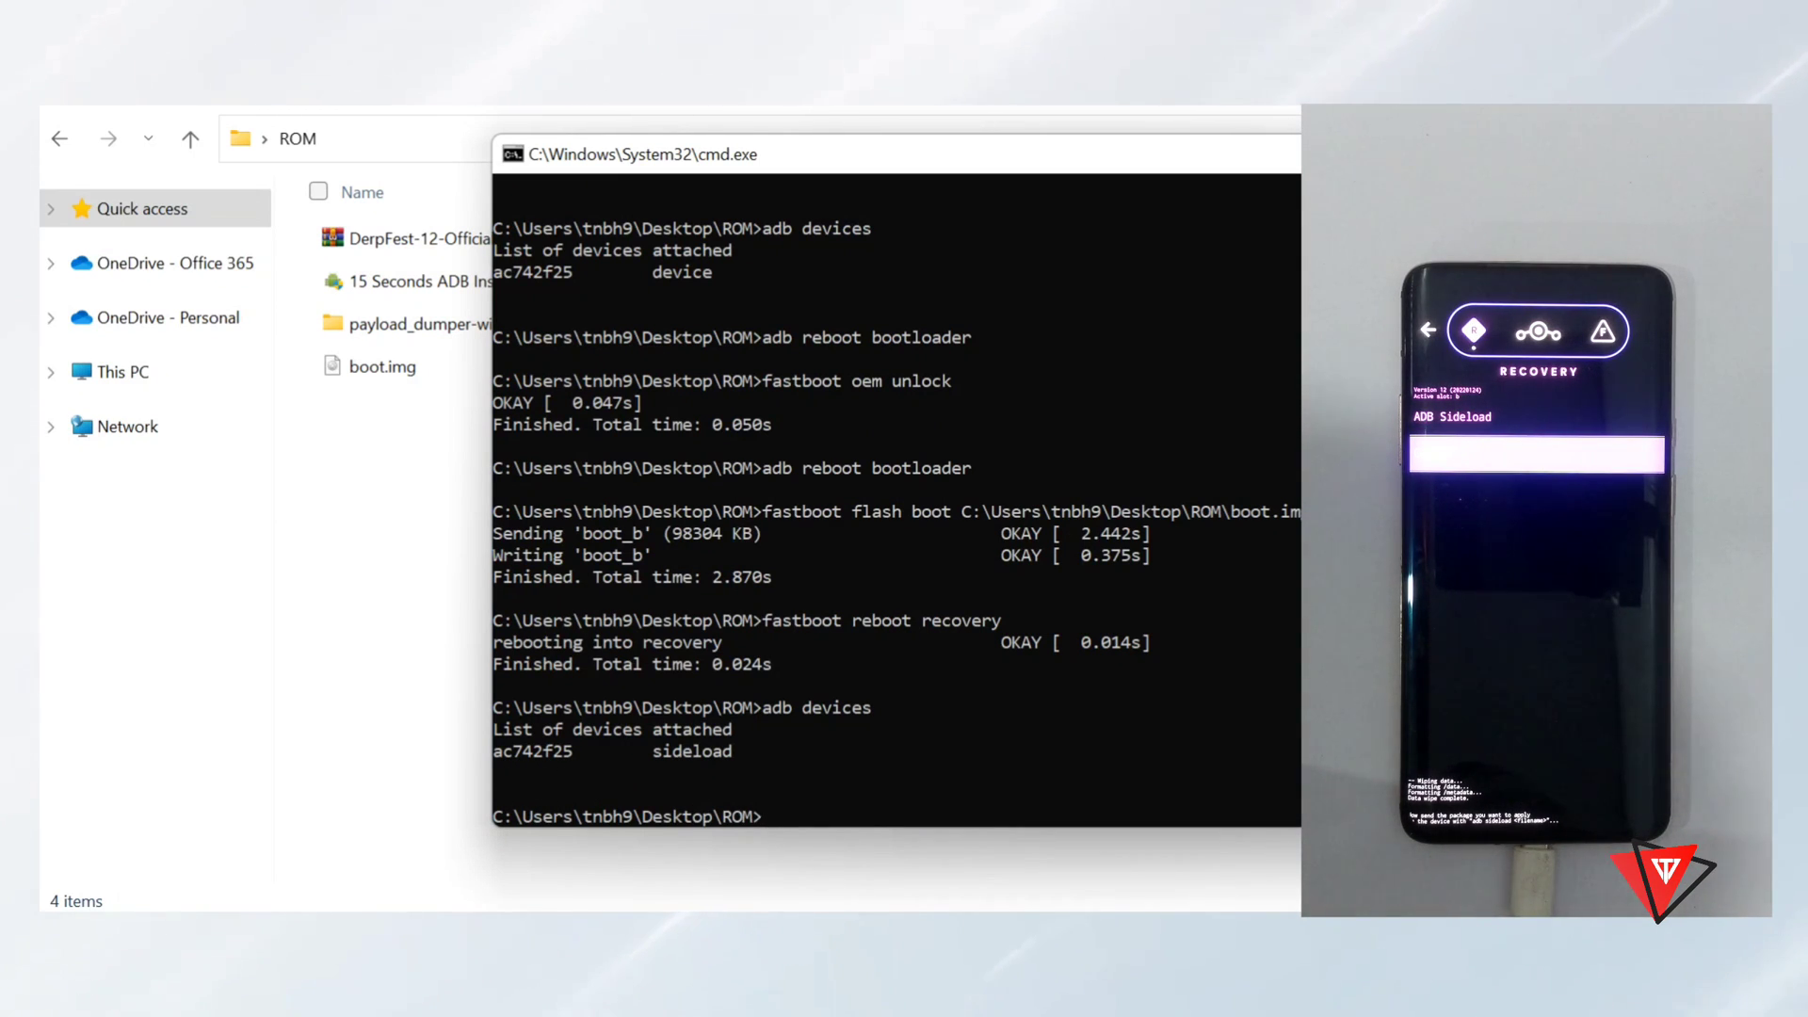
Step: Start 'adb sideload' with the DerpFest ROM zip
type("adb")
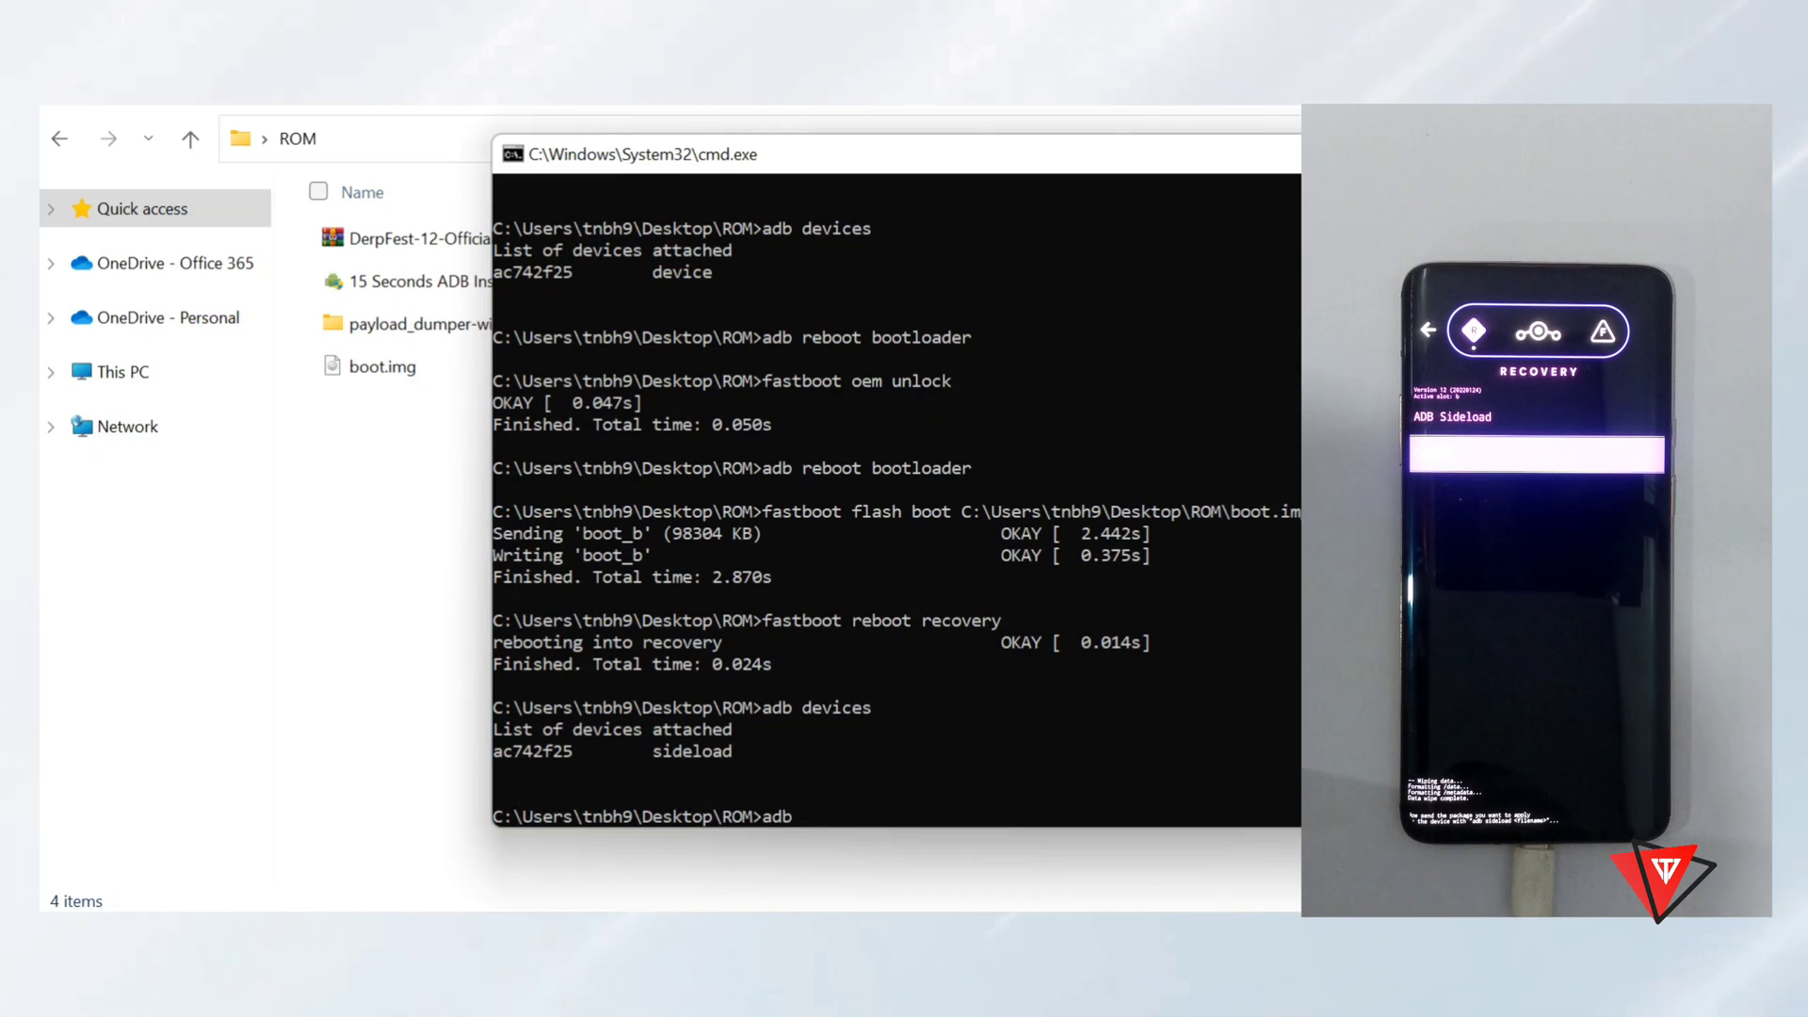
type("sidl")
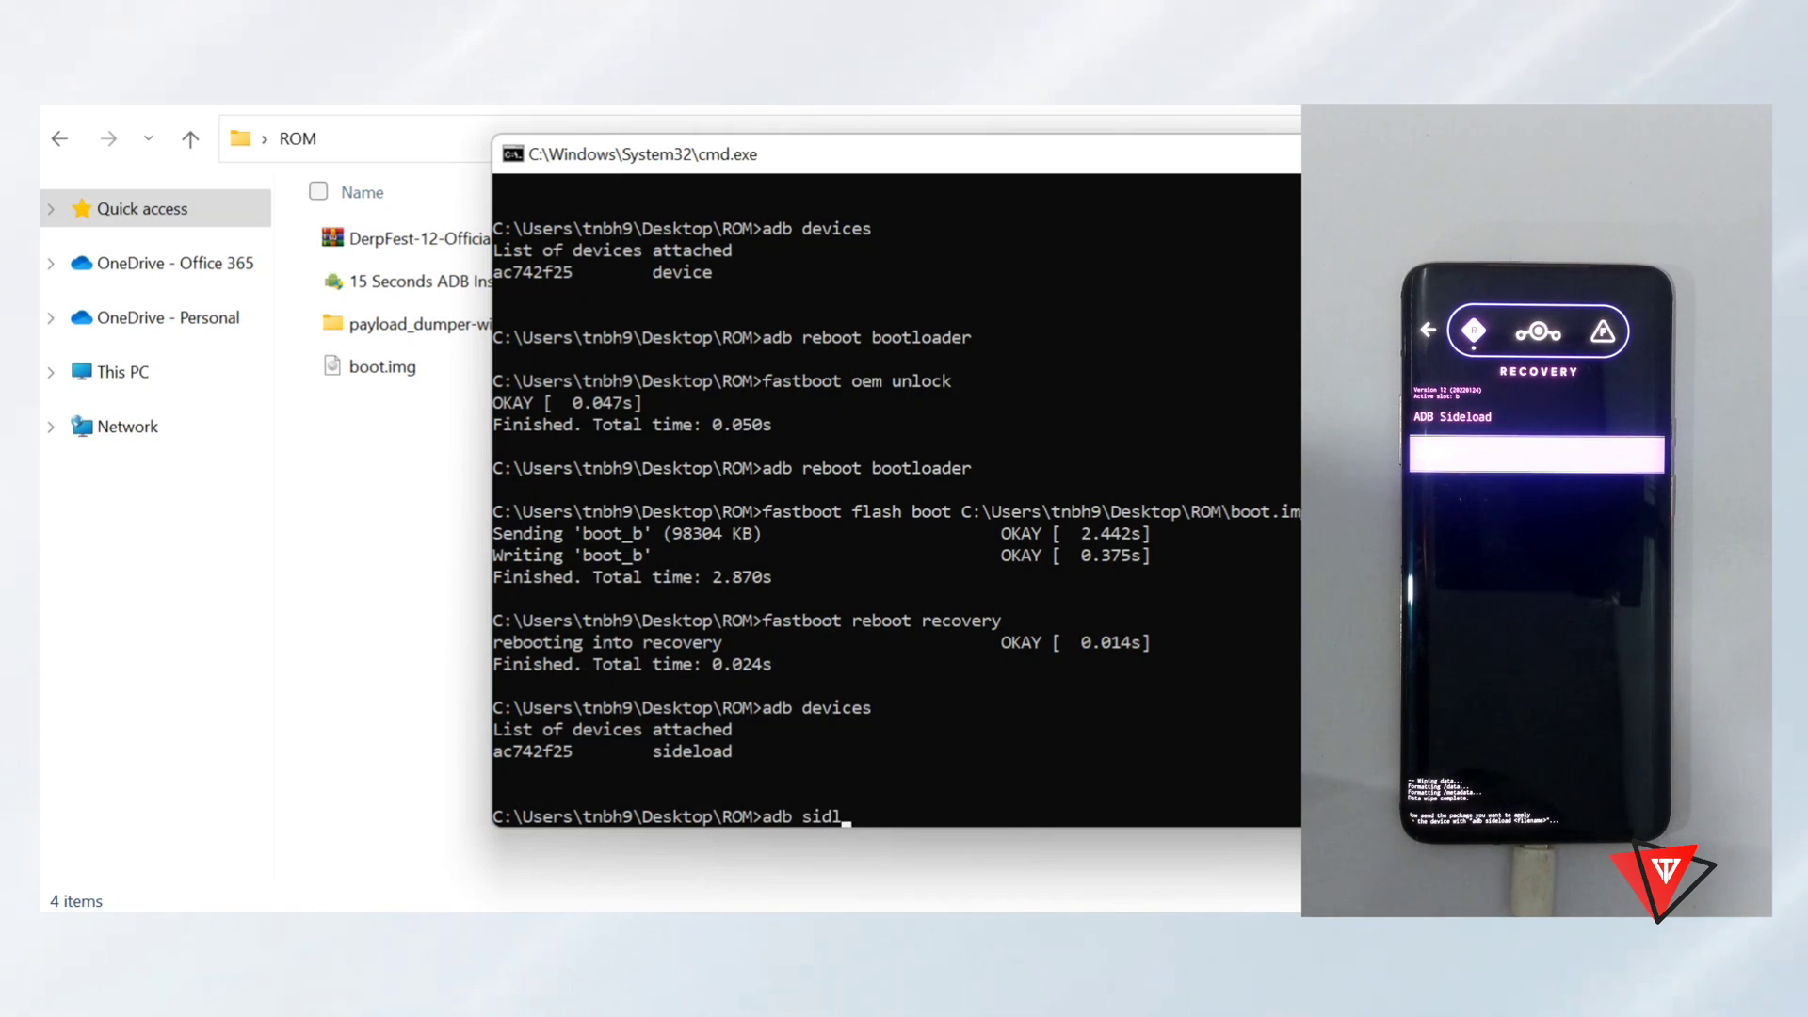
type("eload")
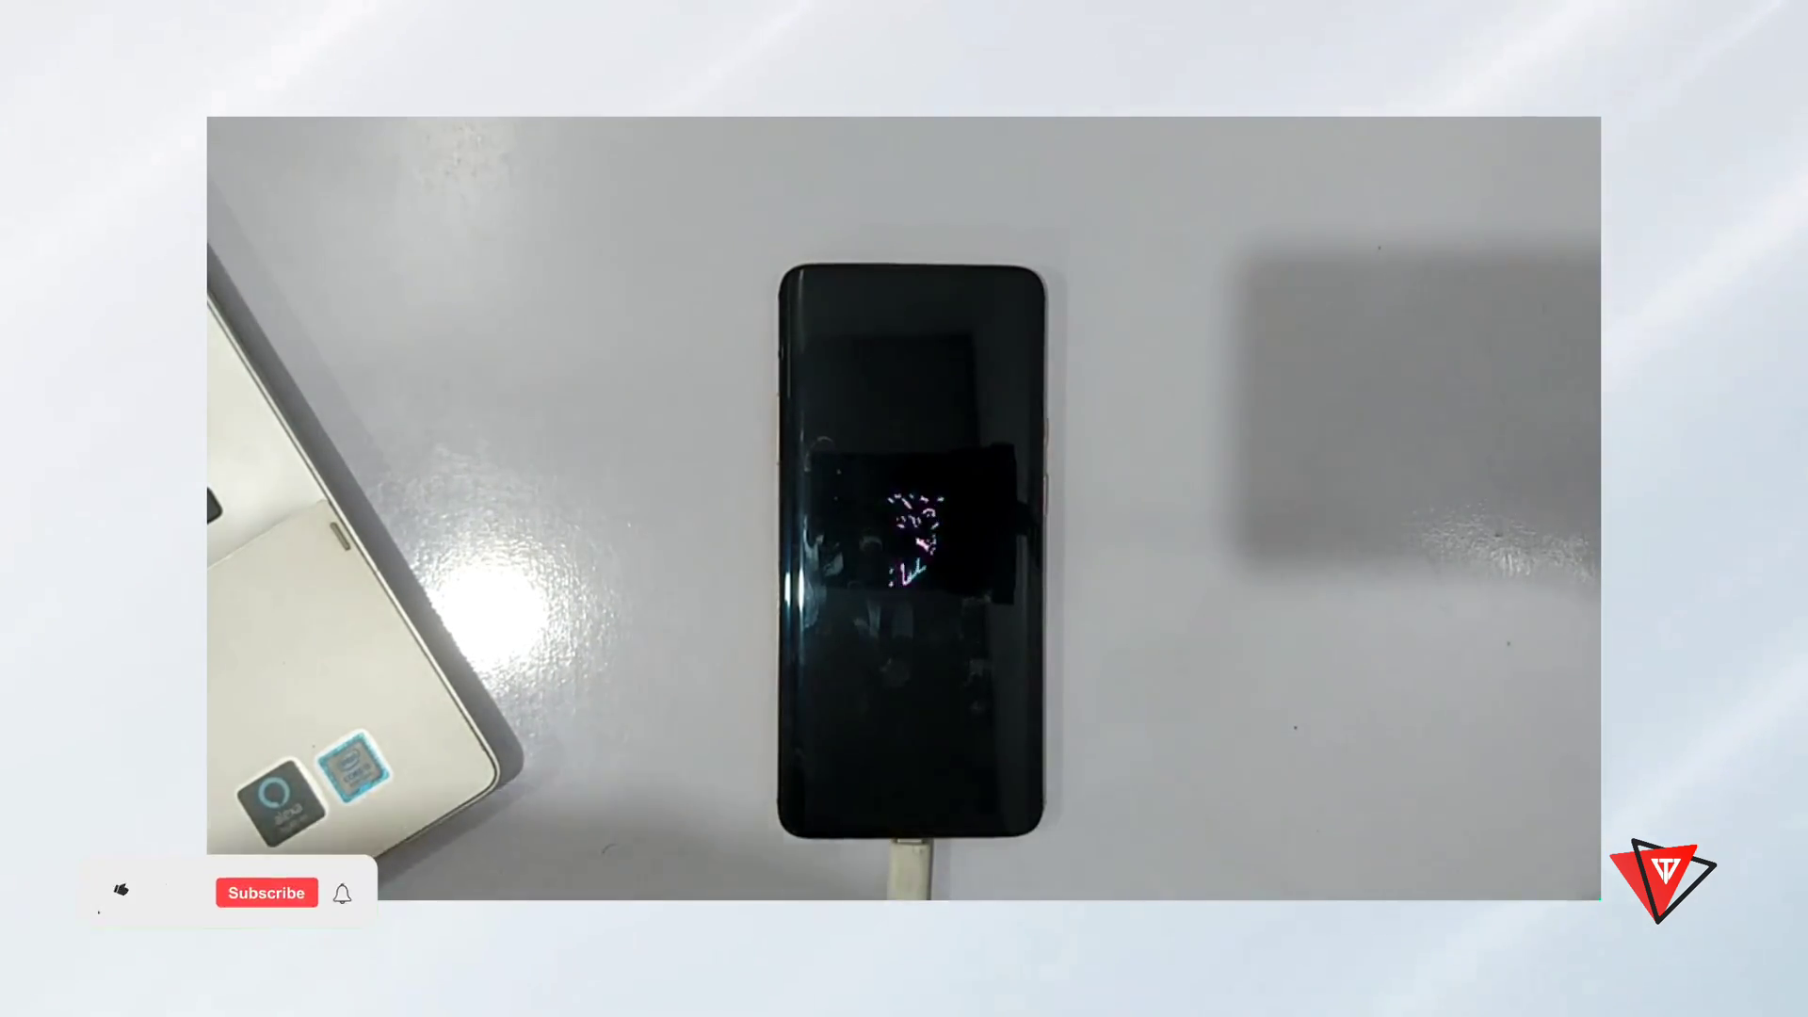
Step: Open Settings > About phone > Android version to confirm DerpFest on Android 12
left_click(119, 891)
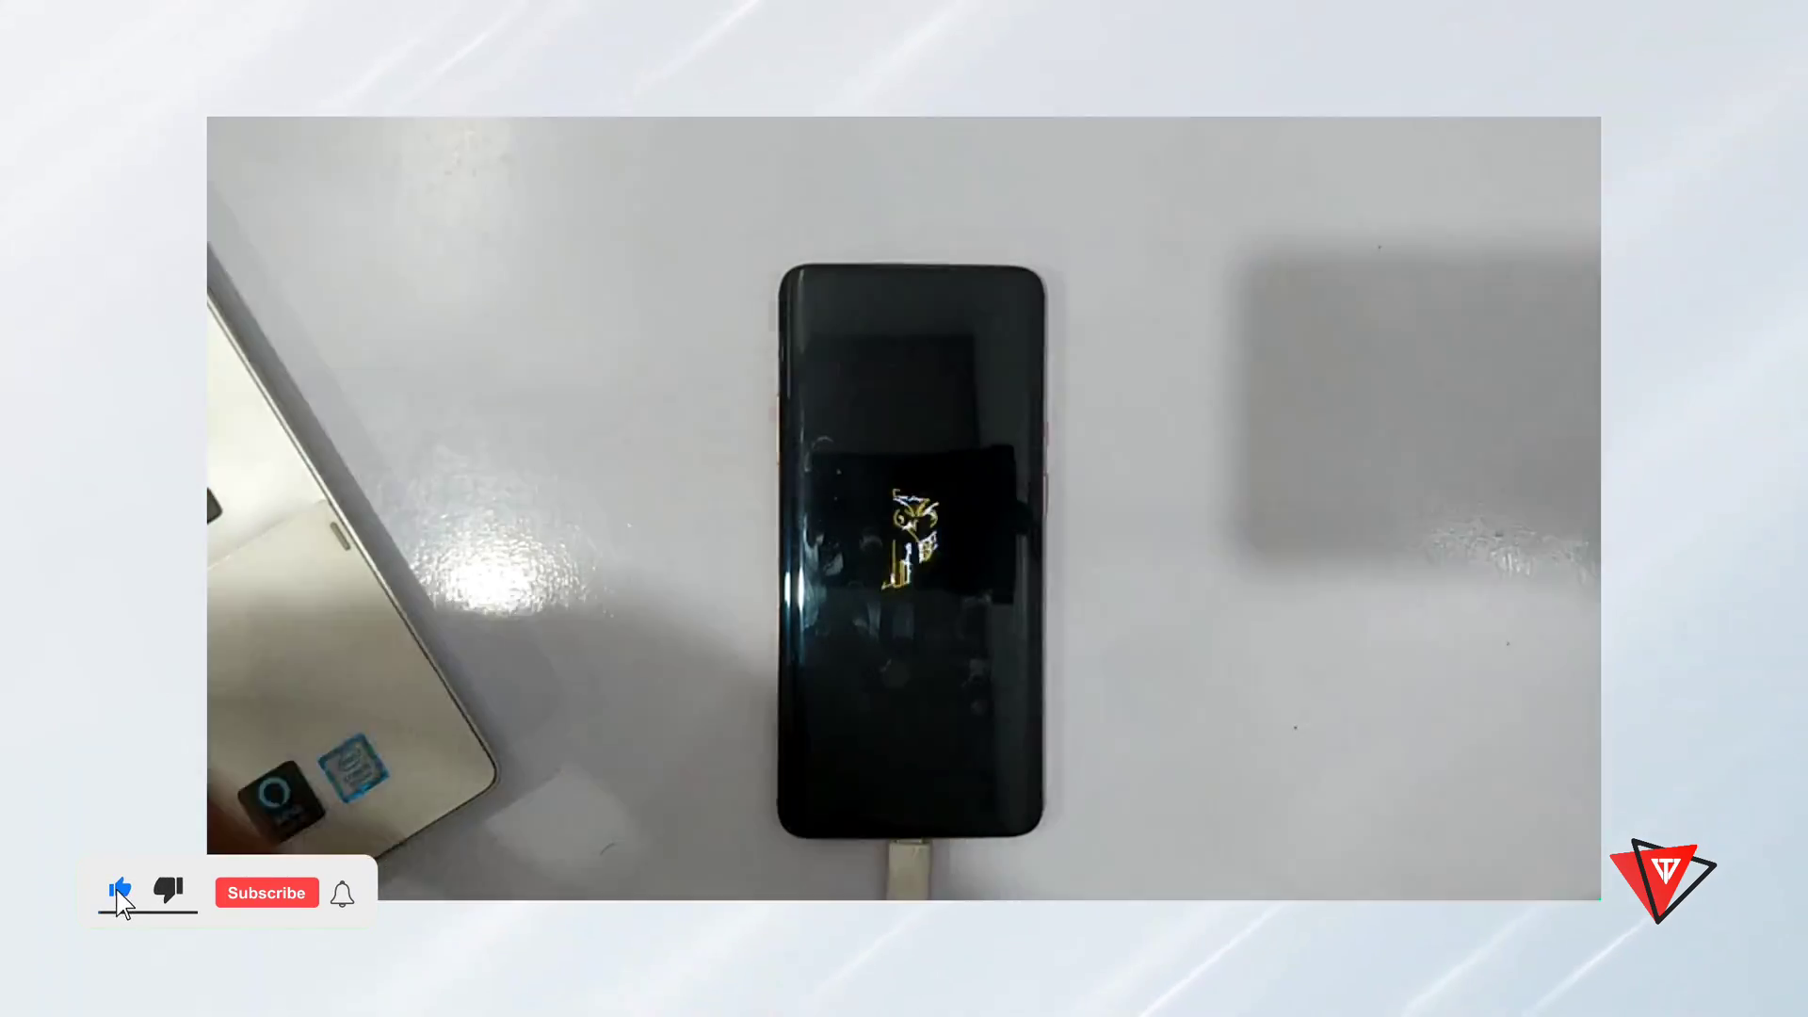
left_click(265, 892)
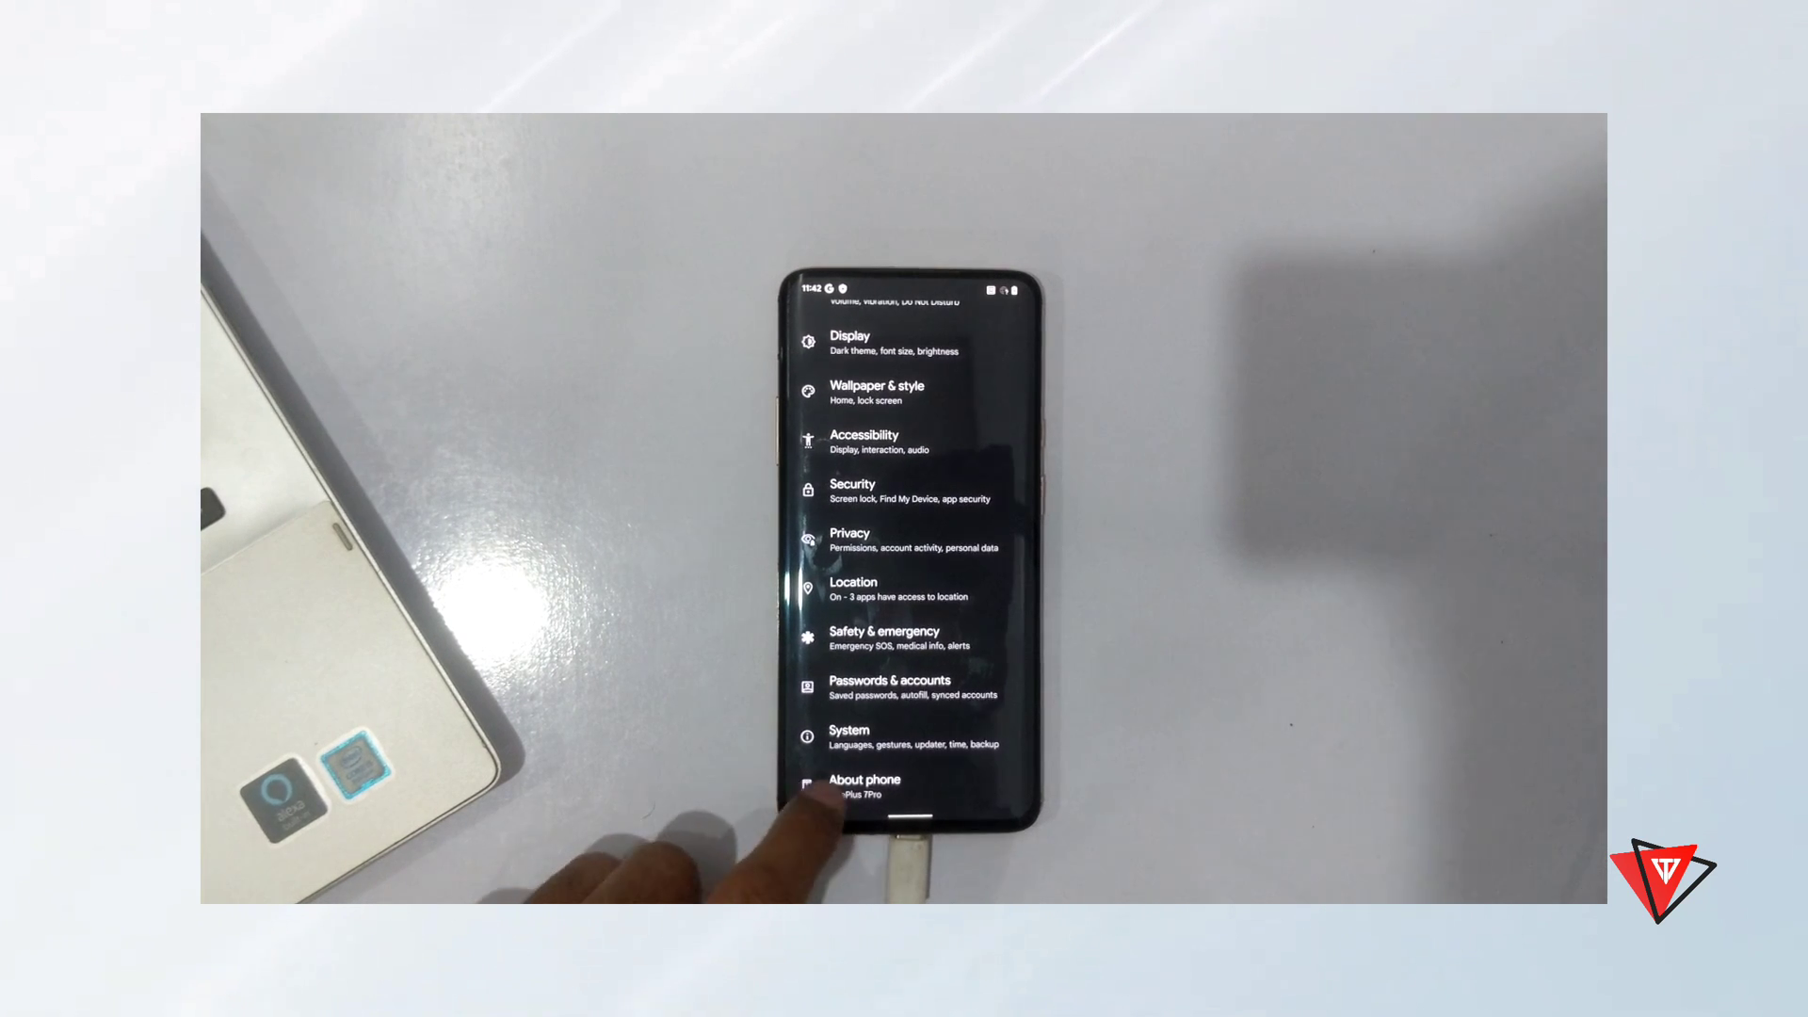
left_click(877, 787)
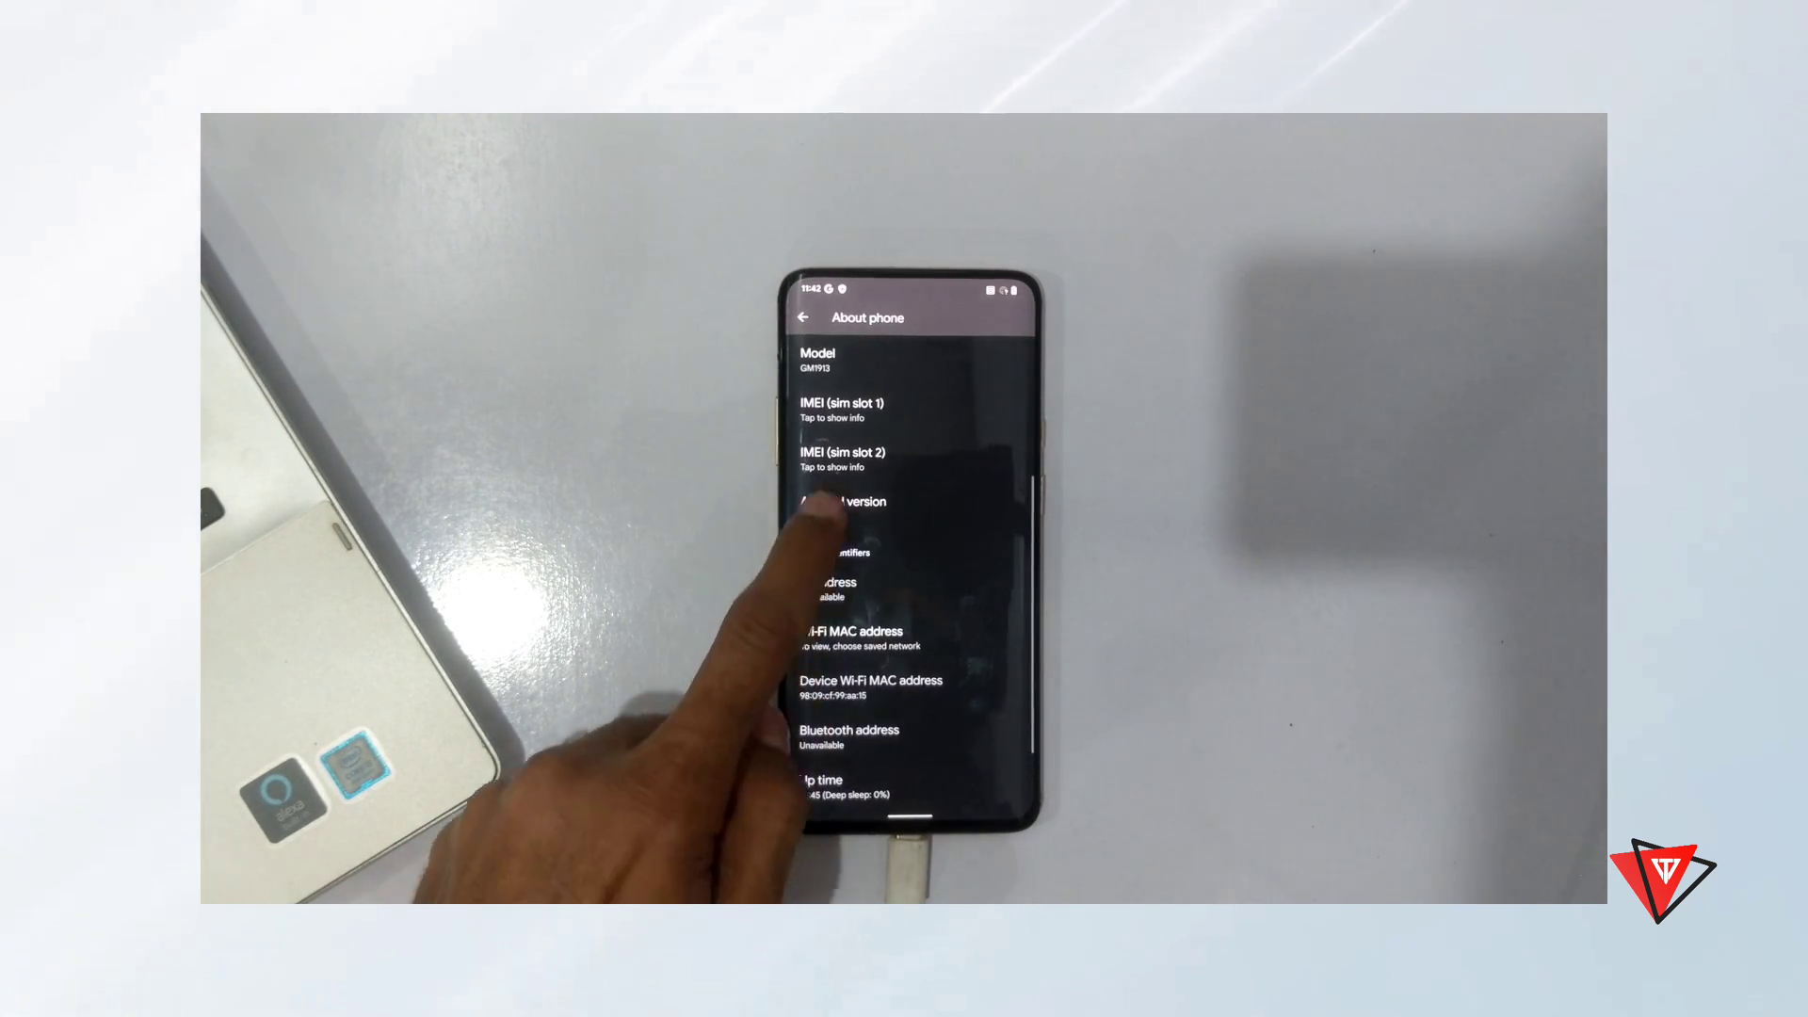
left_click(843, 502)
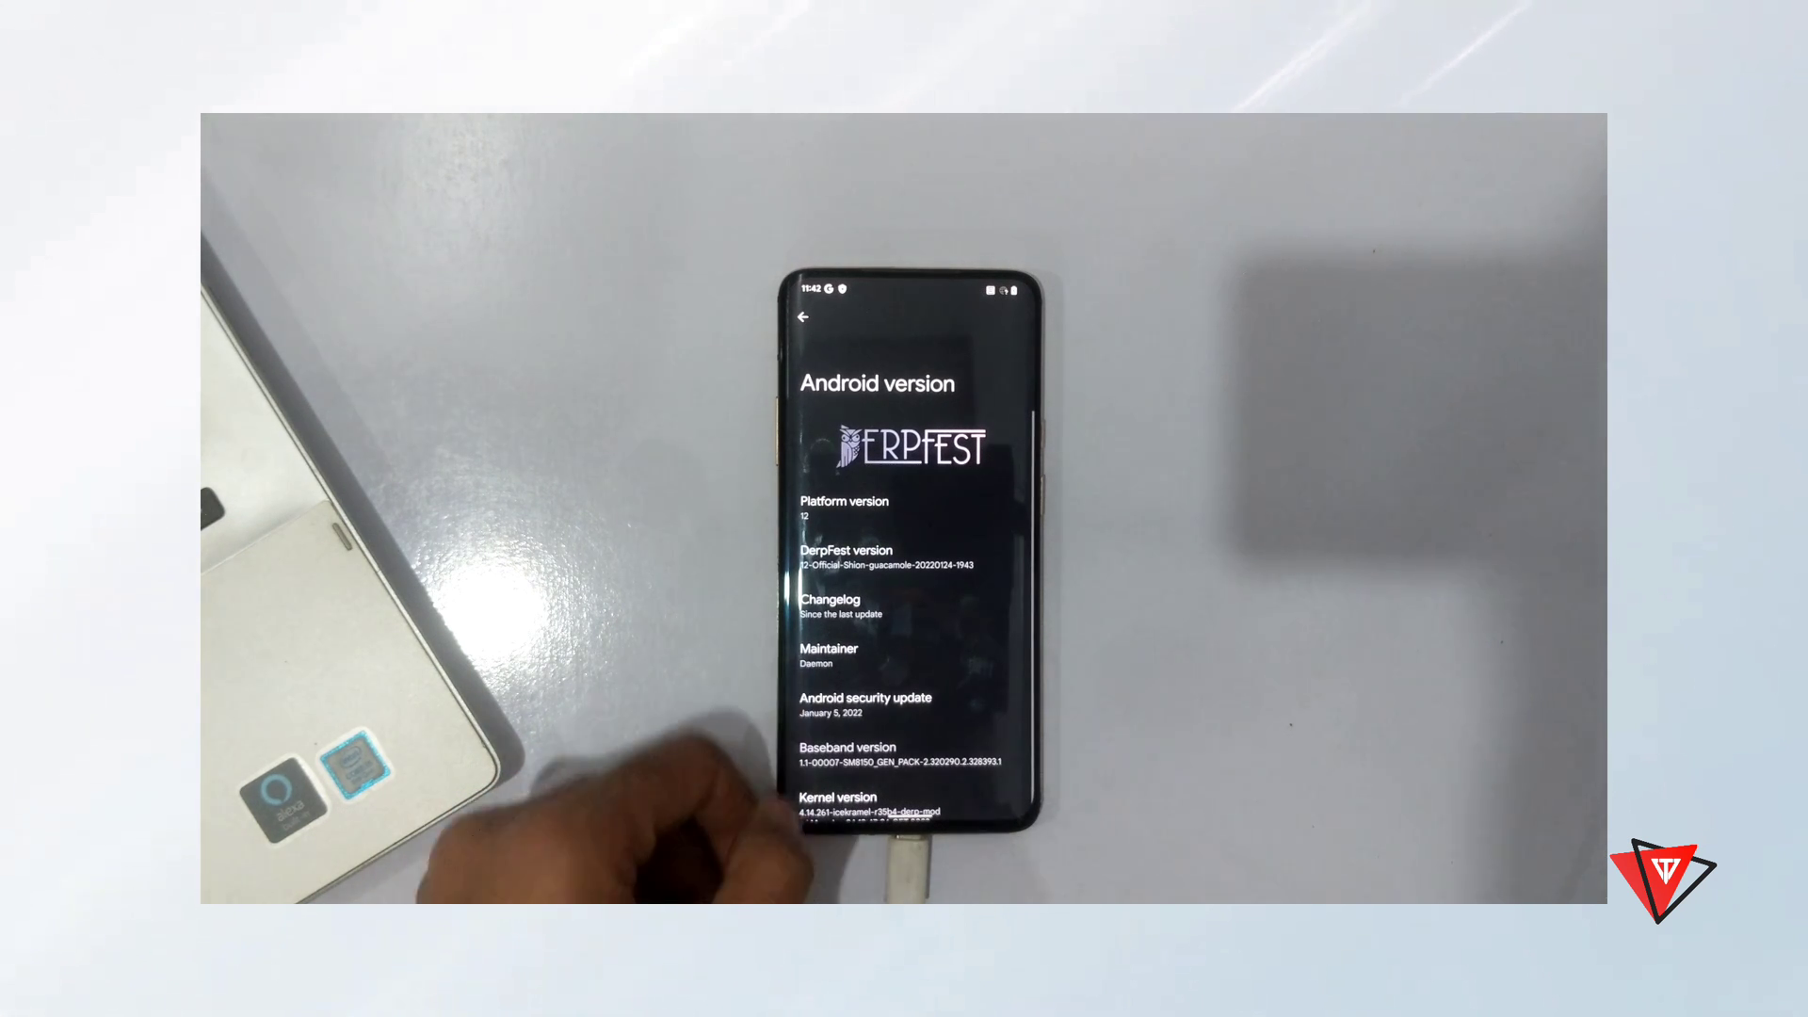